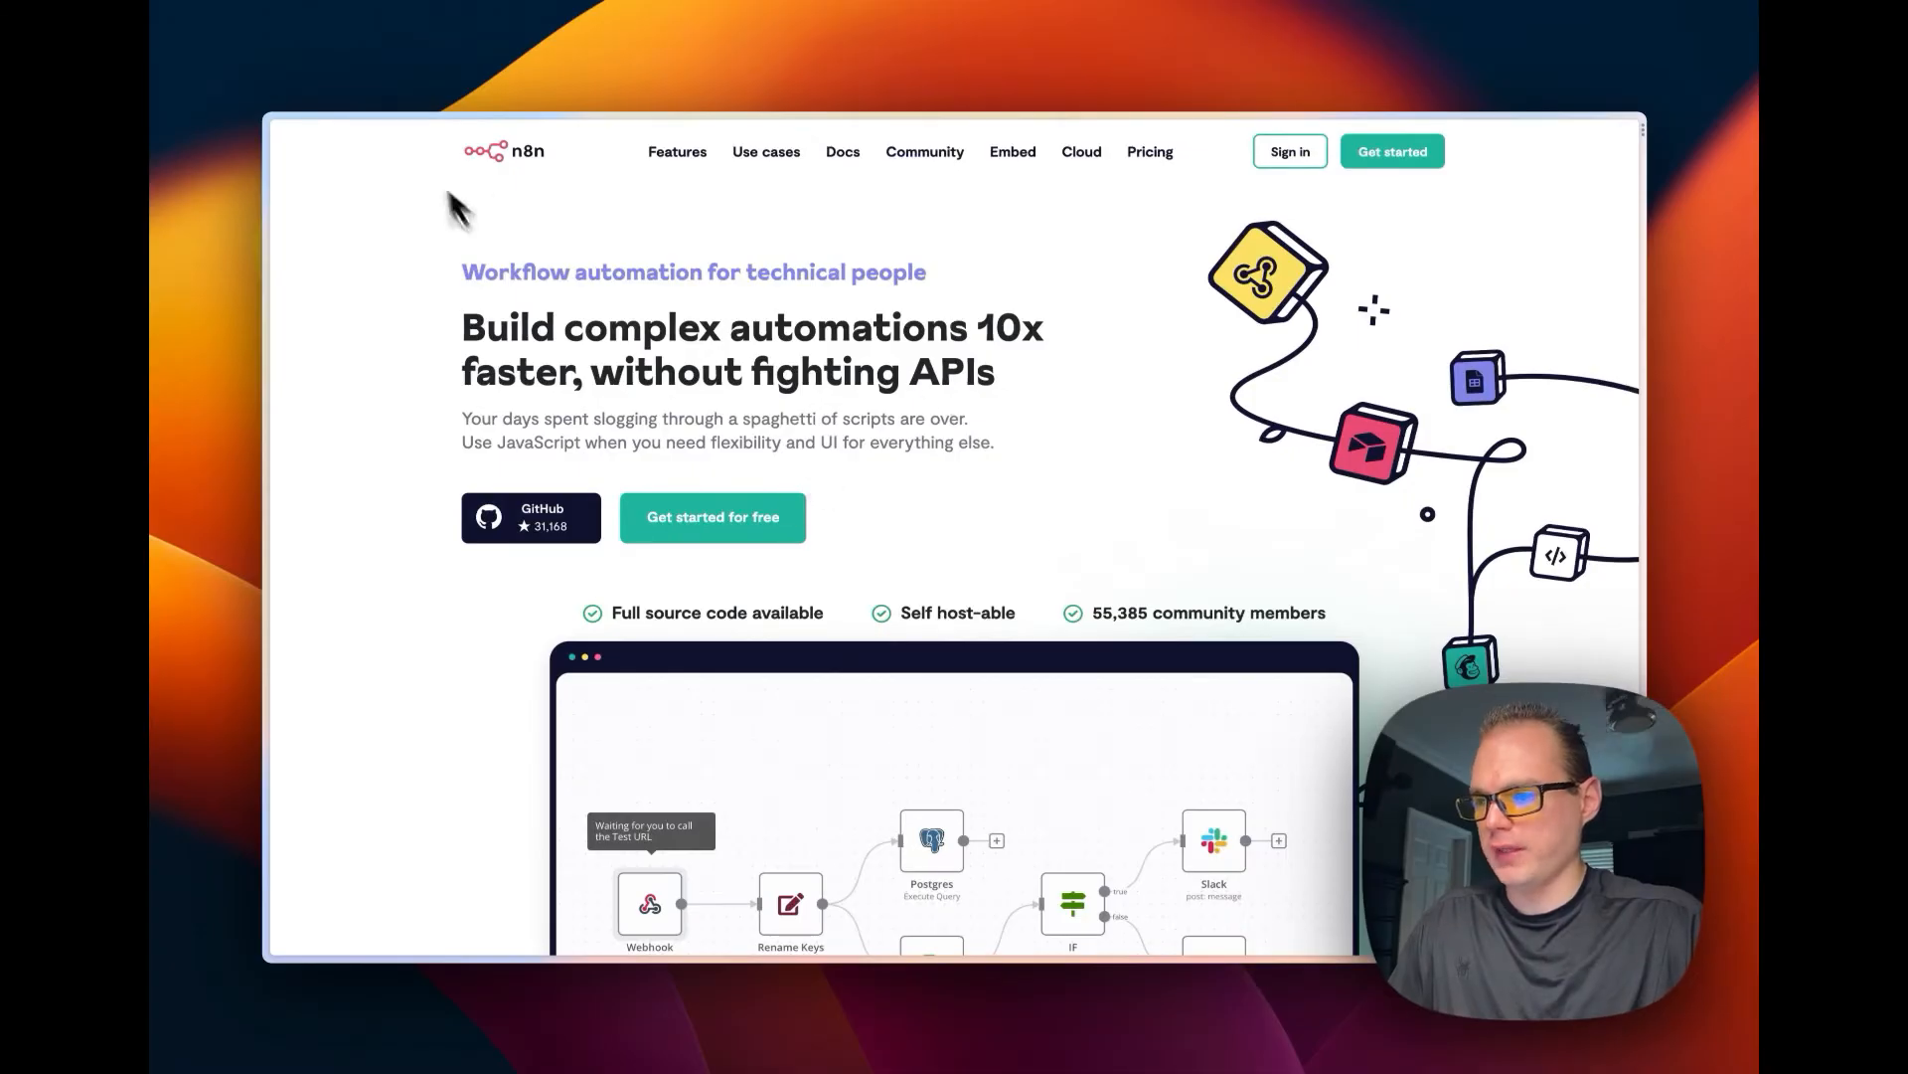
mouse_move(544, 325)
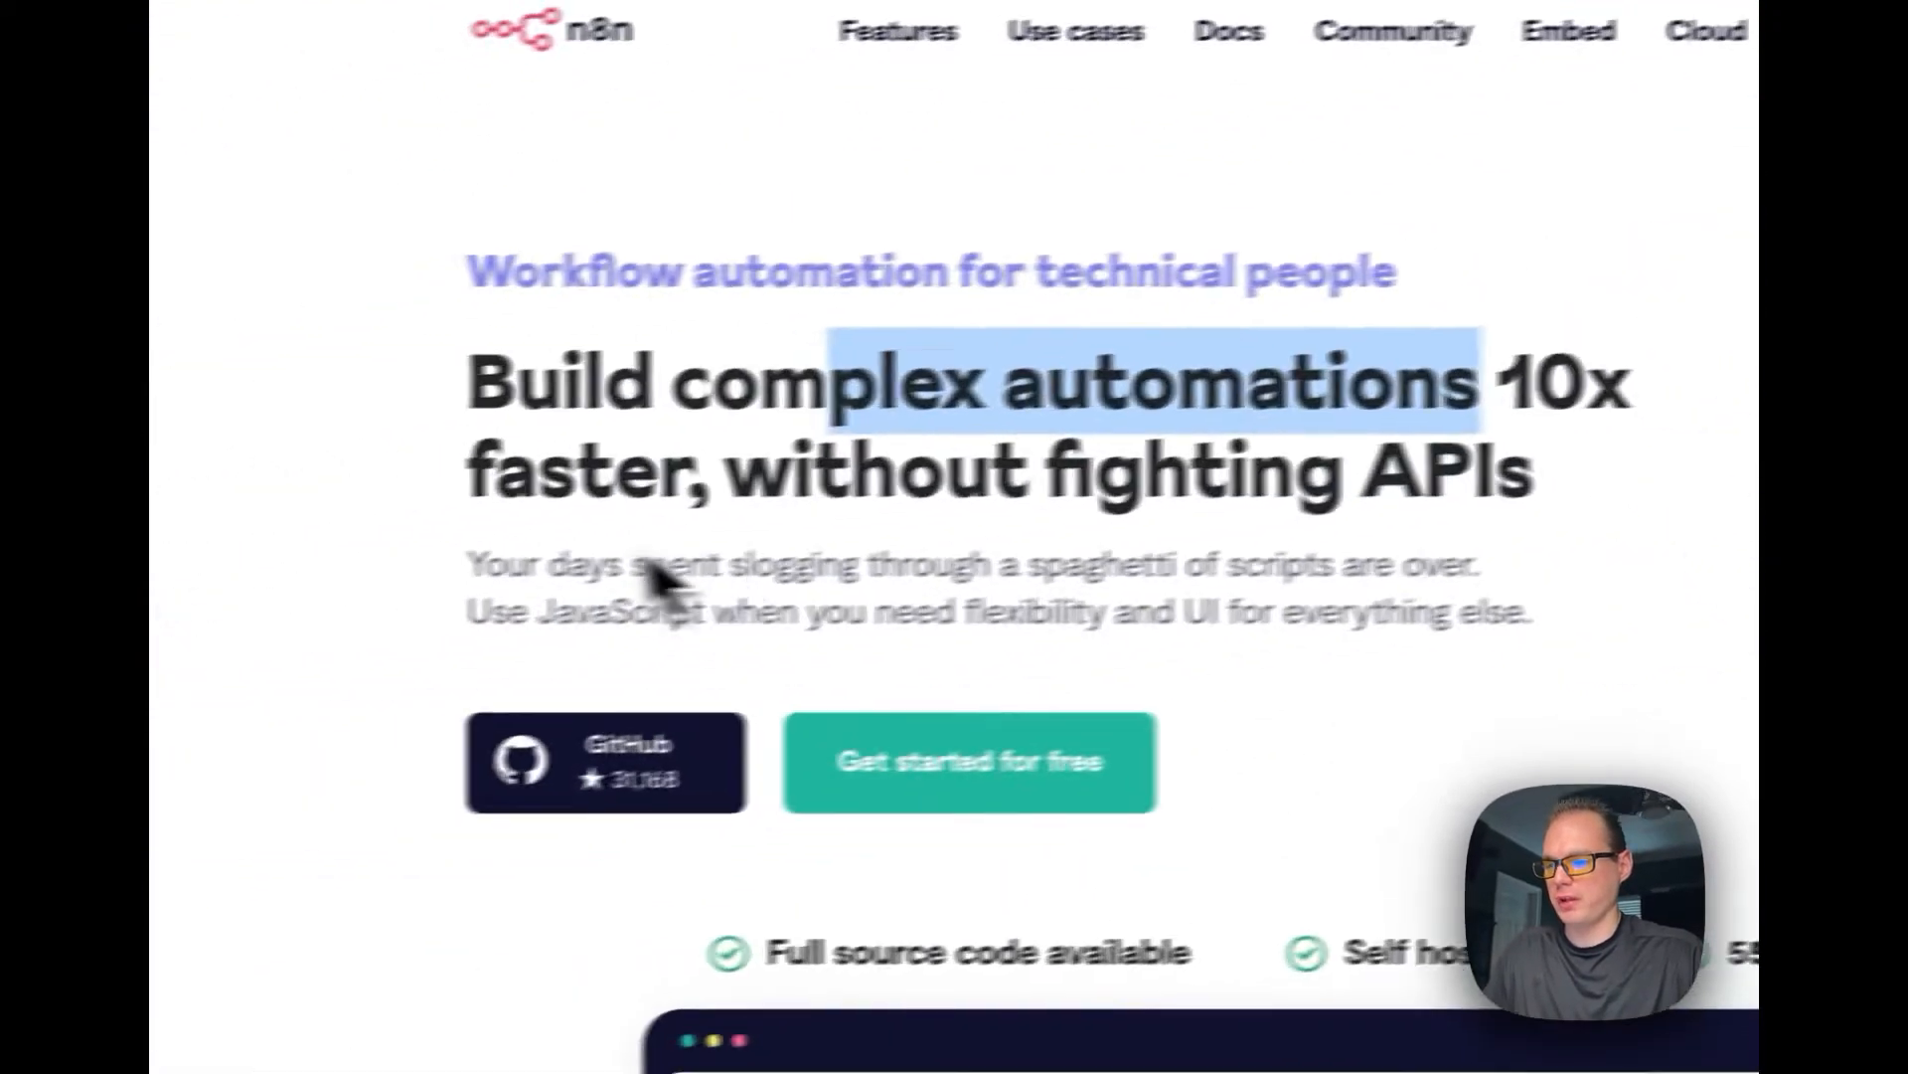
Expand the independent instances, painless debugging and self-hosting feature descriptions on n8n.io.
scroll(down, 3)
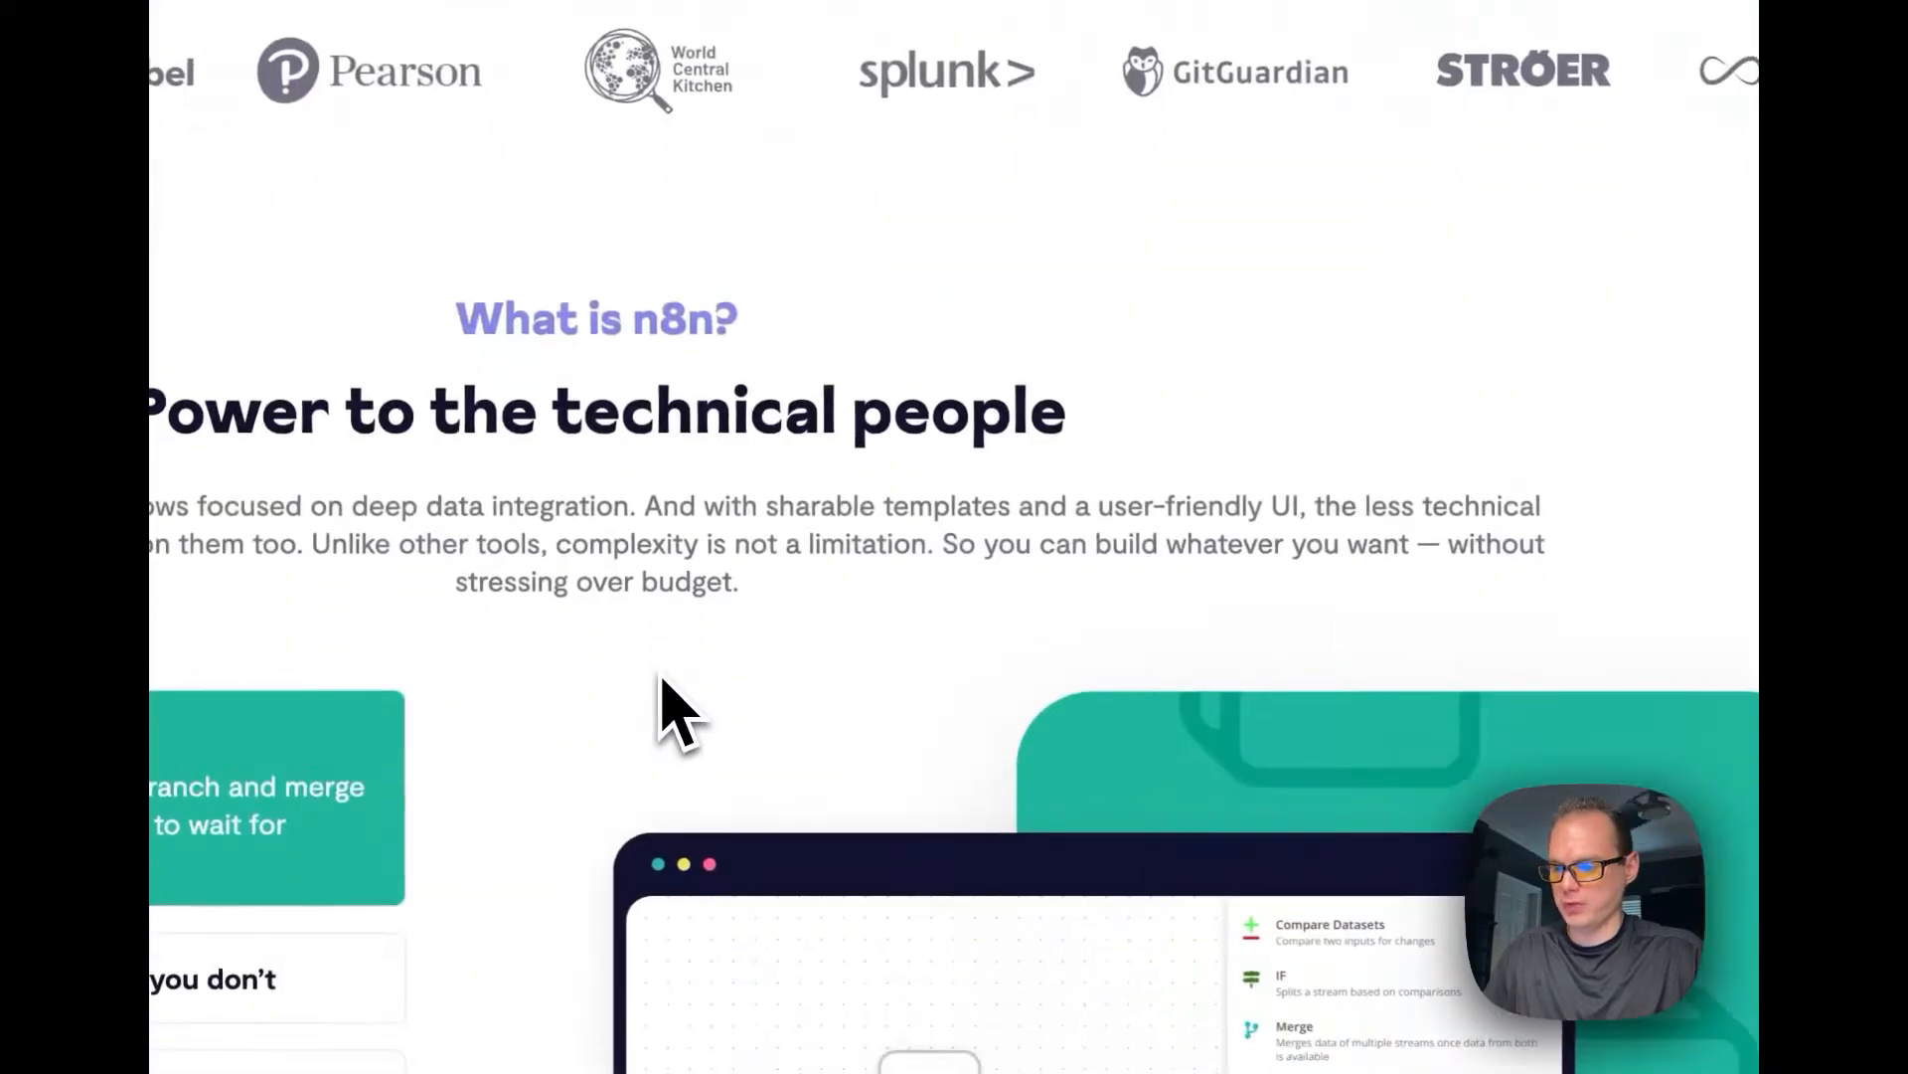
scroll(down, 3)
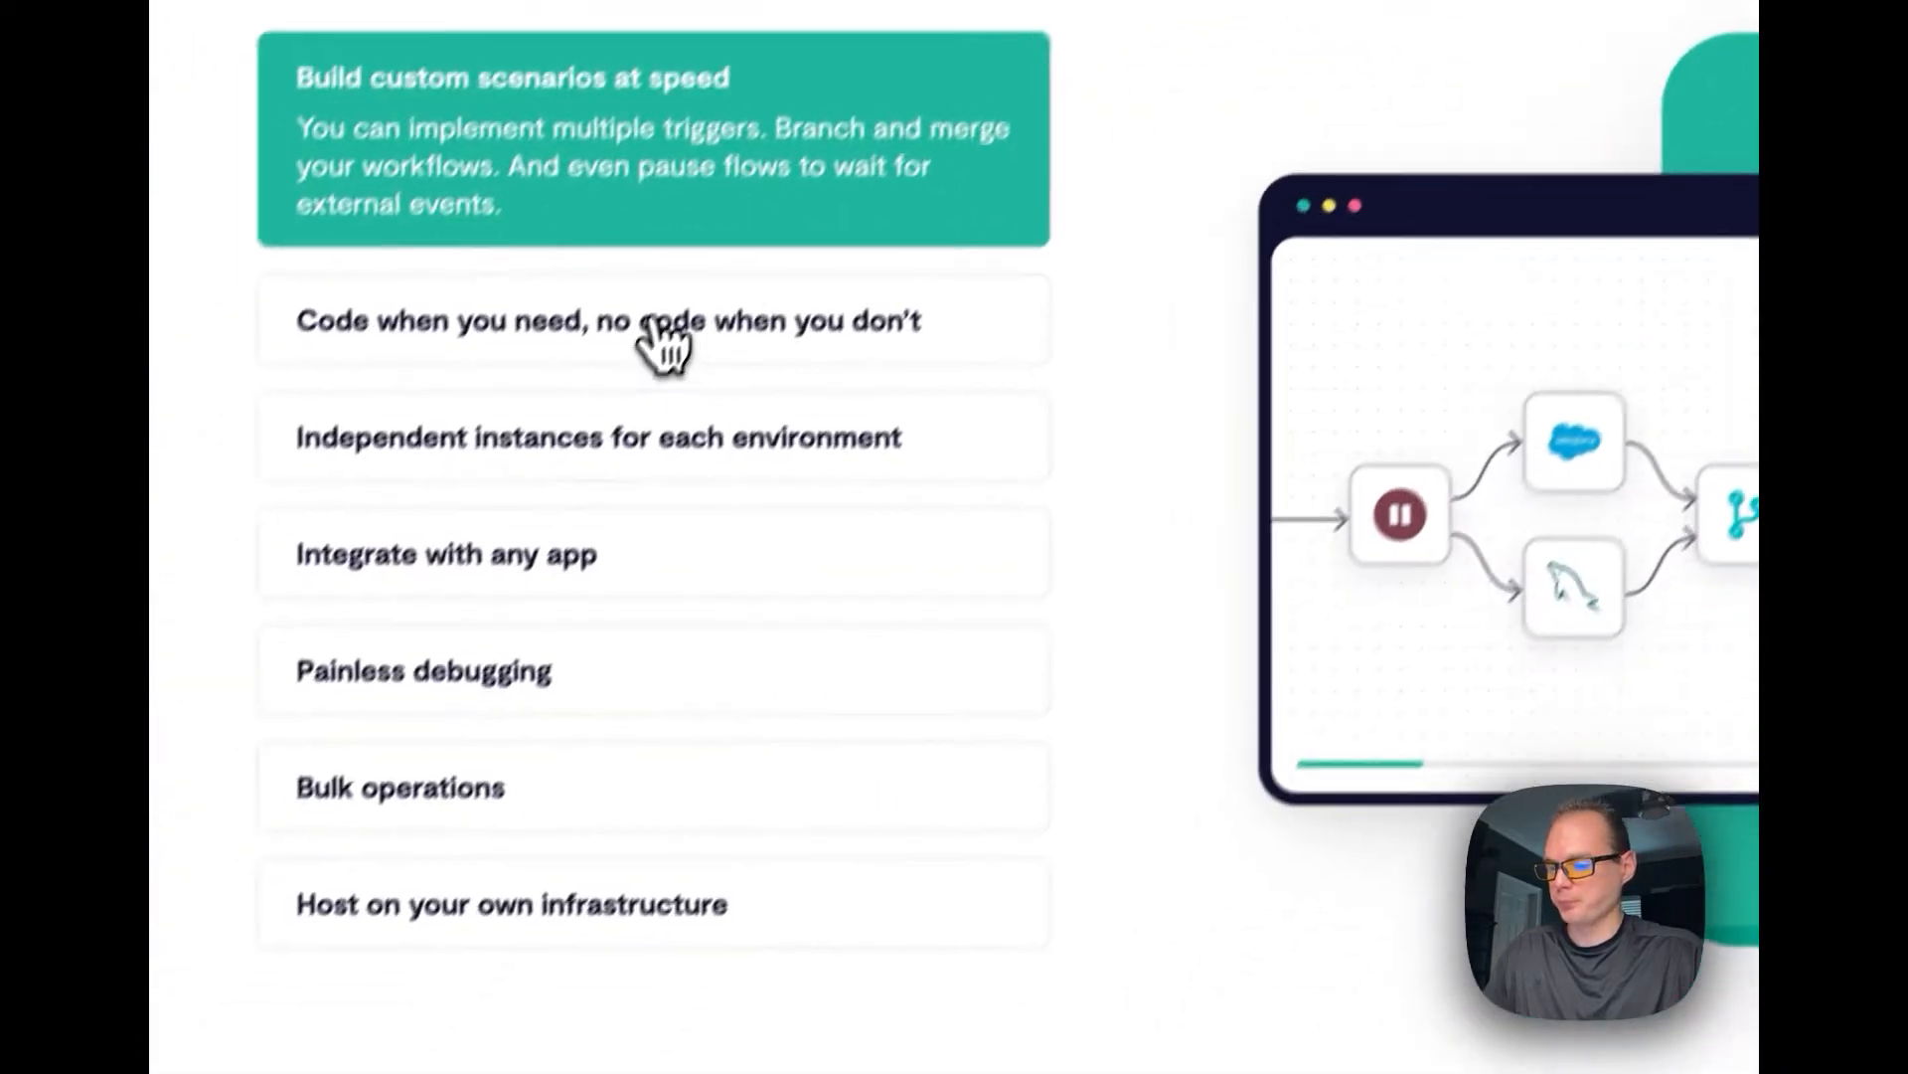
click(633, 438)
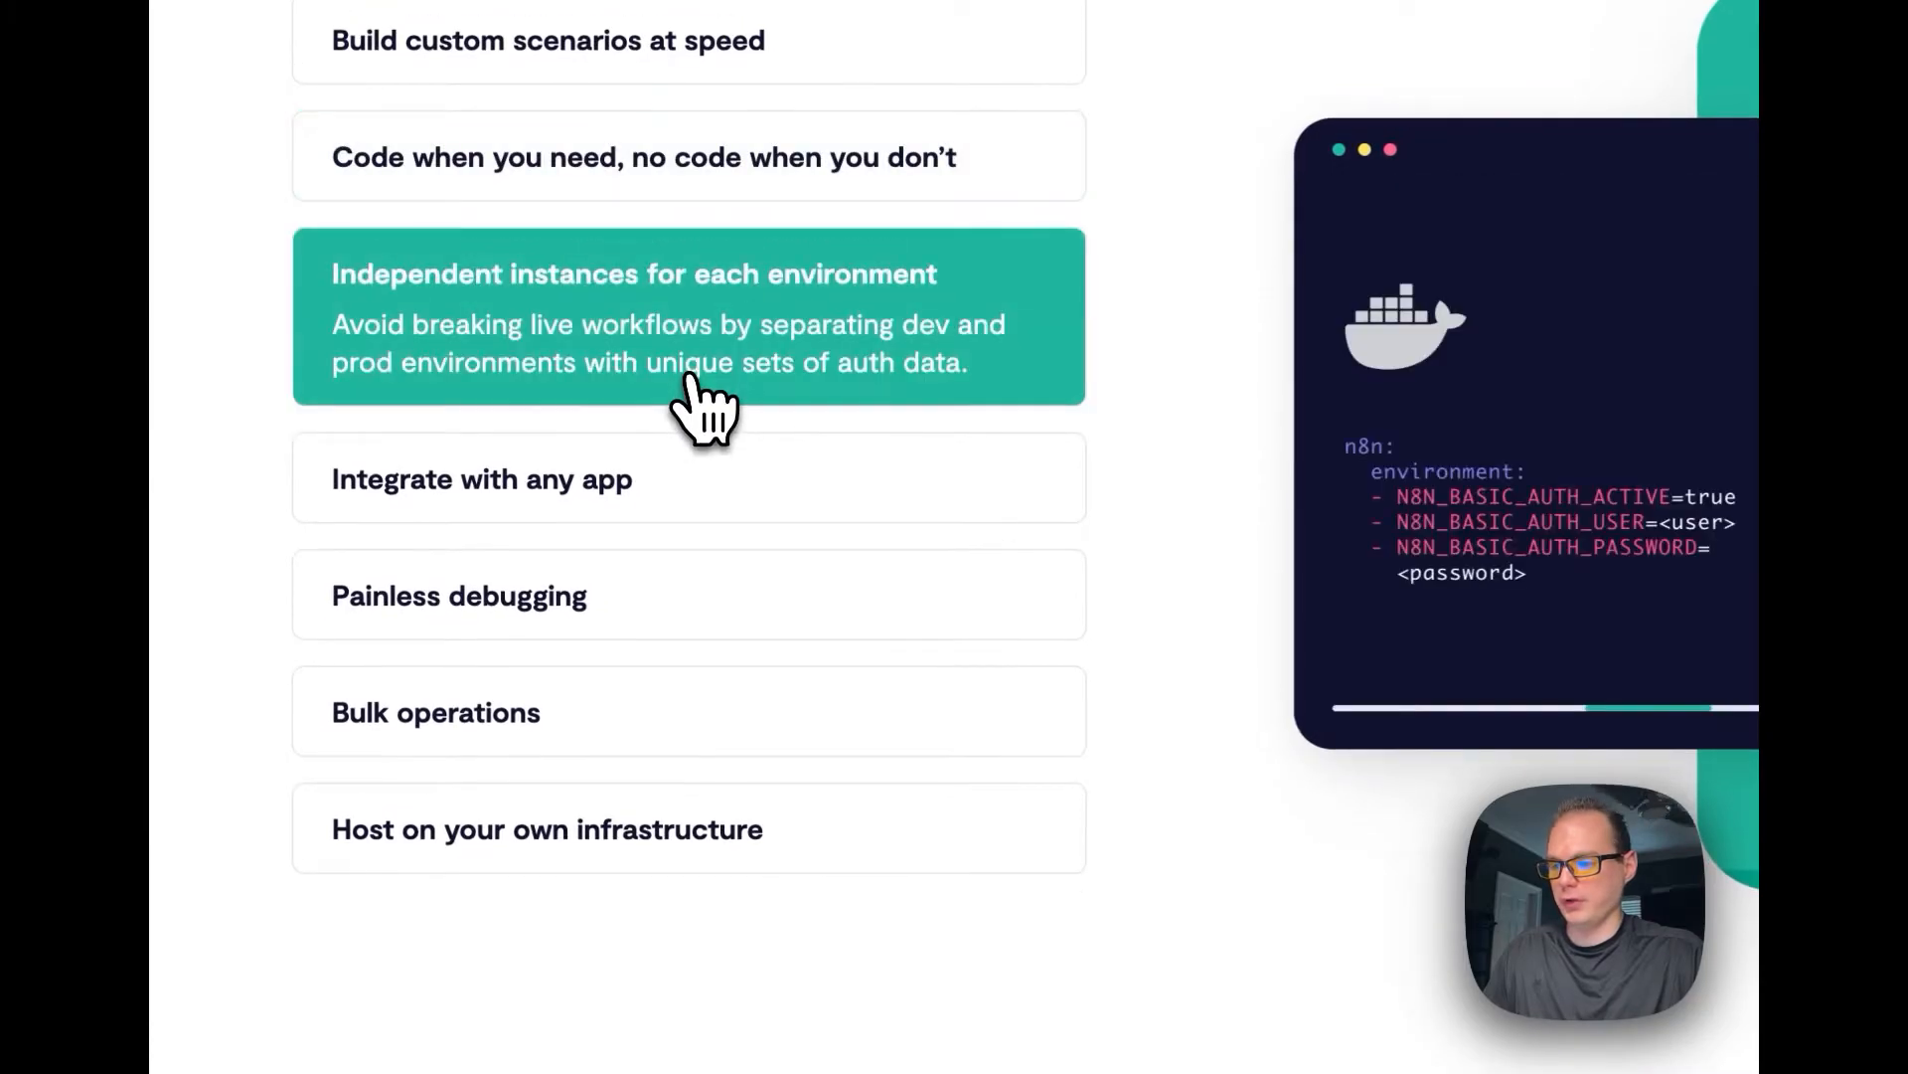
click(460, 596)
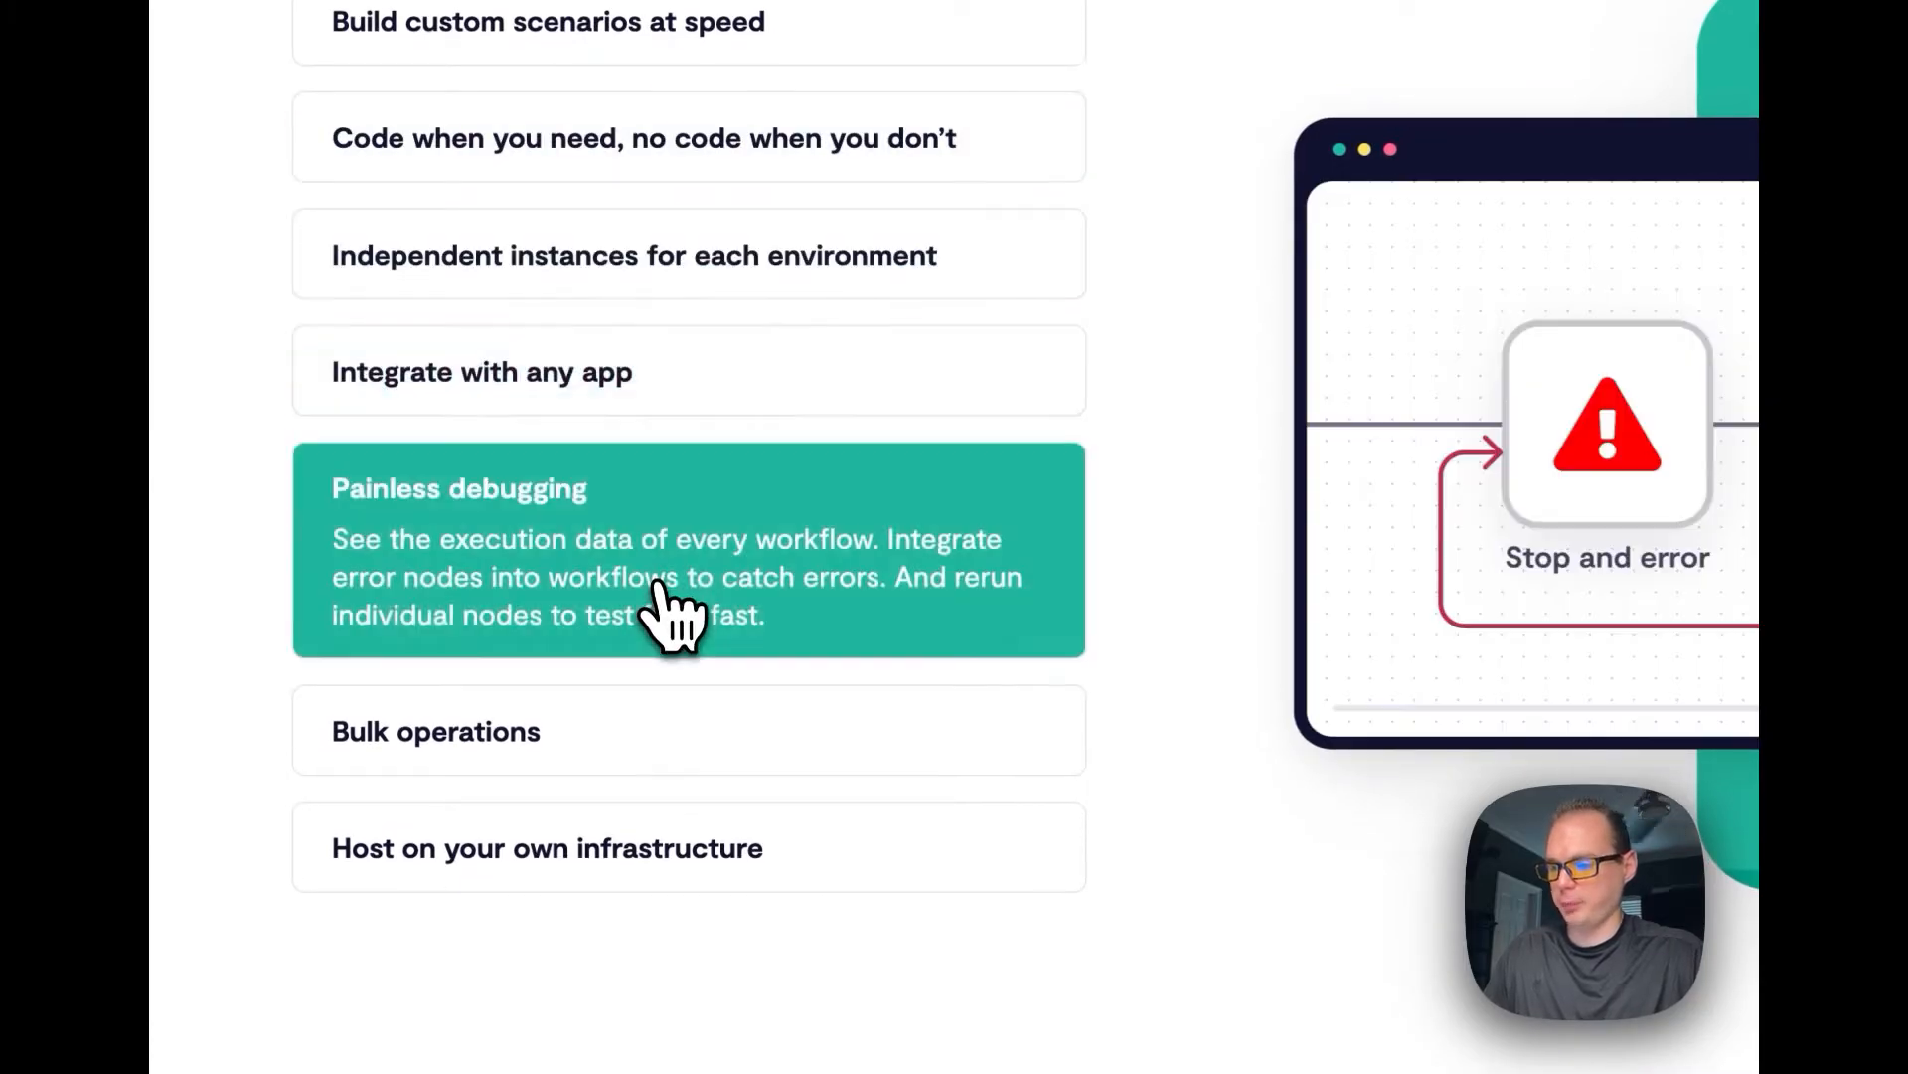
click(435, 730)
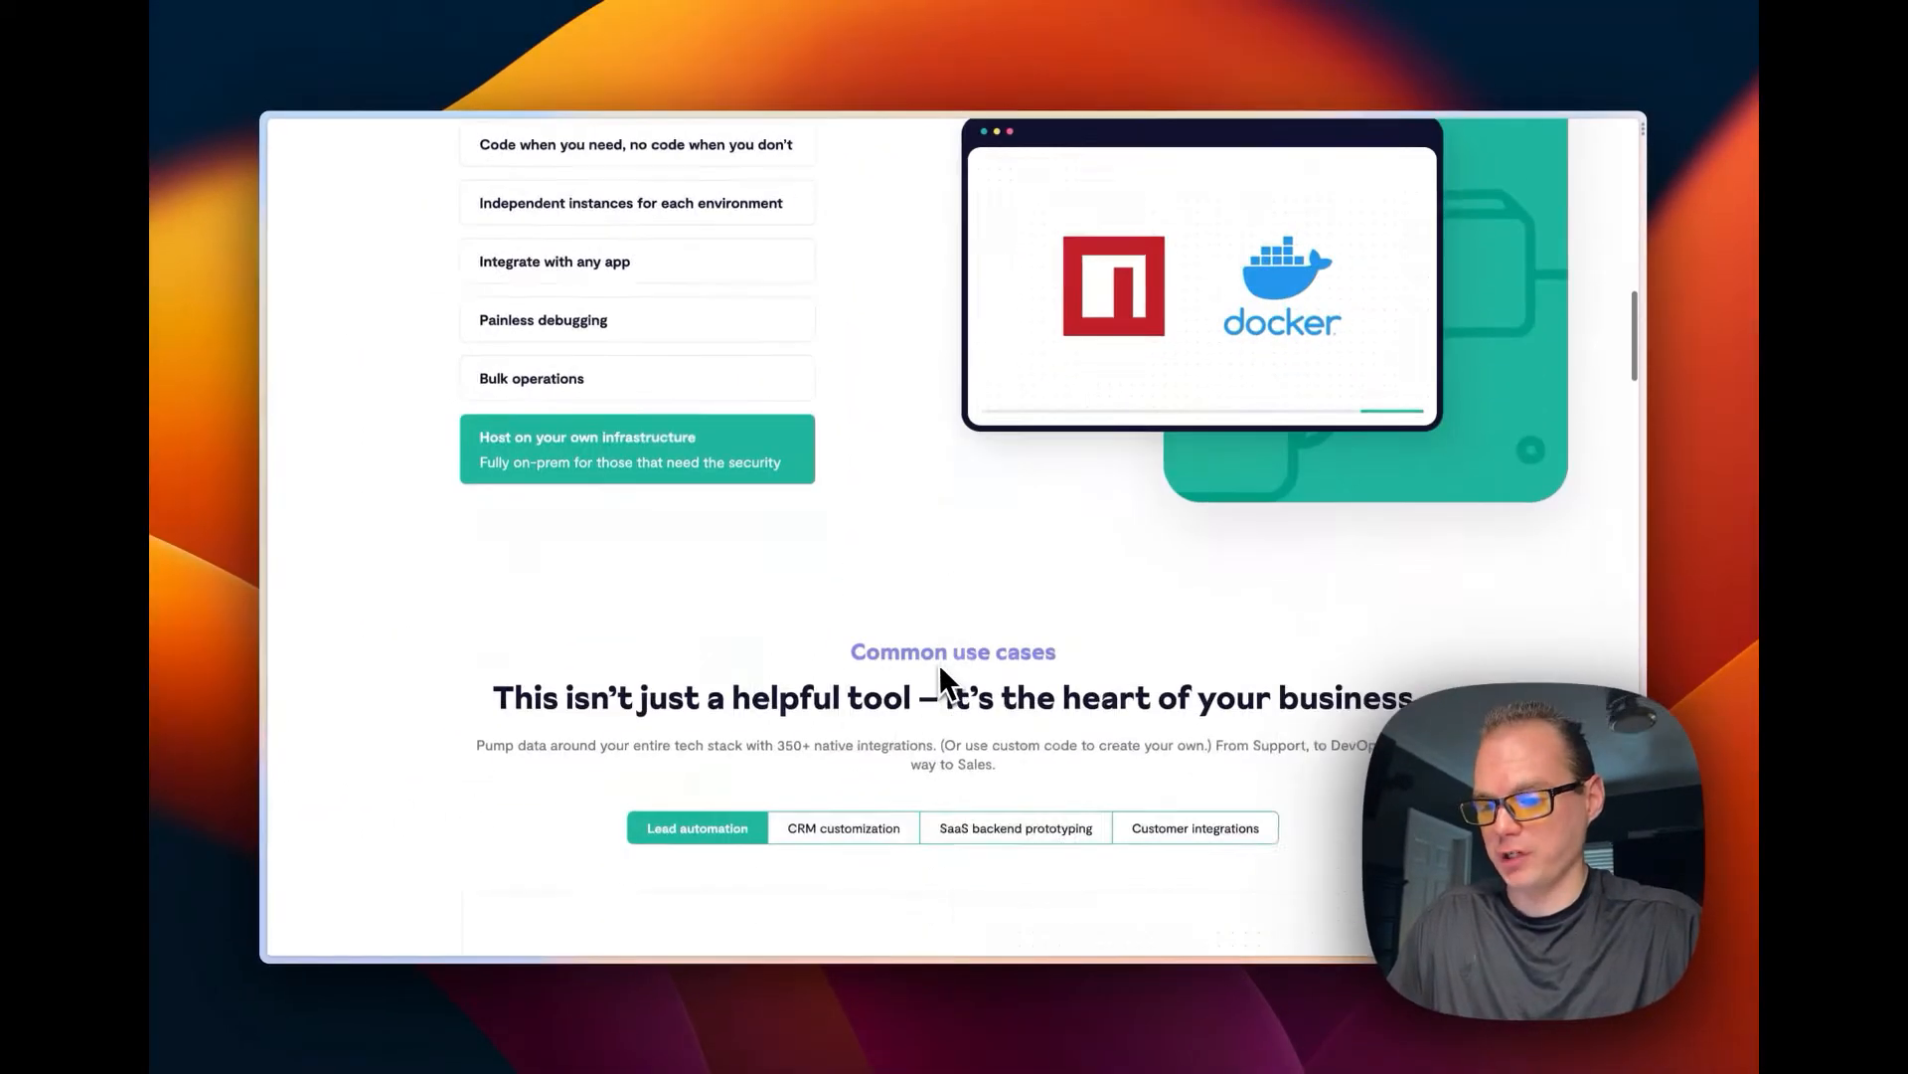
View the SaaS backend prototyping use case, then bring up the open tabs list.
scroll(down, 3)
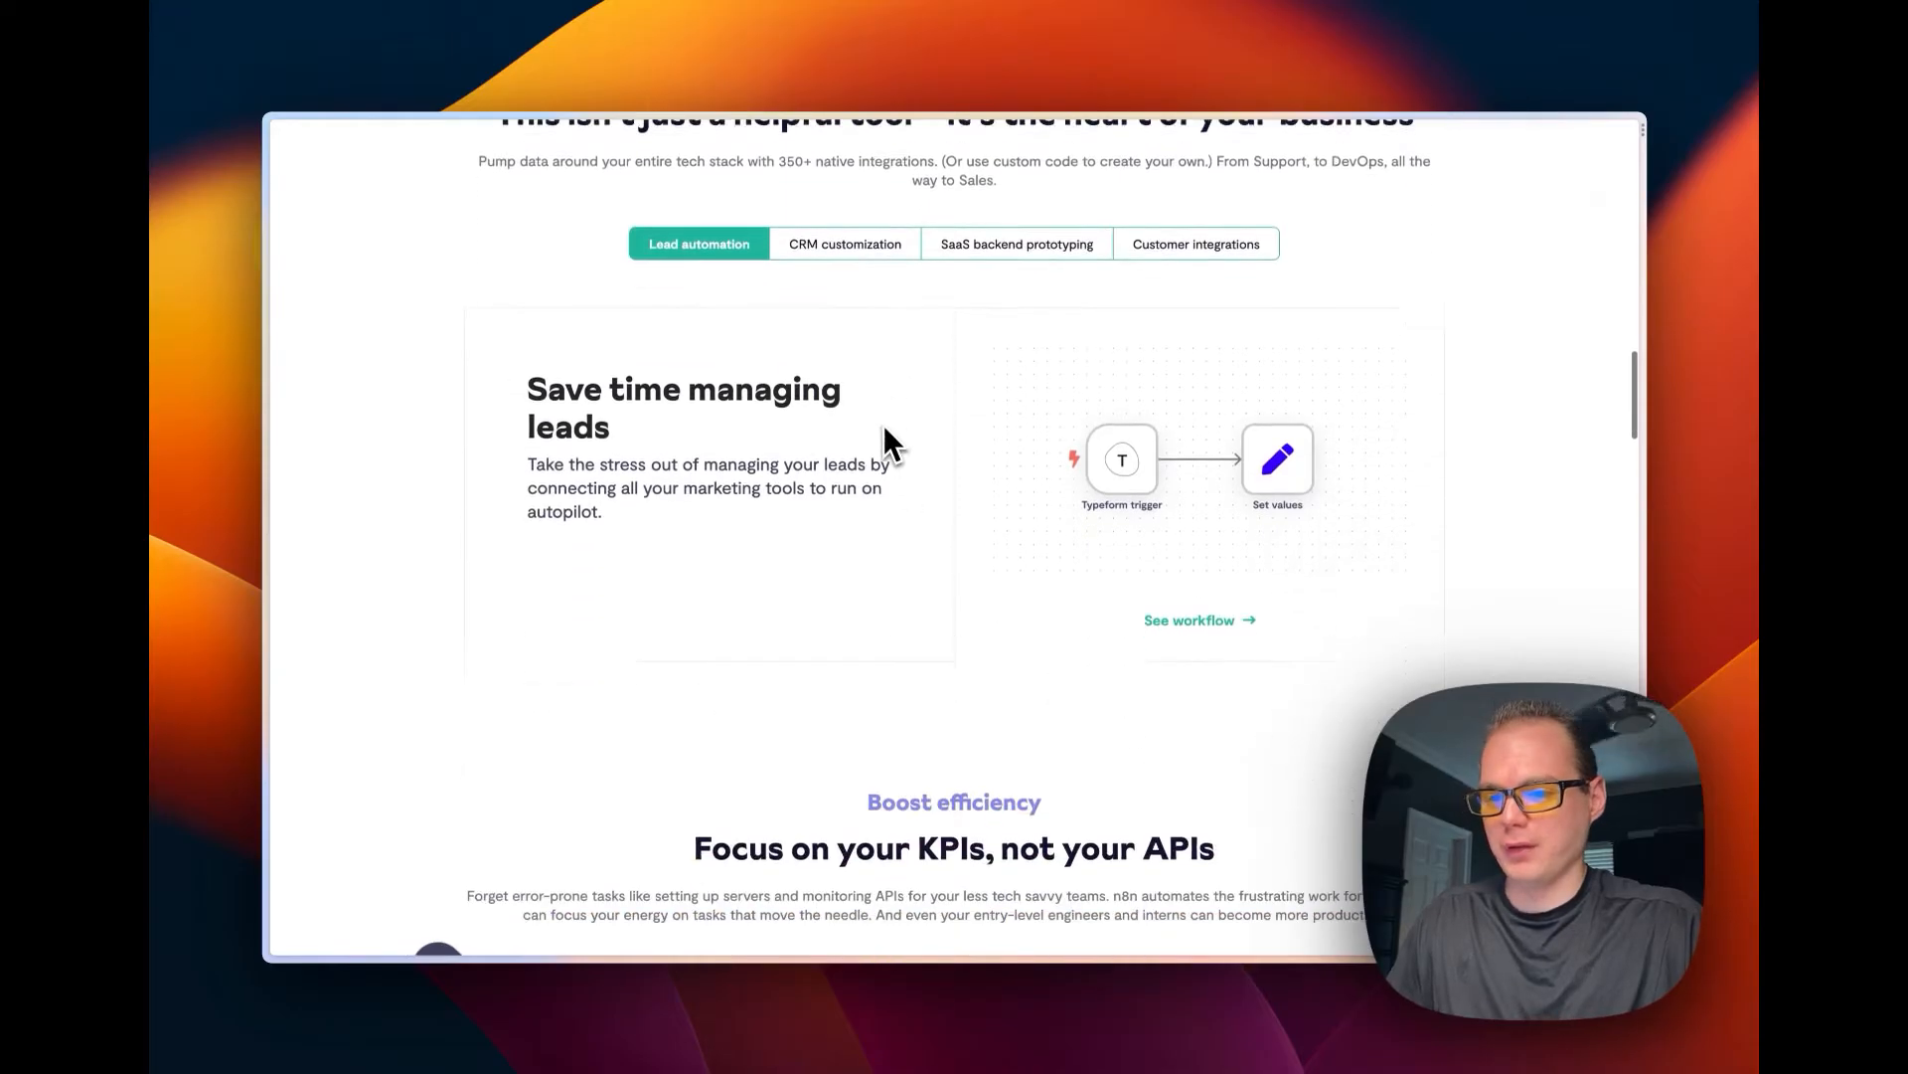
click(1016, 244)
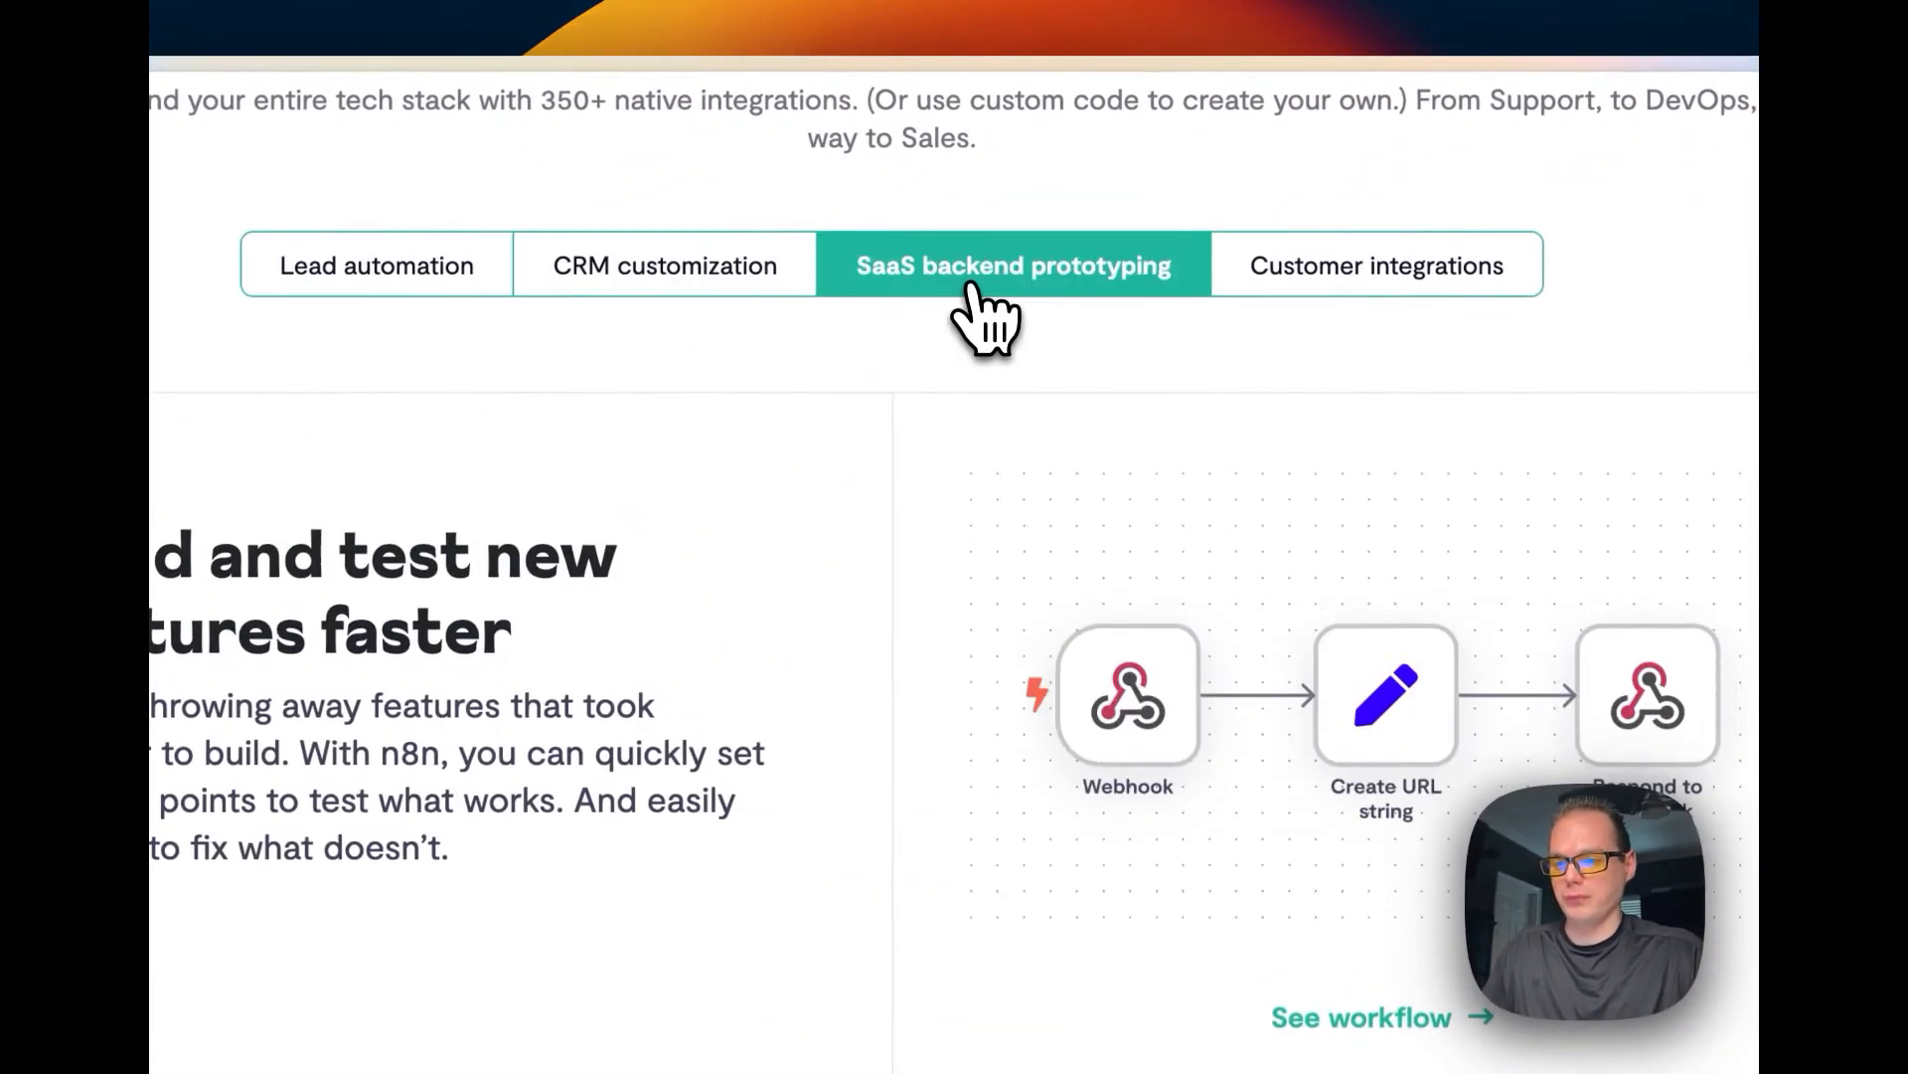
scroll(down, 3)
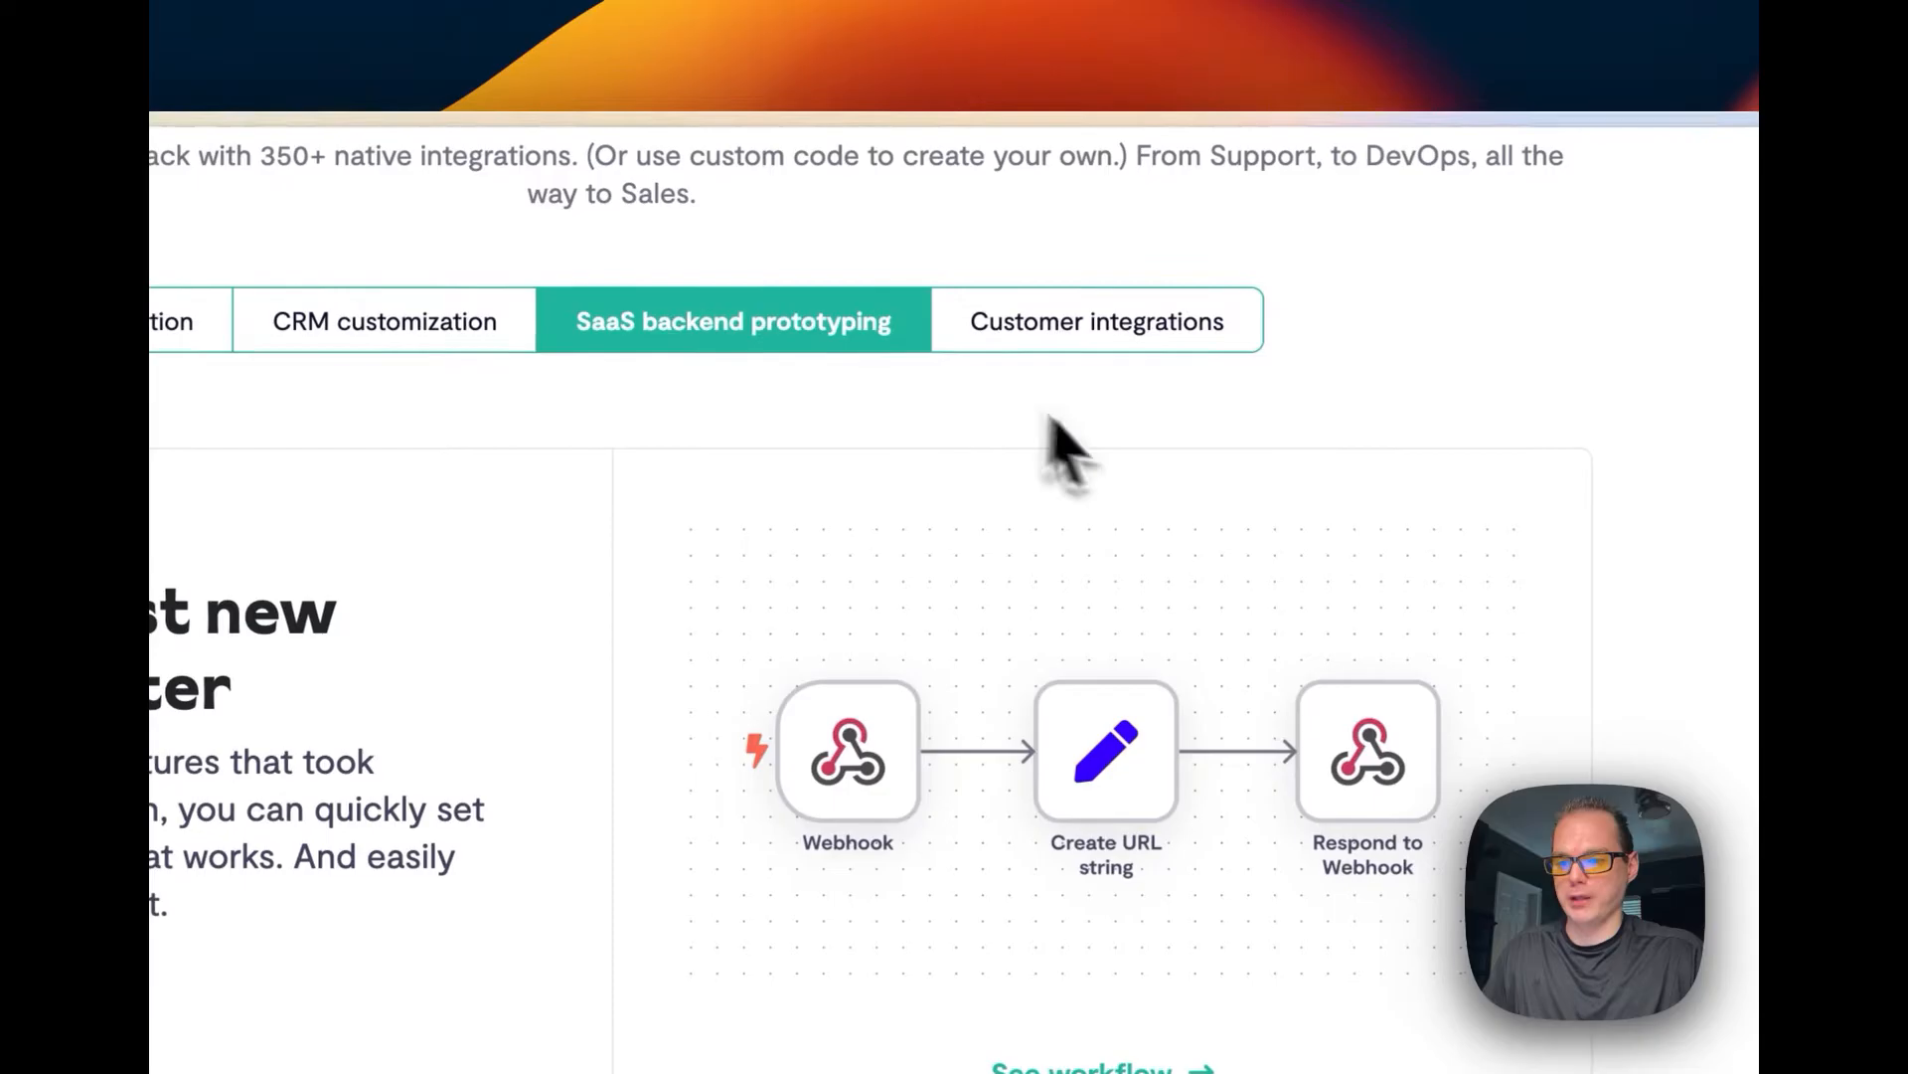
click(1093, 320)
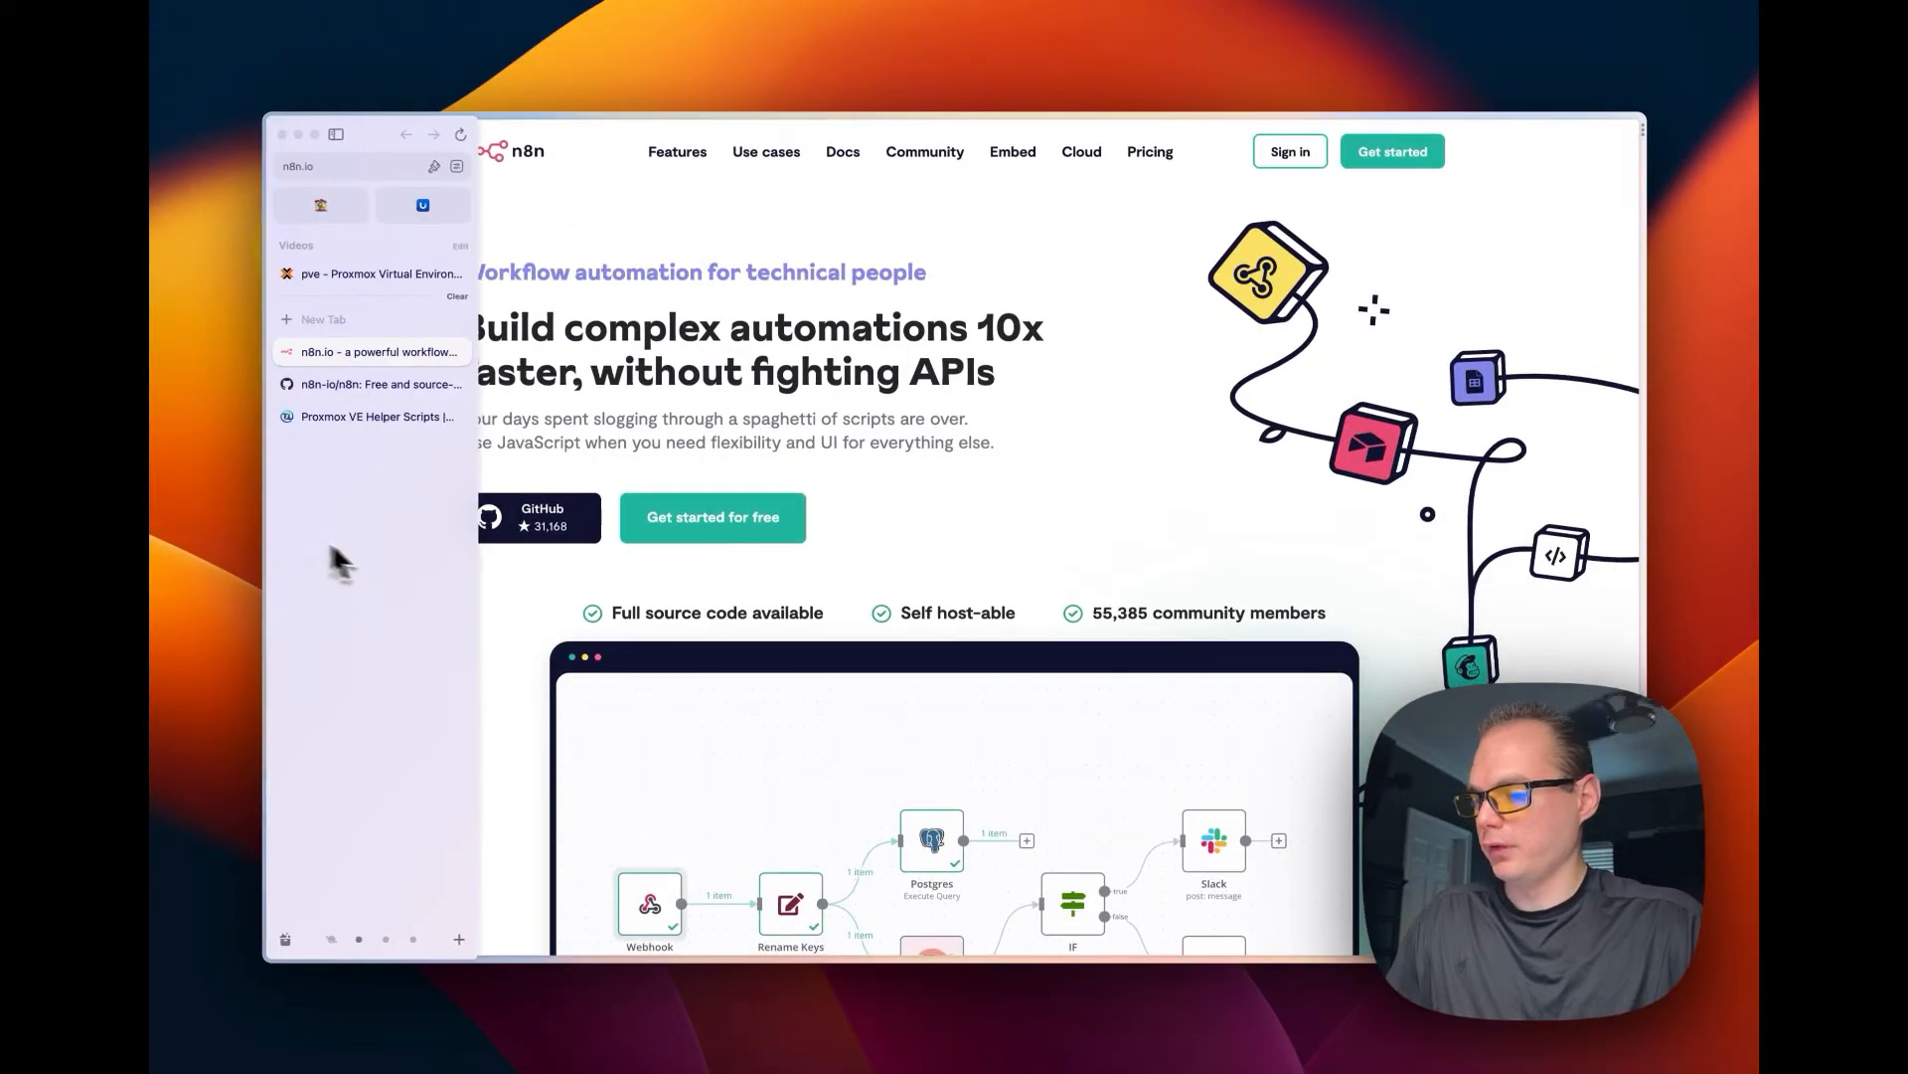
Switch to the n8n GitHub repository and scroll its README through usage, start and support.
click(380, 384)
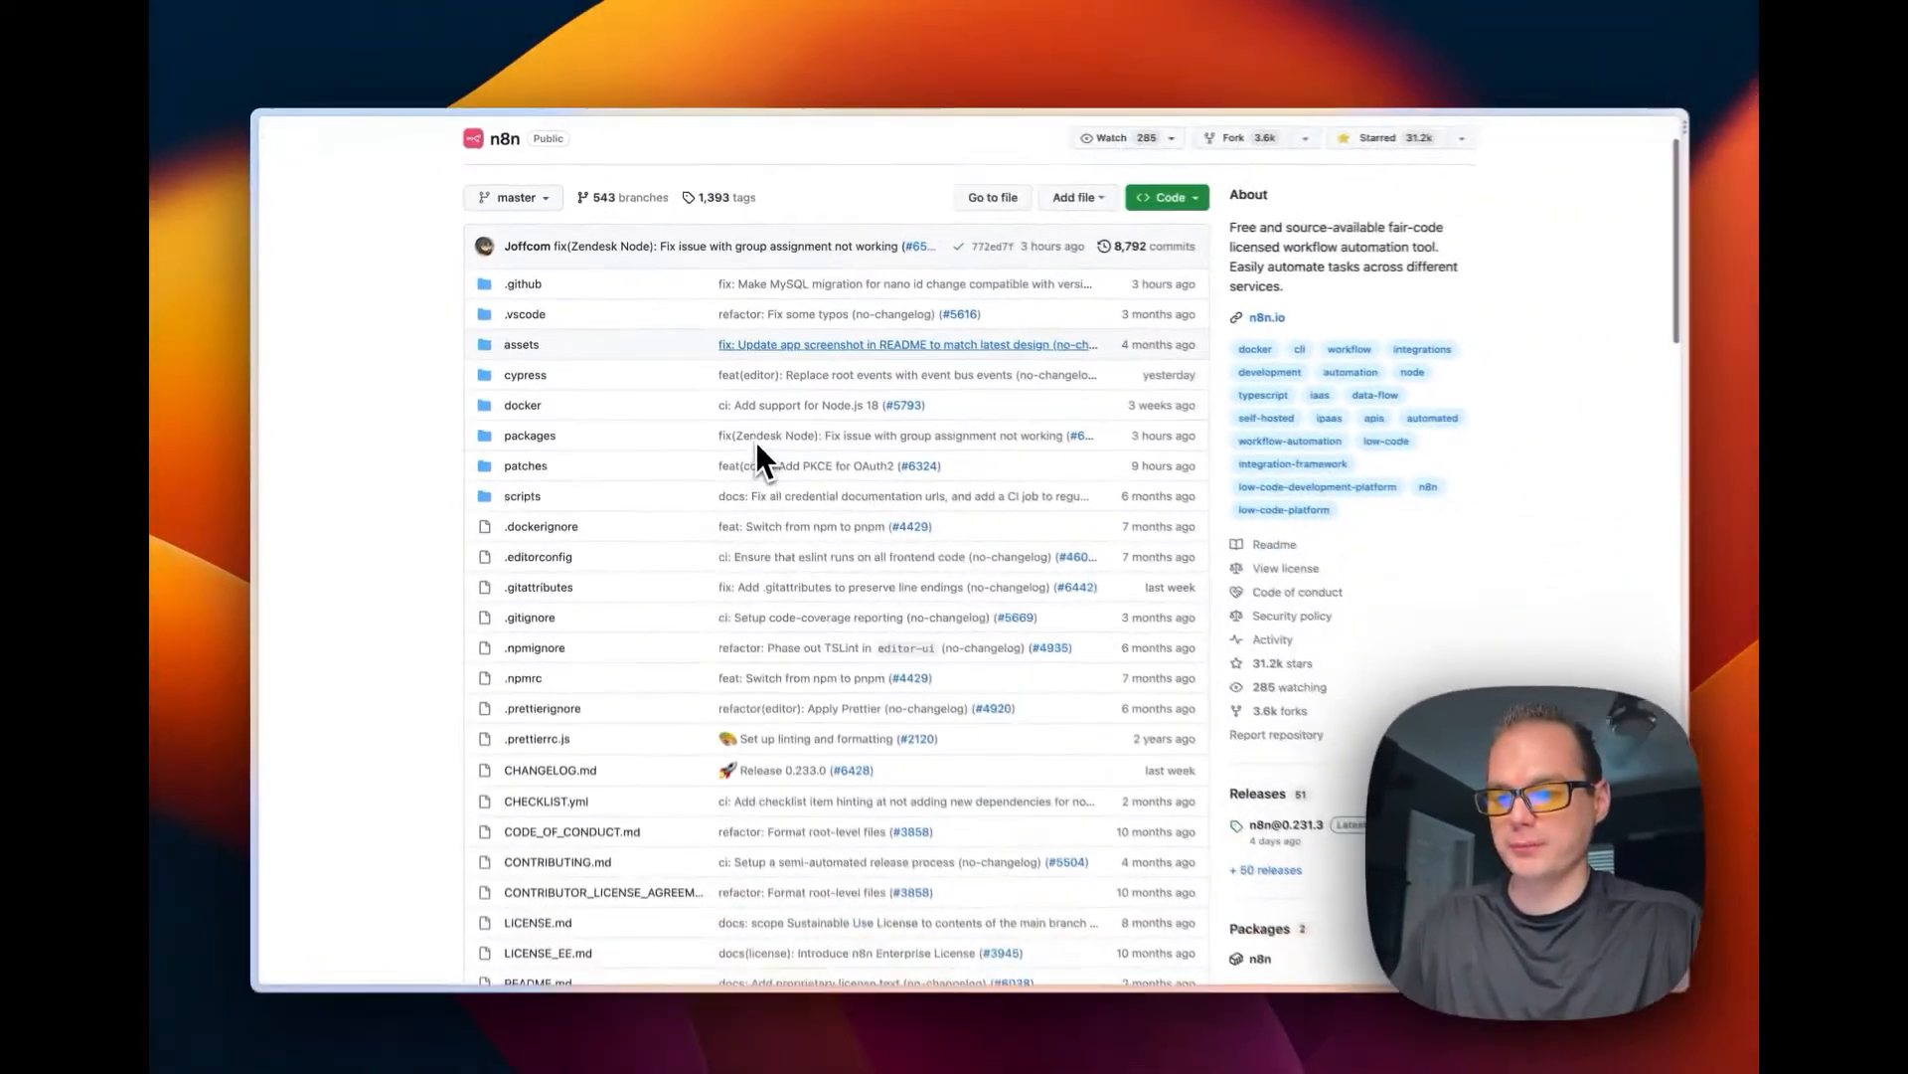
scroll(down, 3)
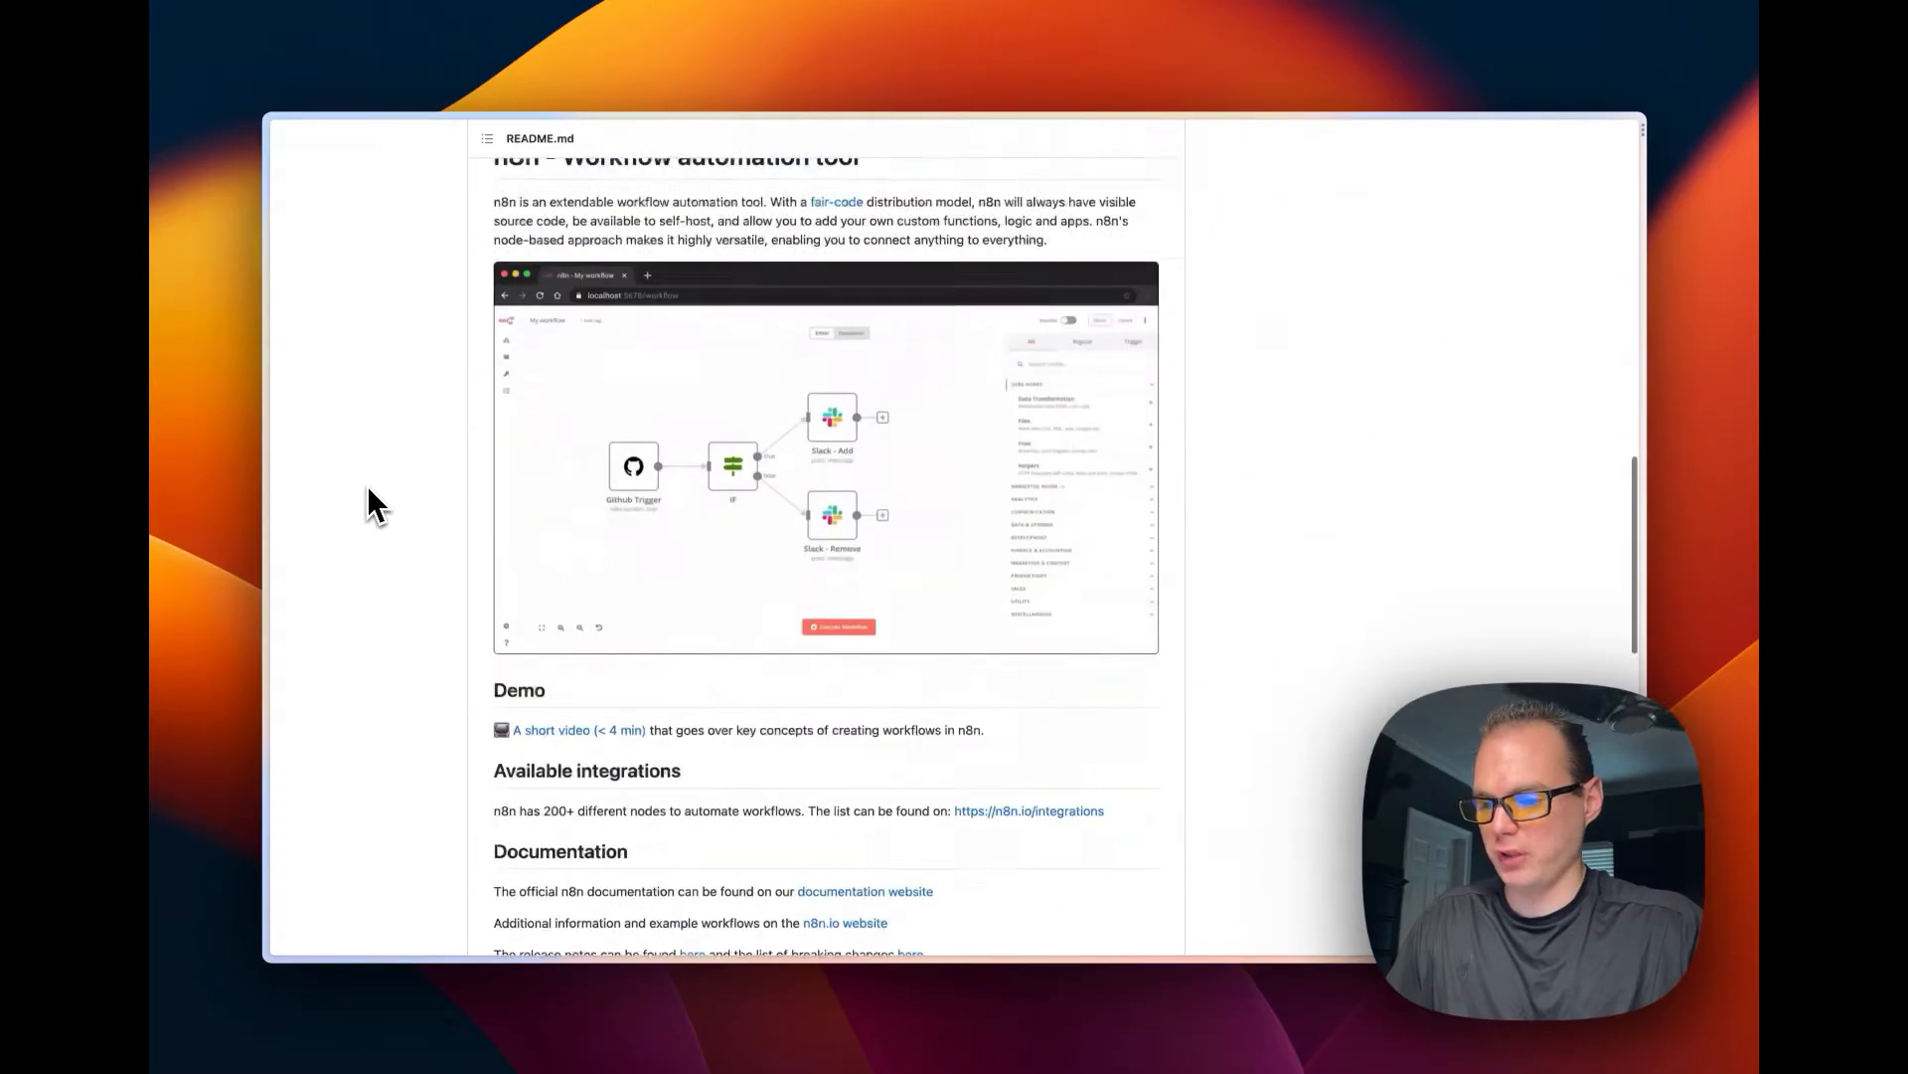
scroll(down, 3)
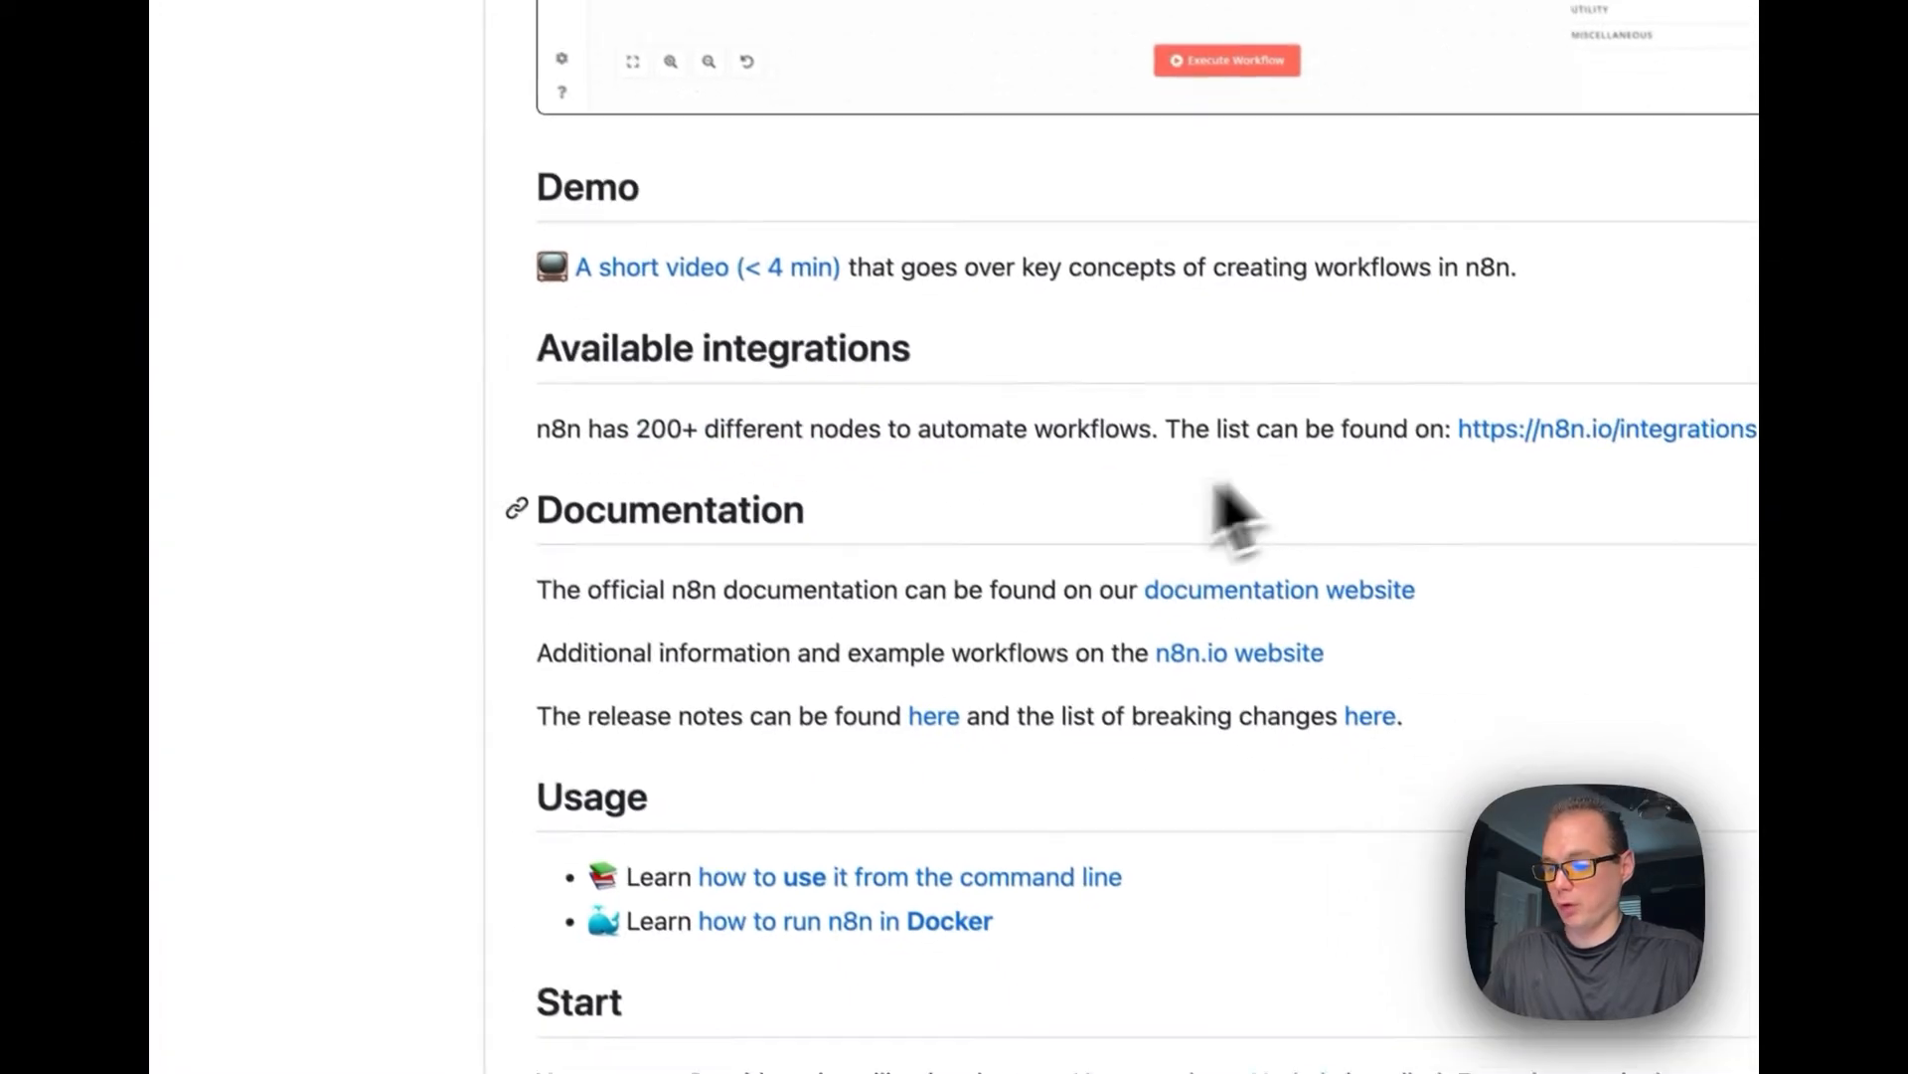
scroll(down, 3)
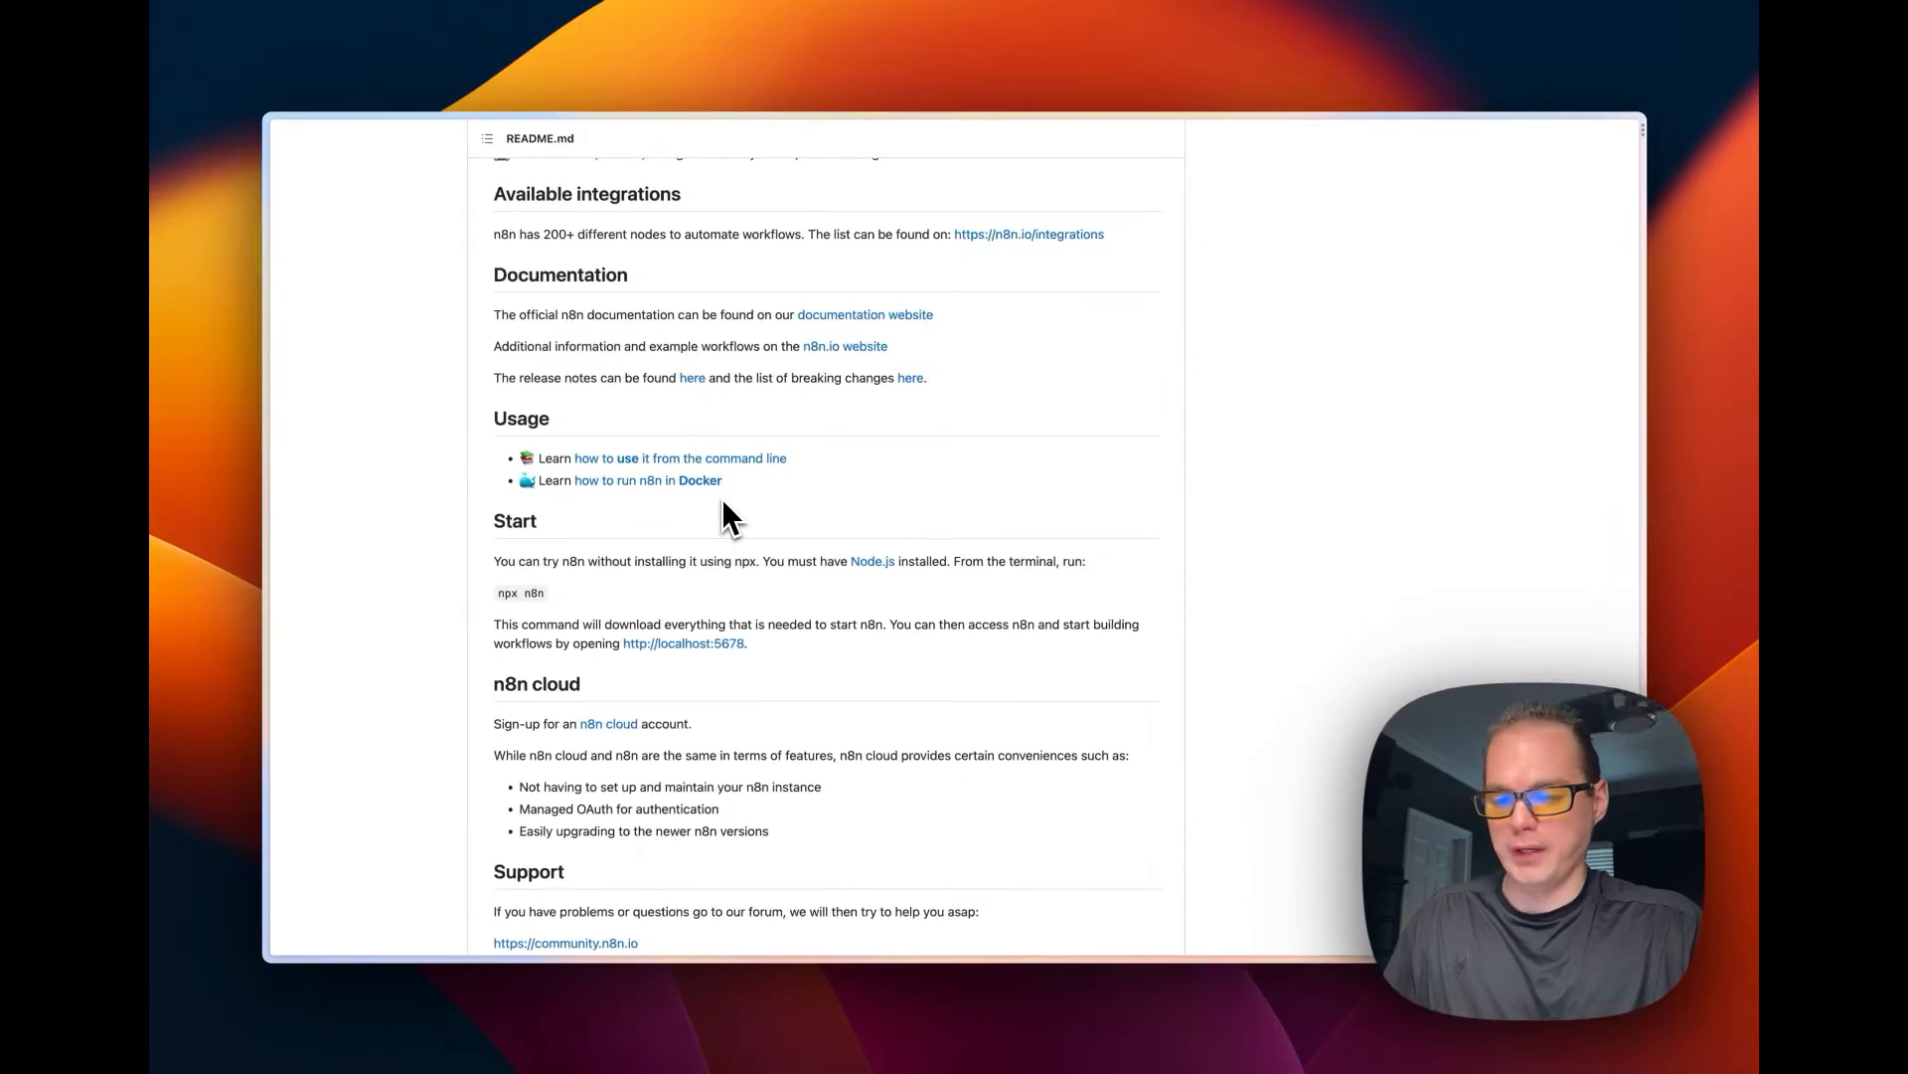
scroll(down, 3)
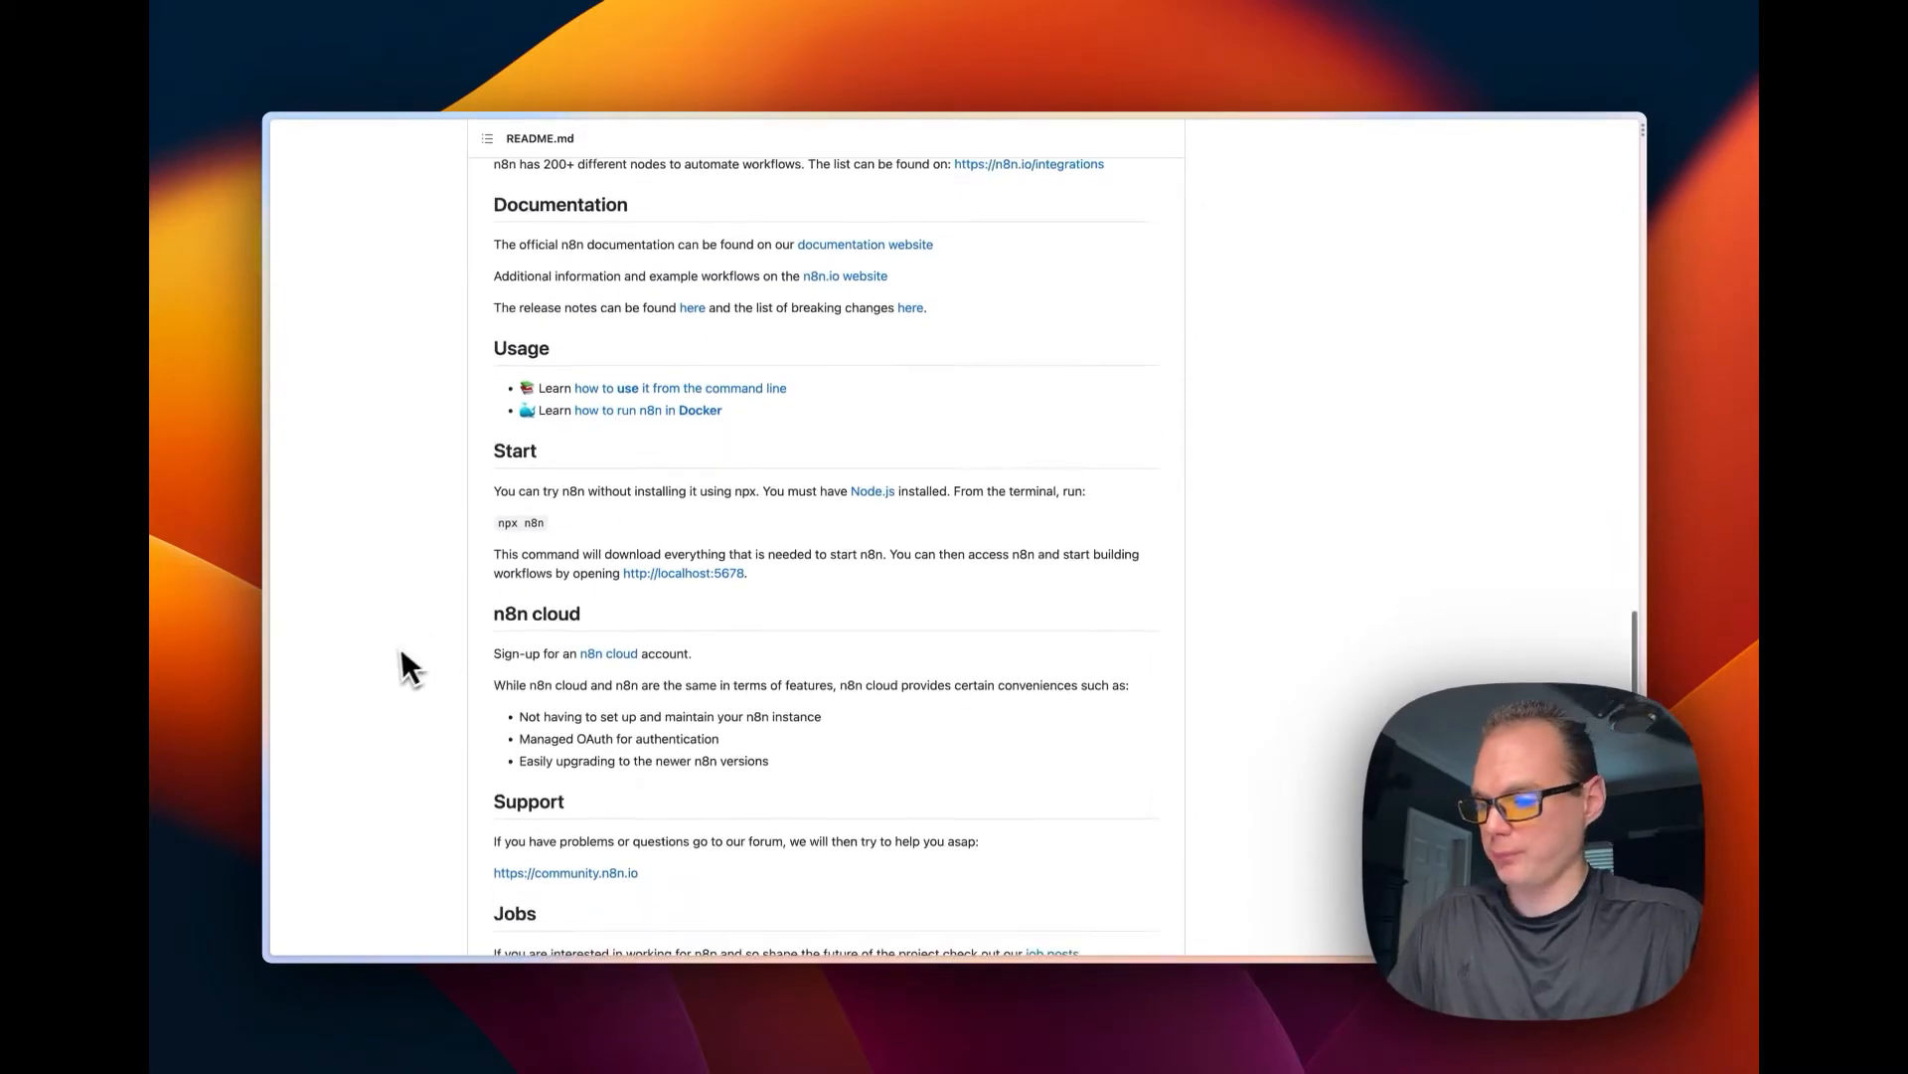
scroll(down, 3)
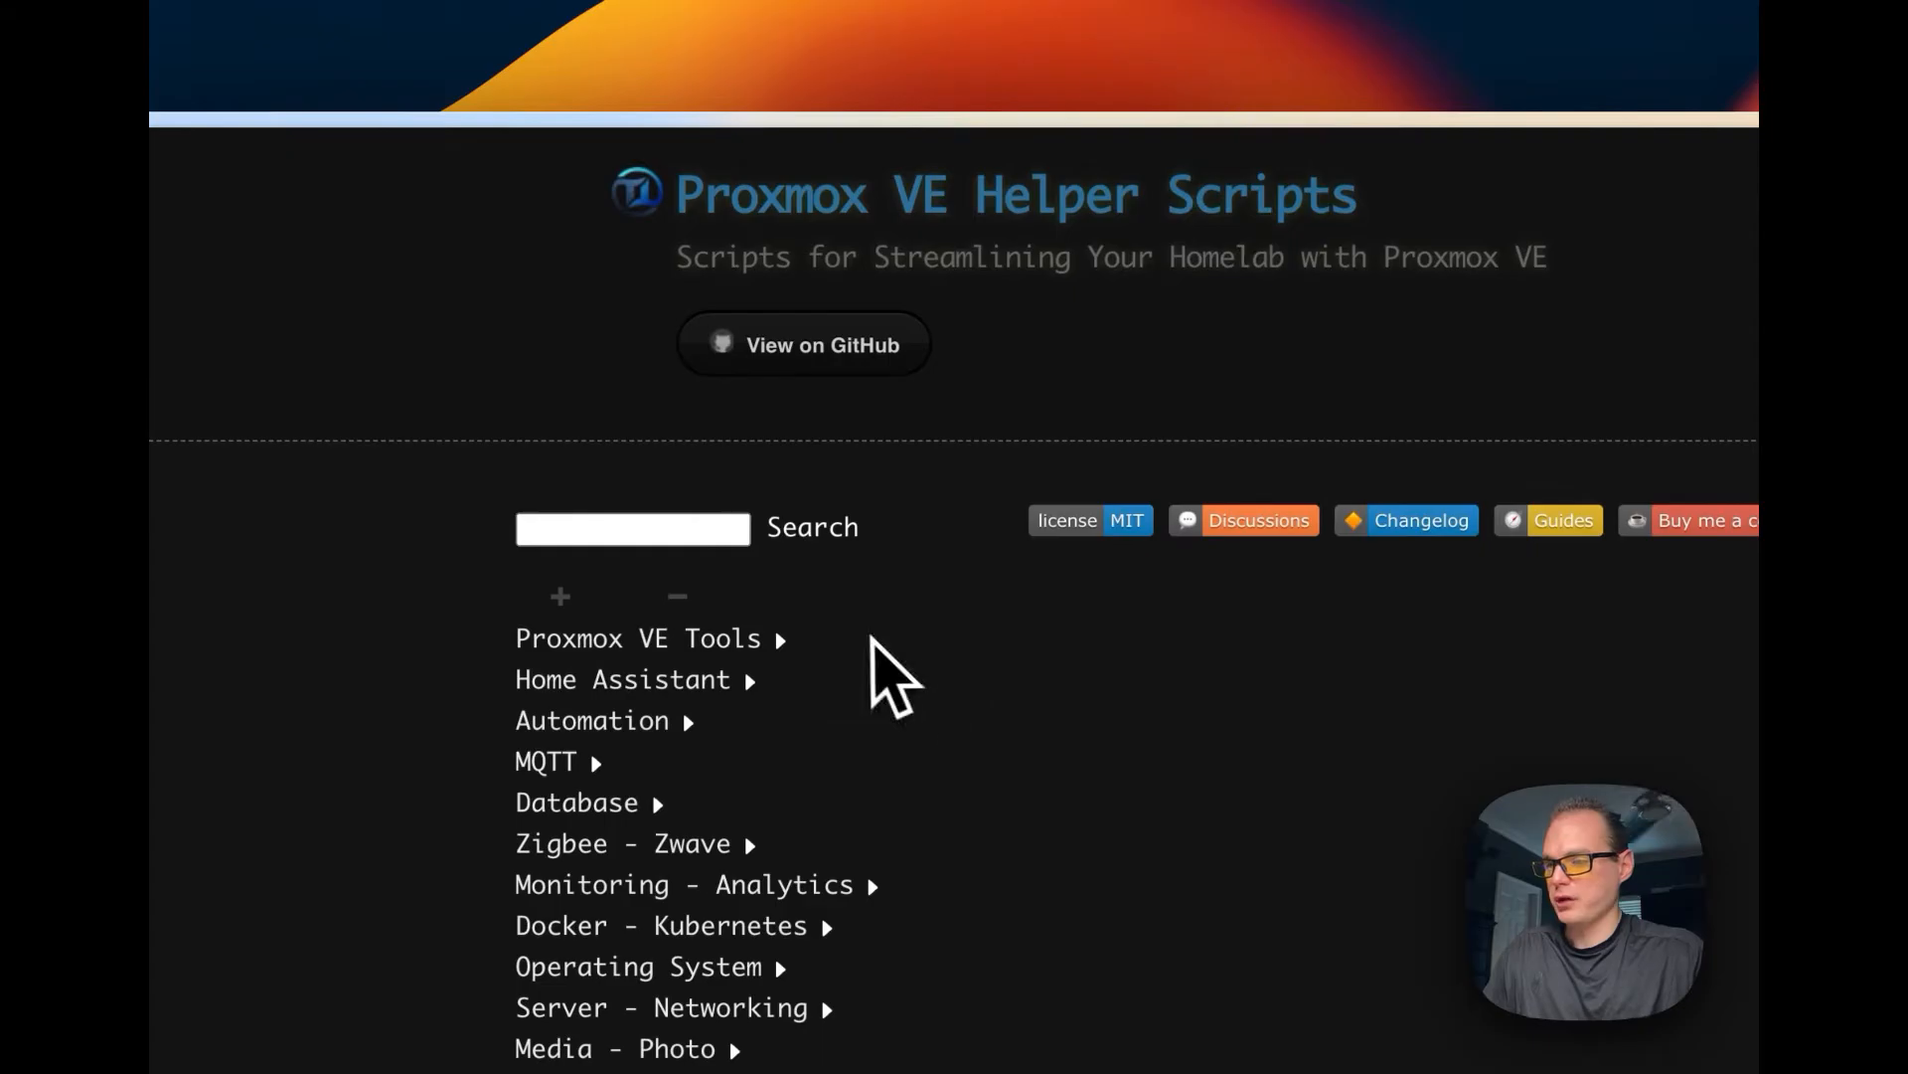
Open the helper scripts' View on GitHub link in a new tab.
right_click(803, 345)
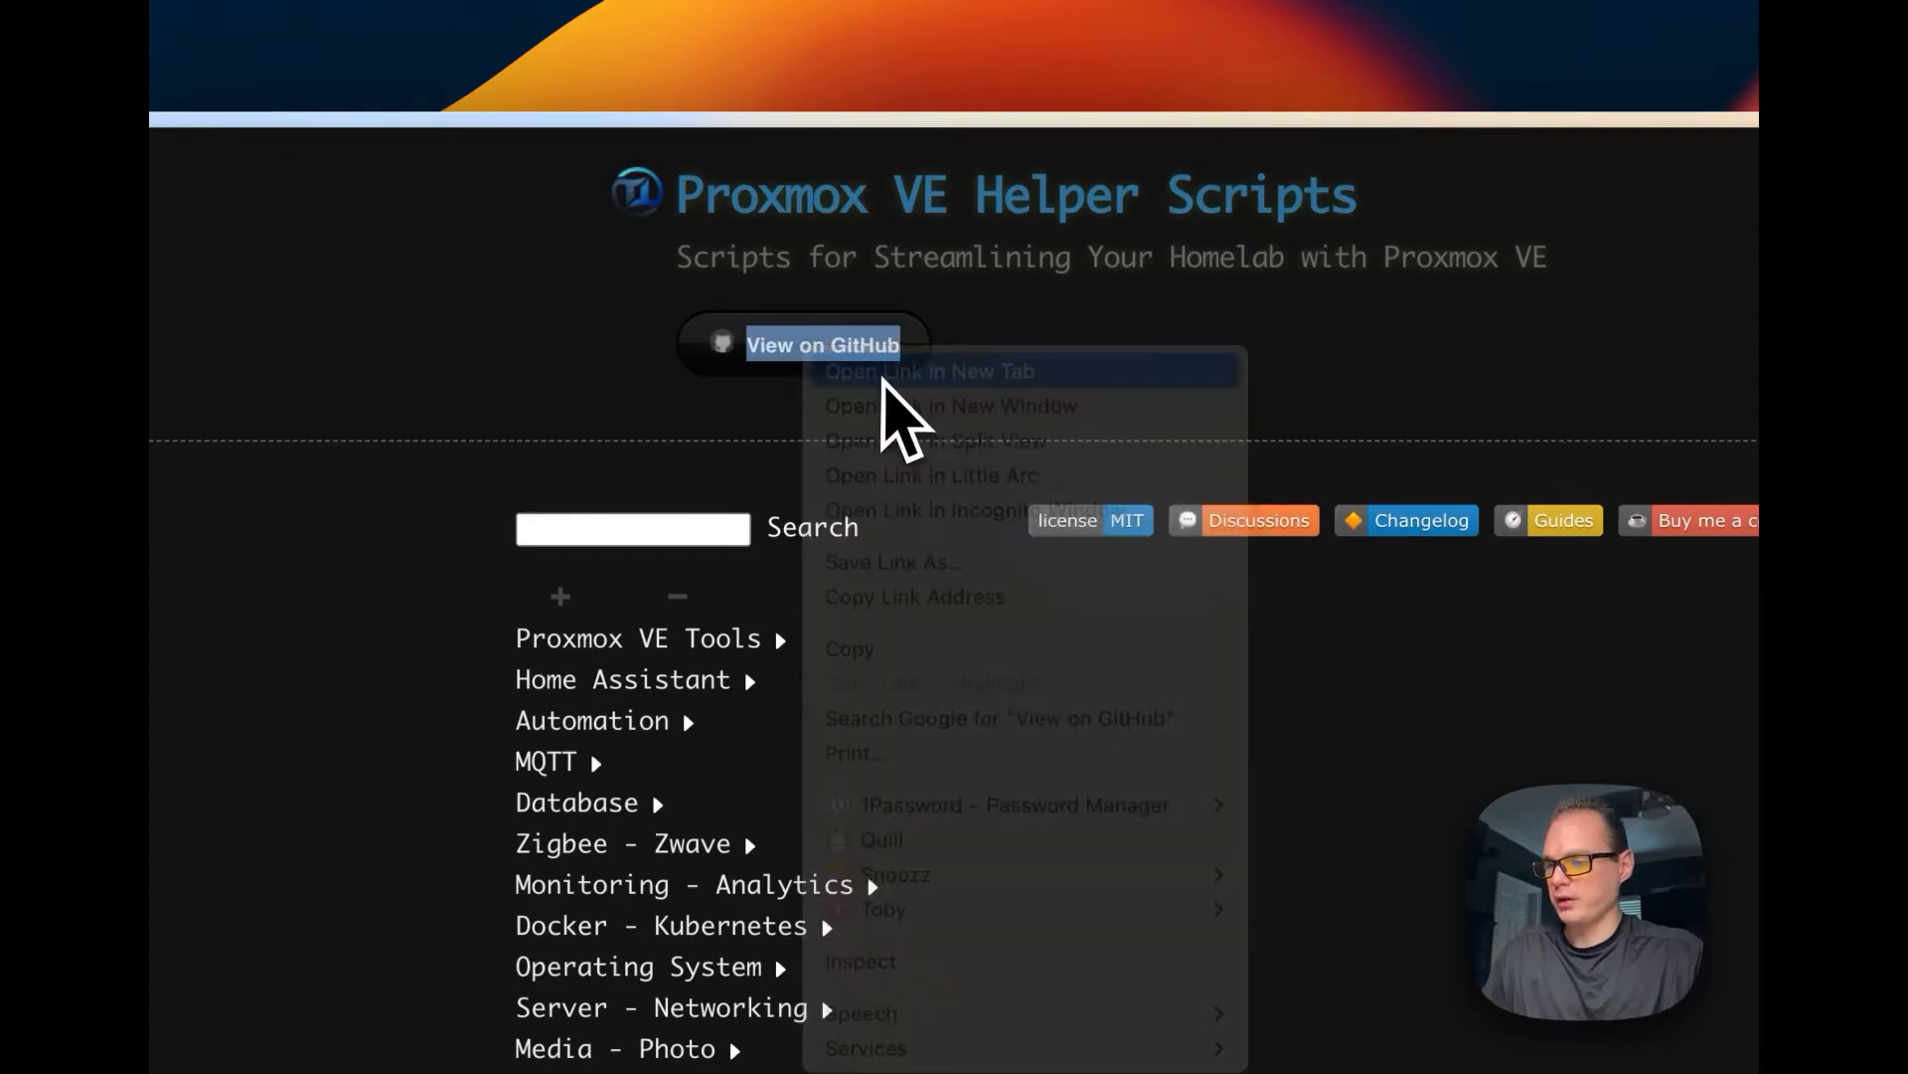
click(927, 371)
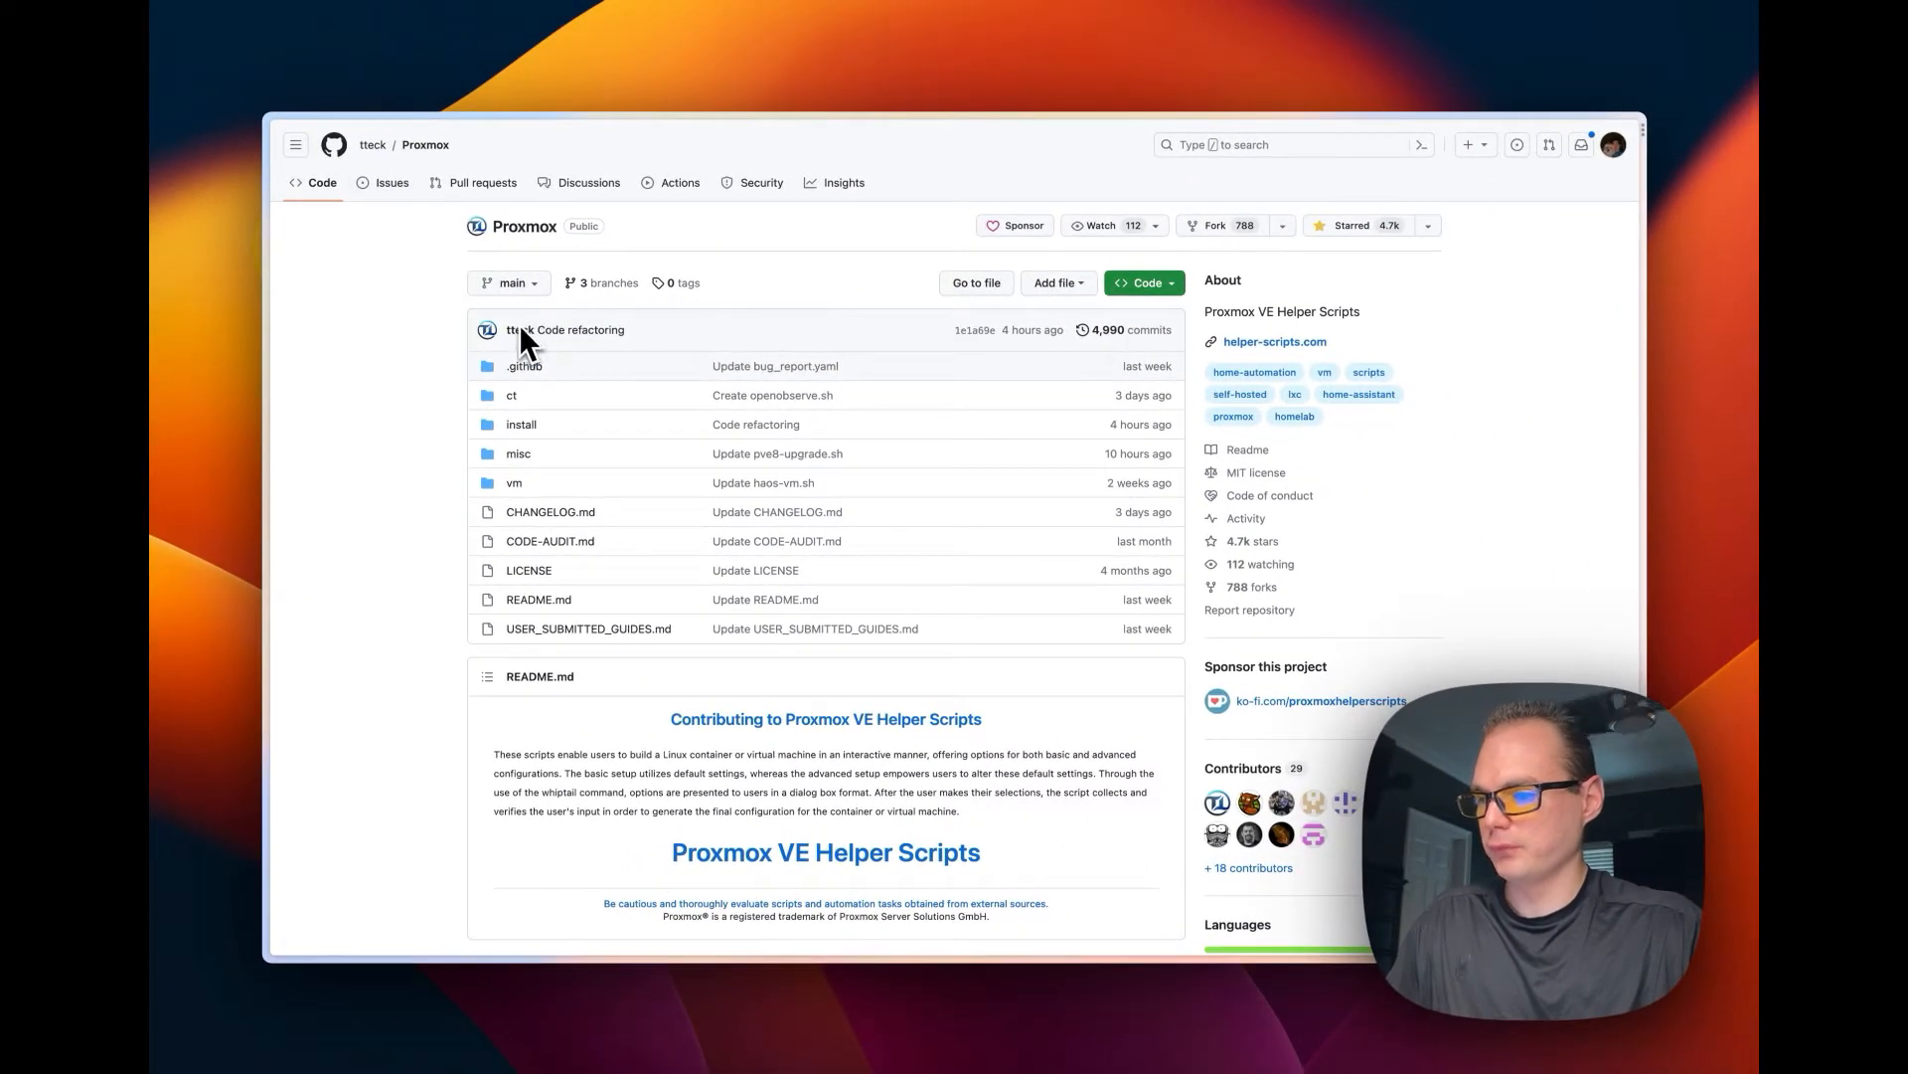
Find n8n in the install folder, open install/n8n-install.sh, and read through it.
click(521, 423)
text(n)
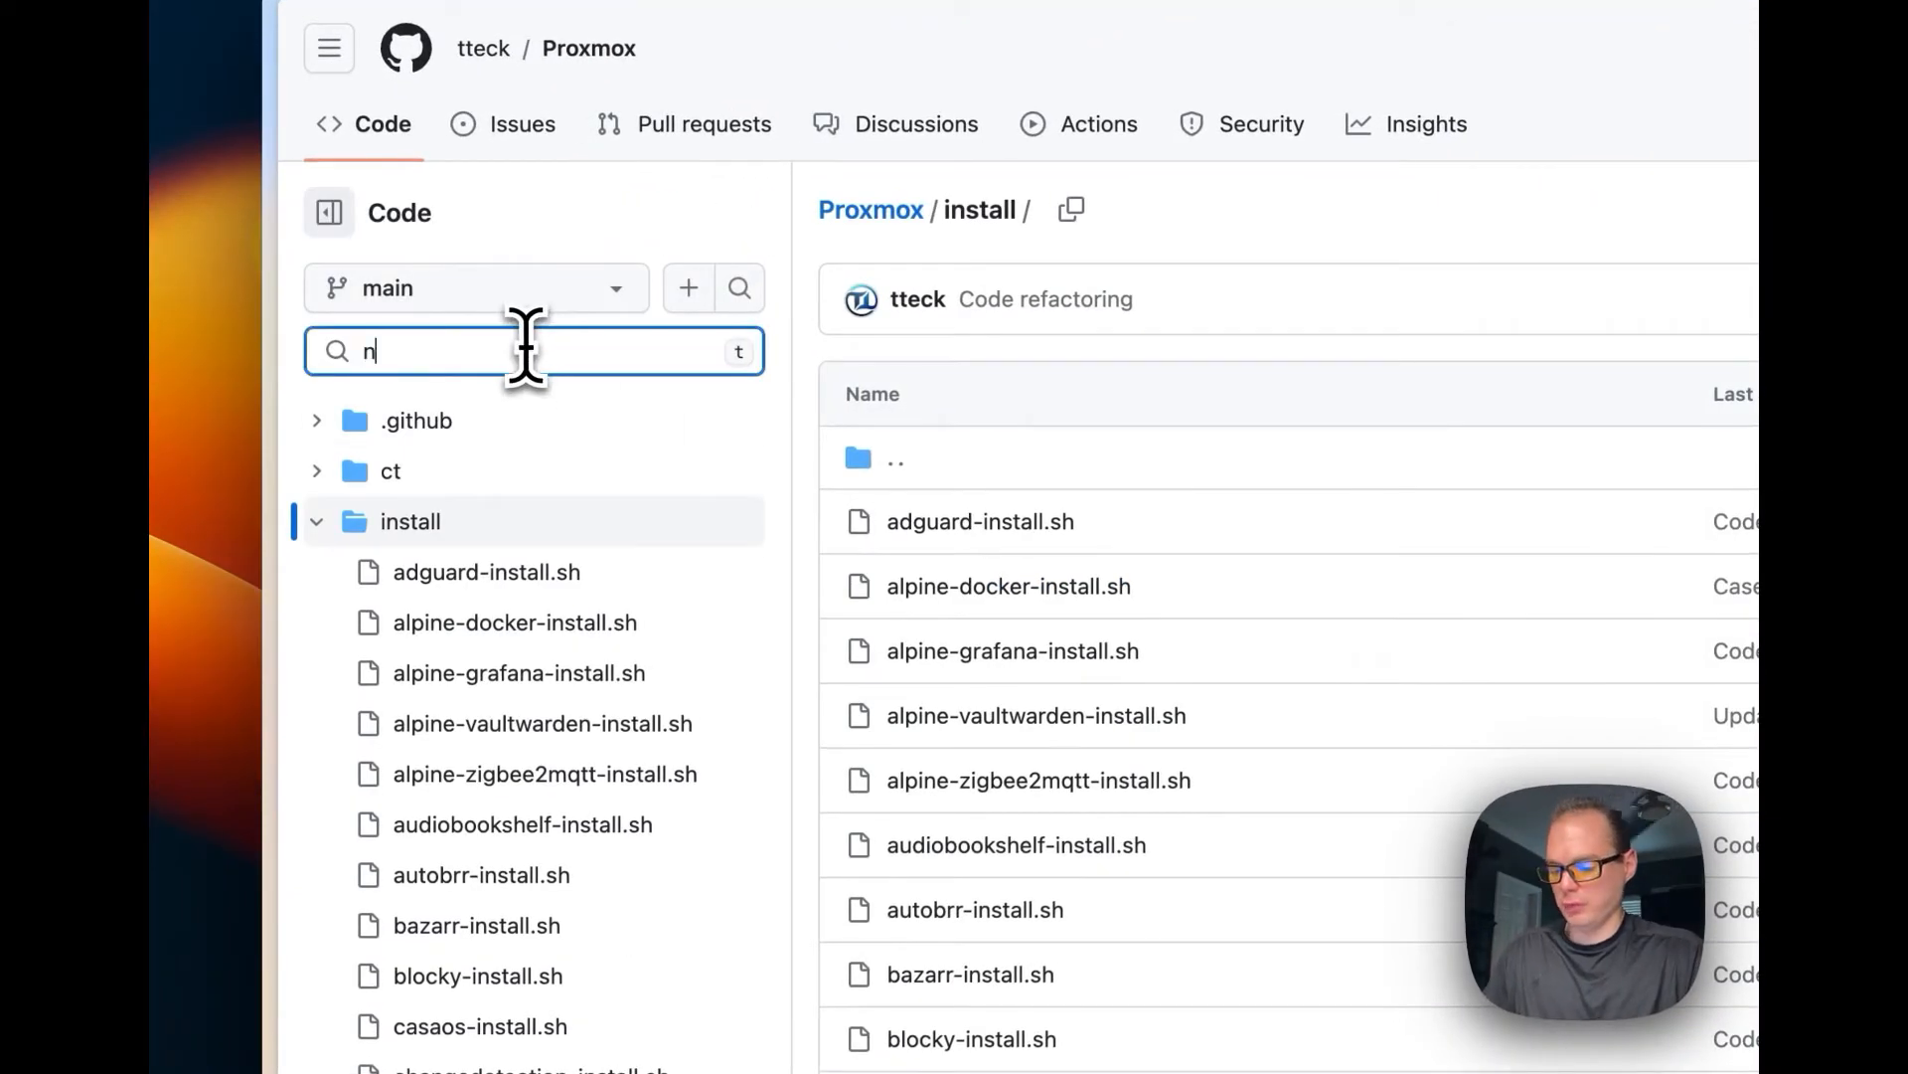
text(8n)
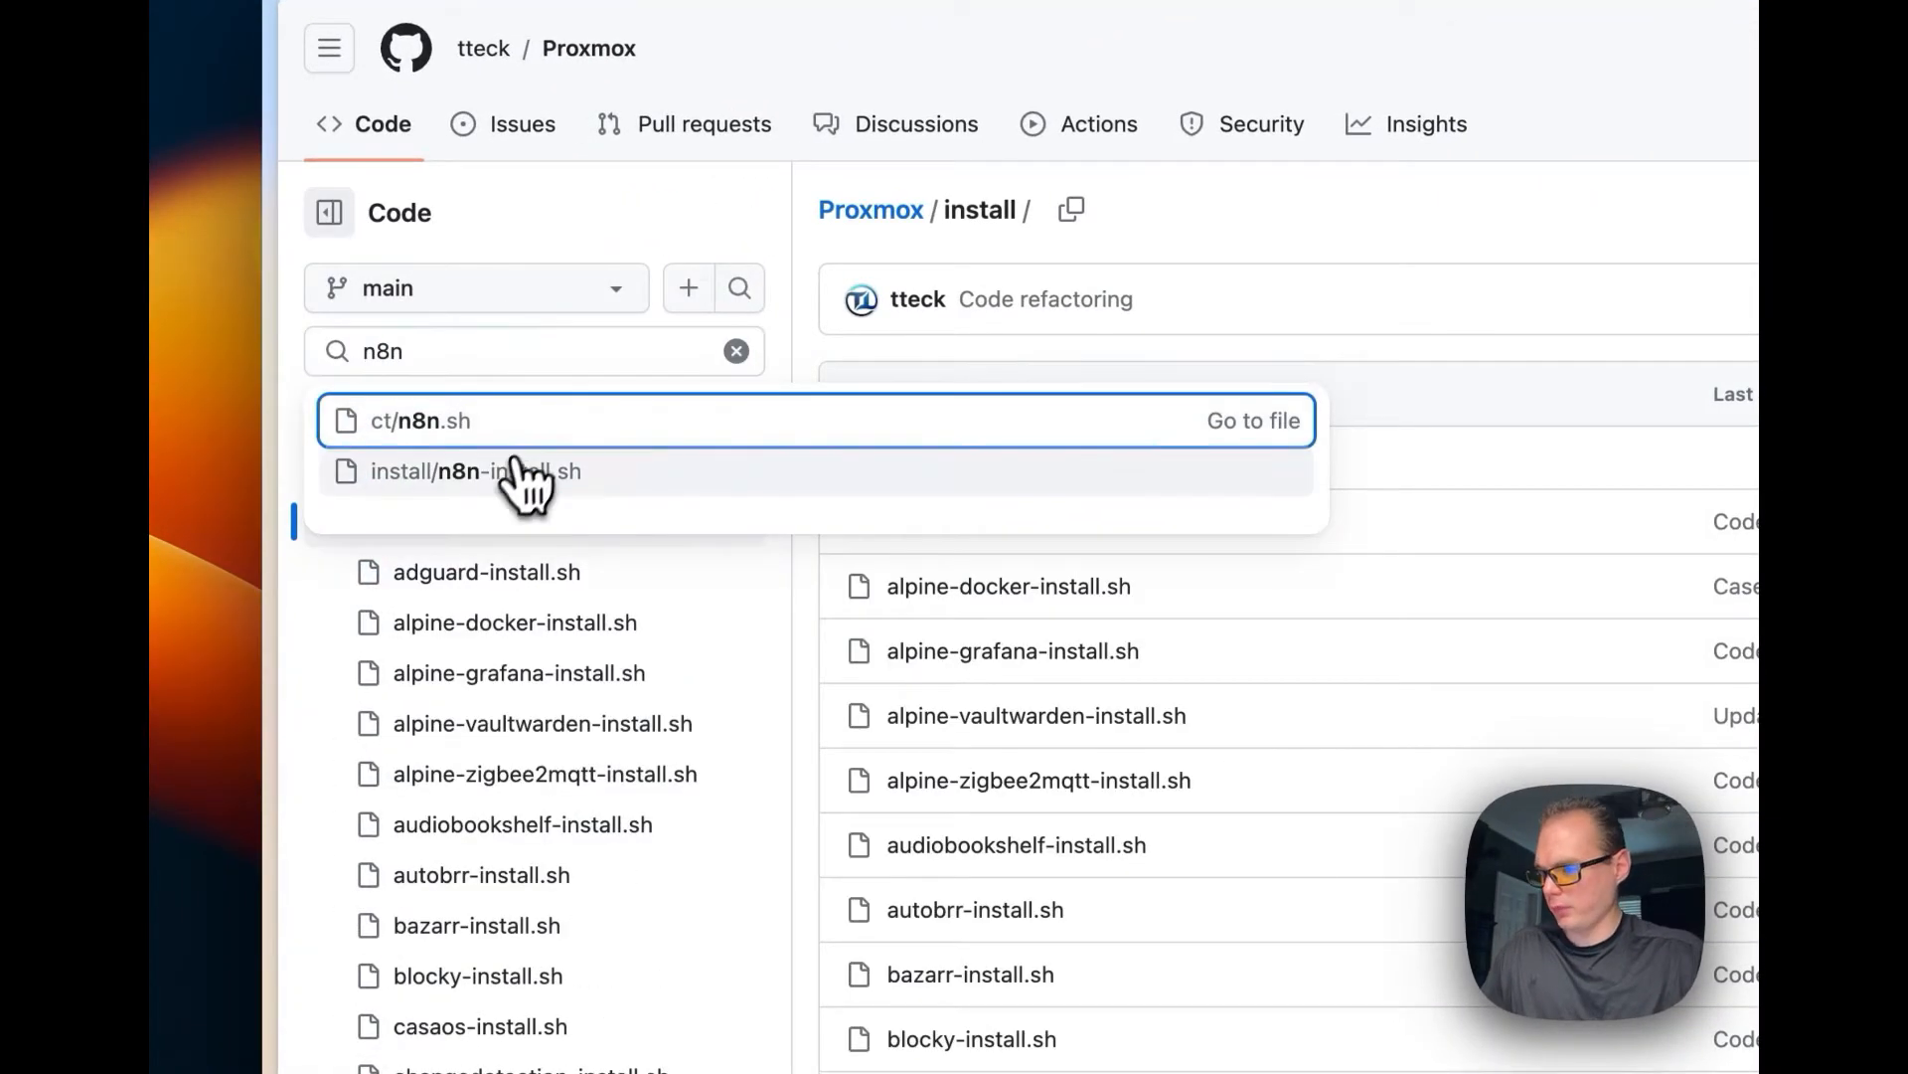
click(473, 471)
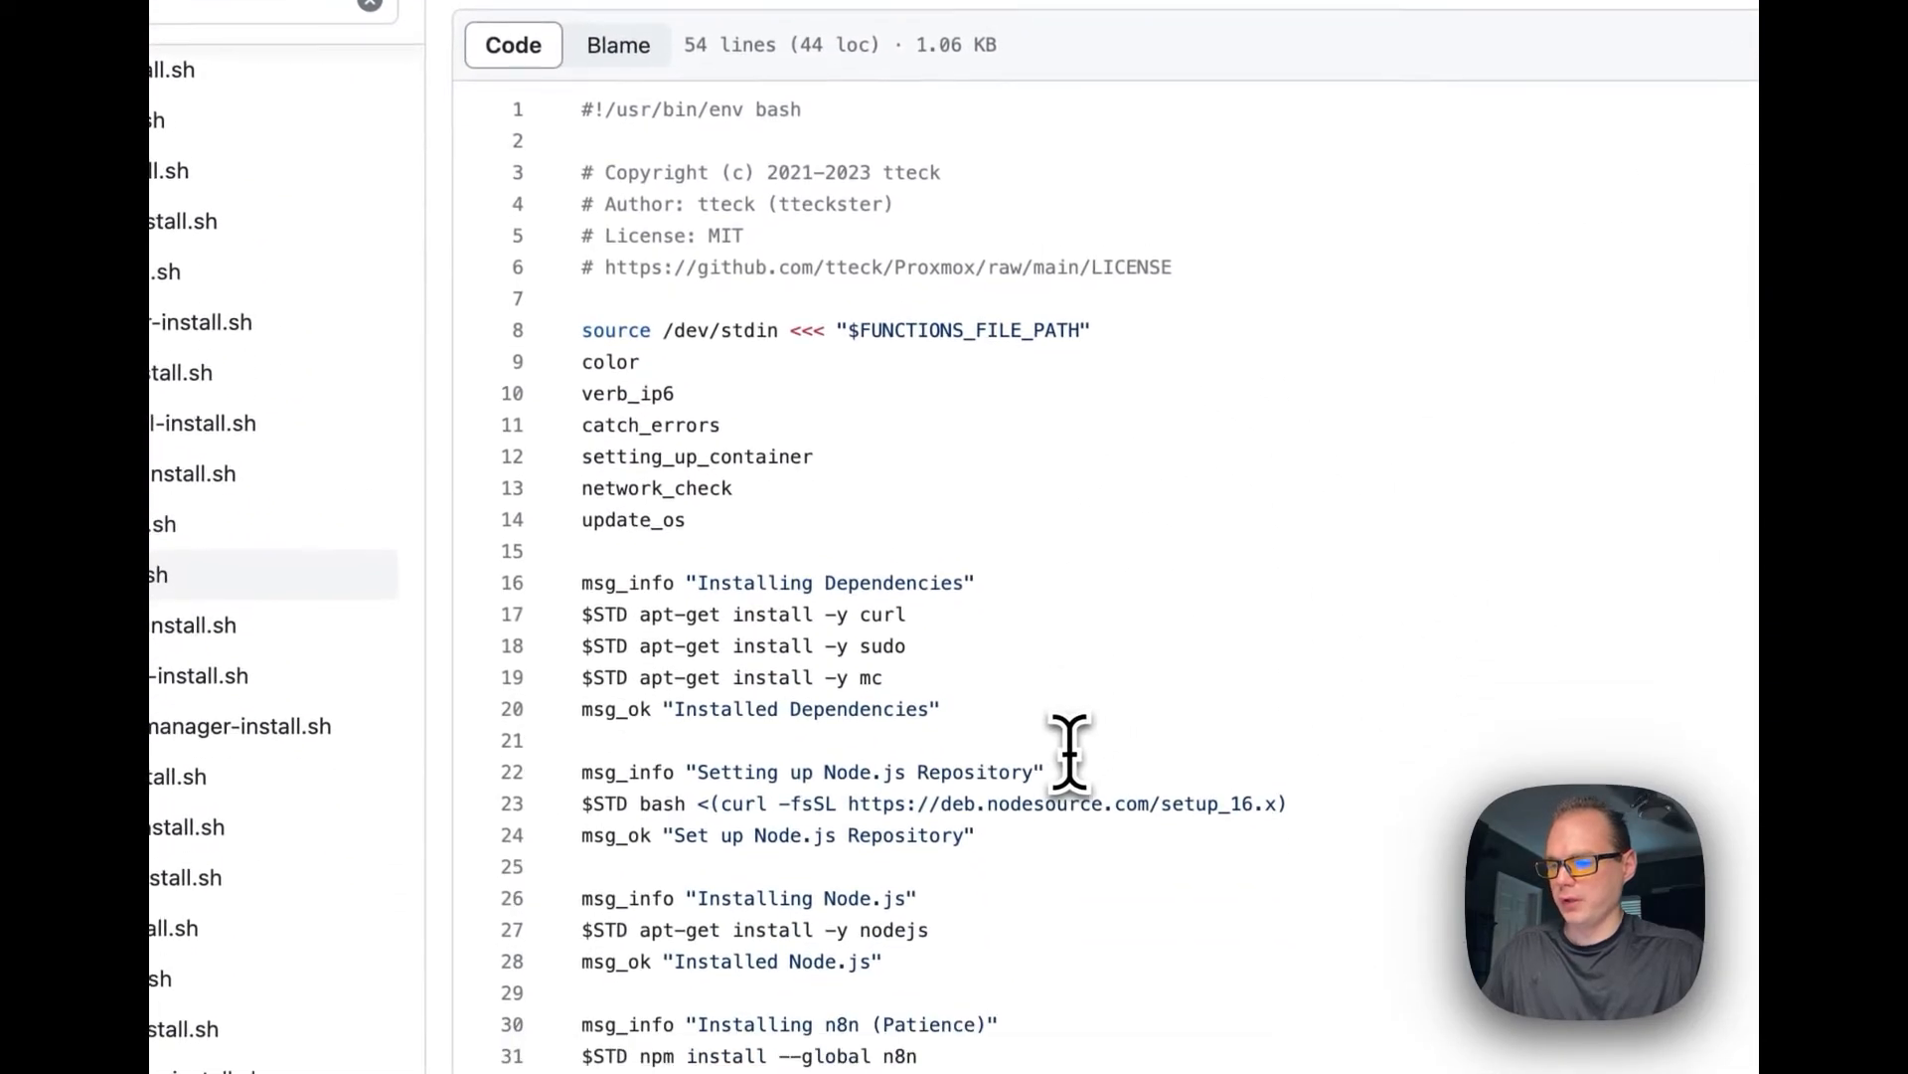
scroll(down, 3)
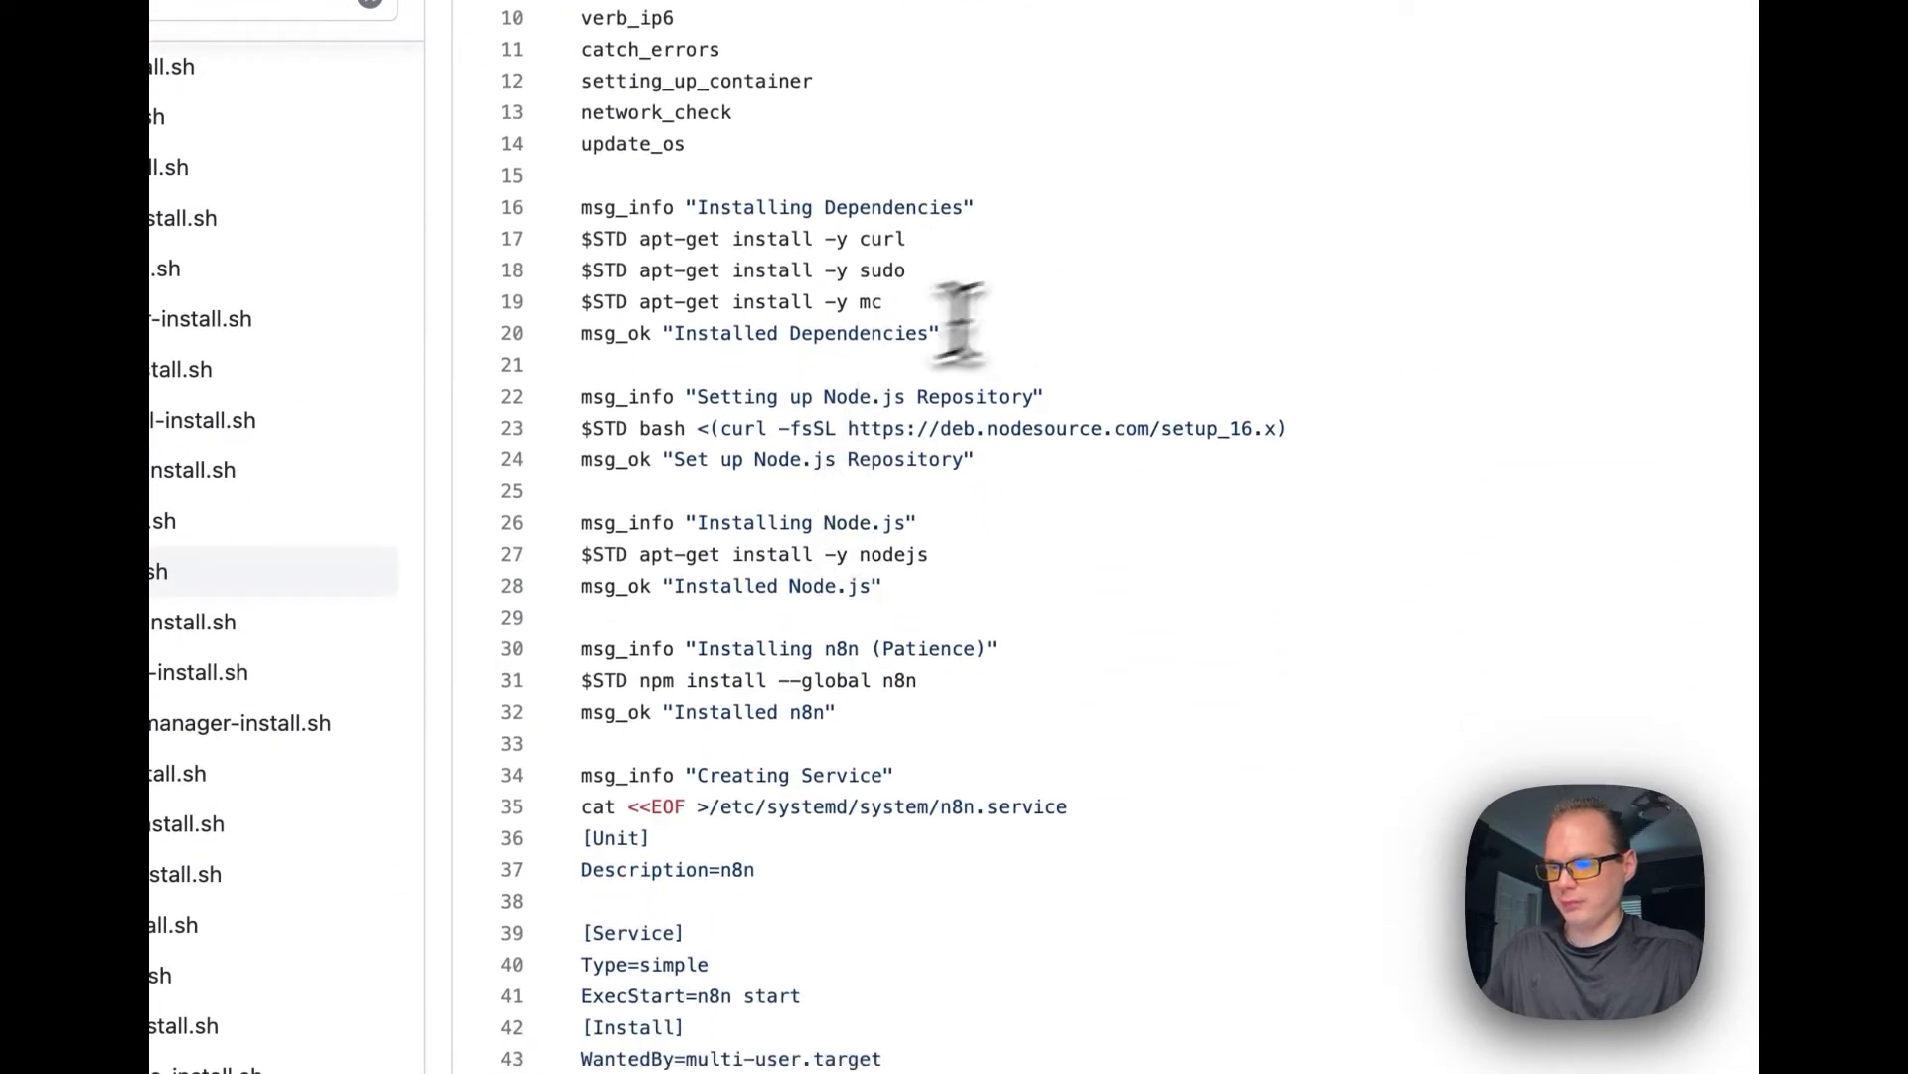
scroll(down, 3)
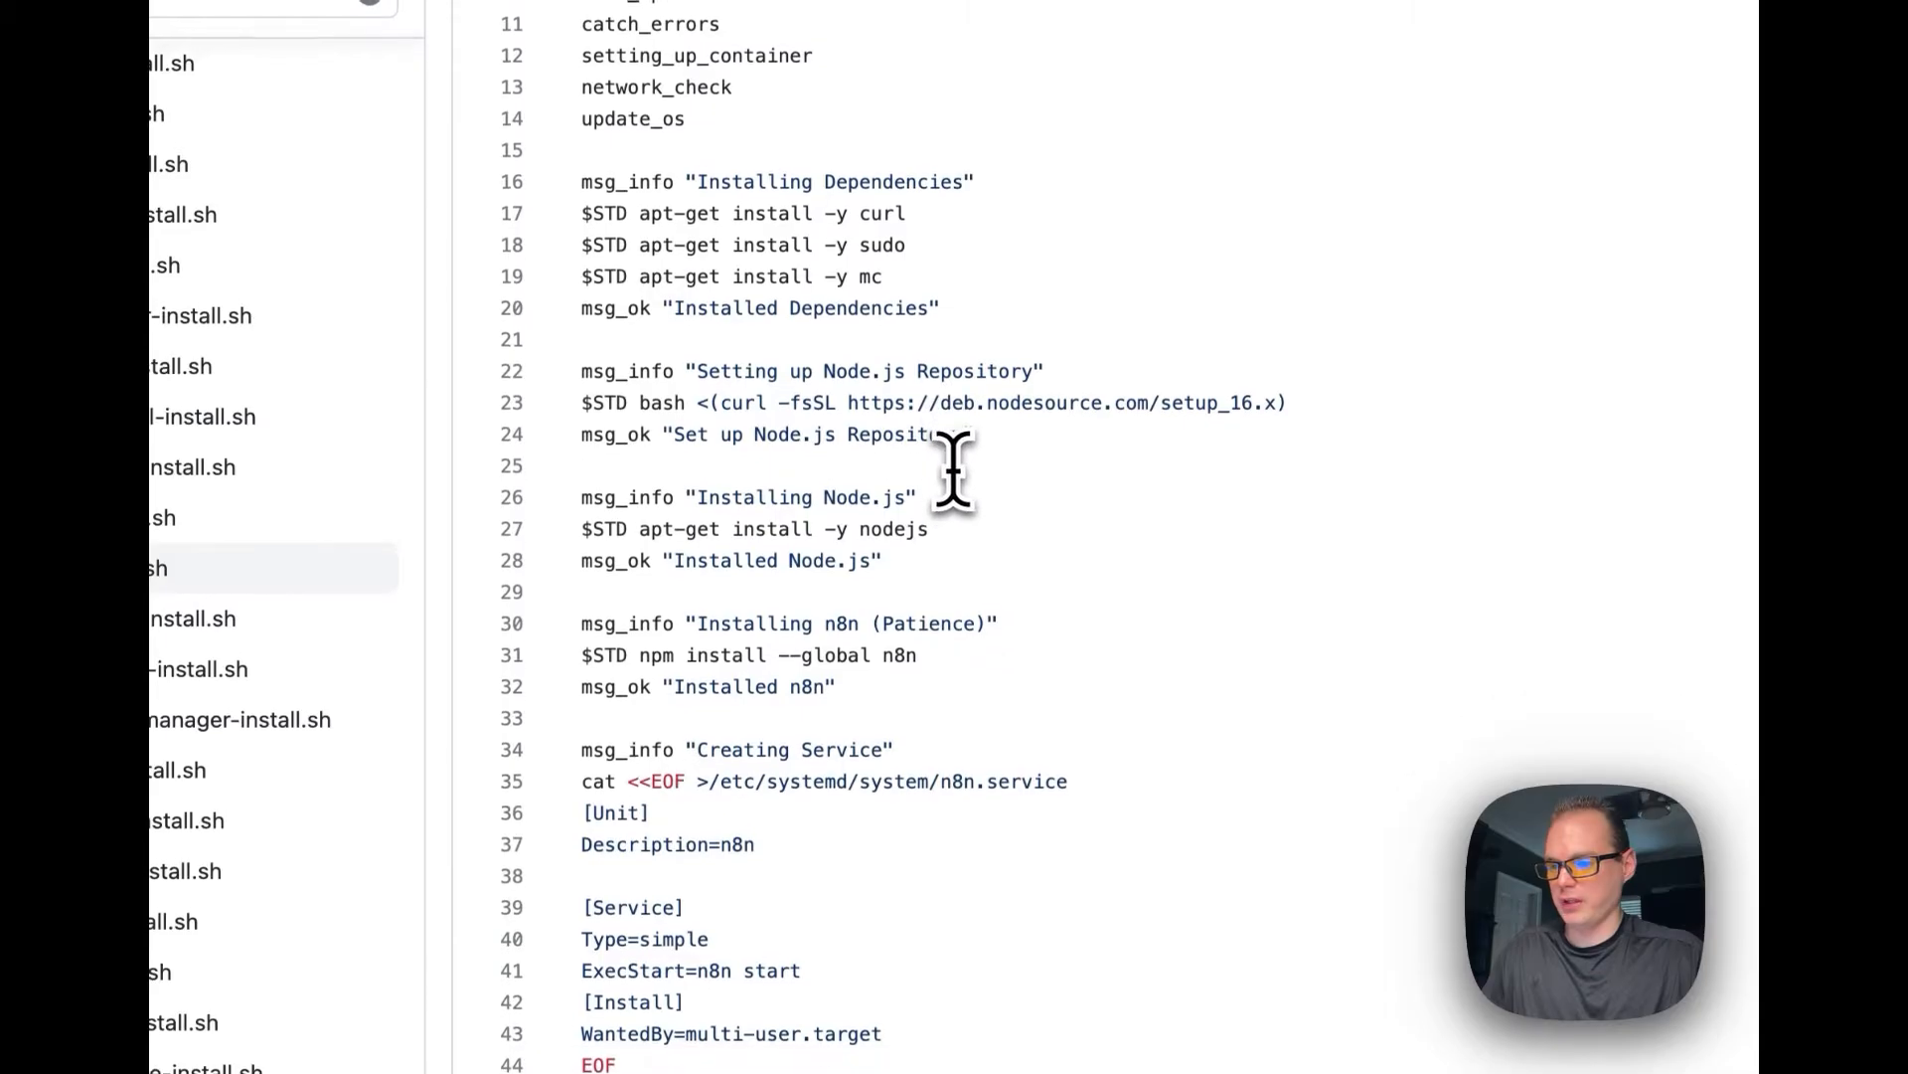
scroll(down, 3)
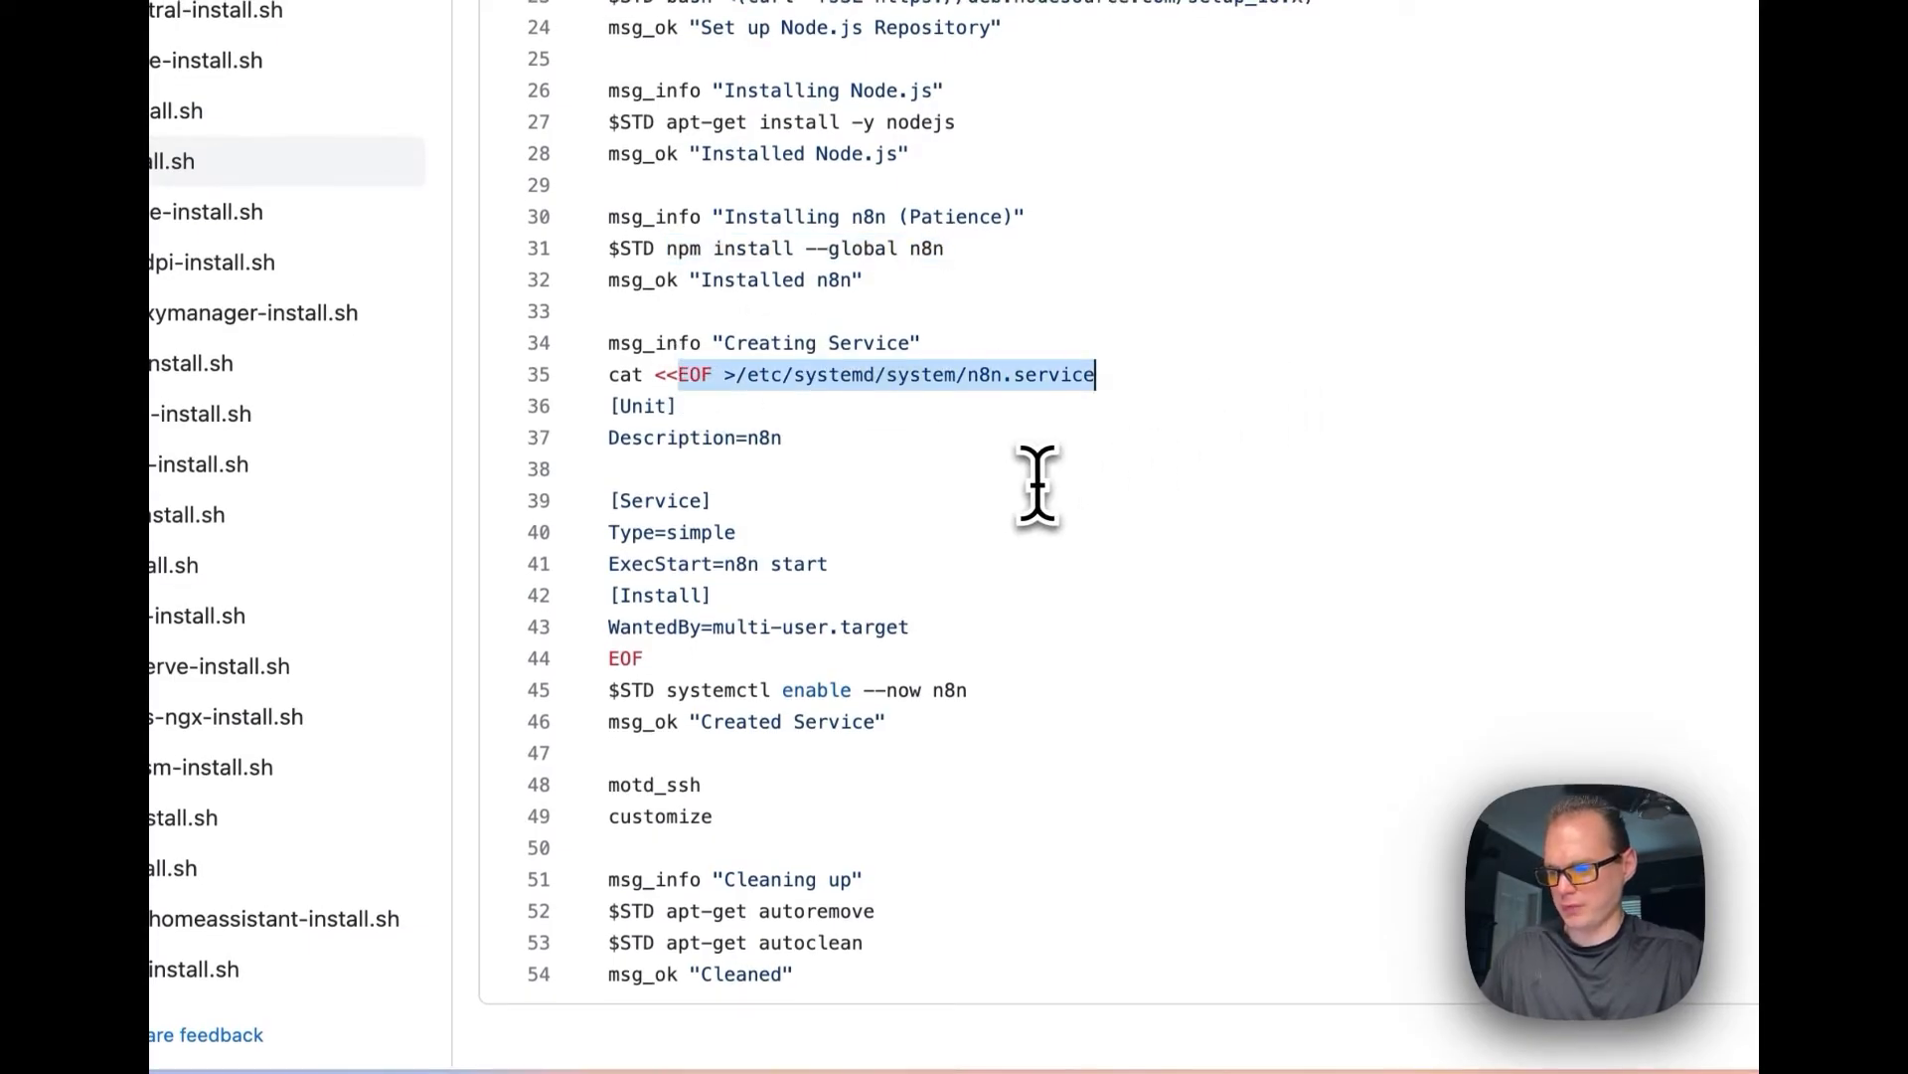
mouse_move(797, 547)
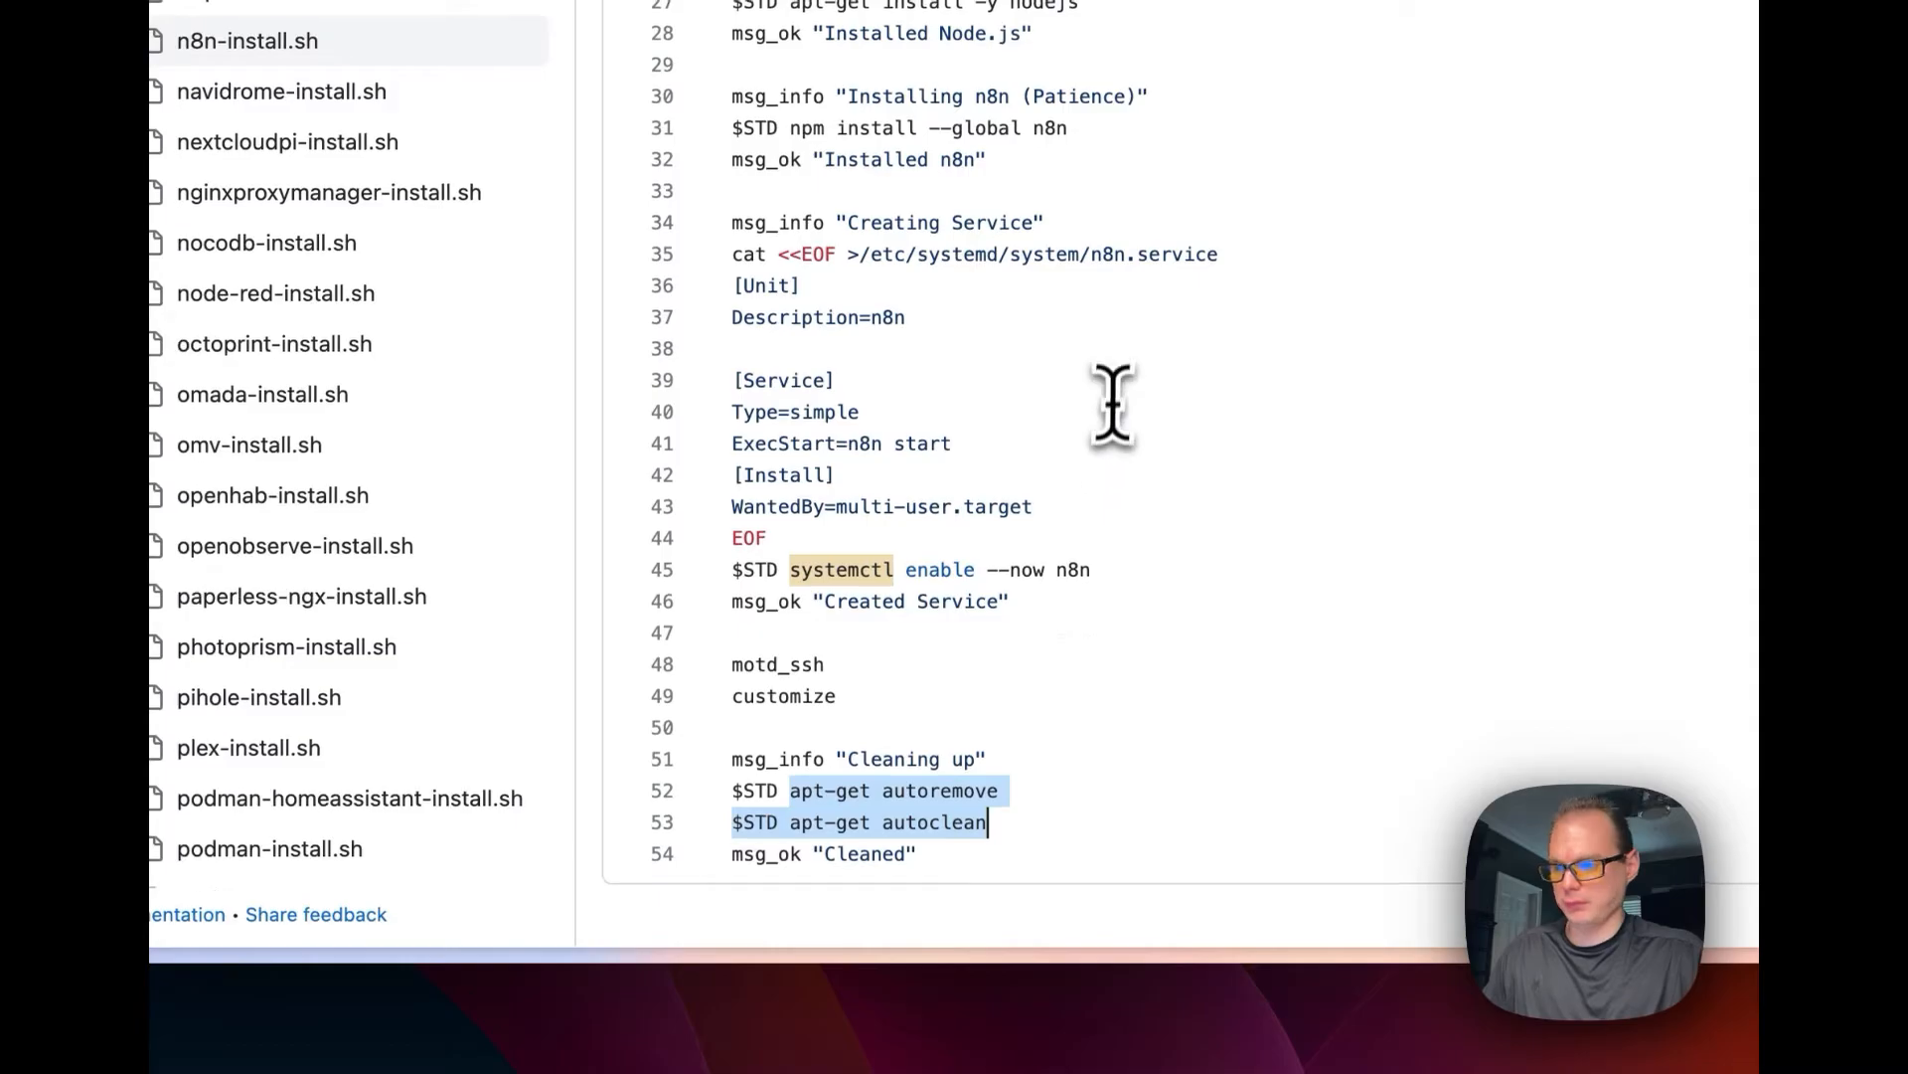
scroll(up, 3)
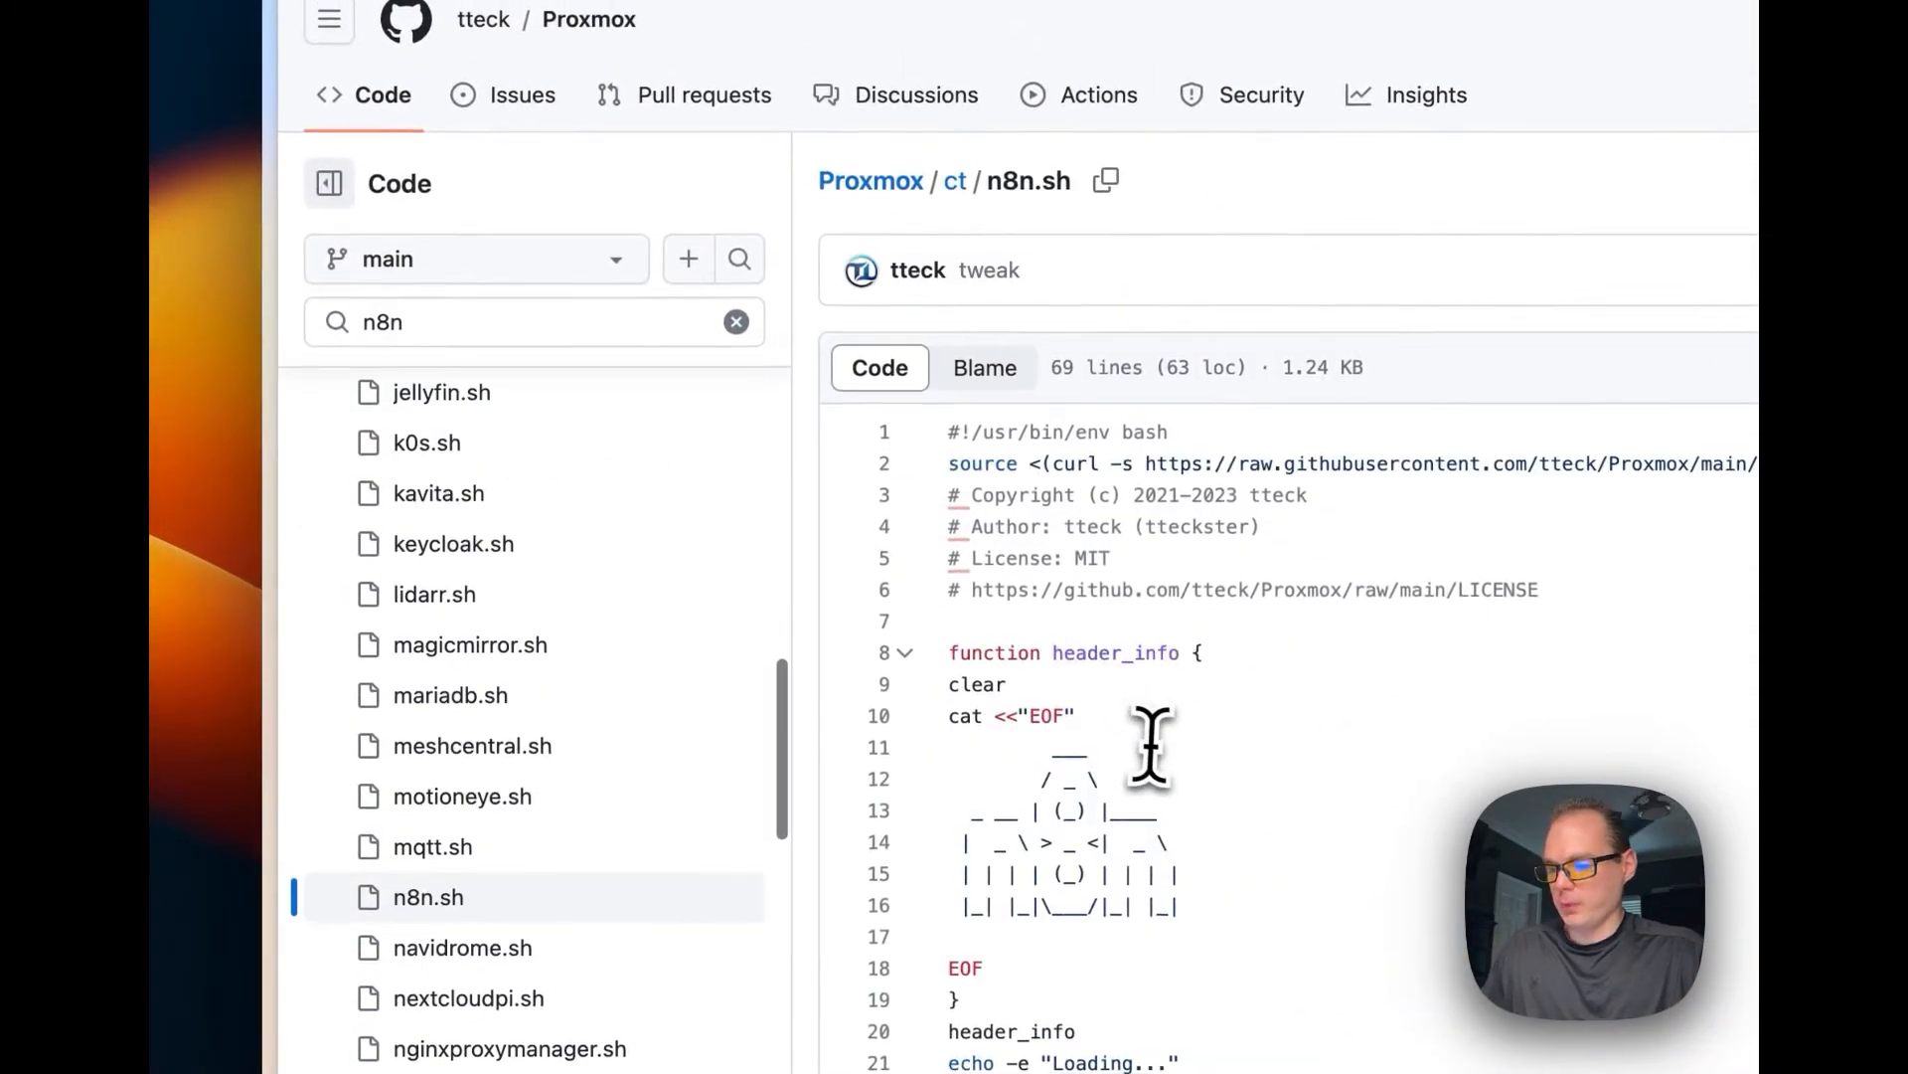
scroll(down, 3)
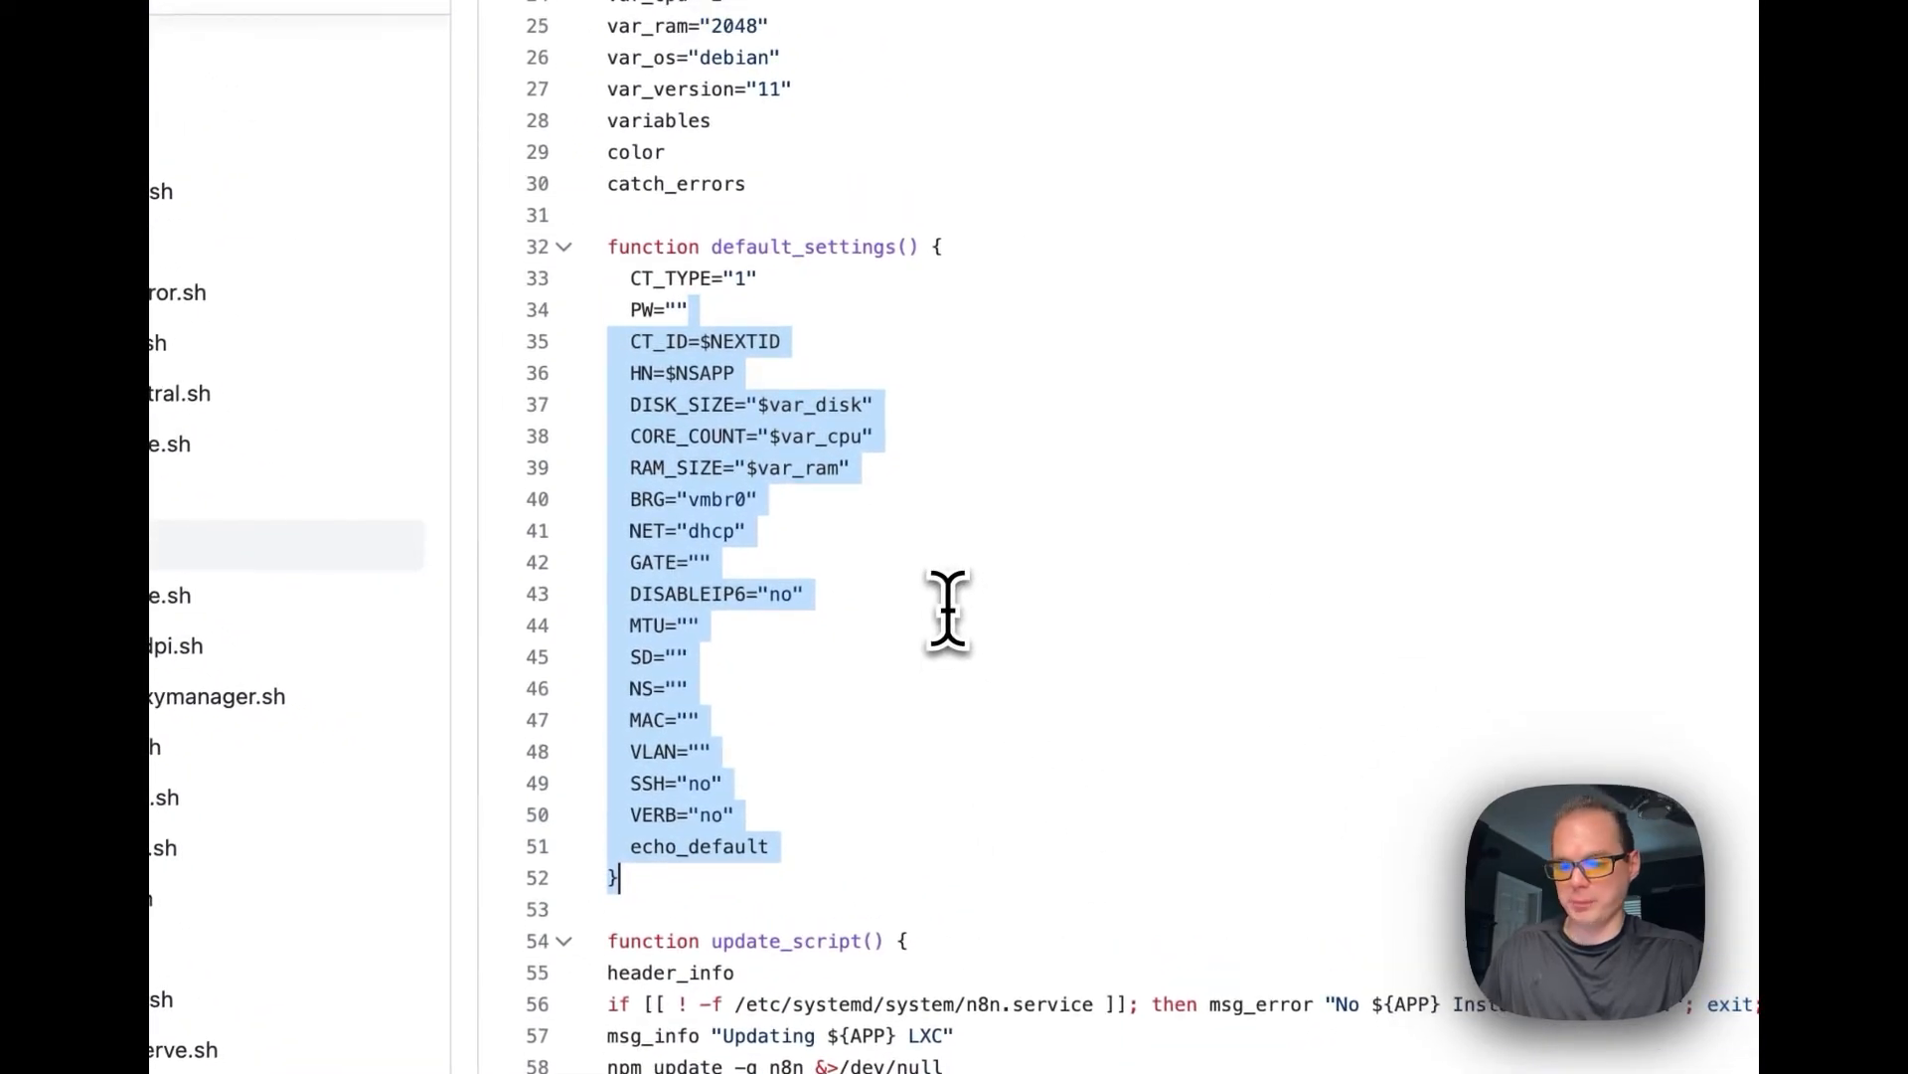
scroll(down, 3)
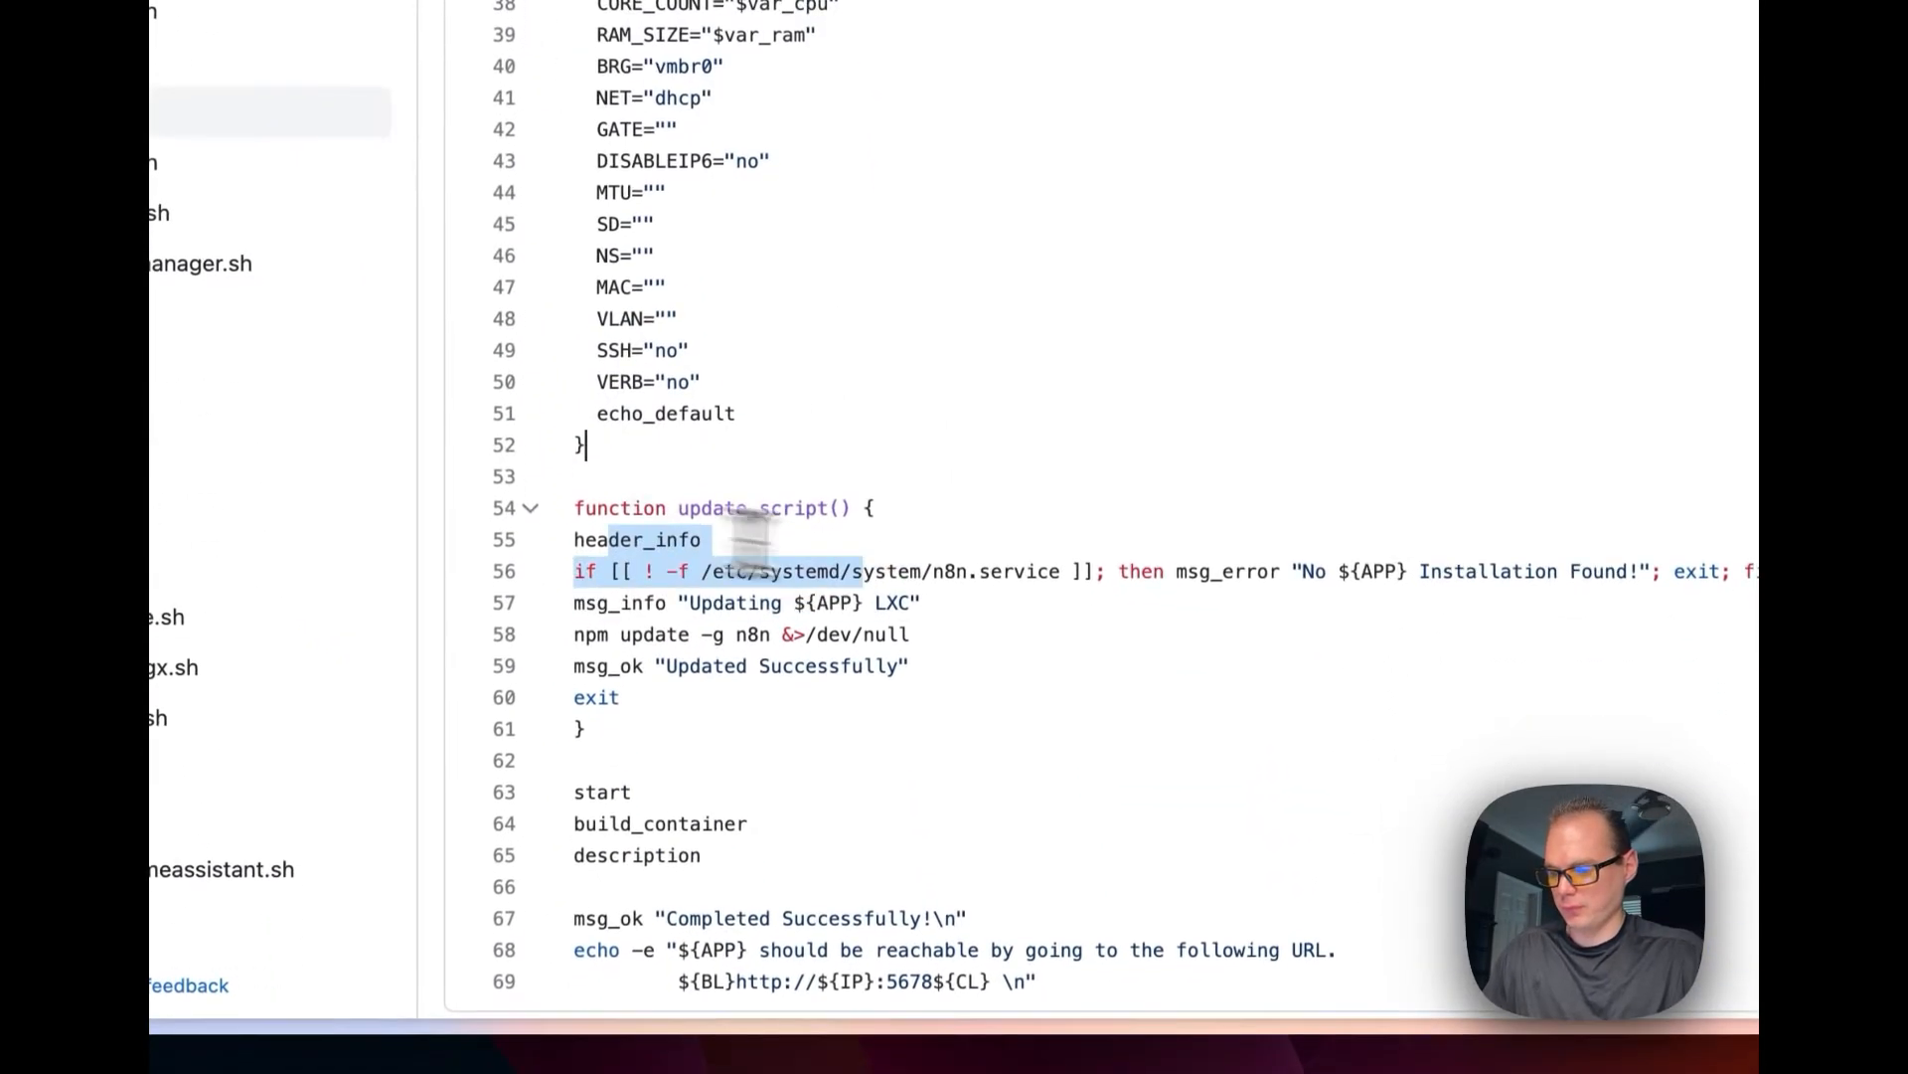
scroll(up, 3)
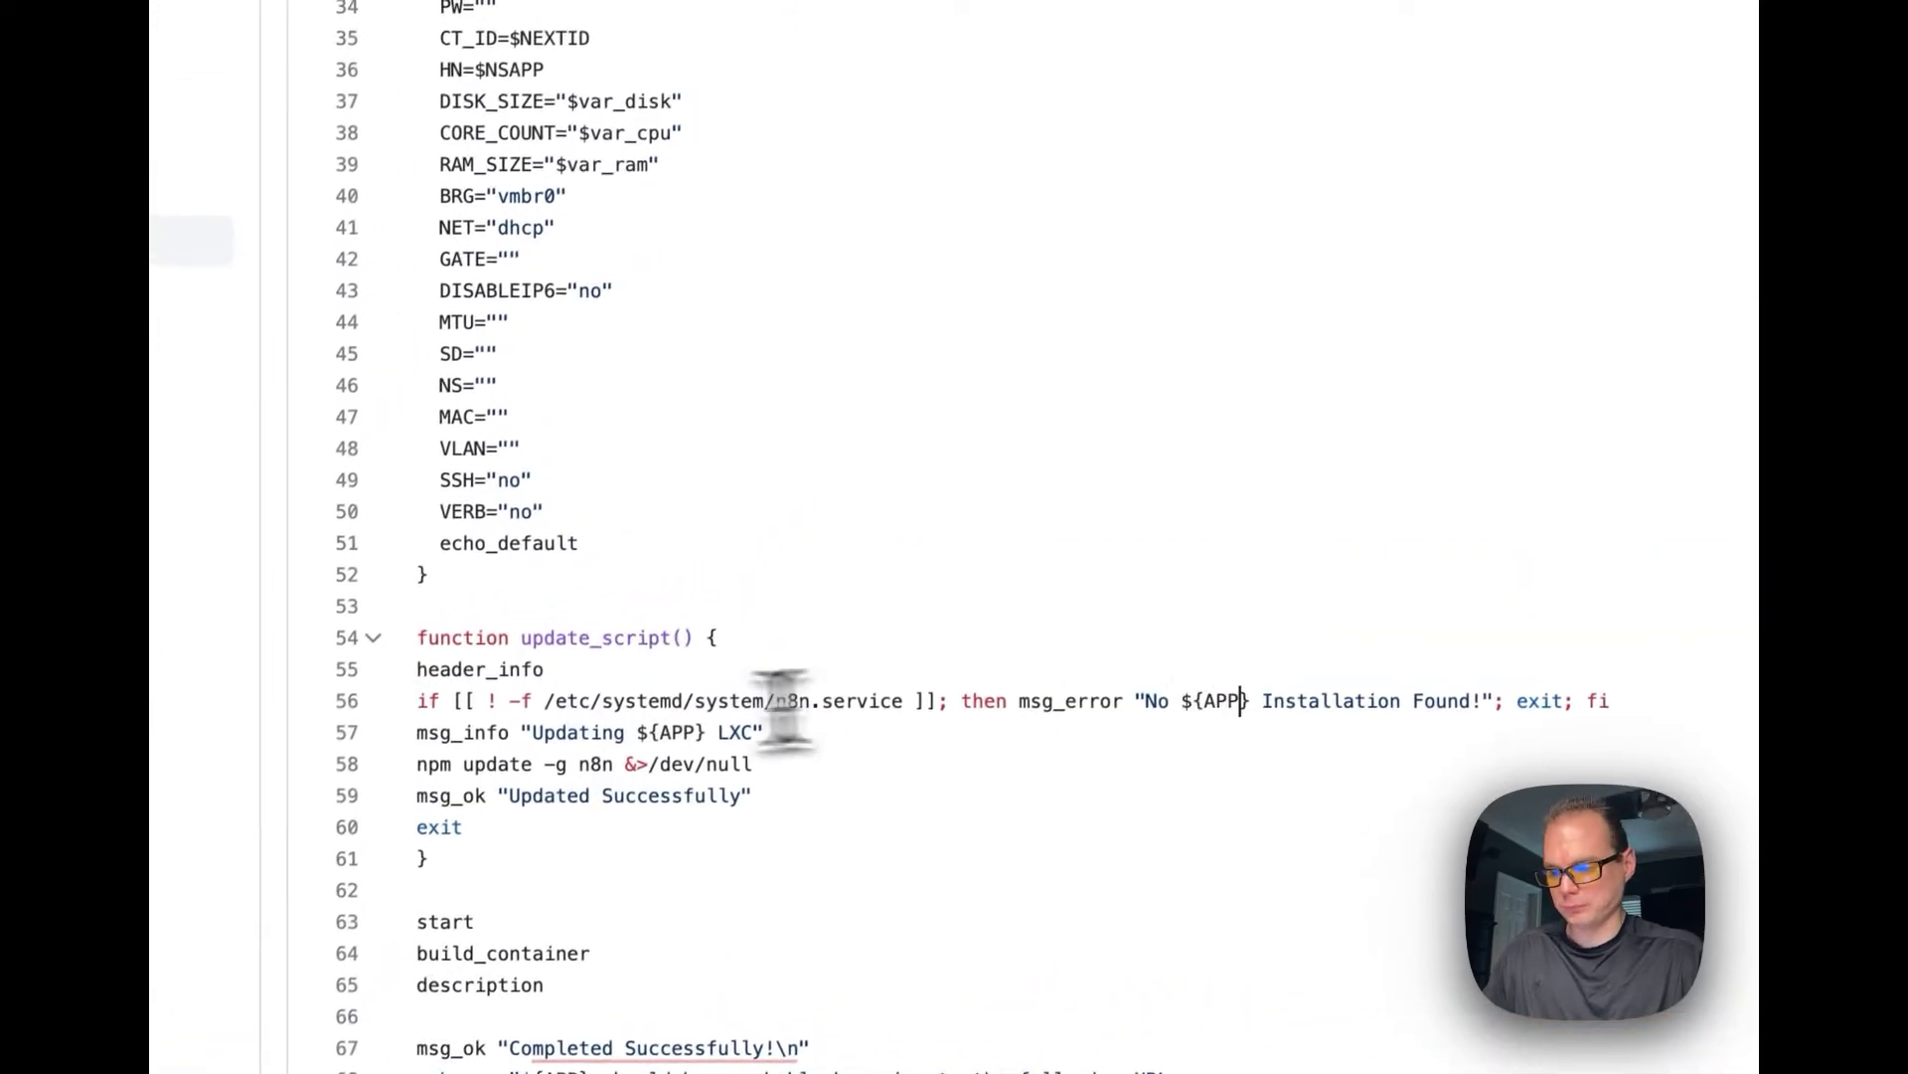
scroll(down, 3)
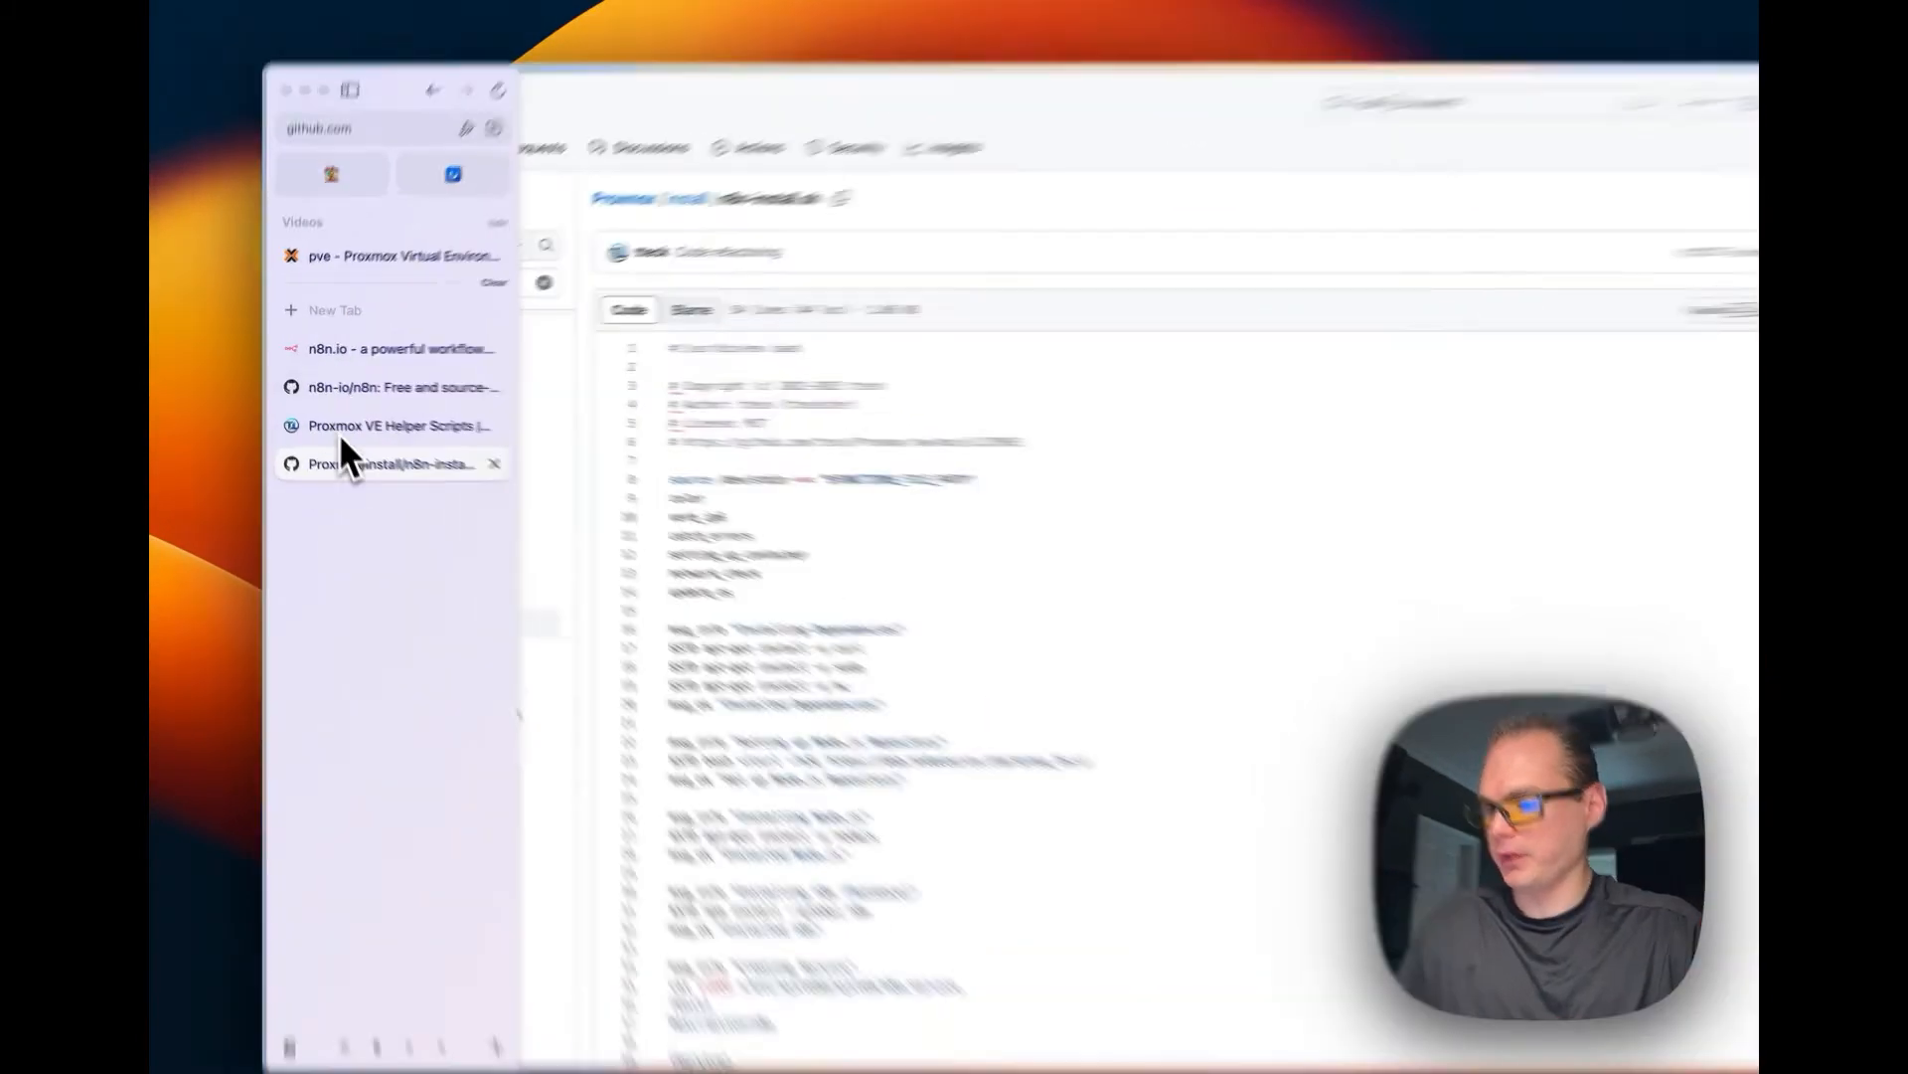
Search the helper script list for 'n8n' and scroll to the n8n LXC card.
click(390, 424)
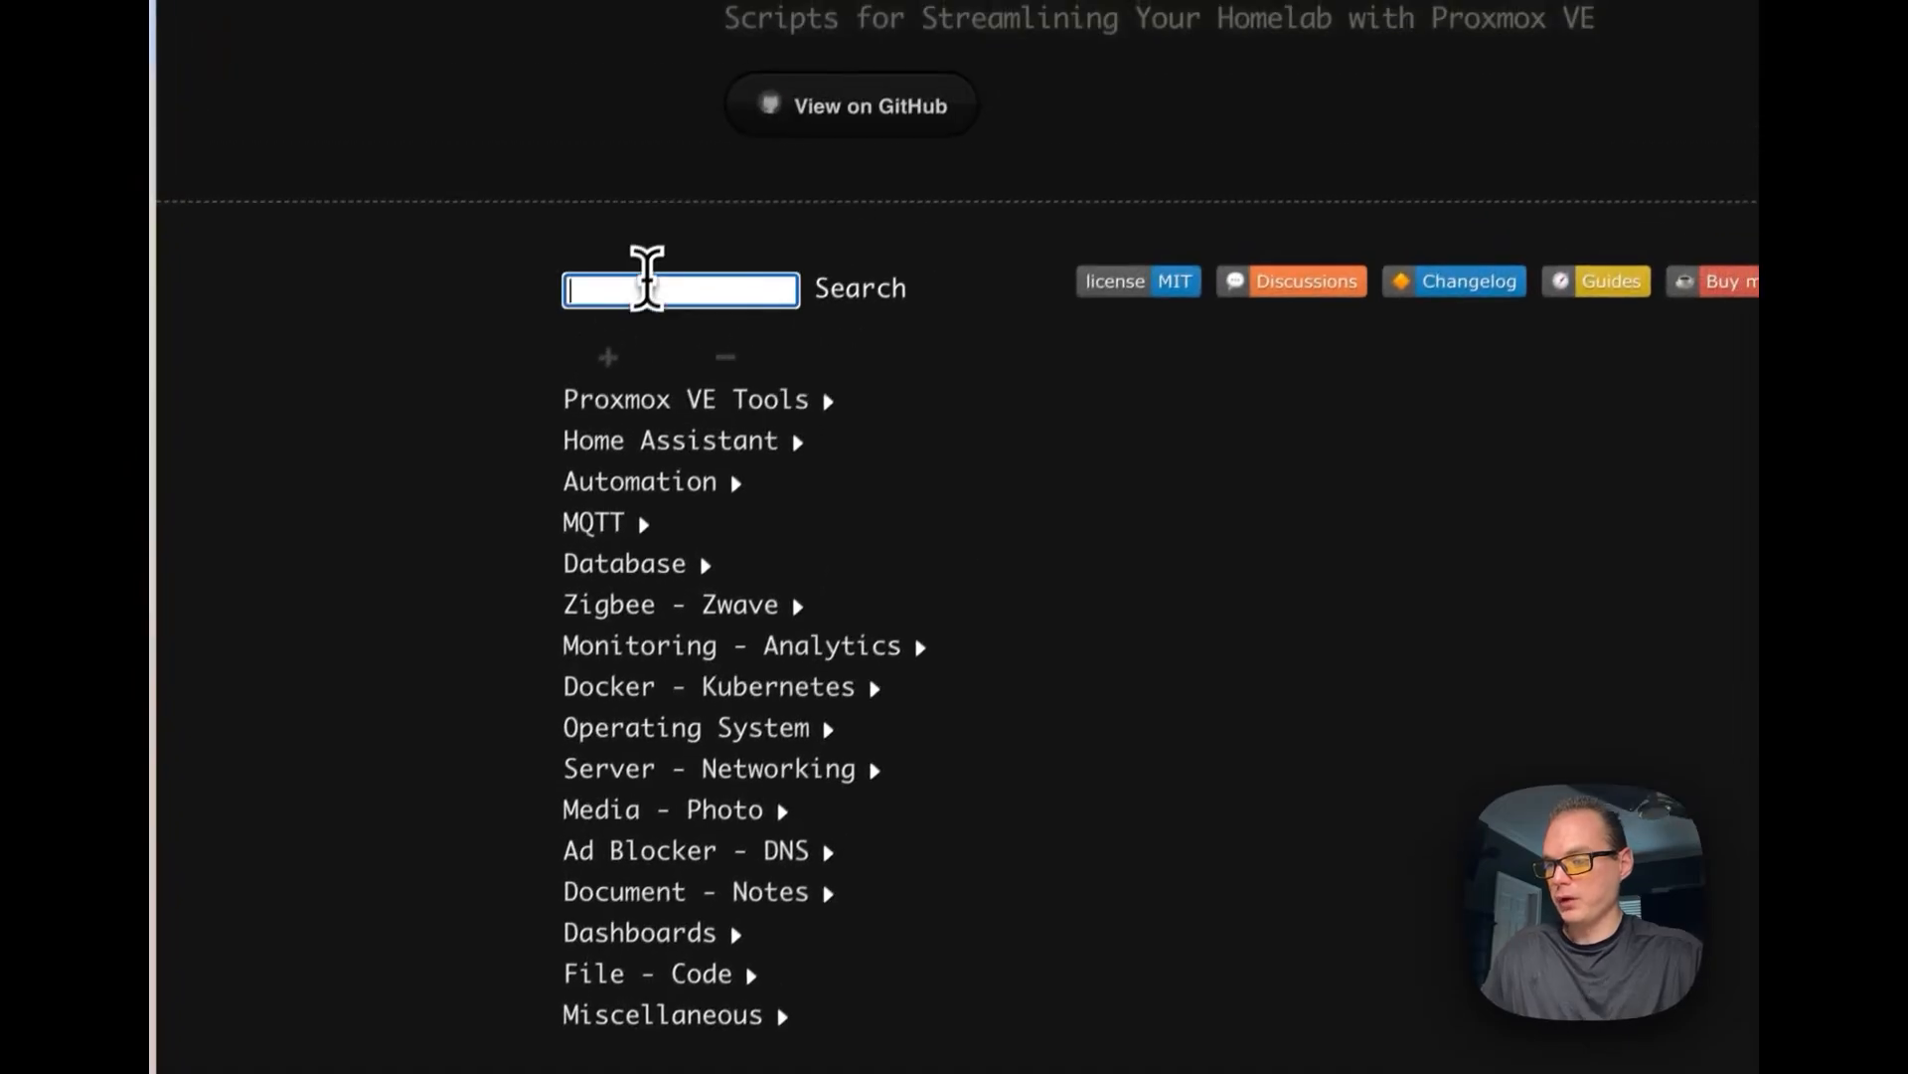
text(n8n)
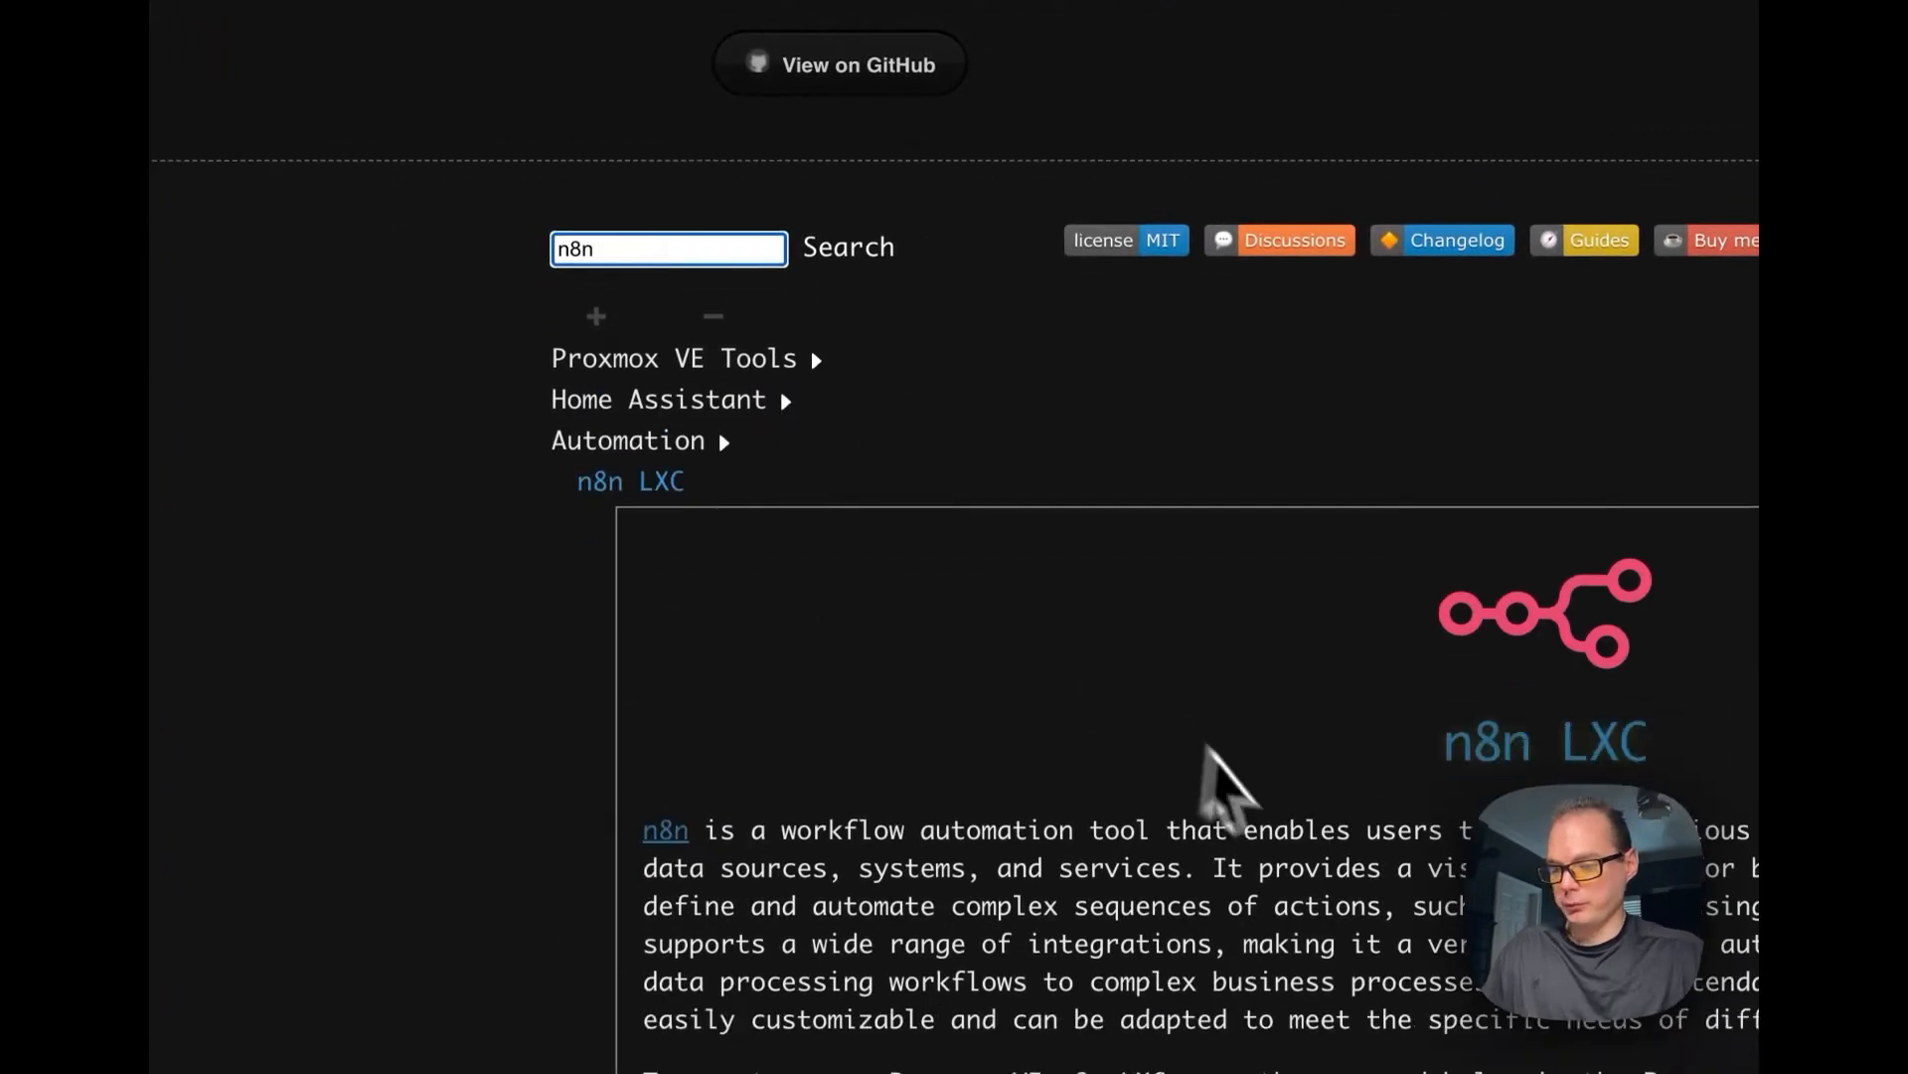
scroll(down, 3)
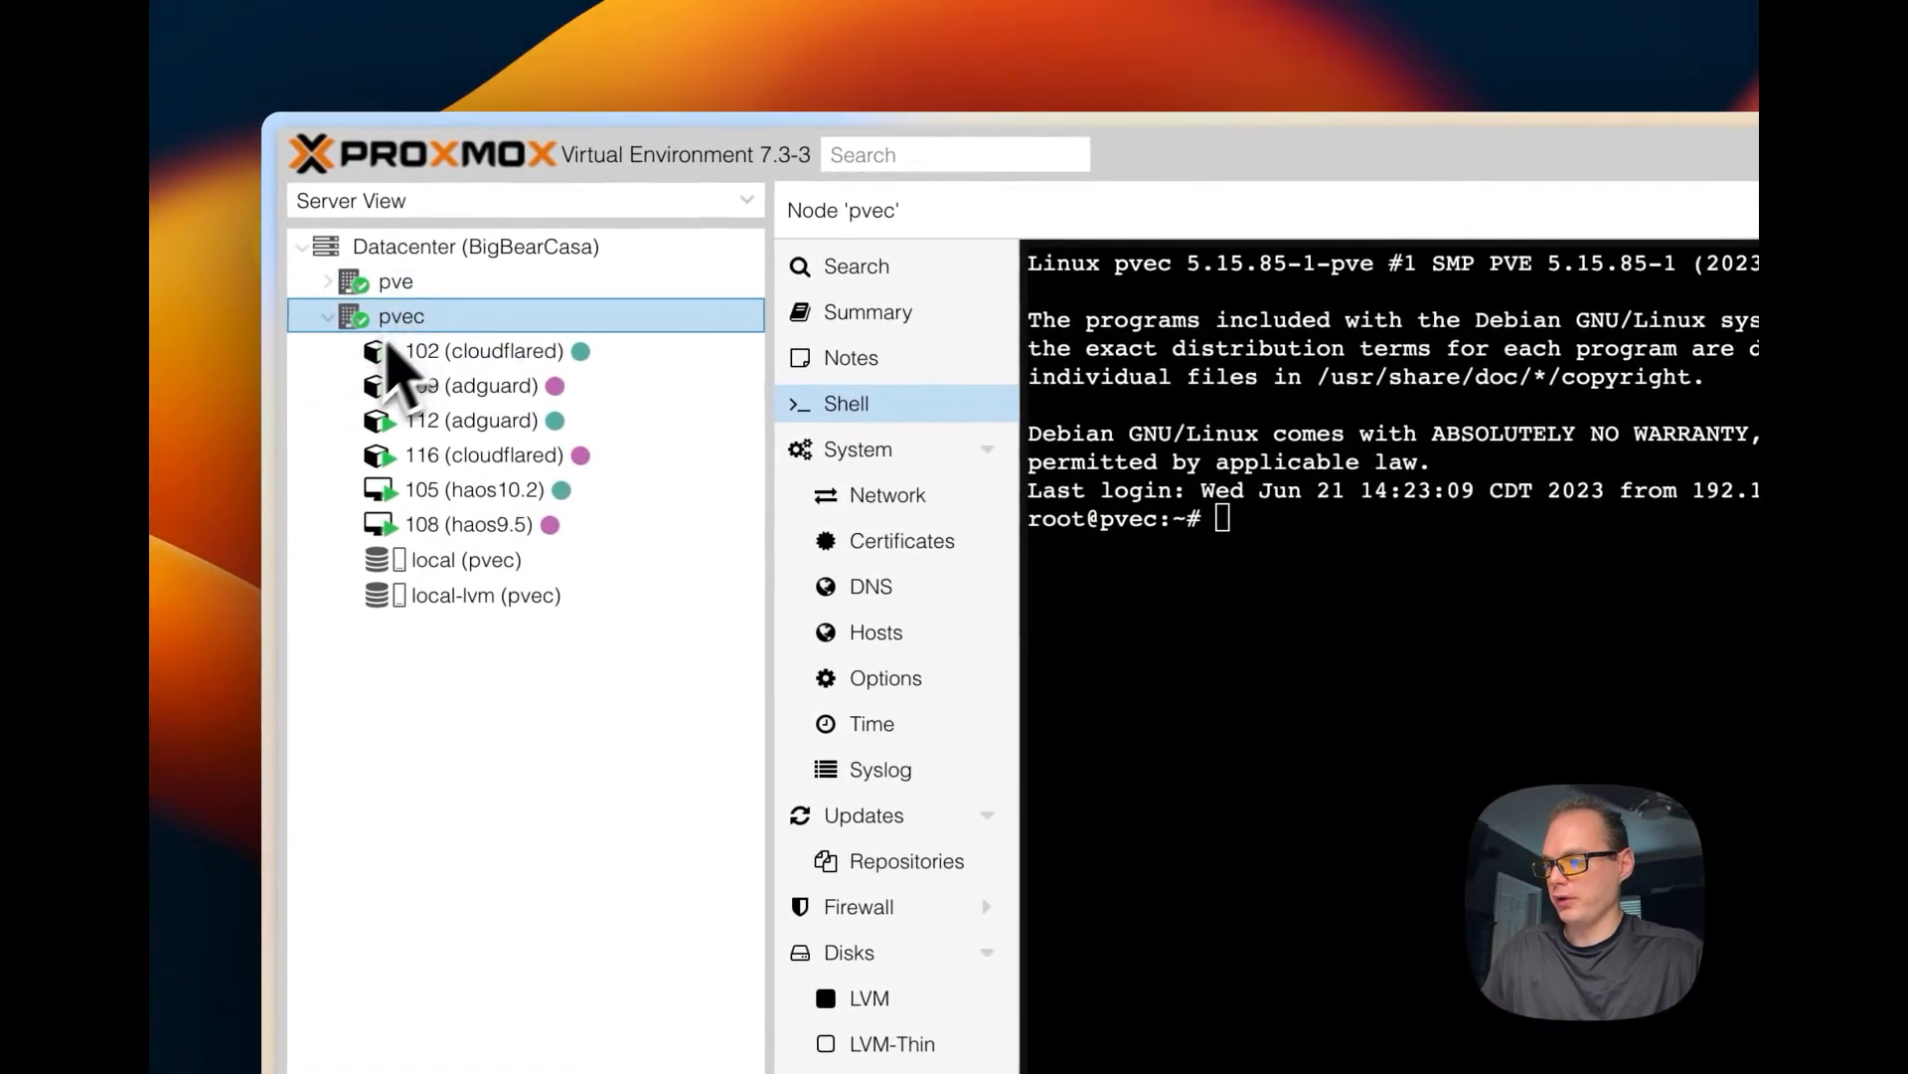
mouse_move(894, 419)
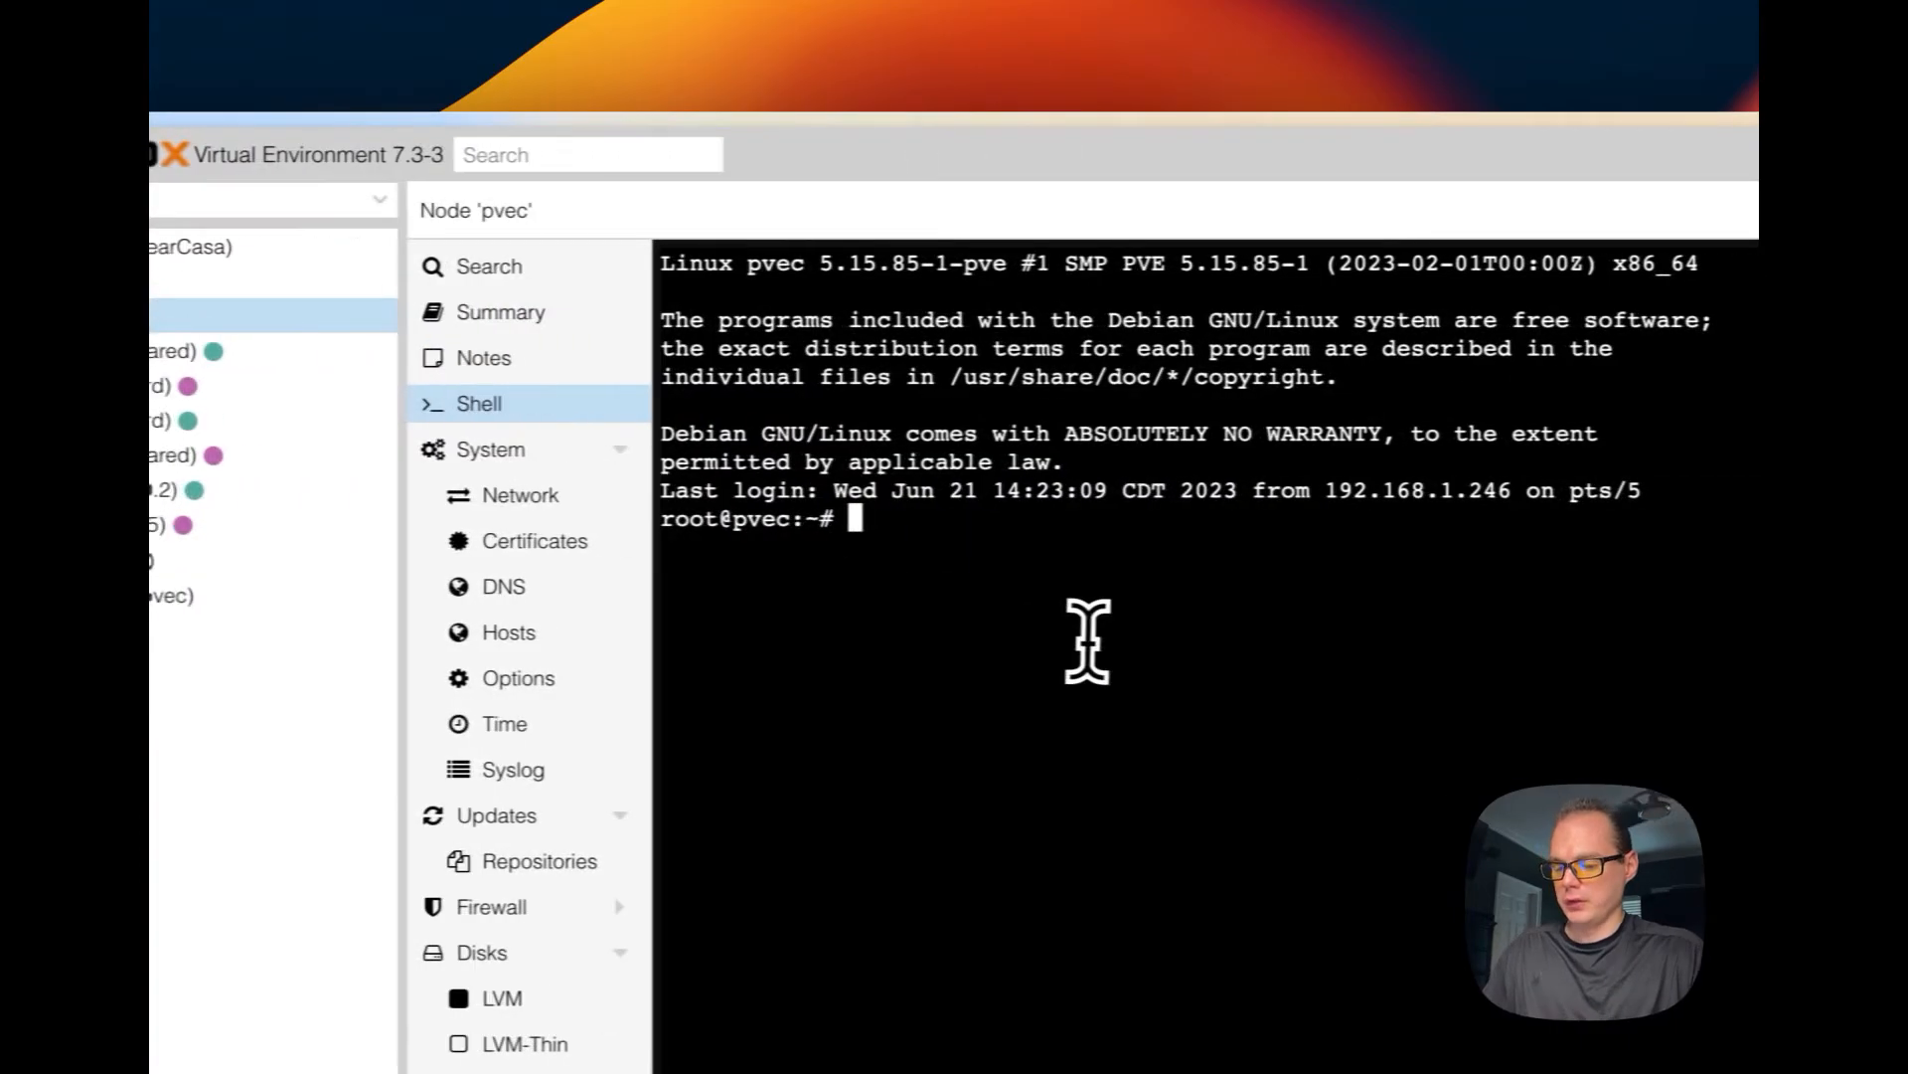
Clear the pvec shell, run the pasted n8n.sh wget command, and accept default settings.
text(clea)
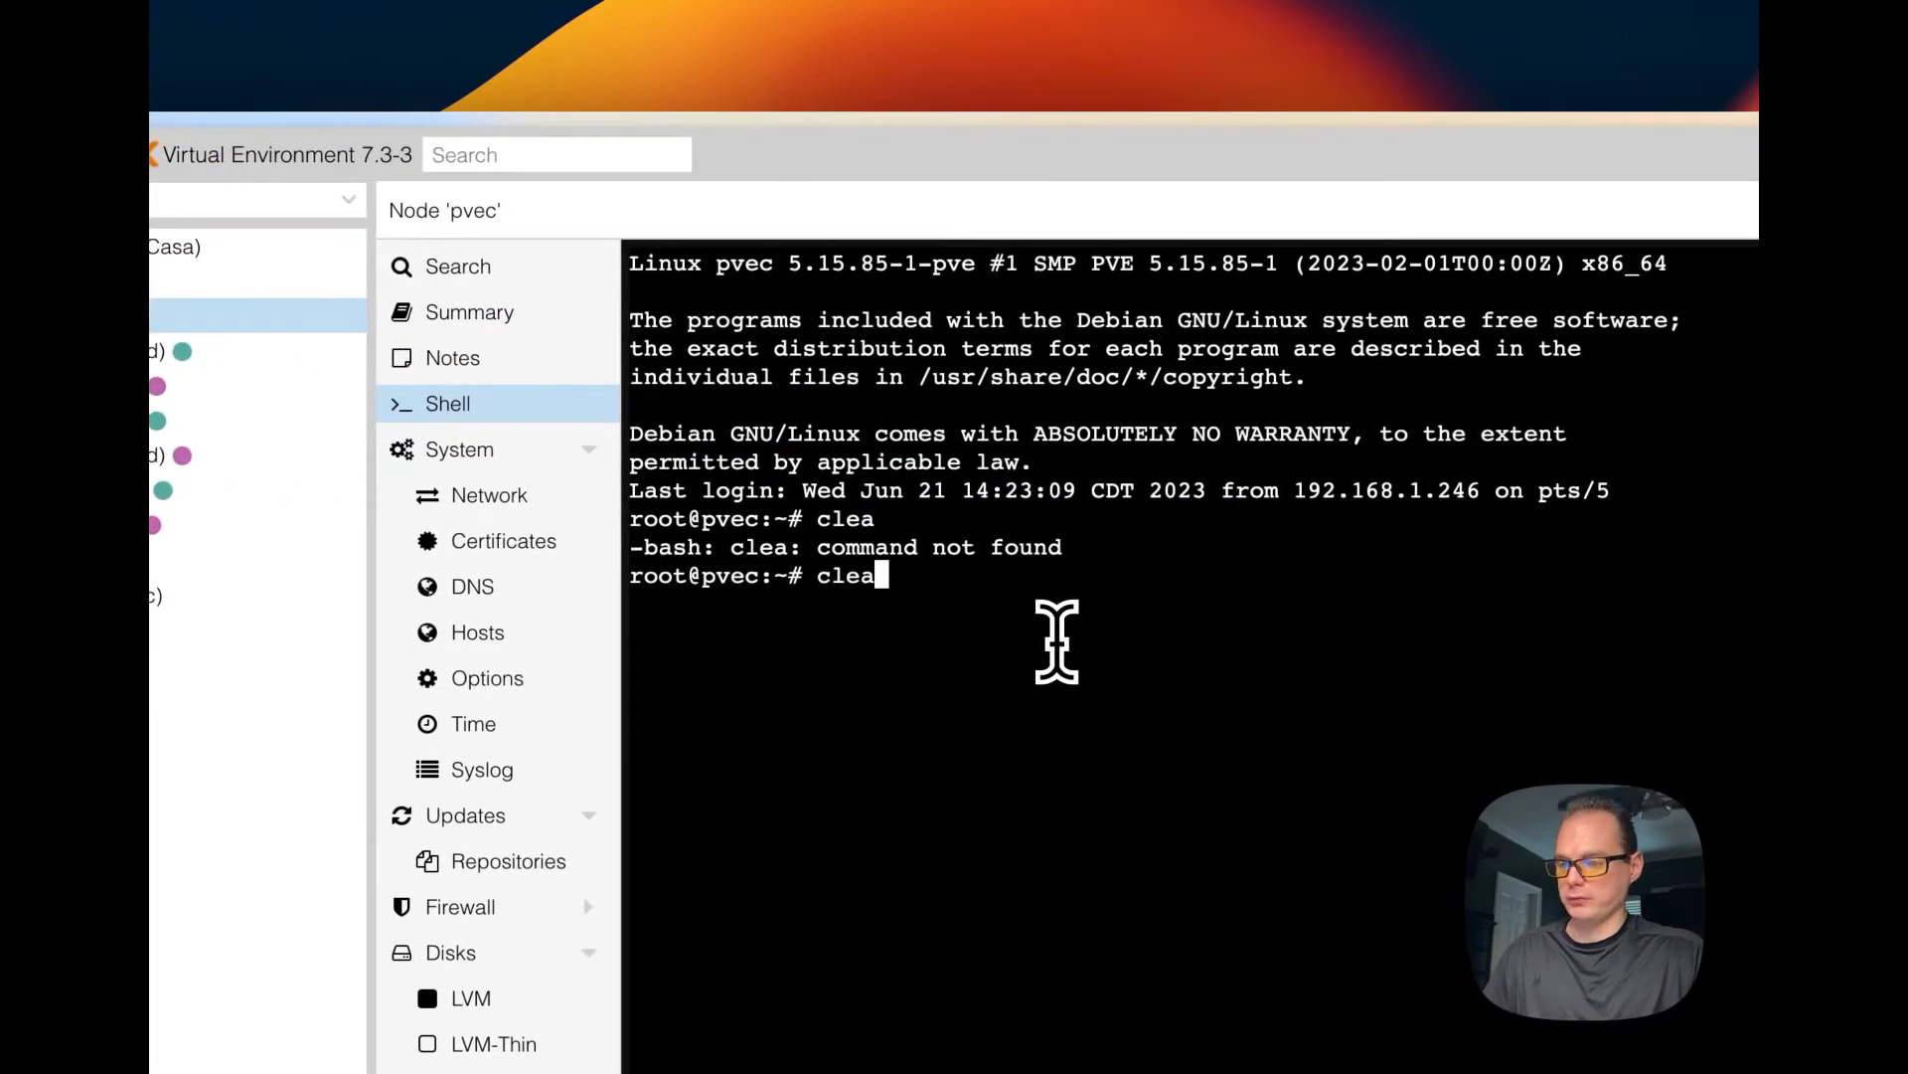
key(Return)
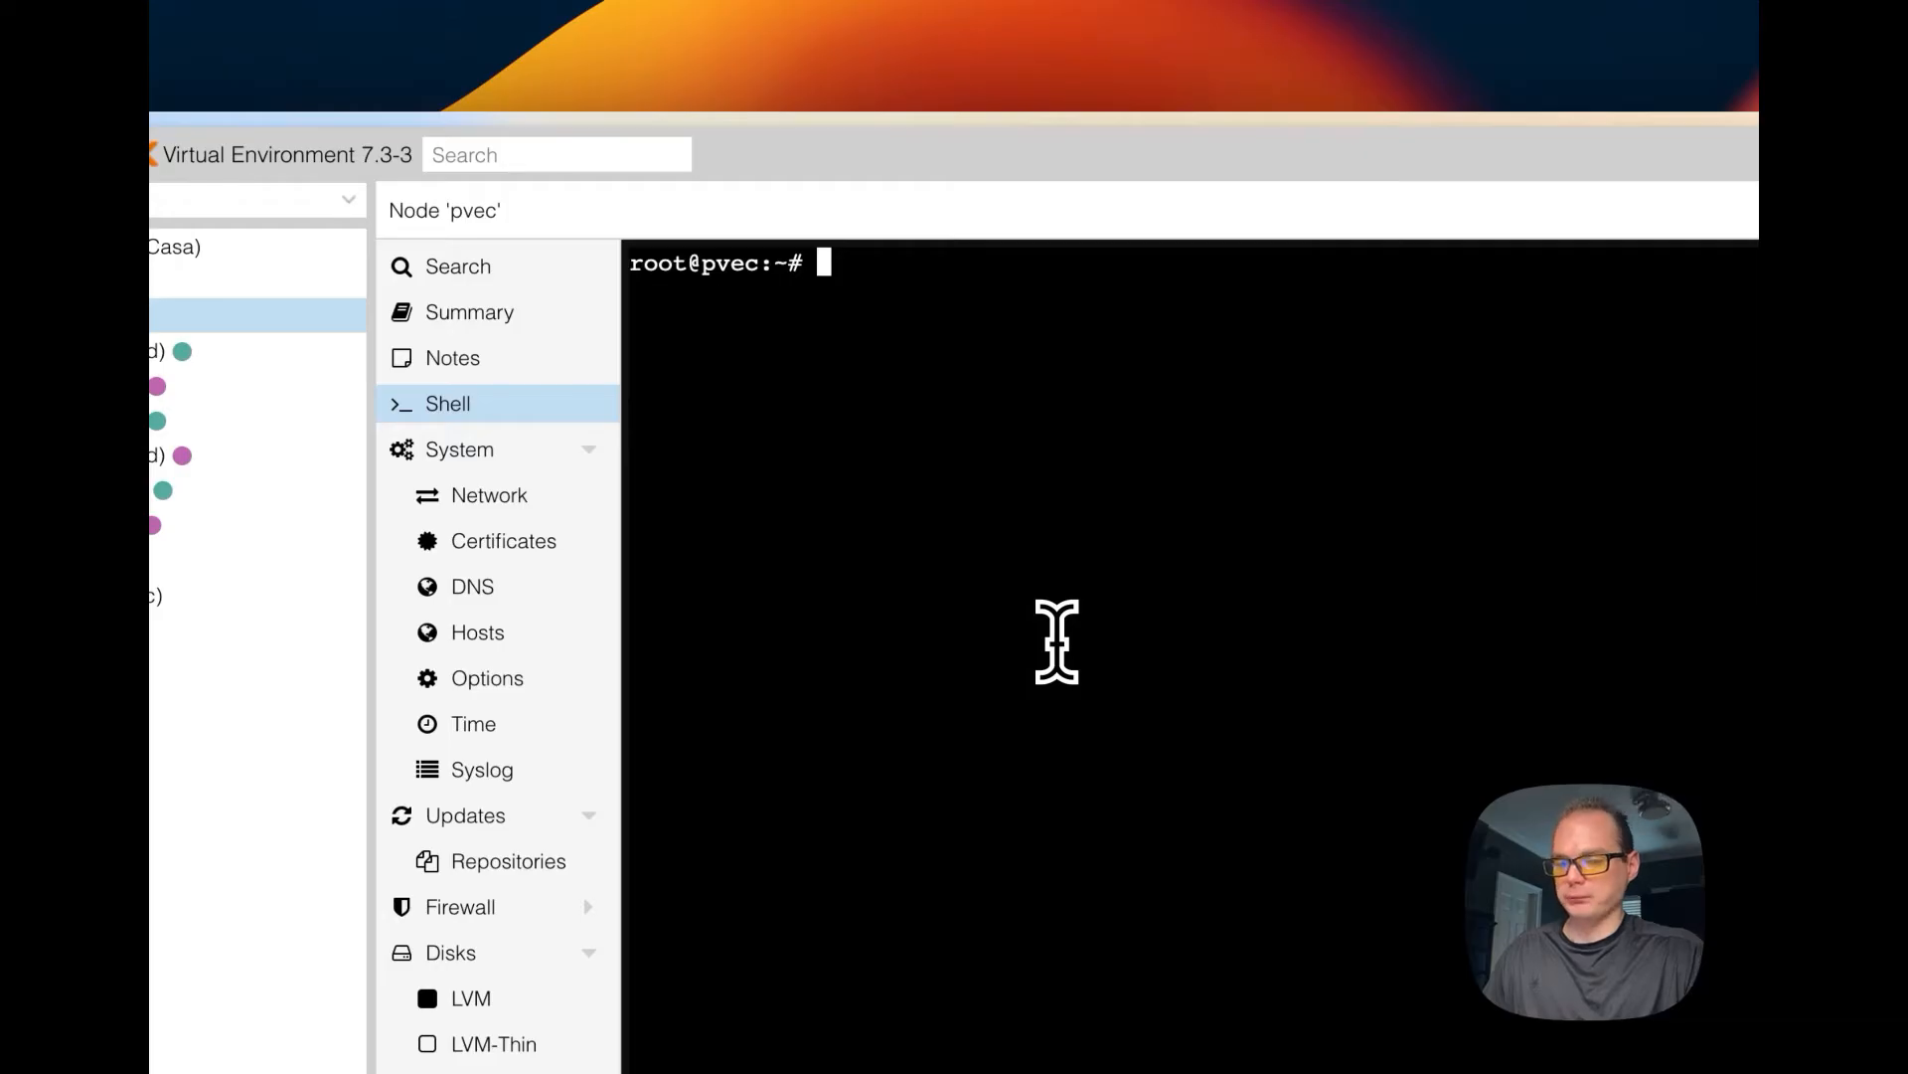
key(cmd+v)
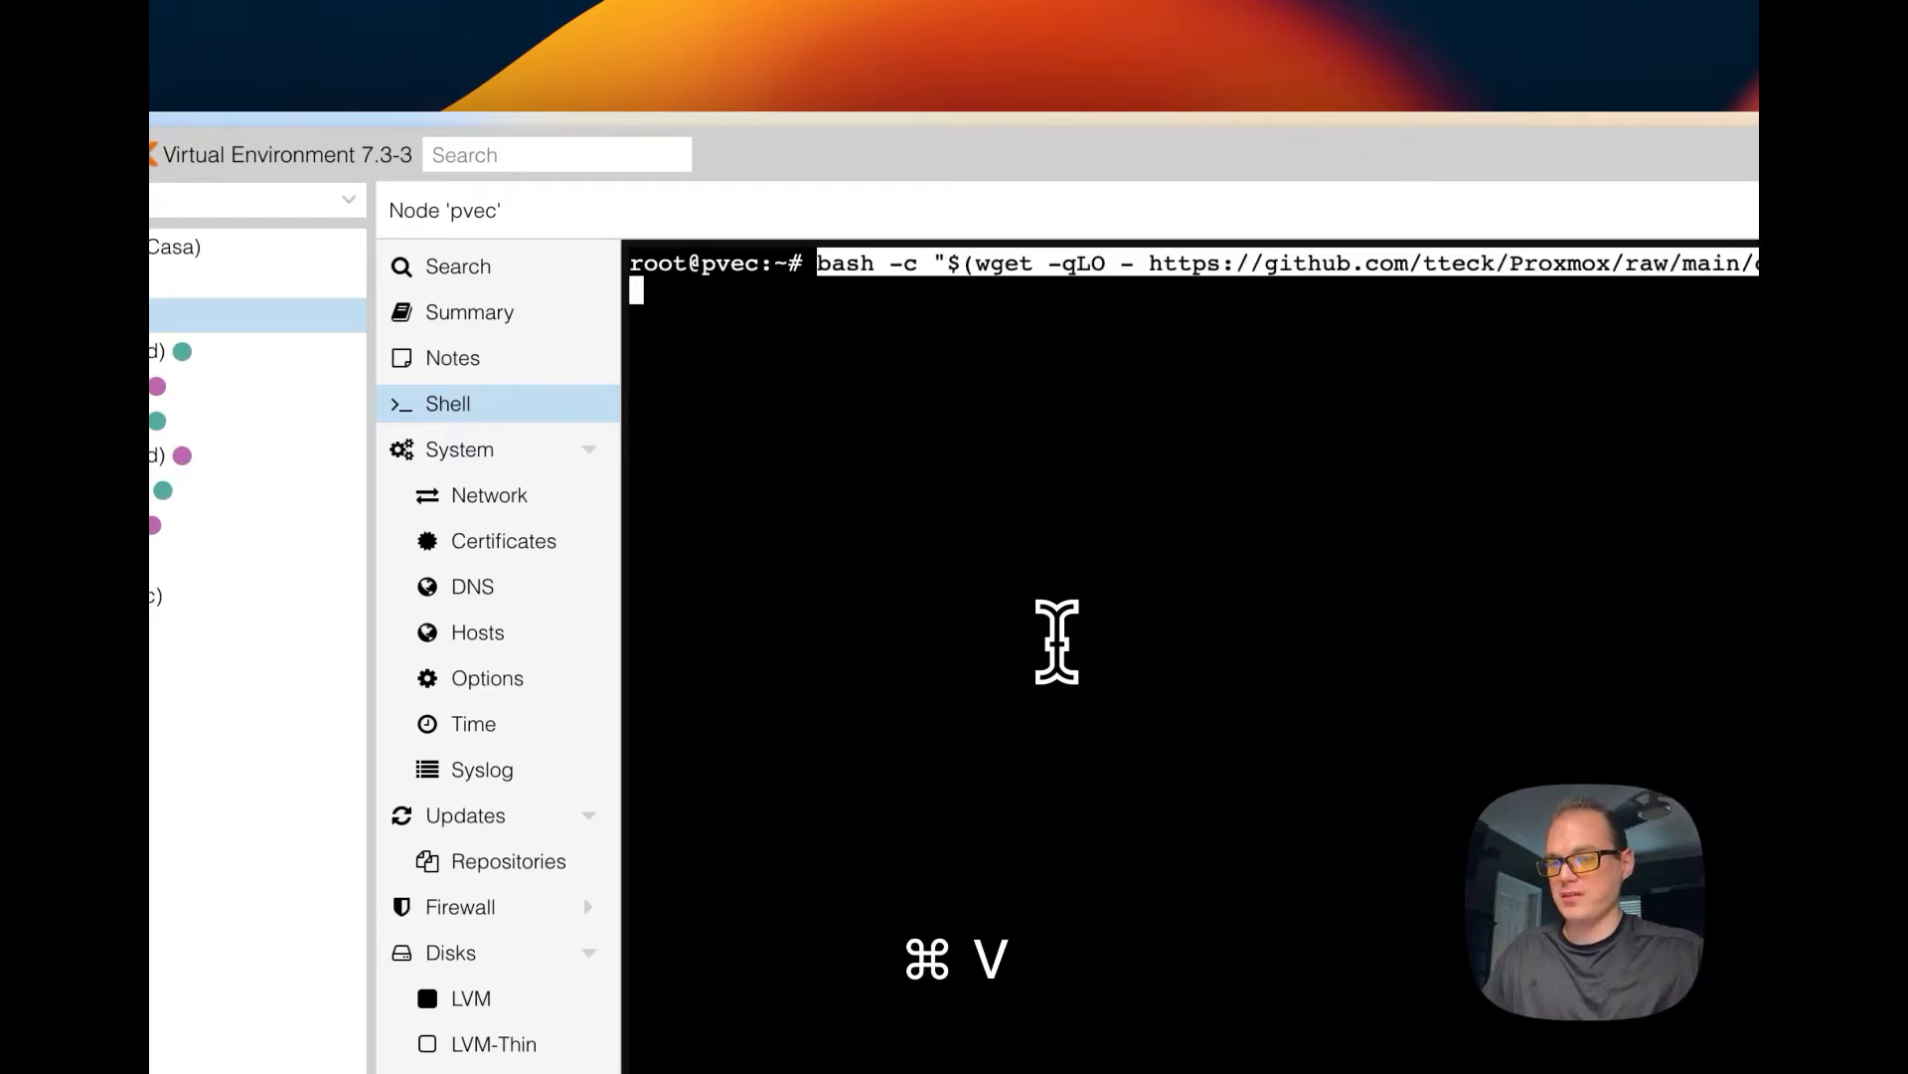
key(cmd+v)
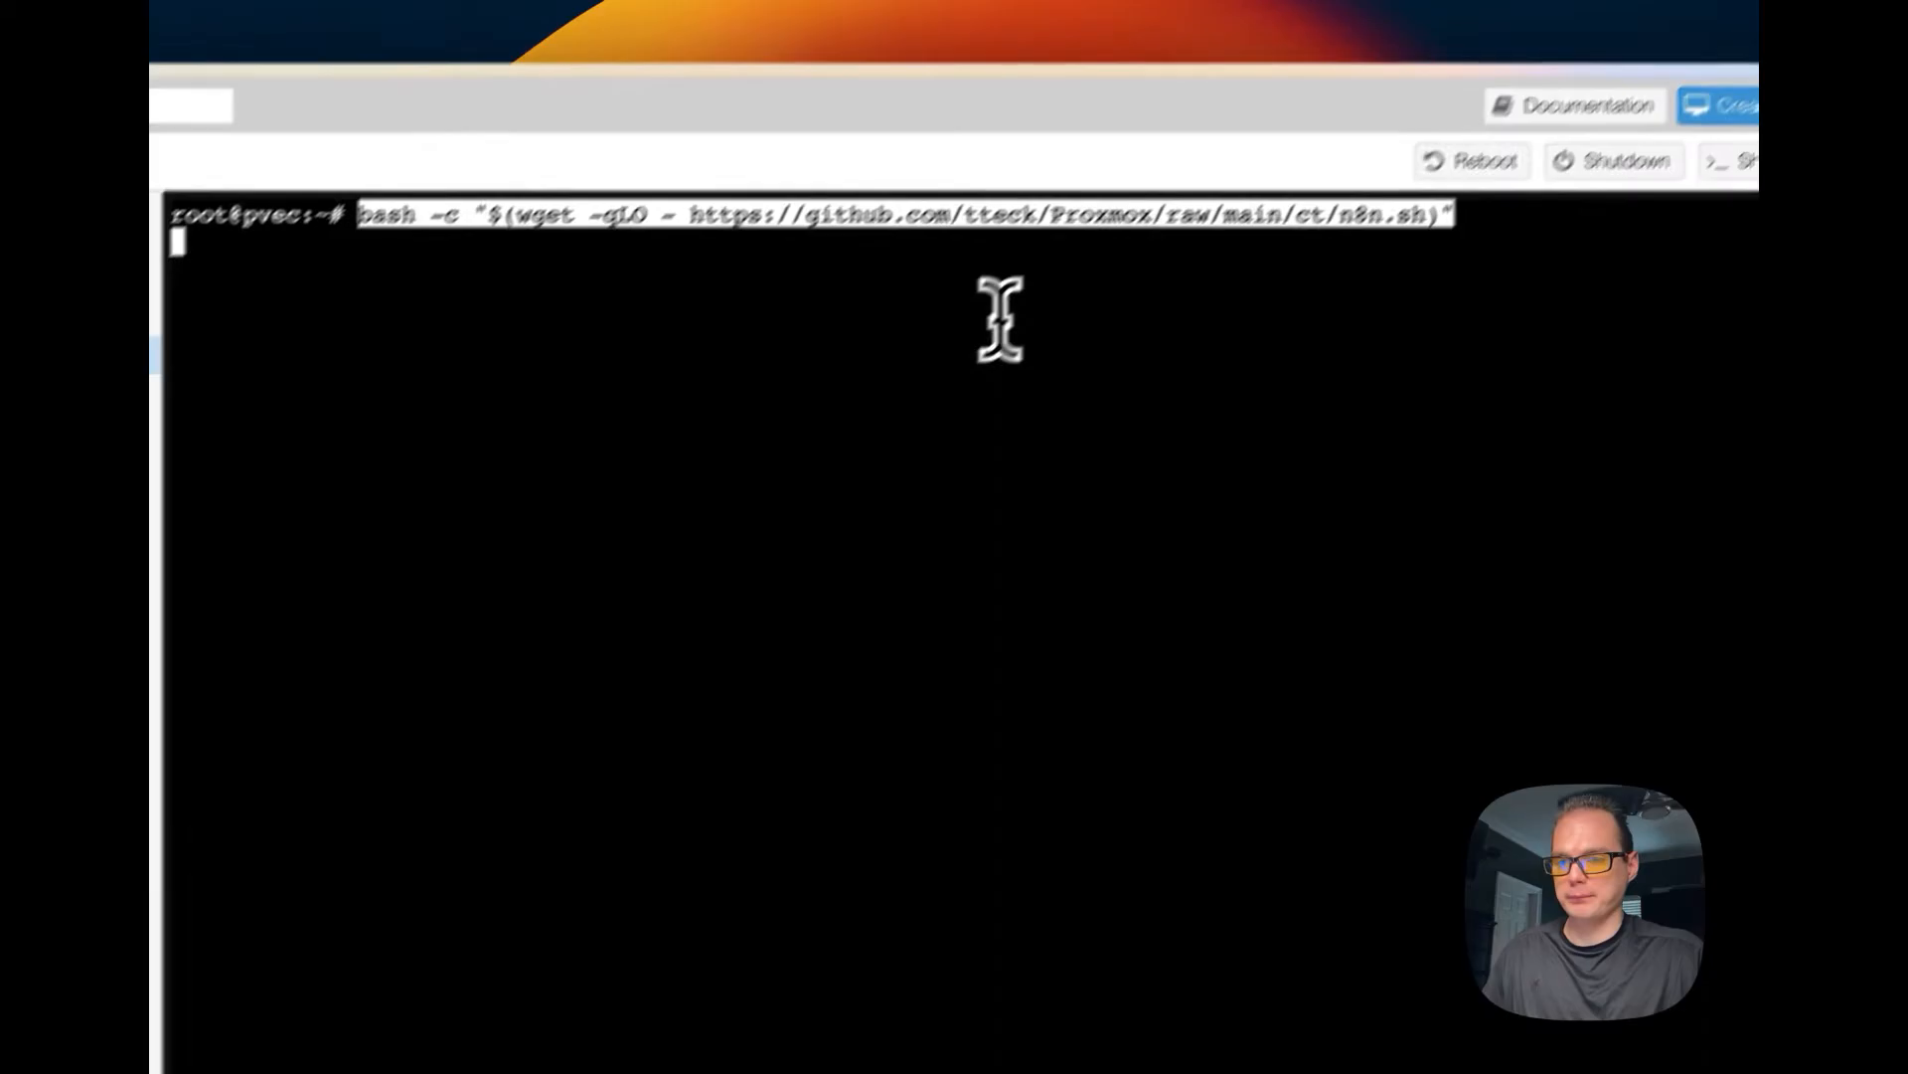
key(Return)
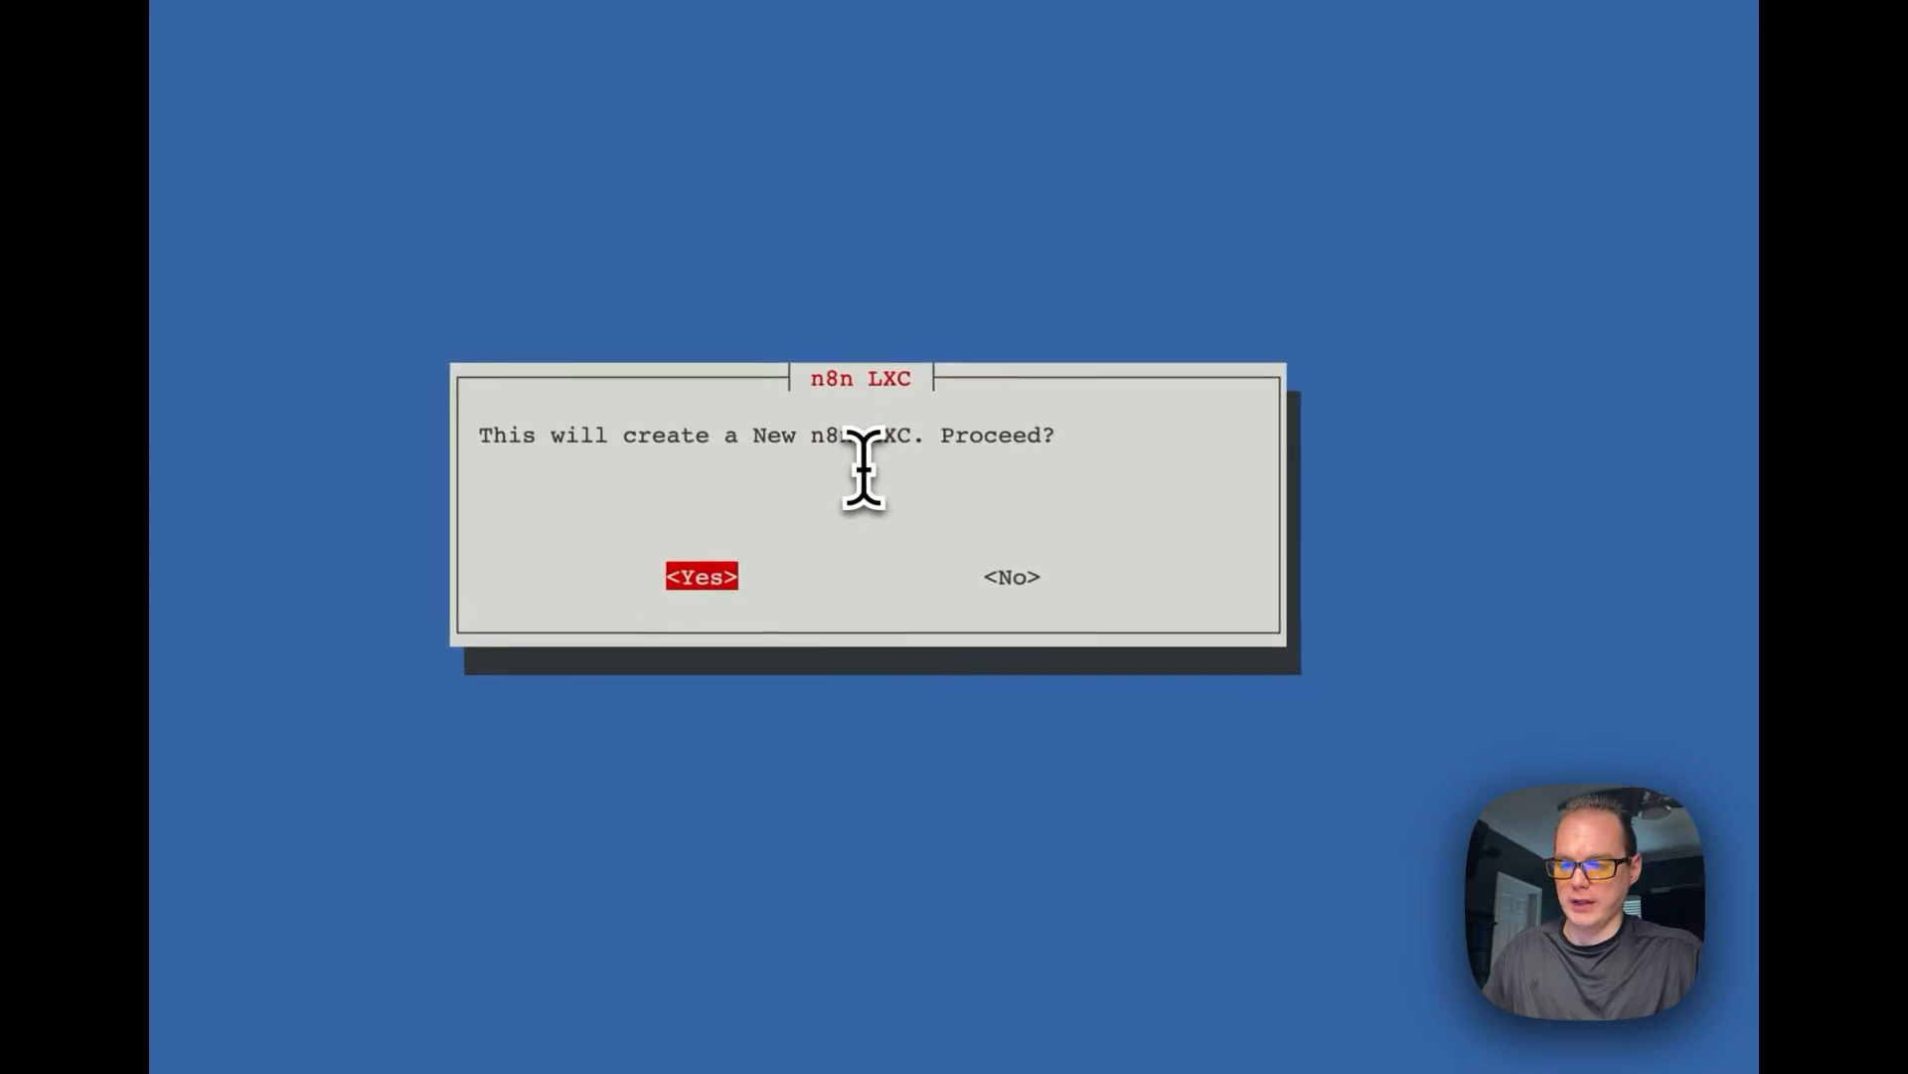
mouse_move(992, 462)
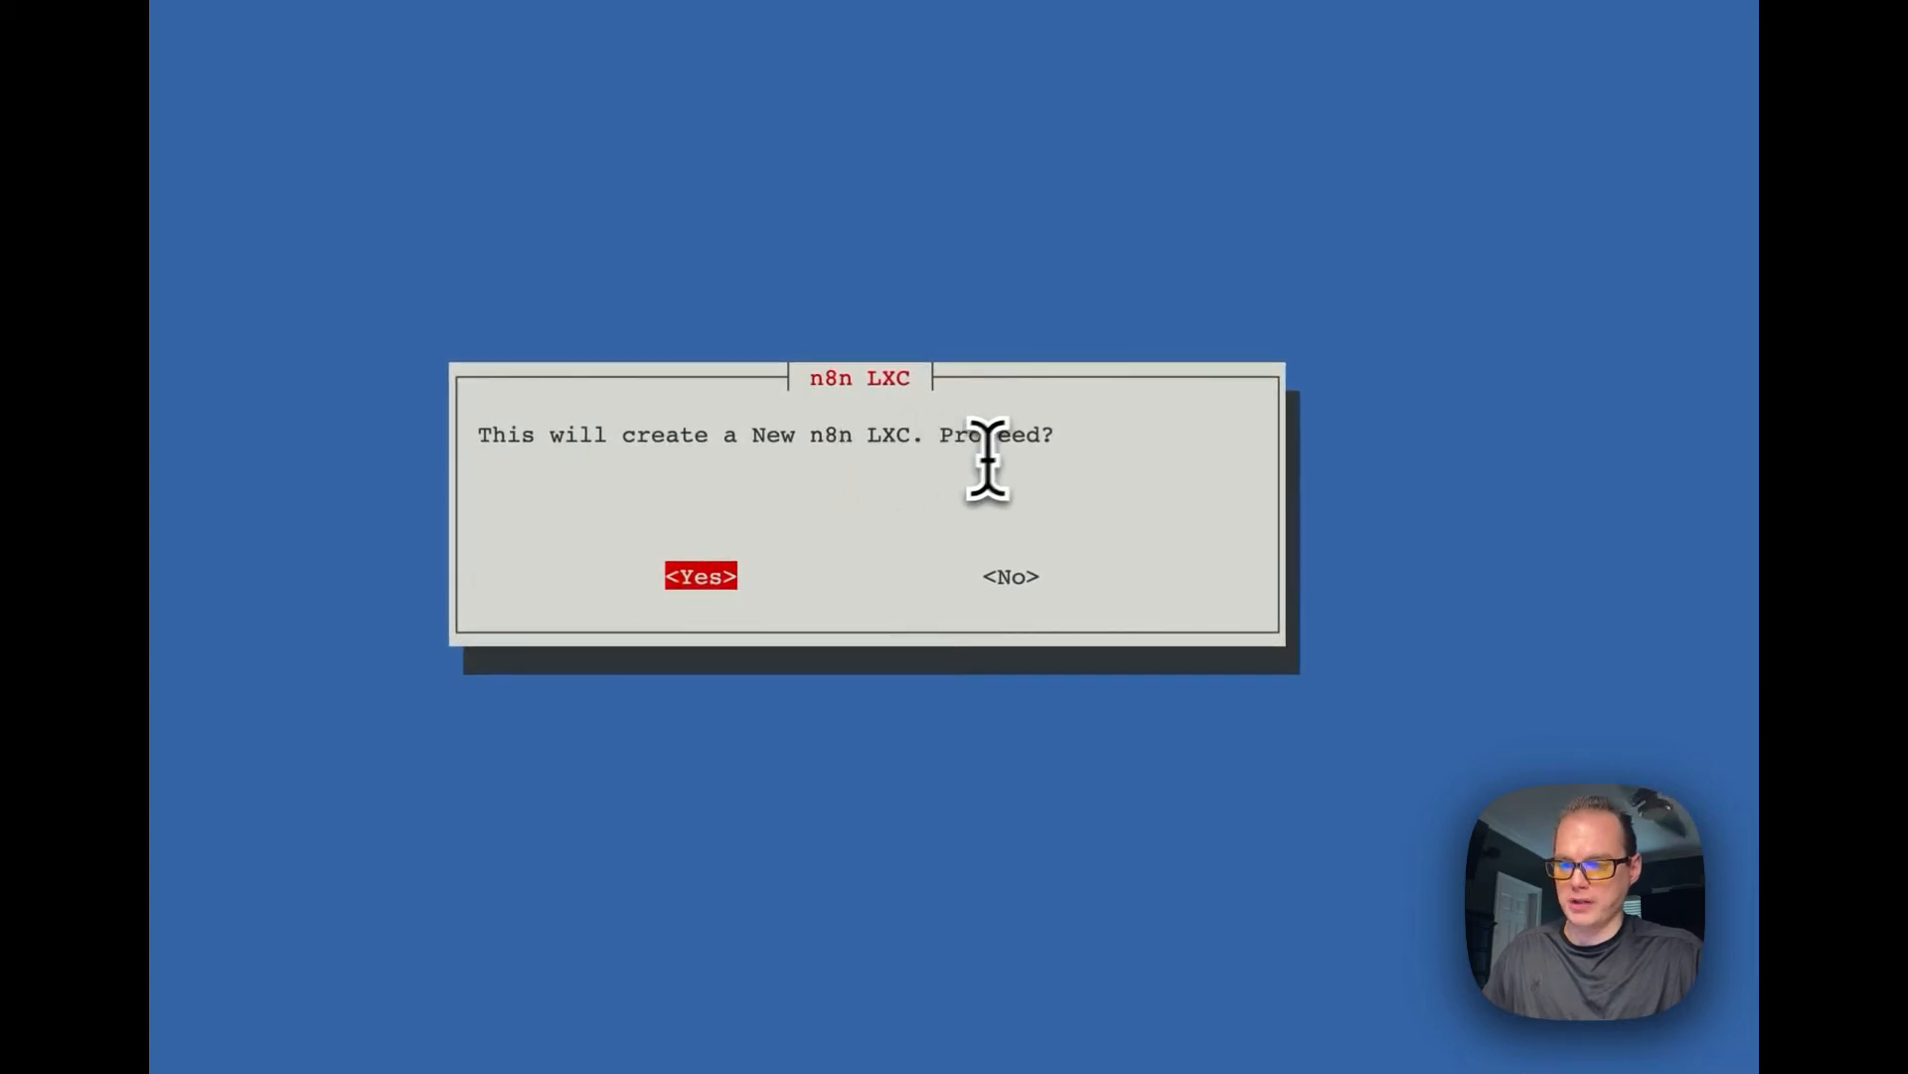
click(700, 574)
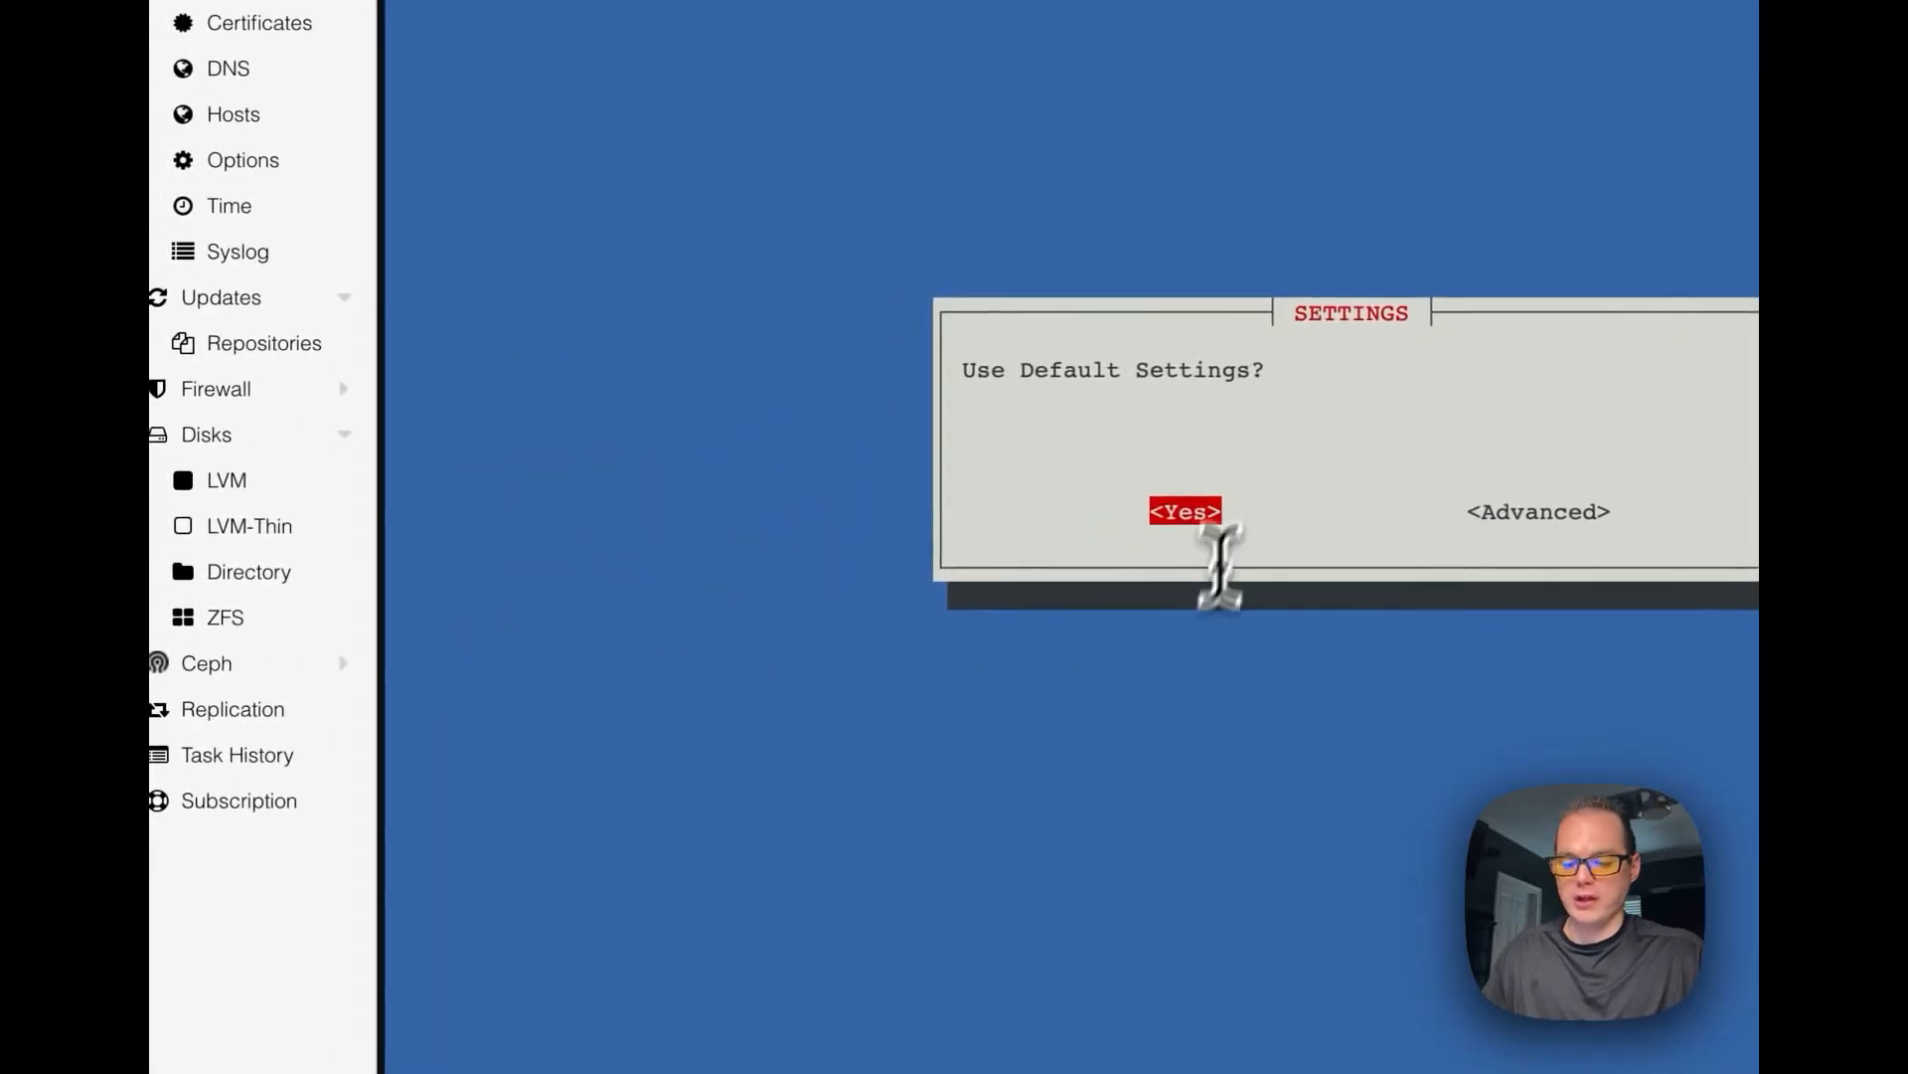
click(1184, 510)
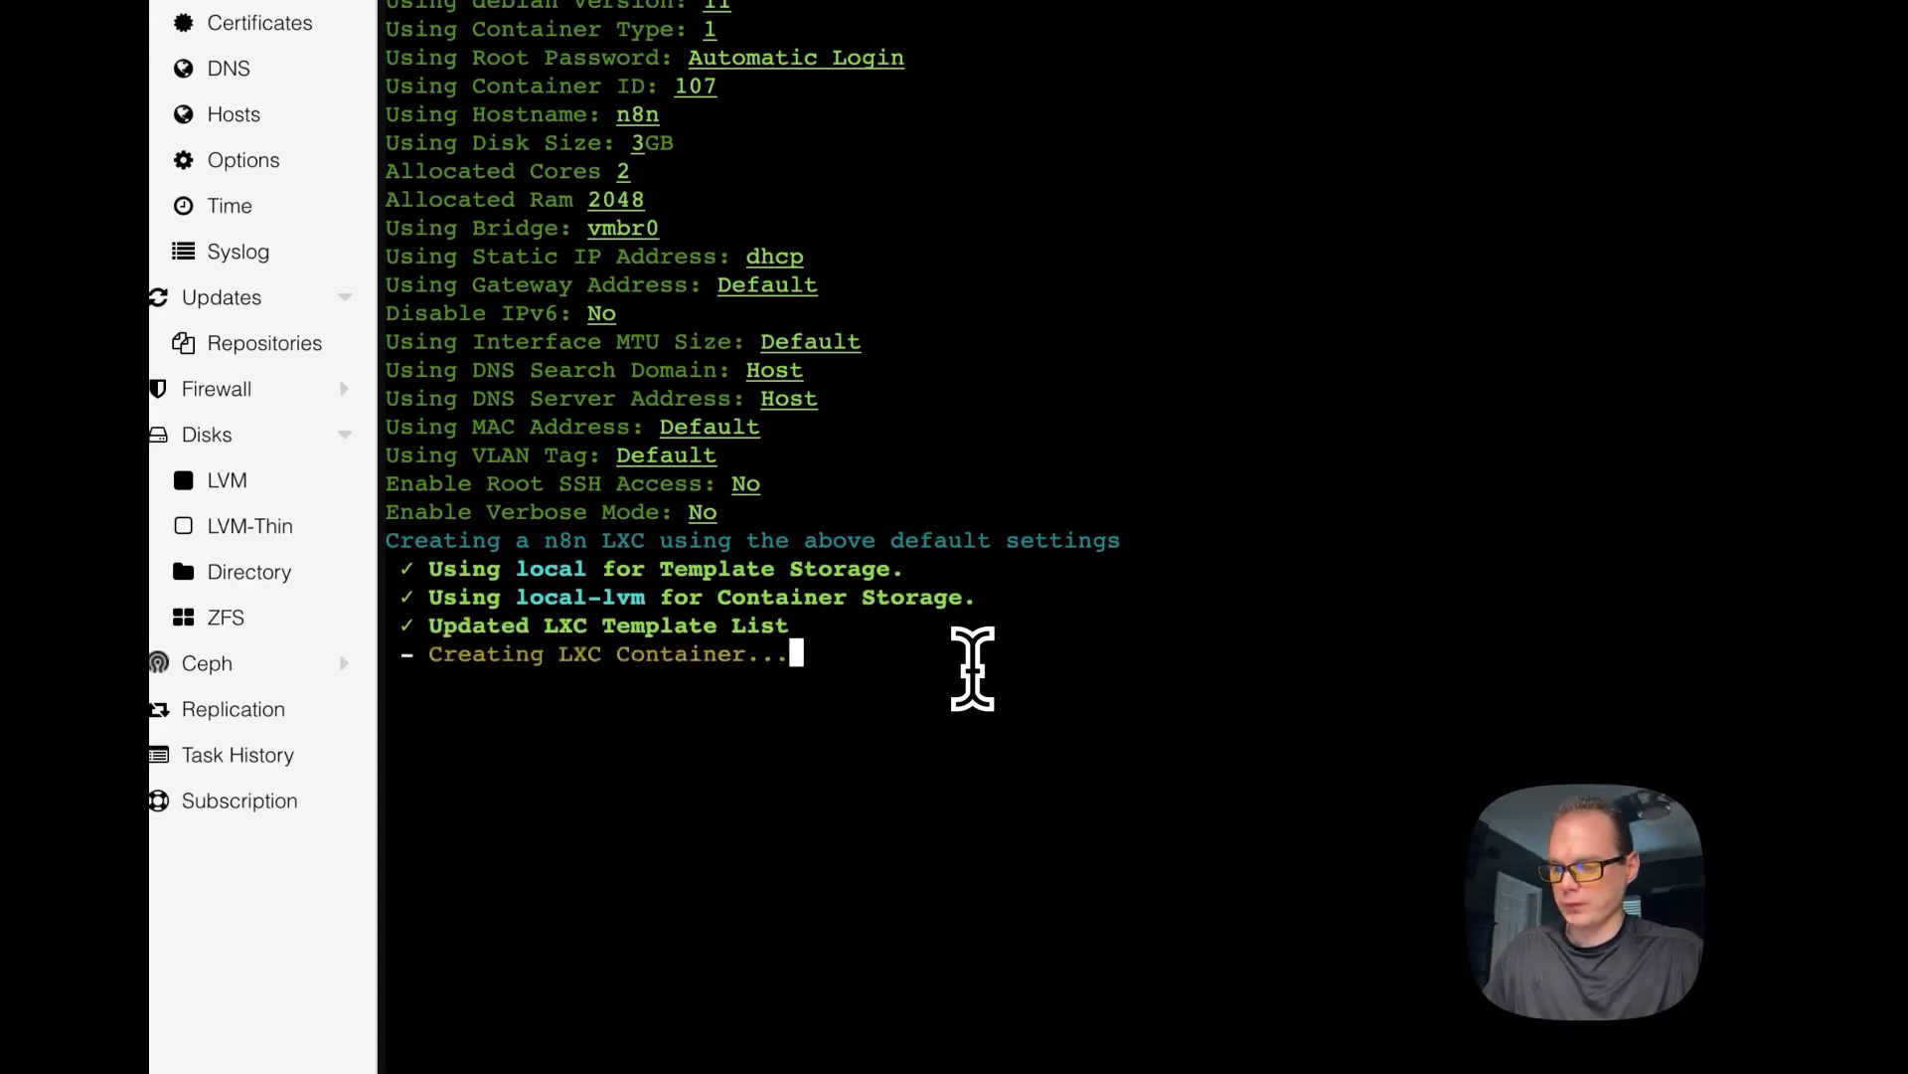
mouse_move(899, 682)
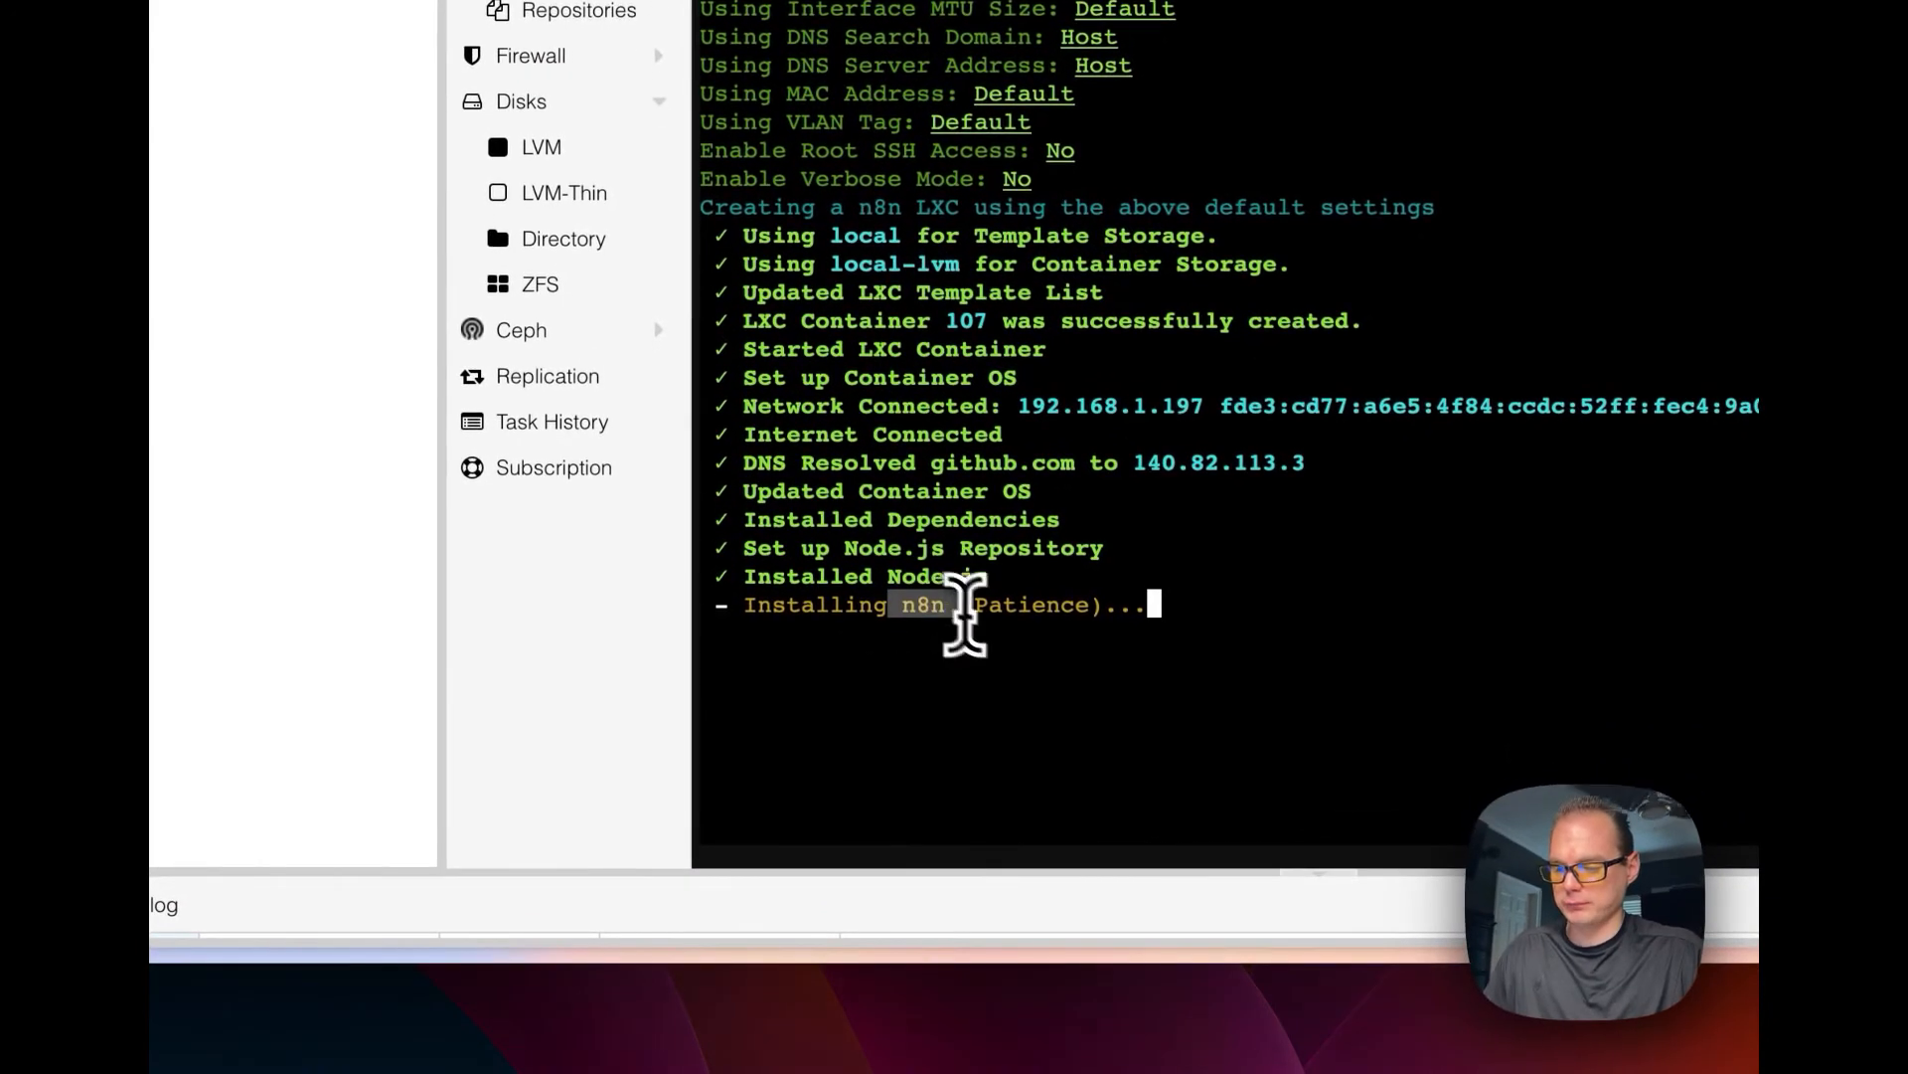
mouse_move(1020, 679)
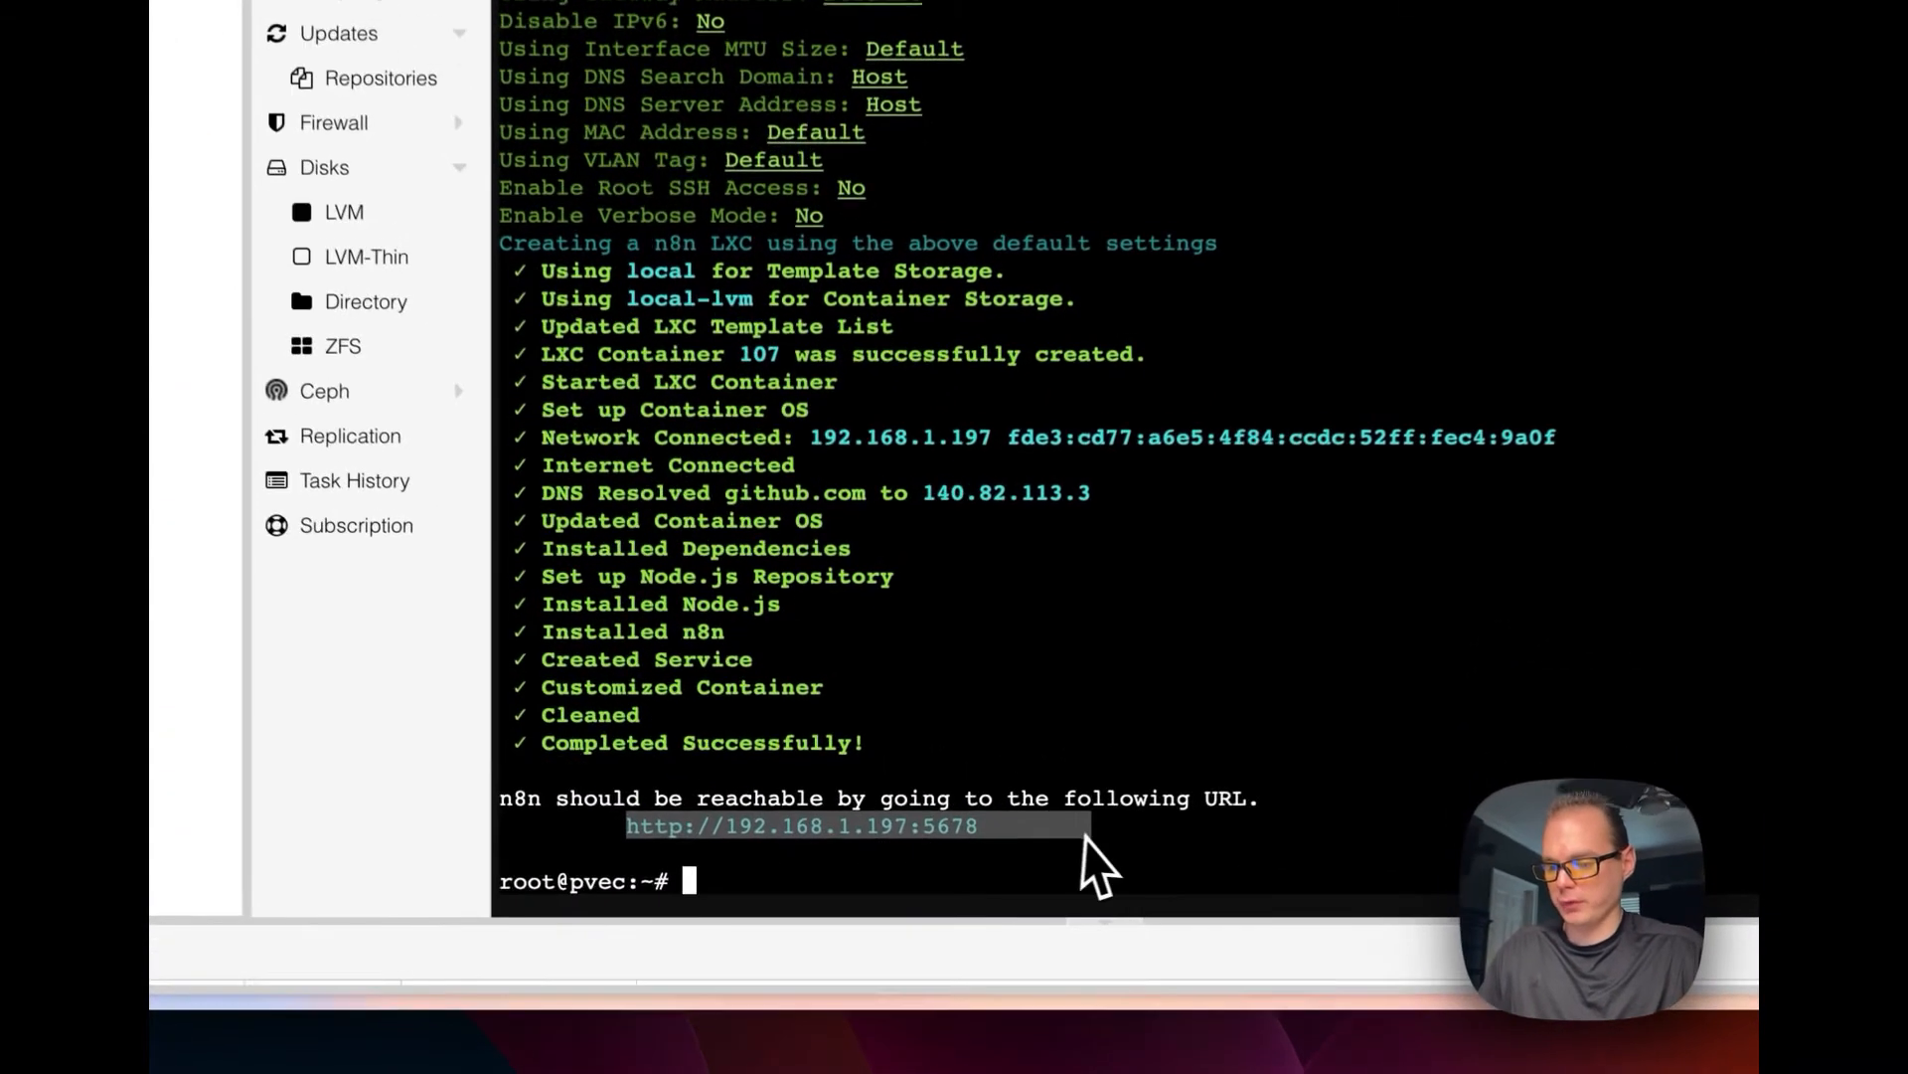
Open the n8n address and confirm skipping the owner account setup.
key(cmd+t)
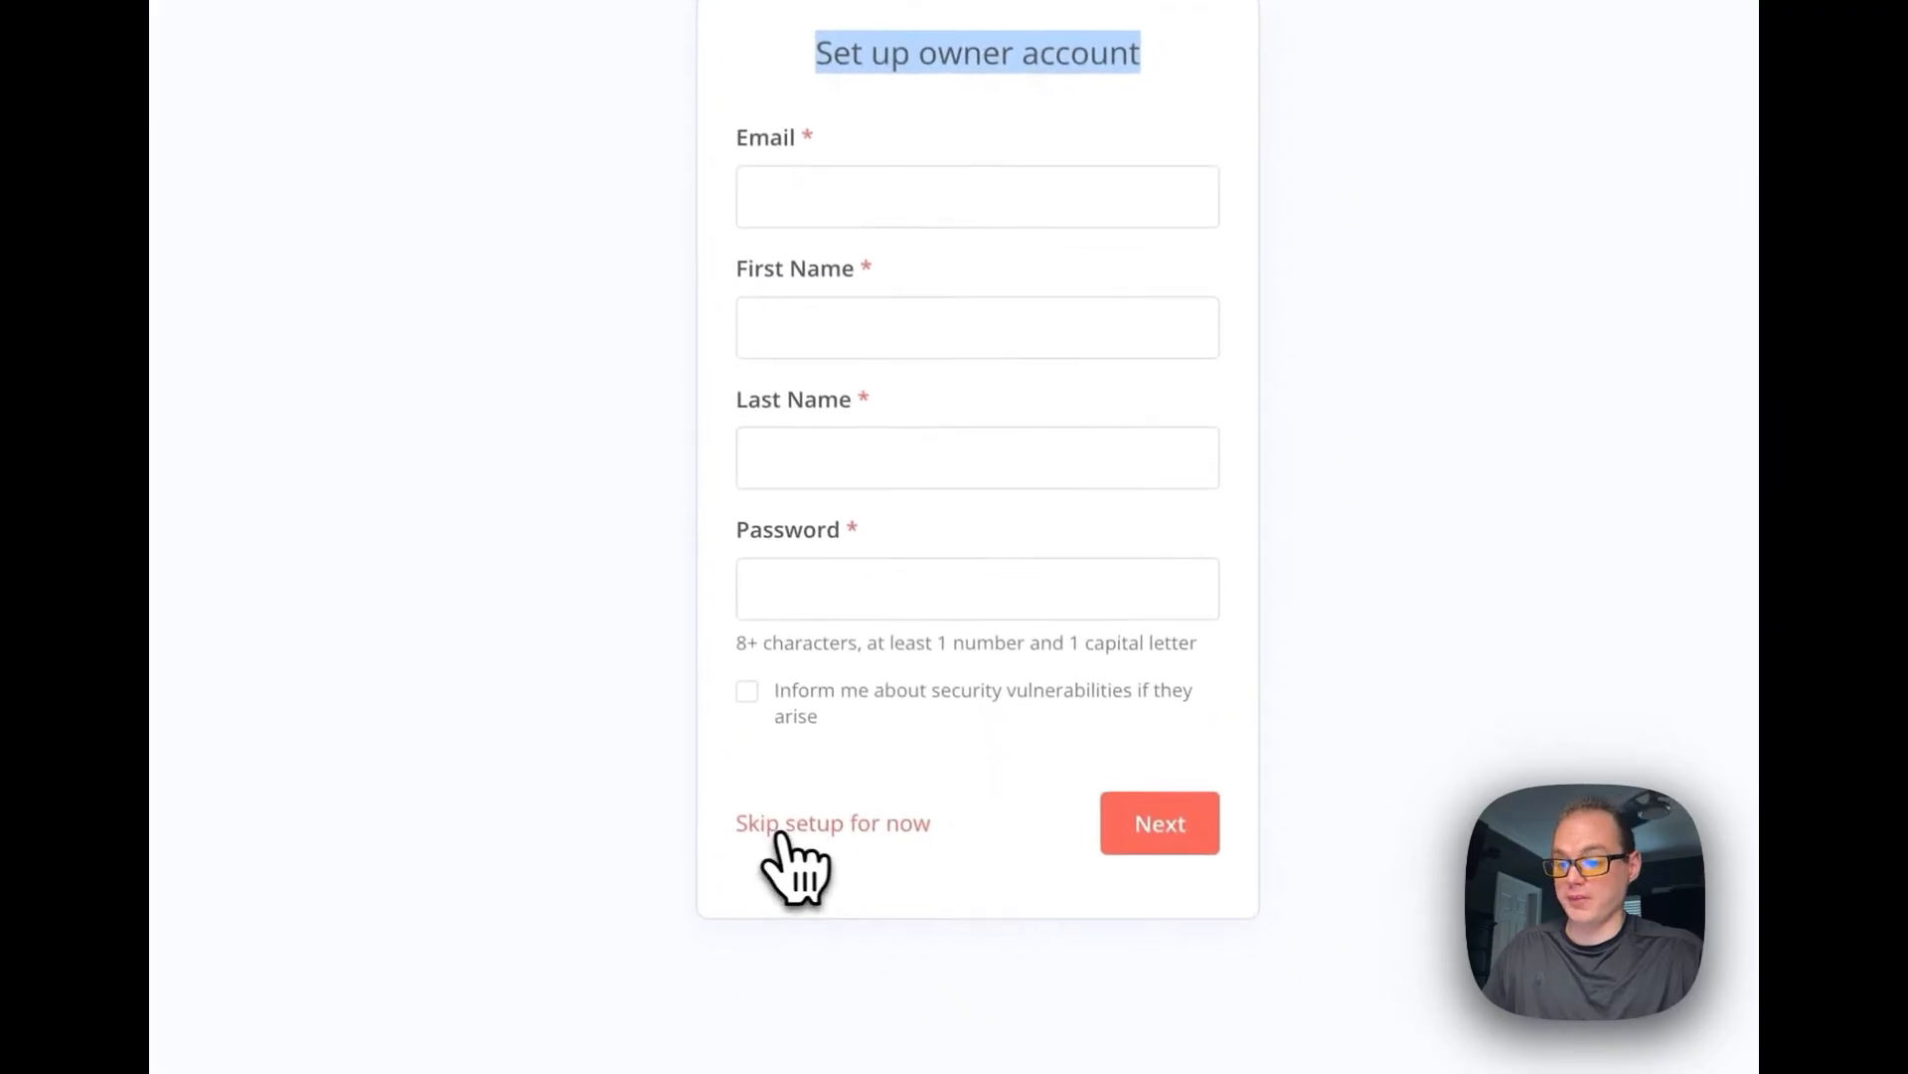
click(833, 823)
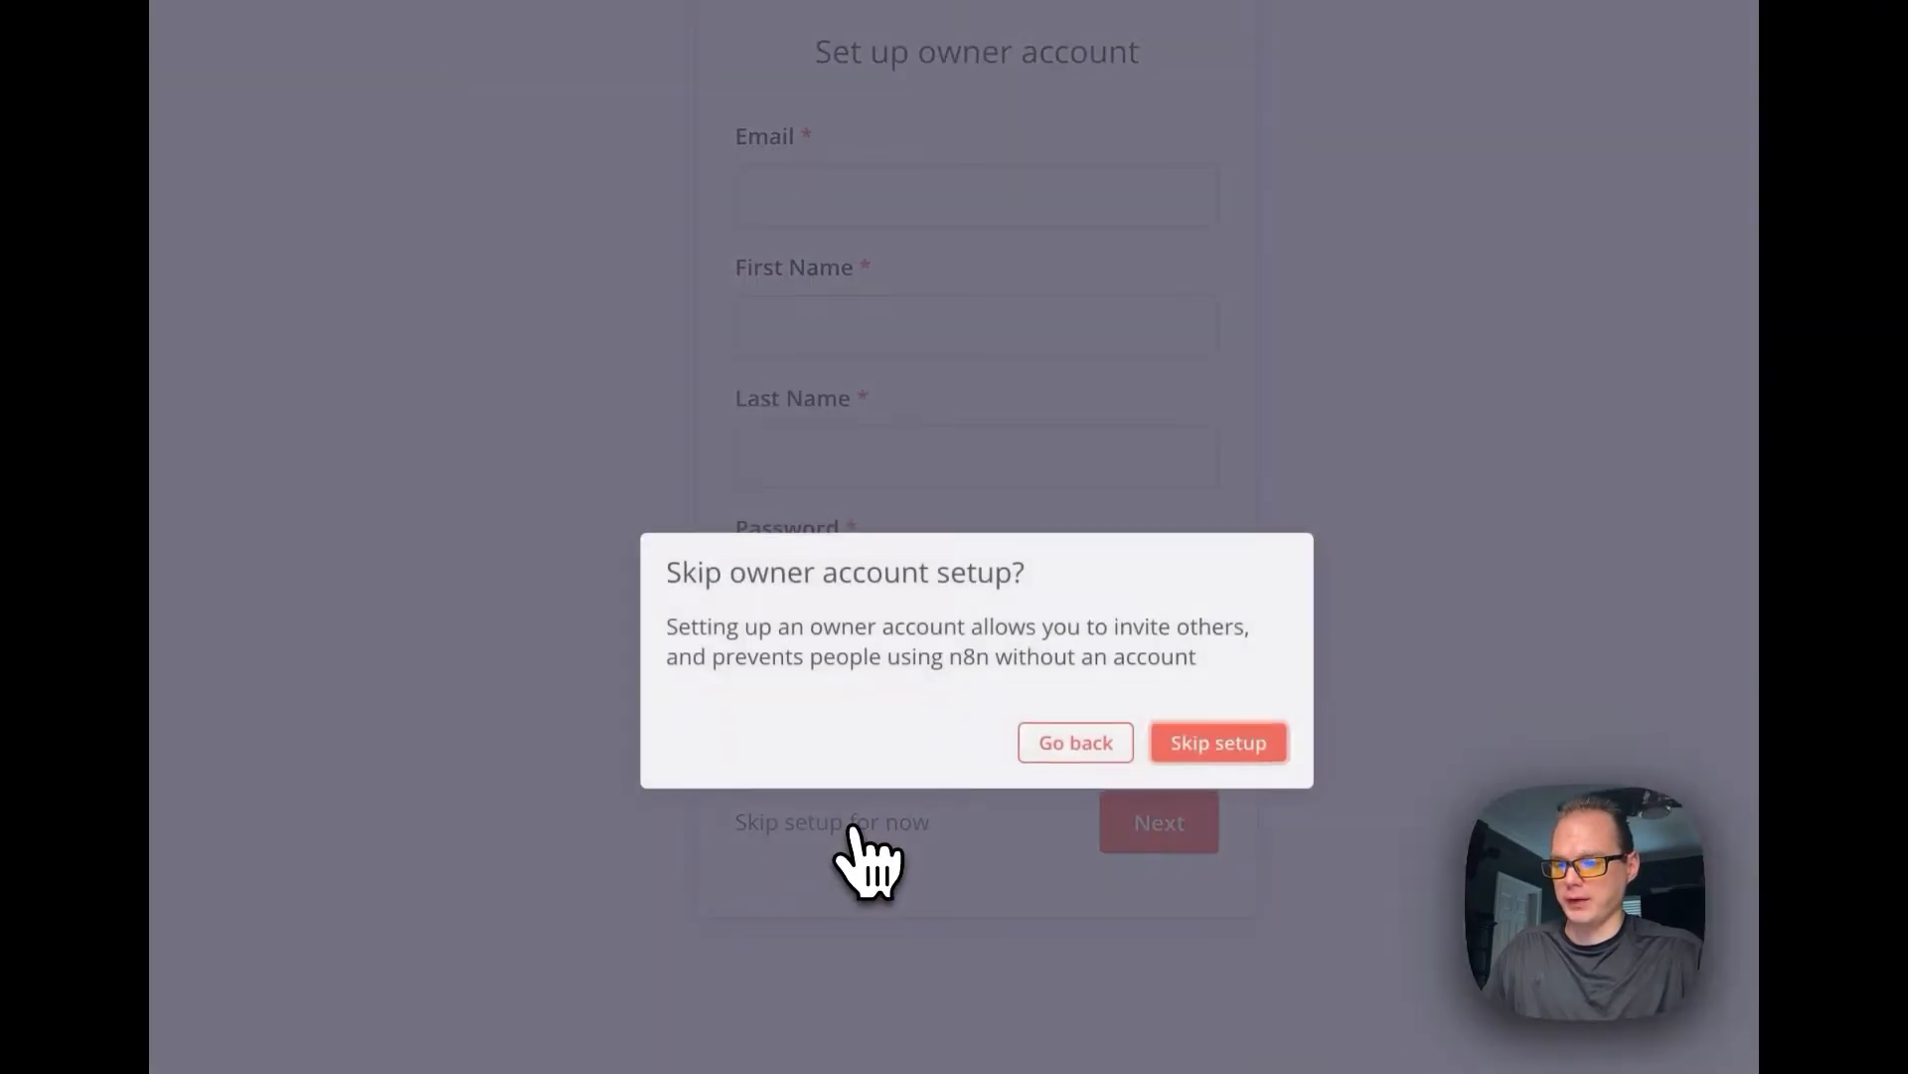
click(1217, 742)
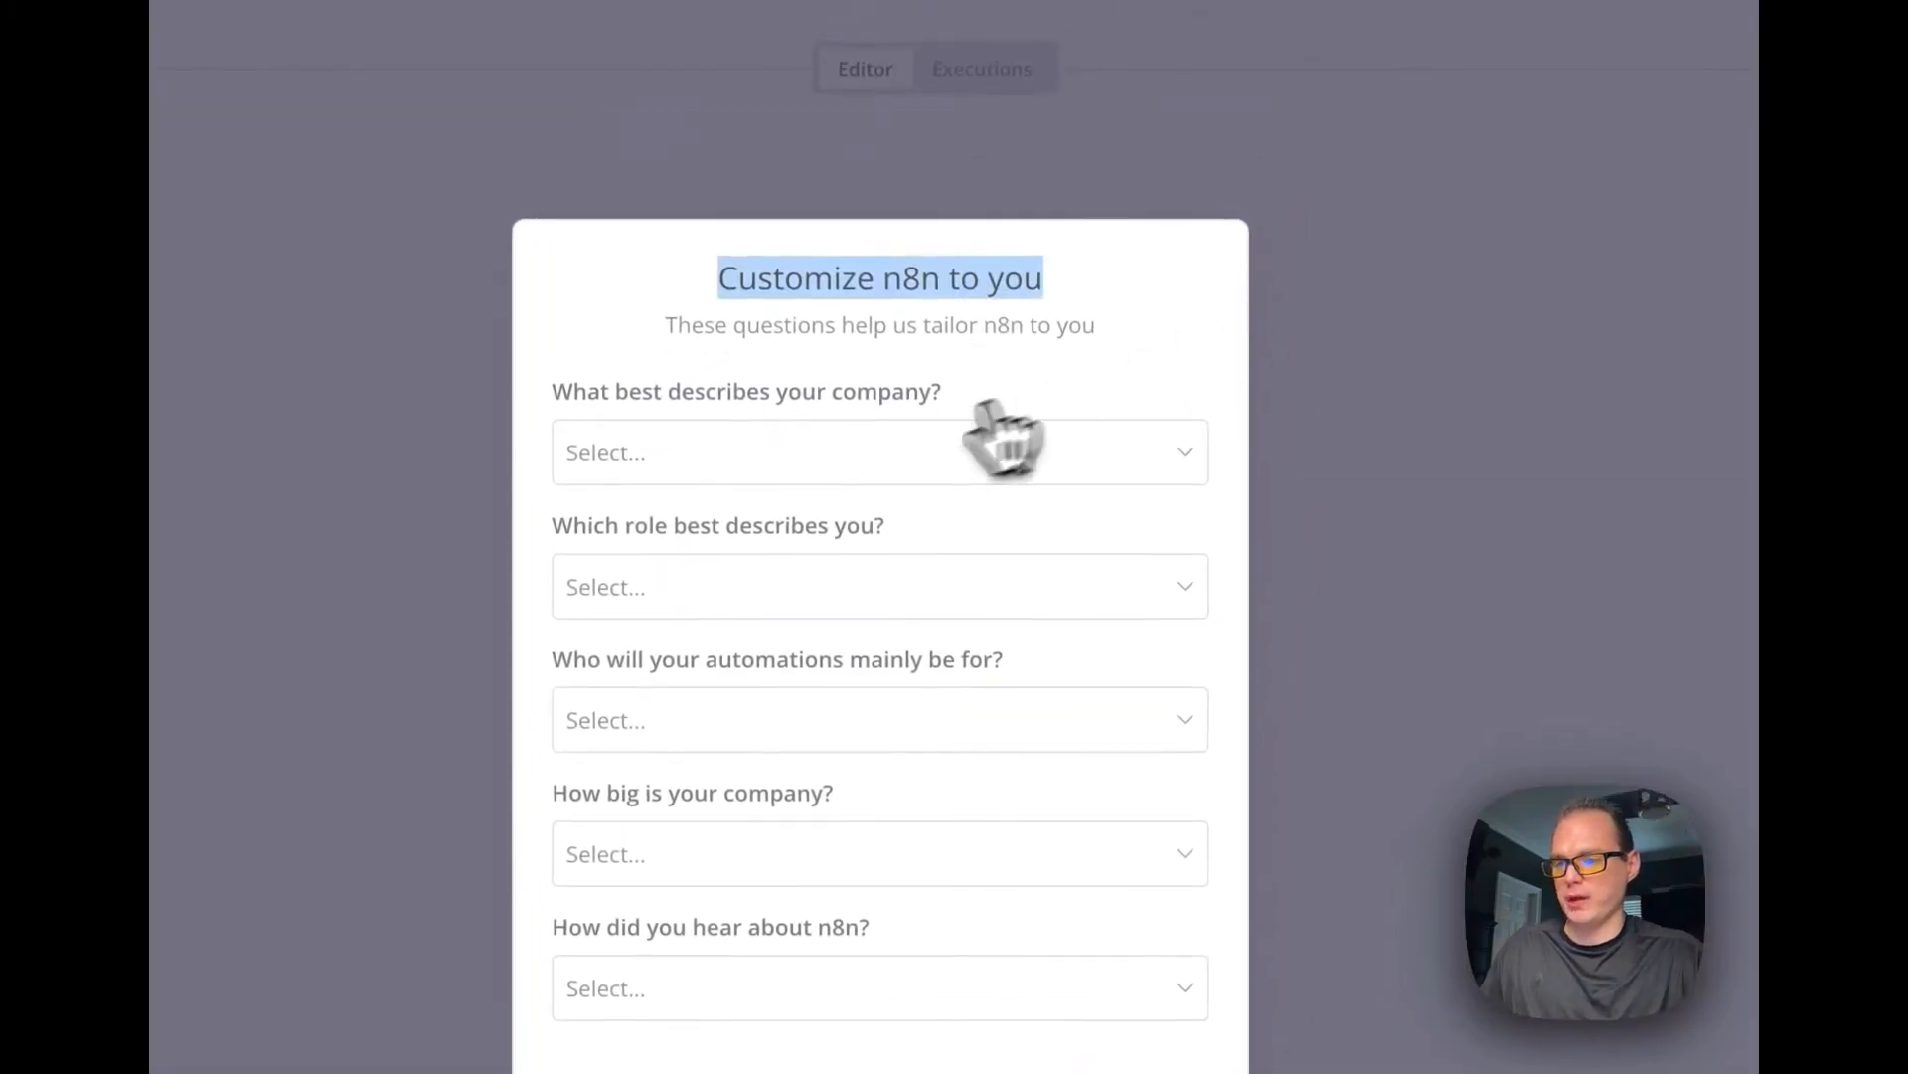
Answer the questionnaire (Devops role, Other goal 'Home A') and start an empty workflow.
click(878, 452)
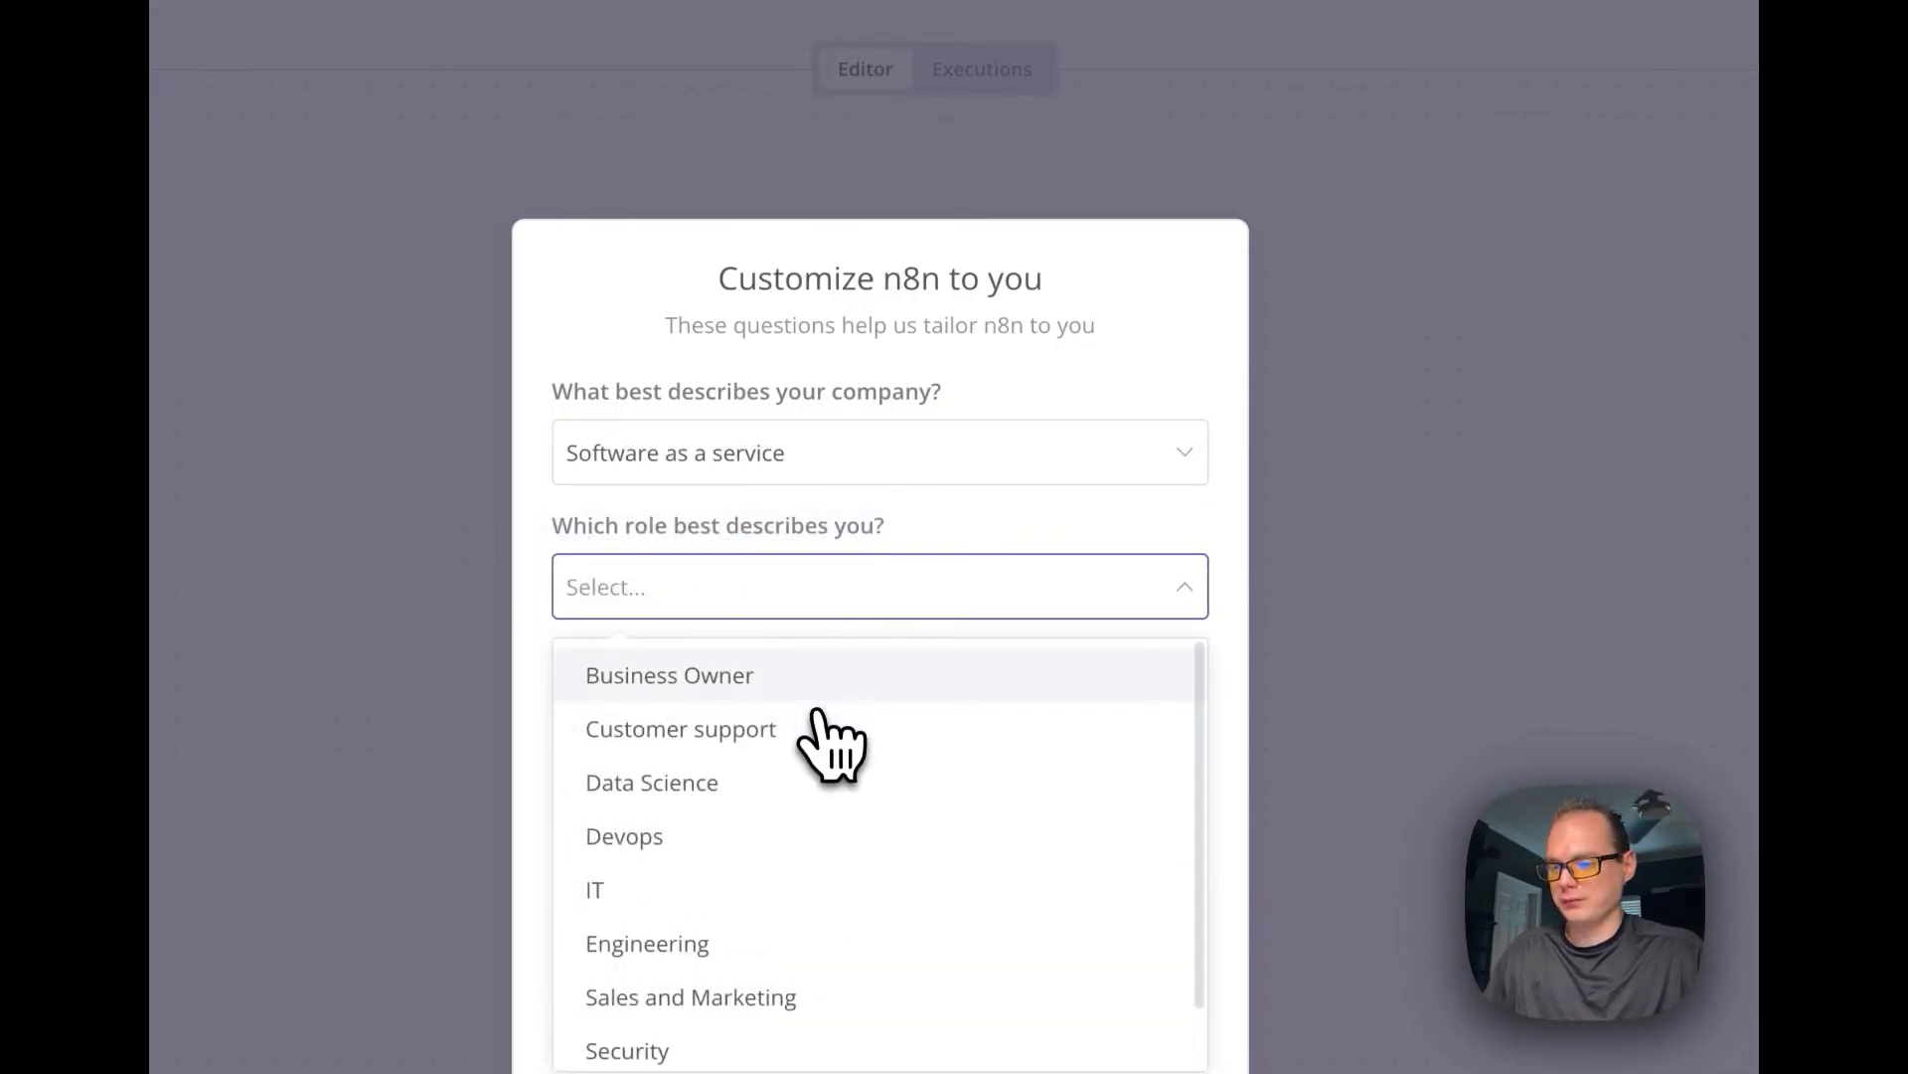
click(623, 835)
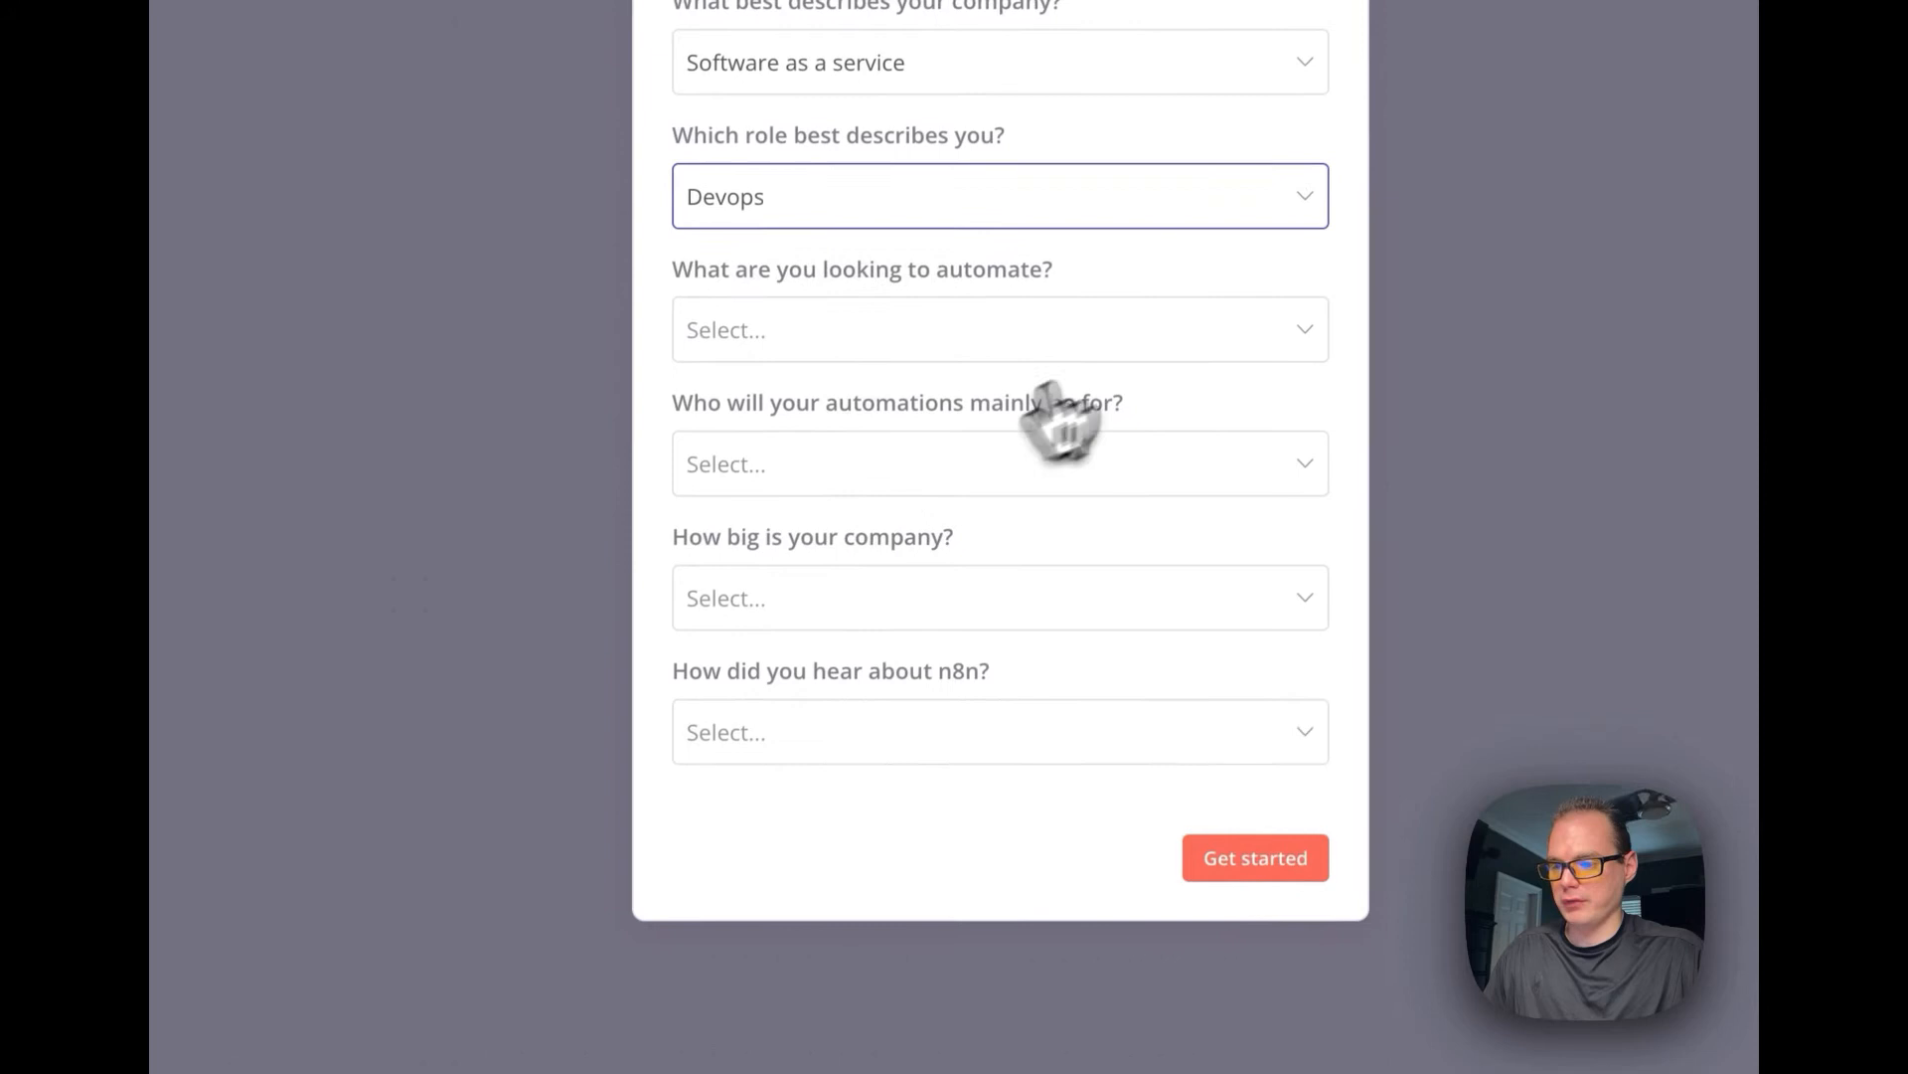
click(999, 329)
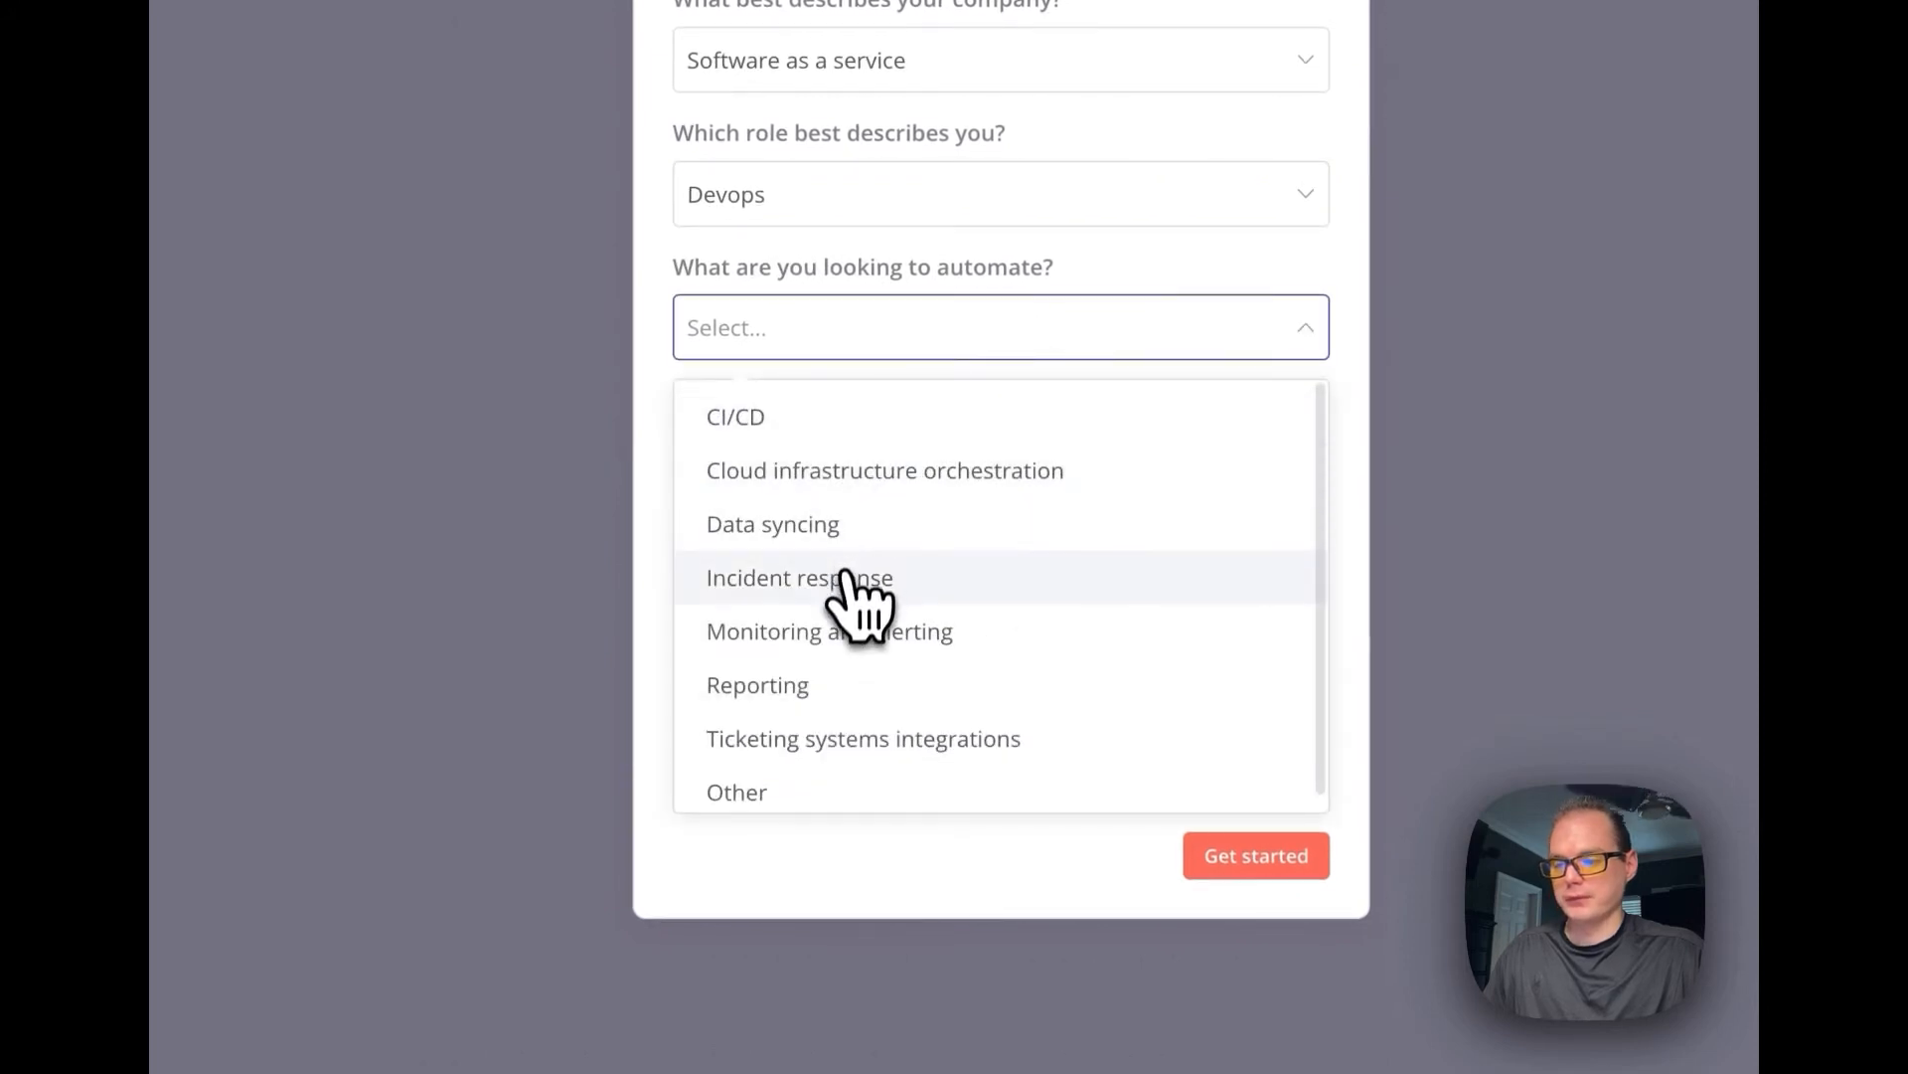
mouse_move(828, 547)
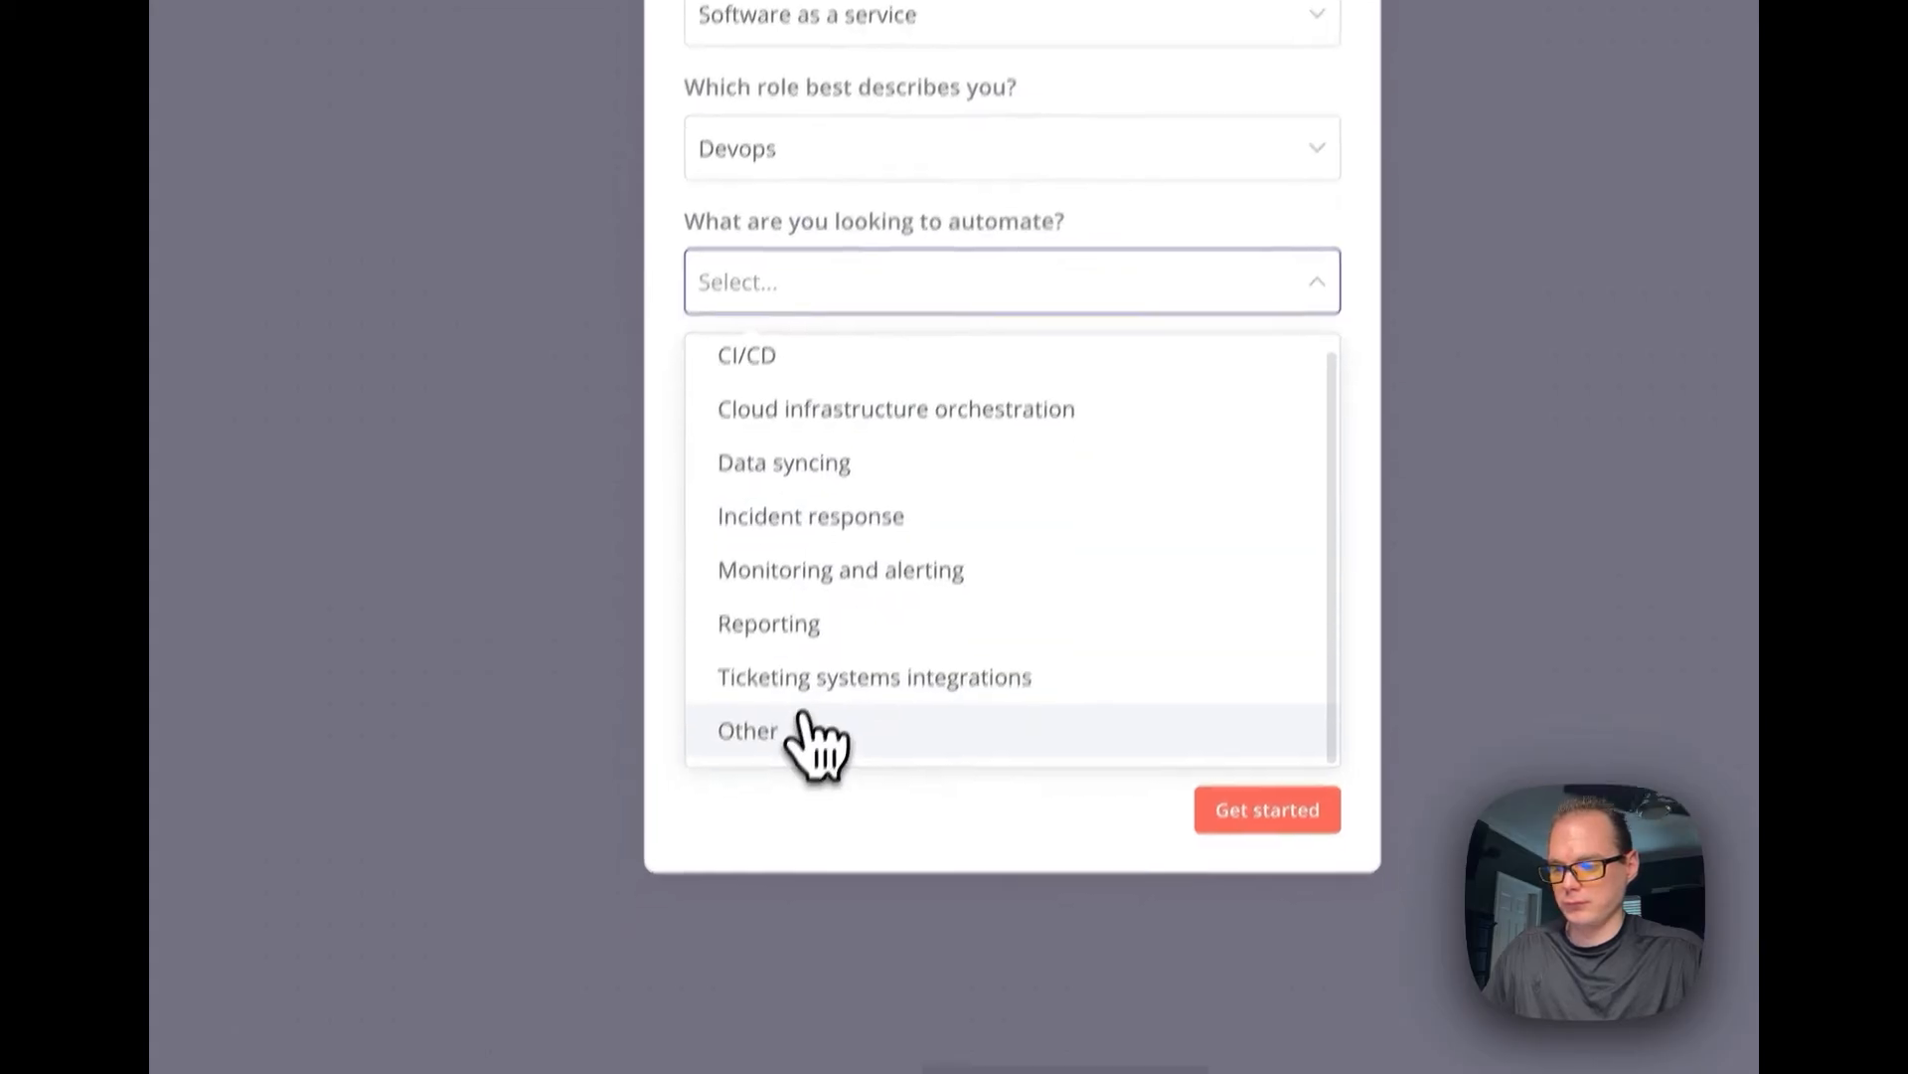
click(747, 731)
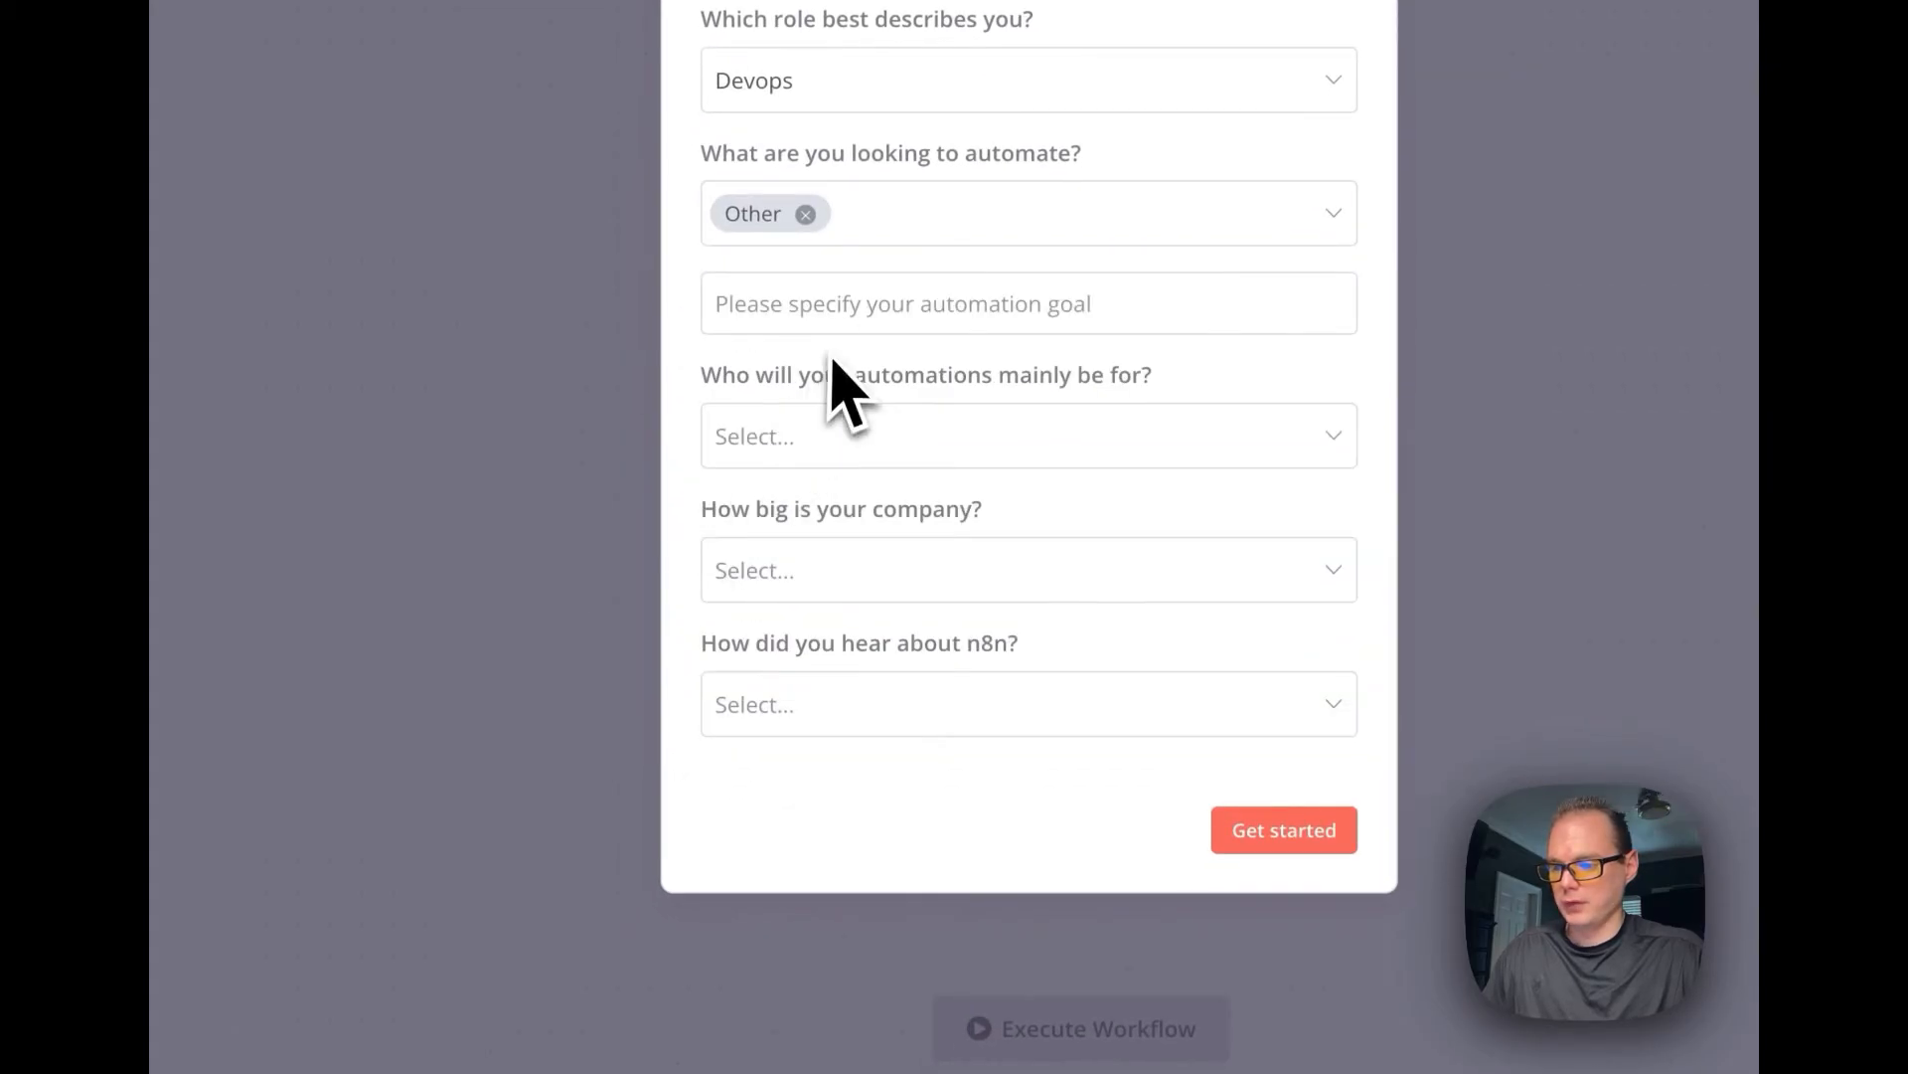
text(Home Automation)
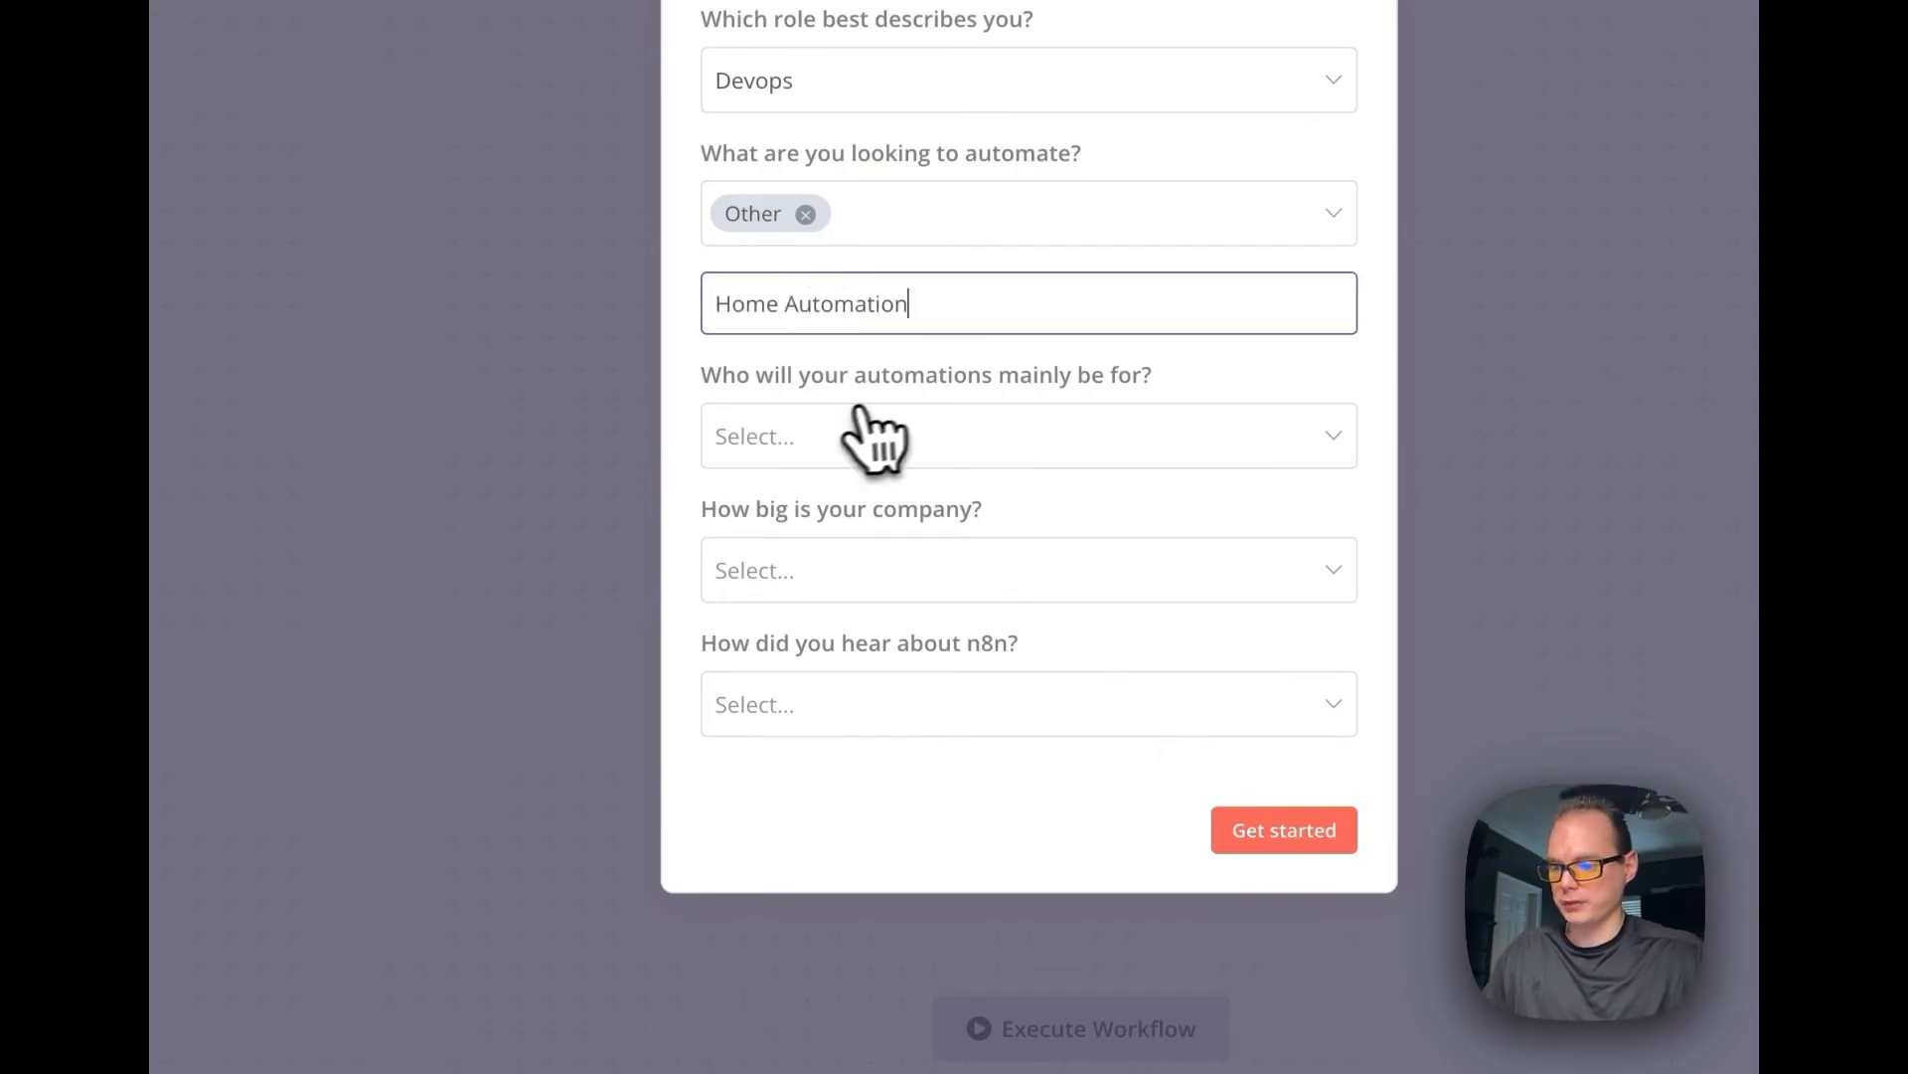
click(1027, 434)
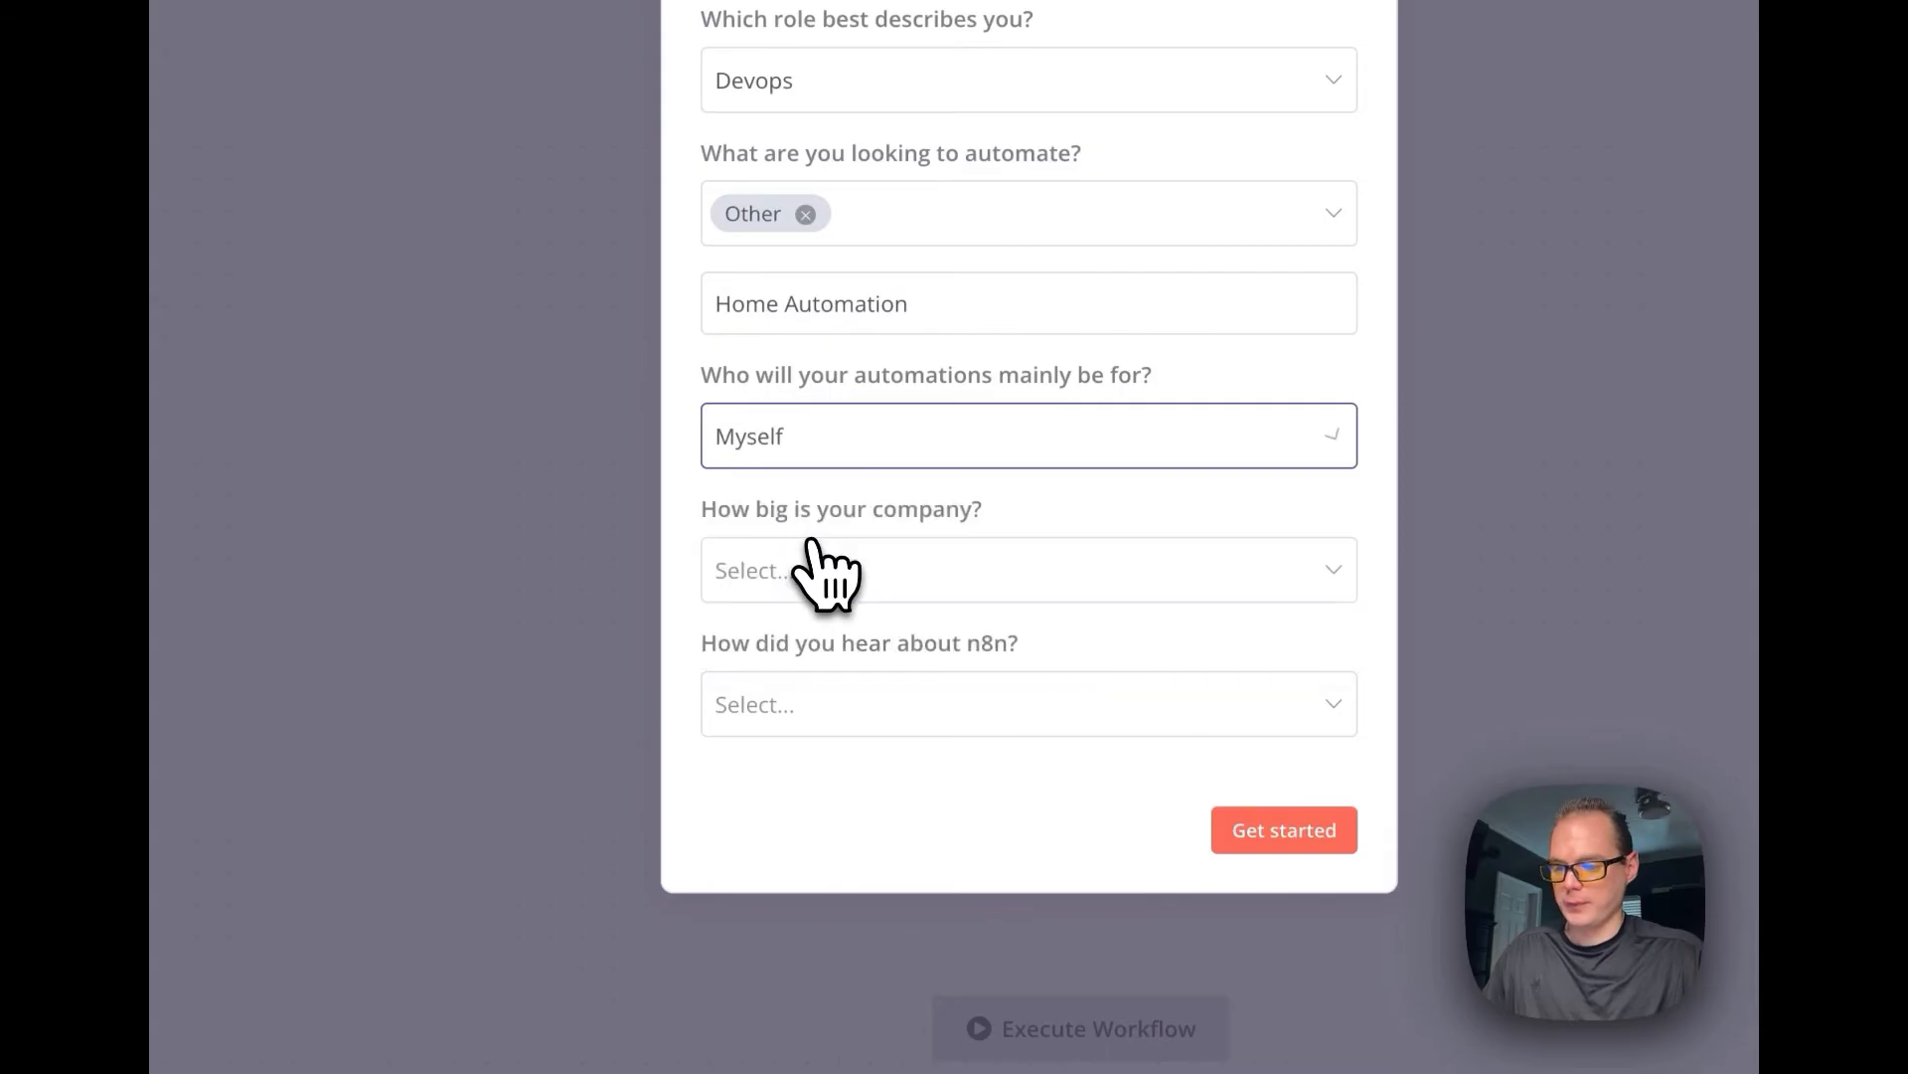
click(1027, 568)
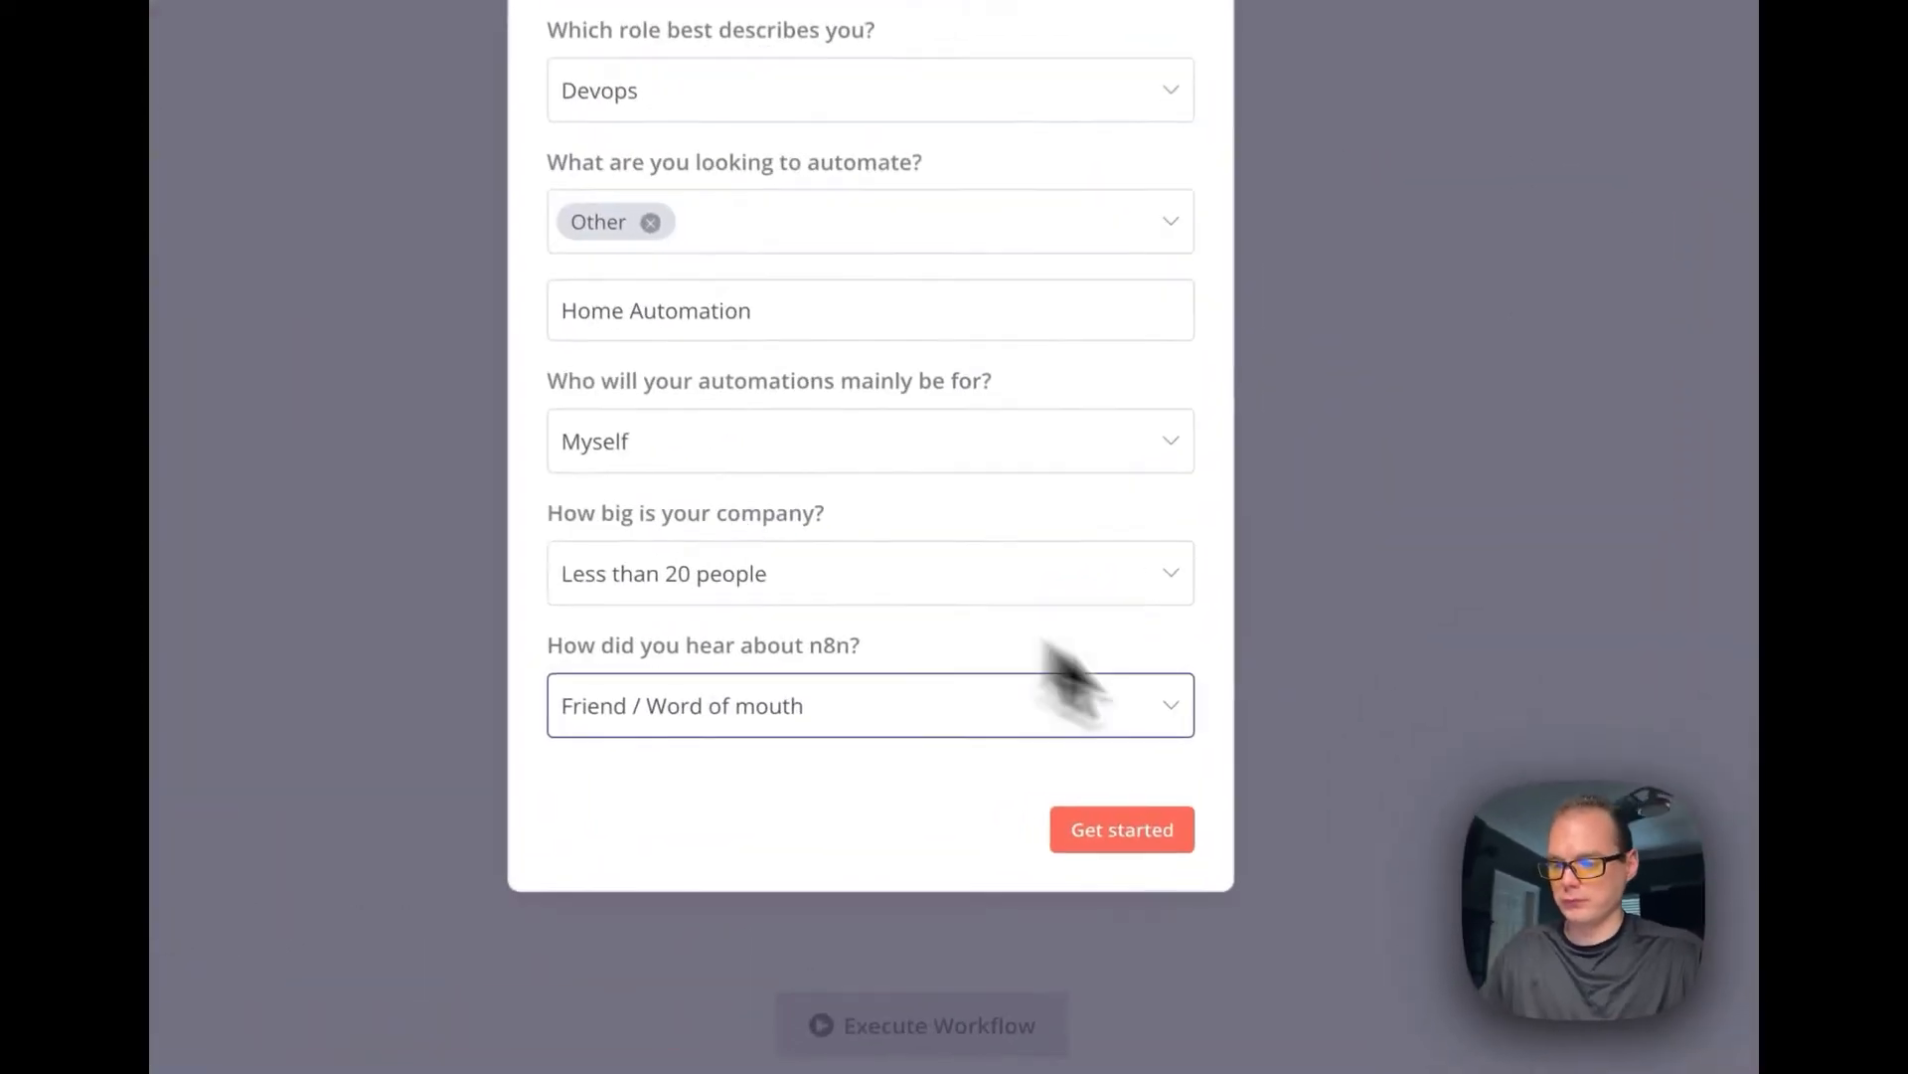
click(1120, 829)
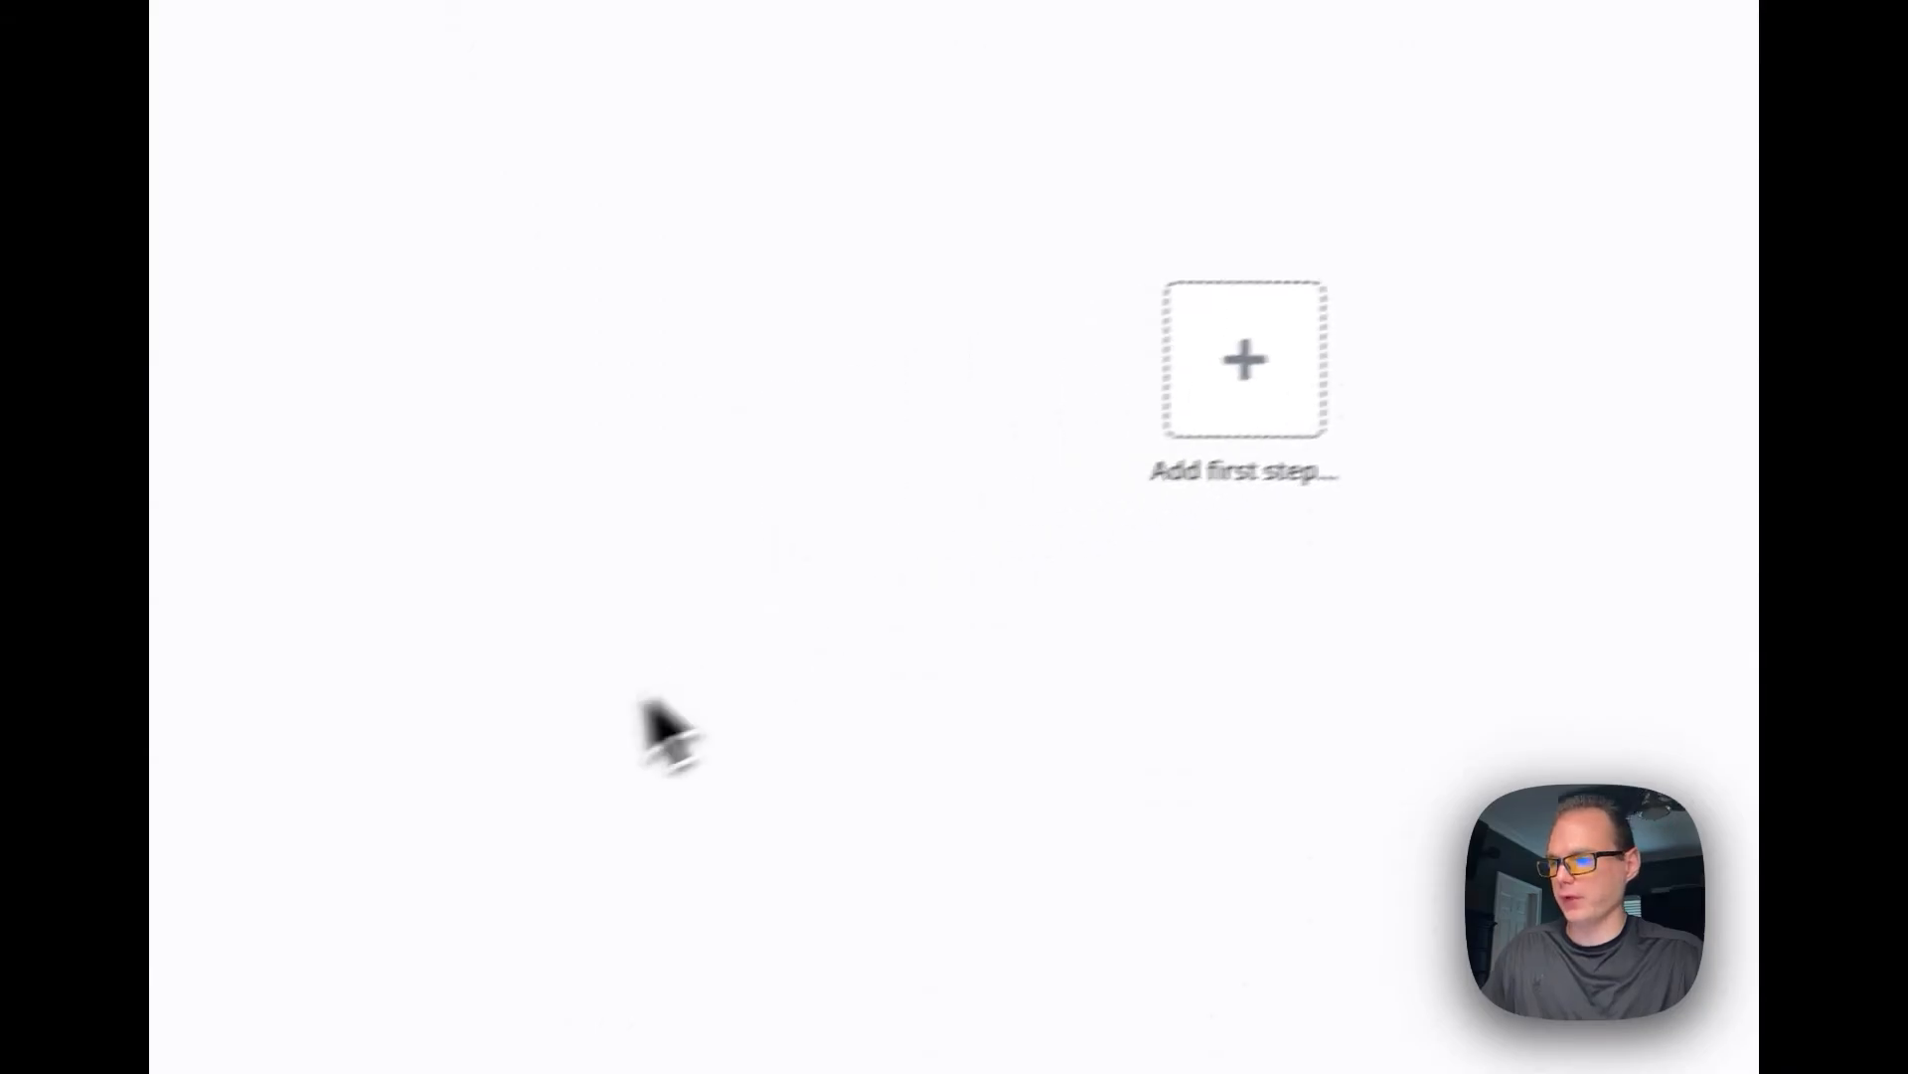
Add a Webhook trigger, then a Home Assistant node with the Call a service action.
click(1243, 358)
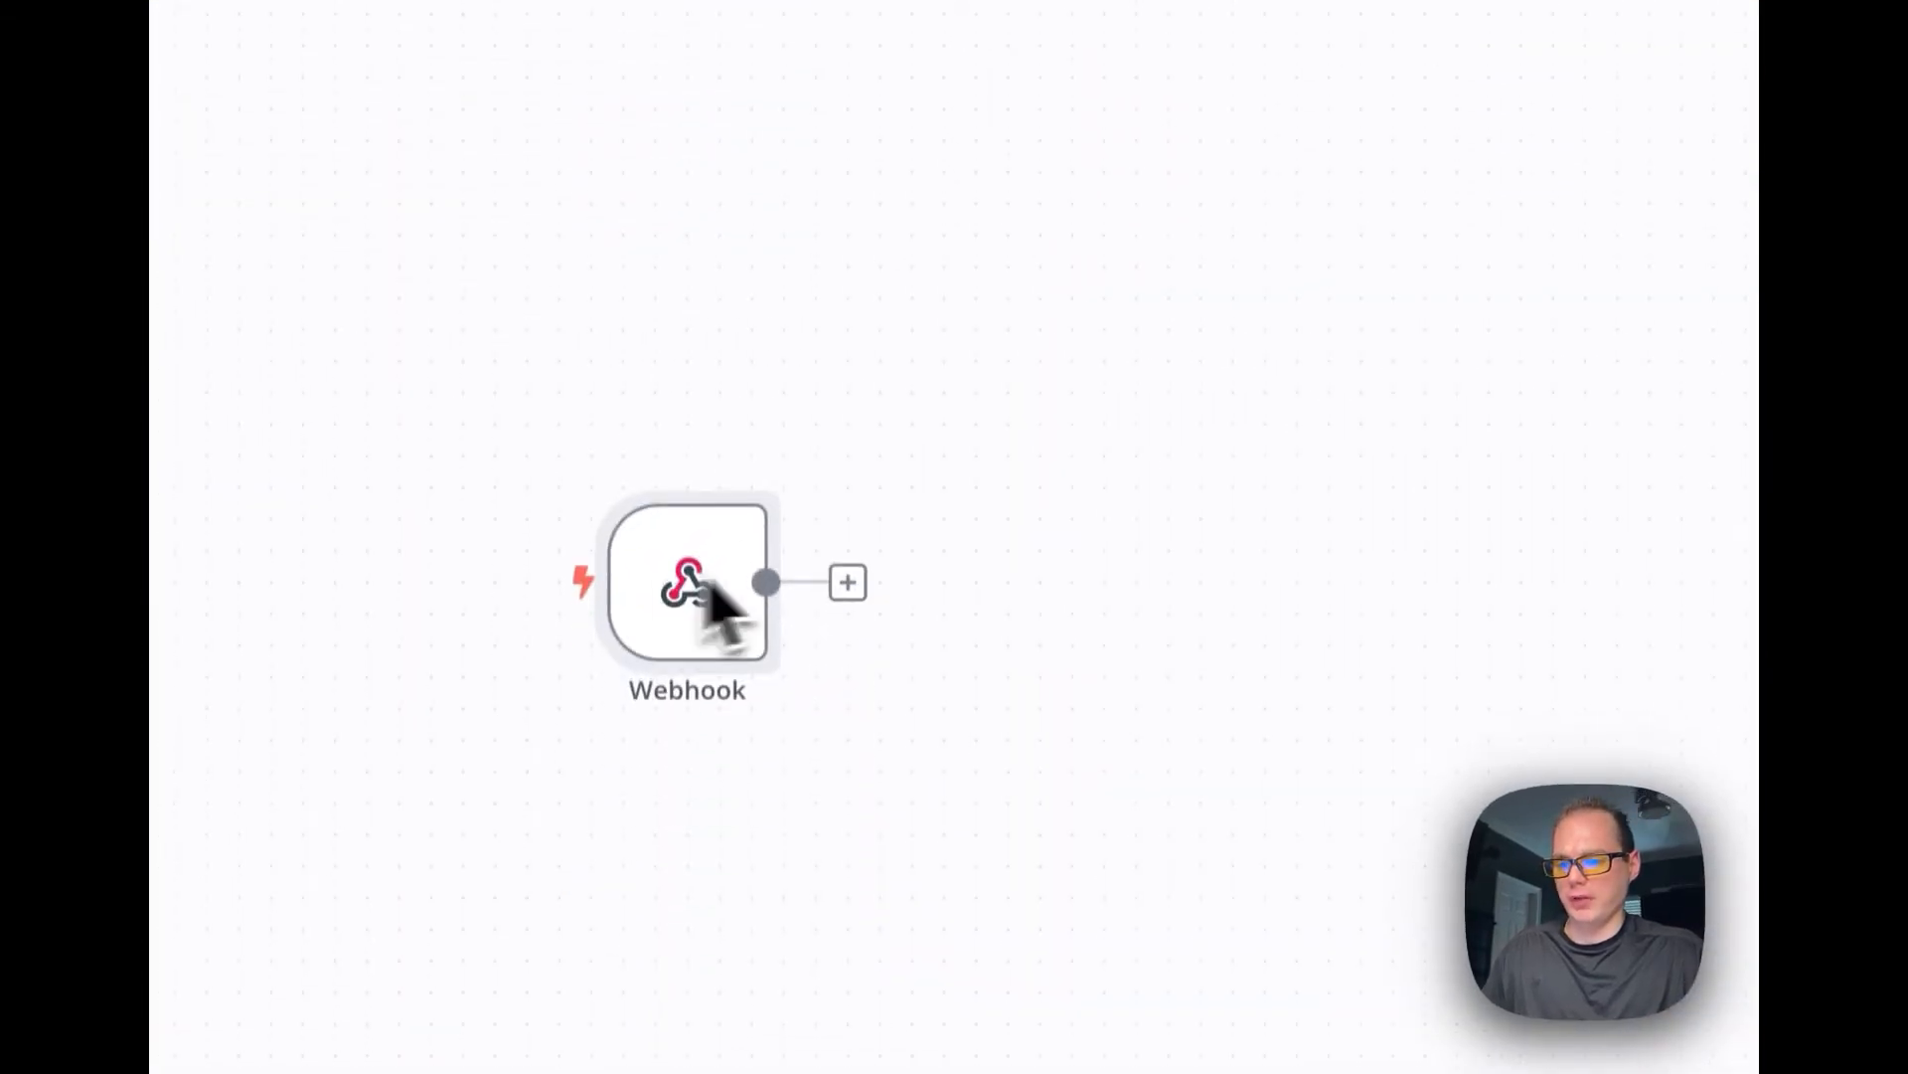
click(848, 581)
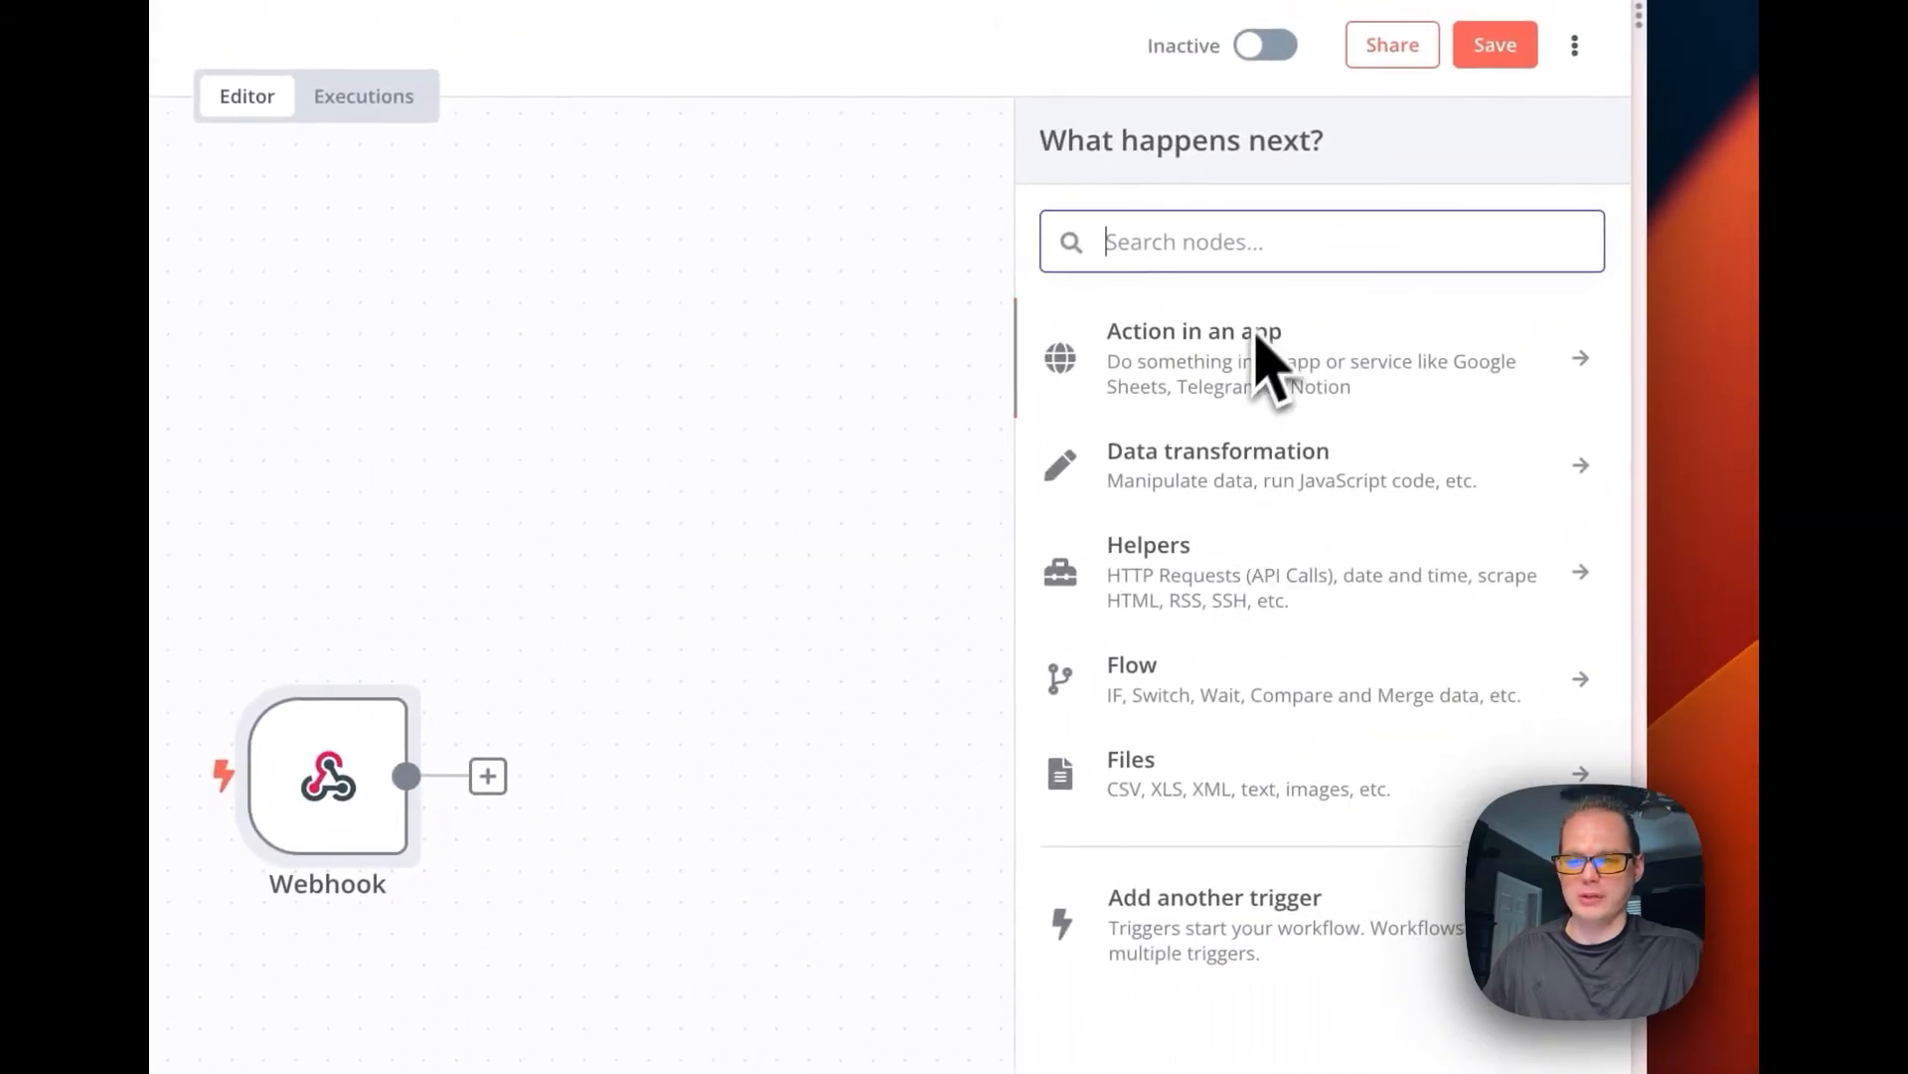
text(home)
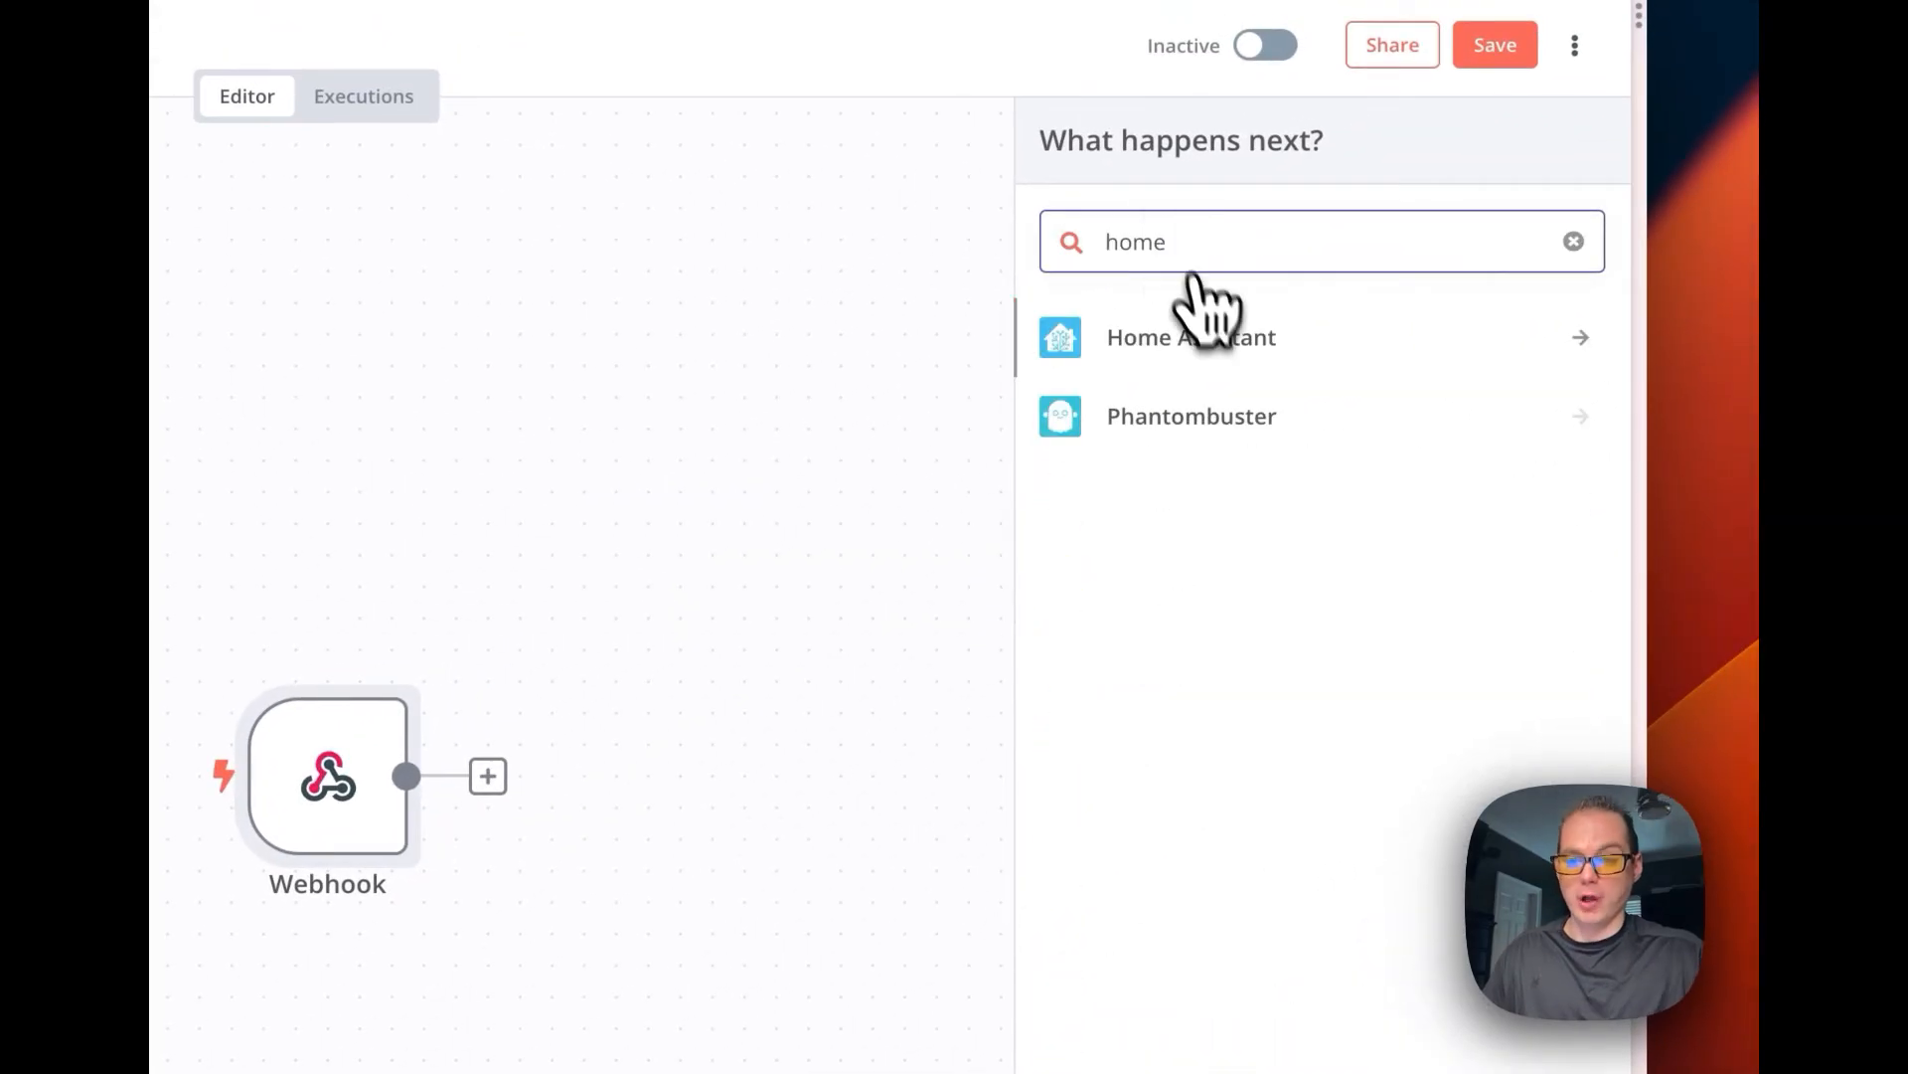
click(1191, 337)
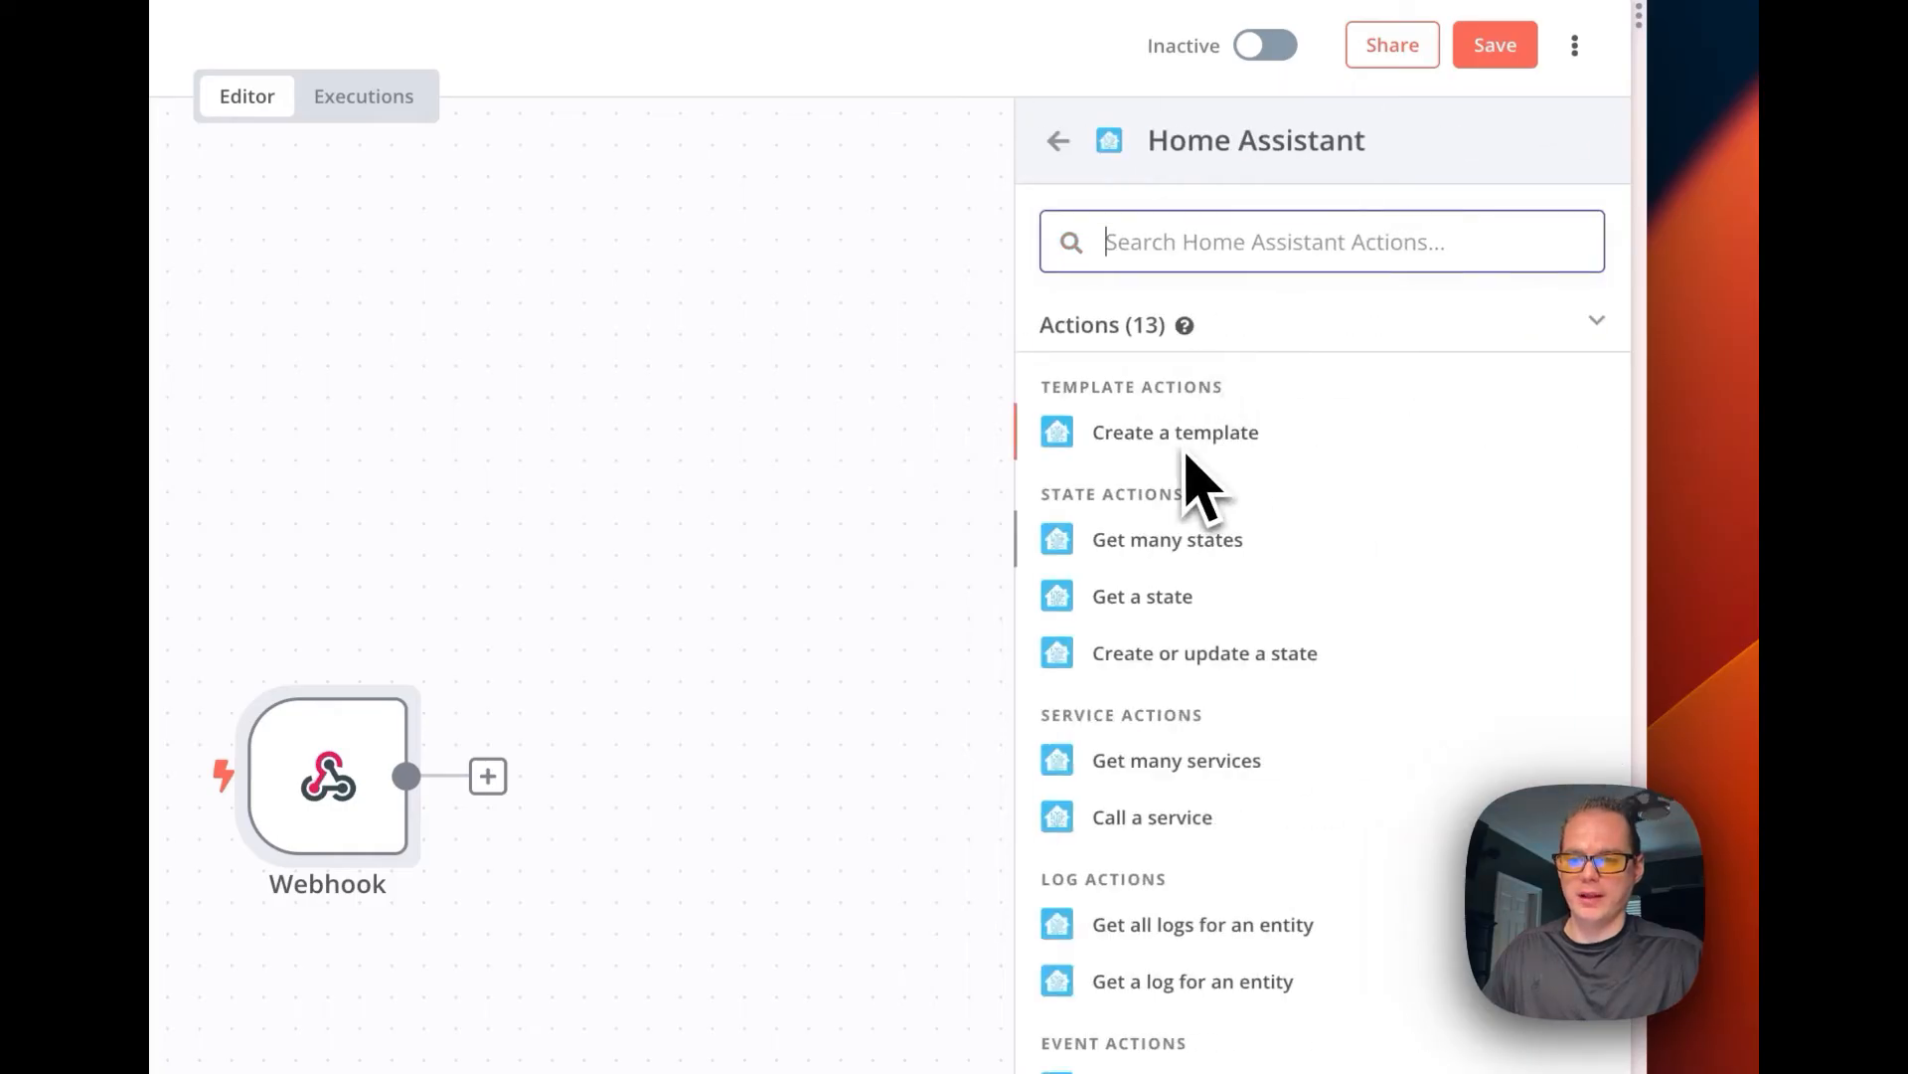
click(1151, 817)
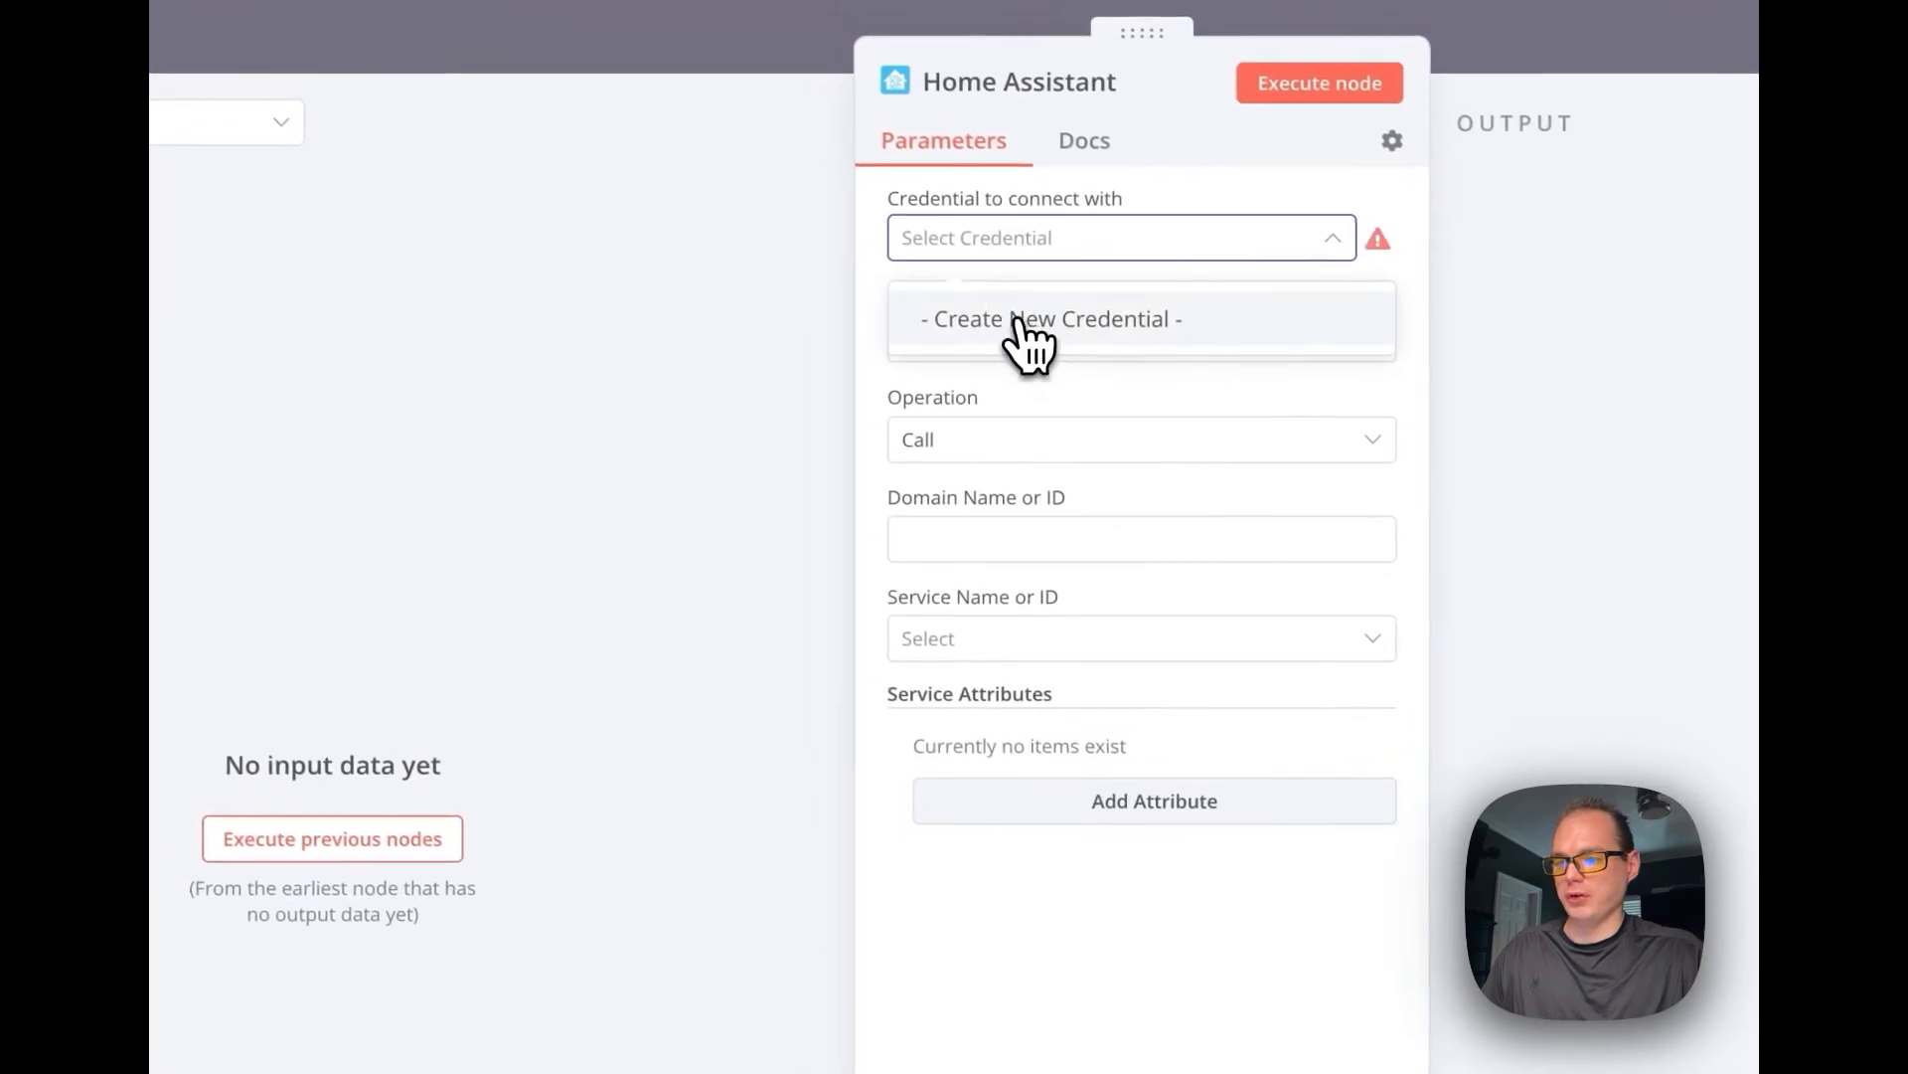
Discard the new Home Assistant credential form and keep the Service resource with Call operation.
click(1049, 319)
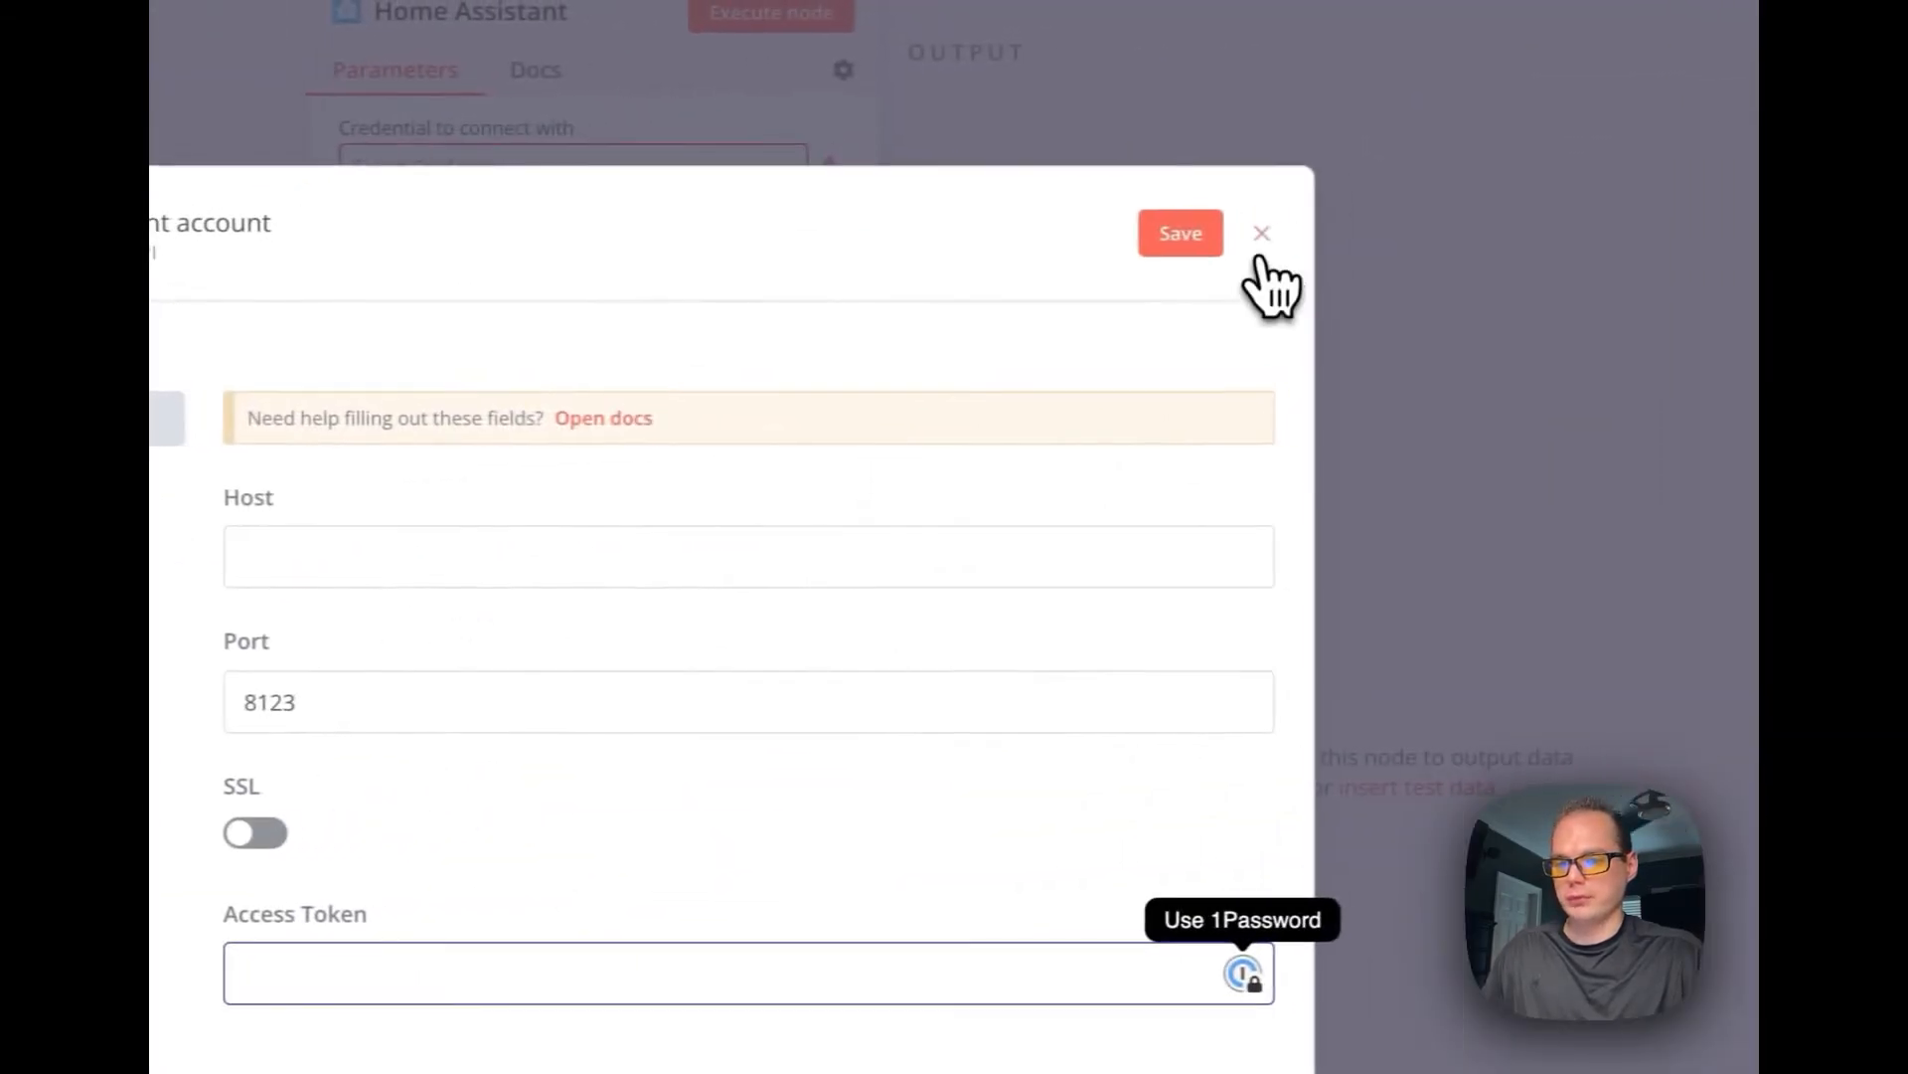
click(1262, 233)
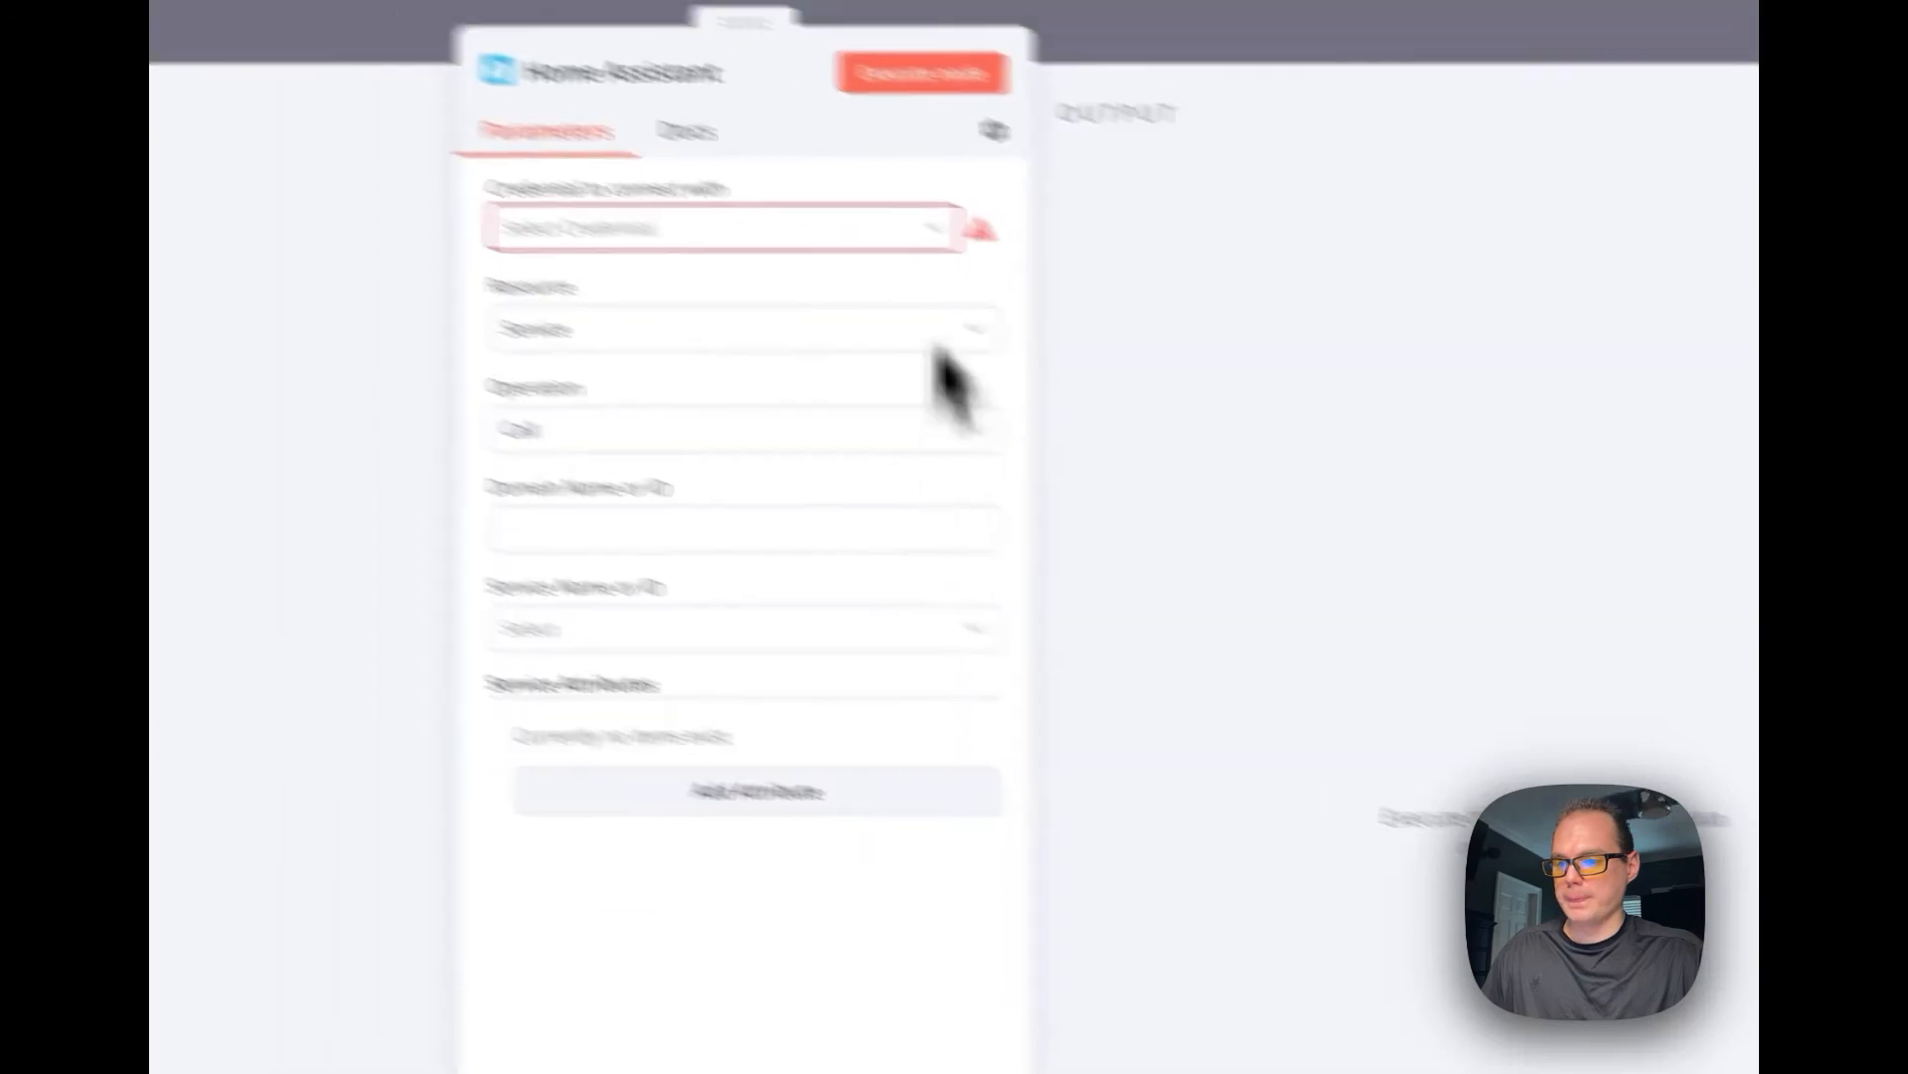
click(996, 417)
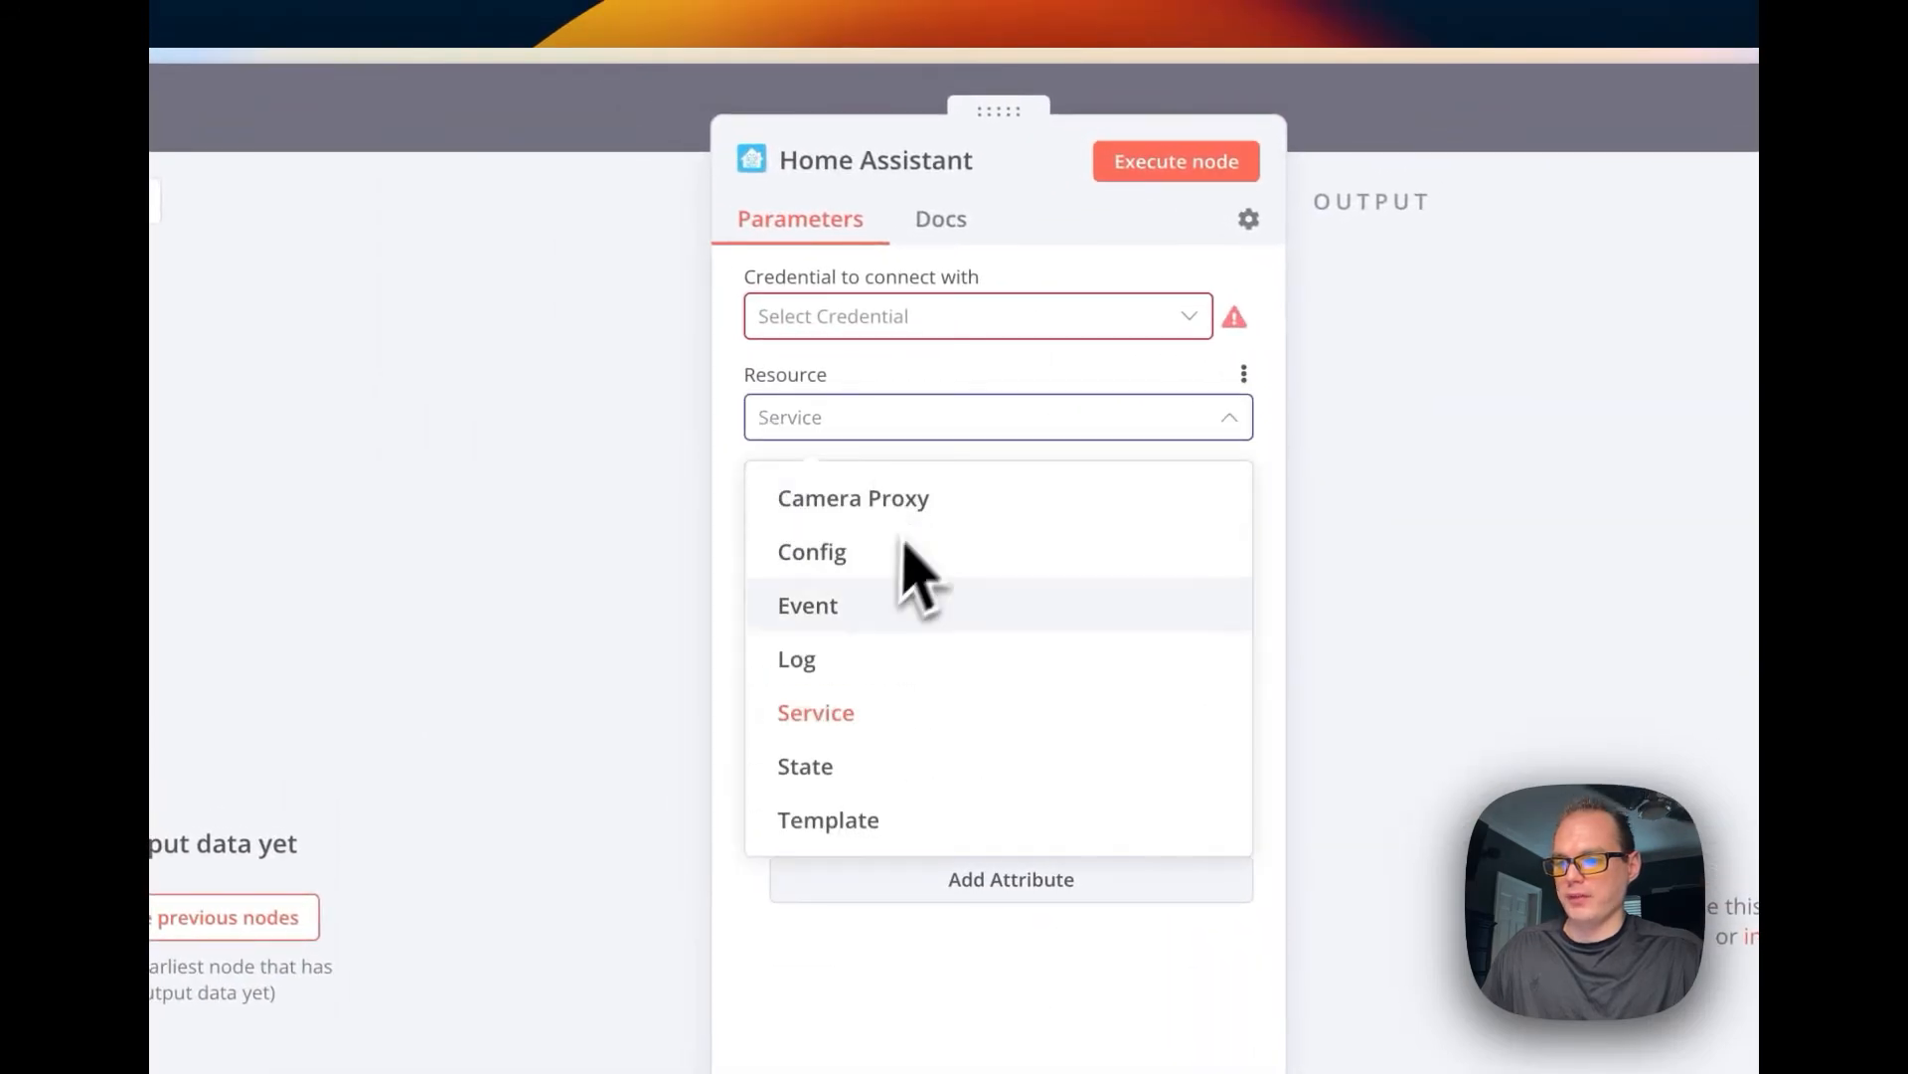
click(815, 712)
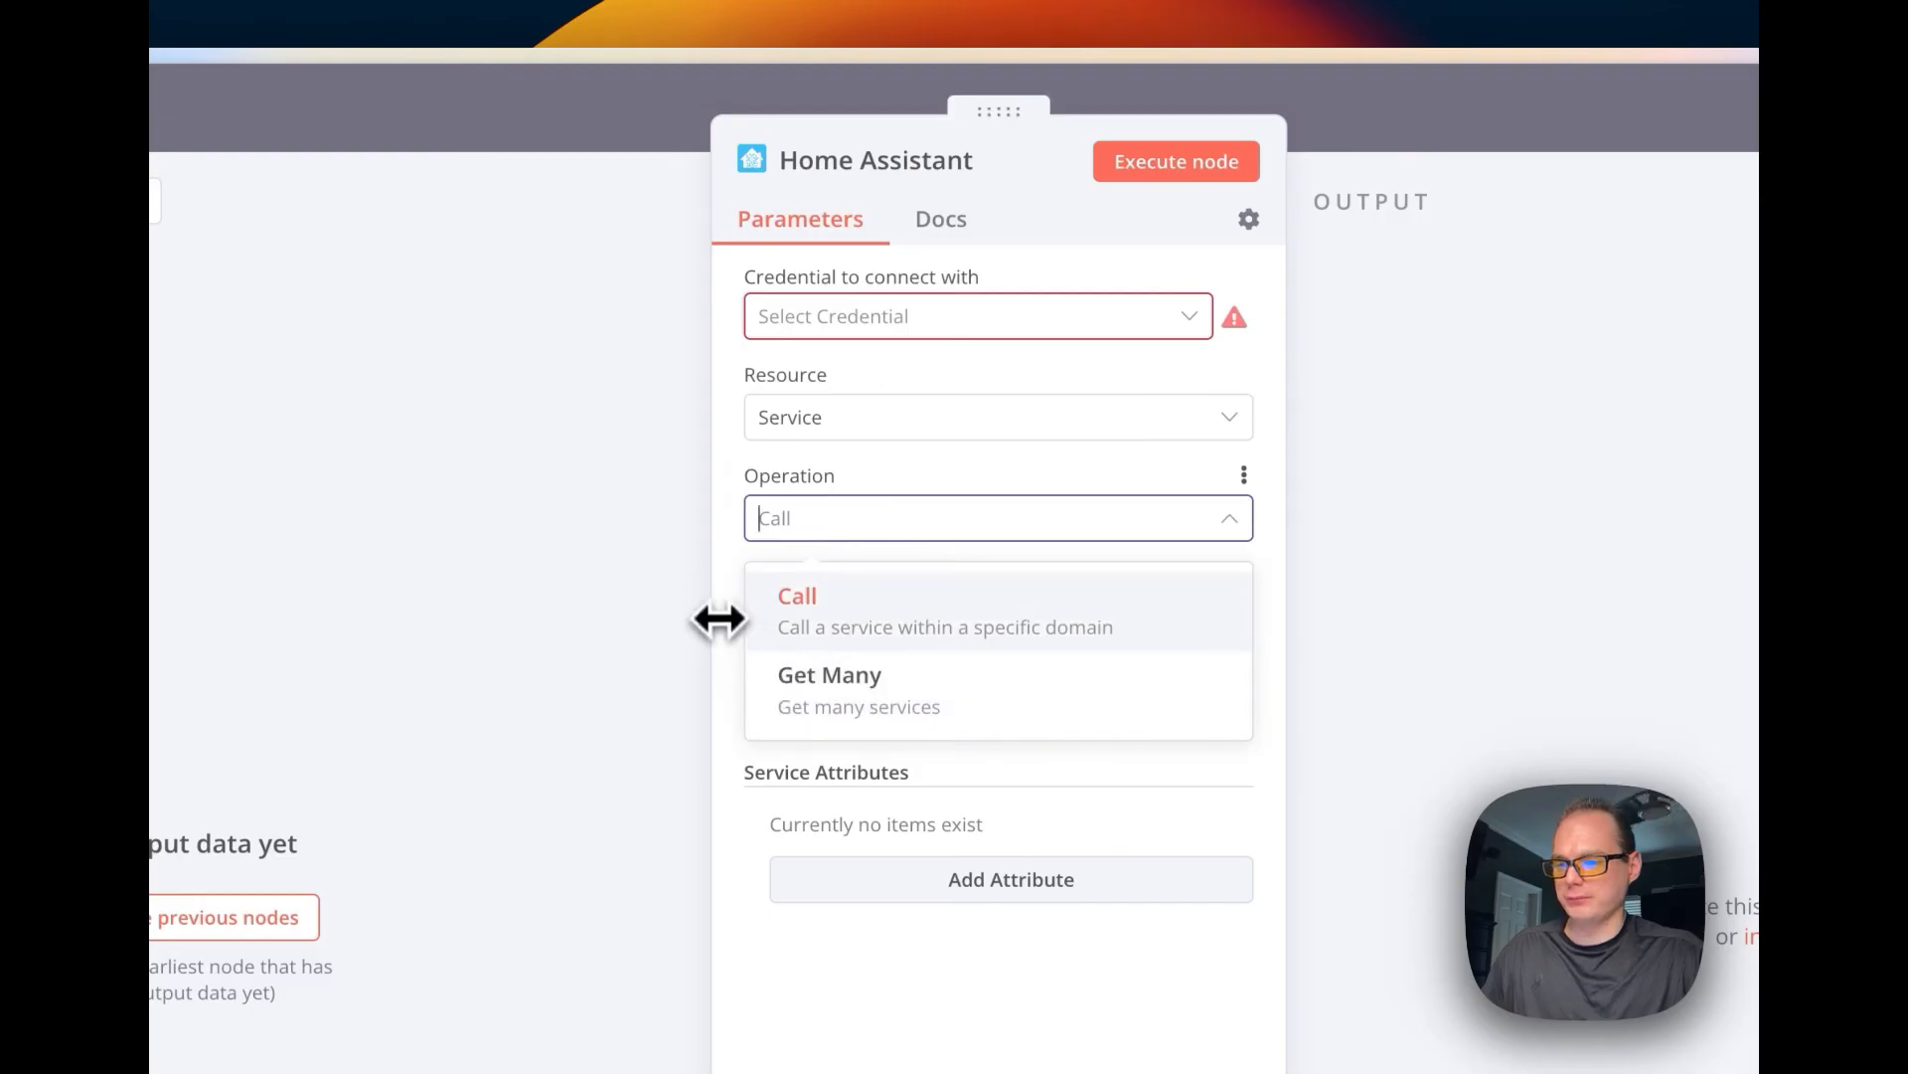
click(796, 595)
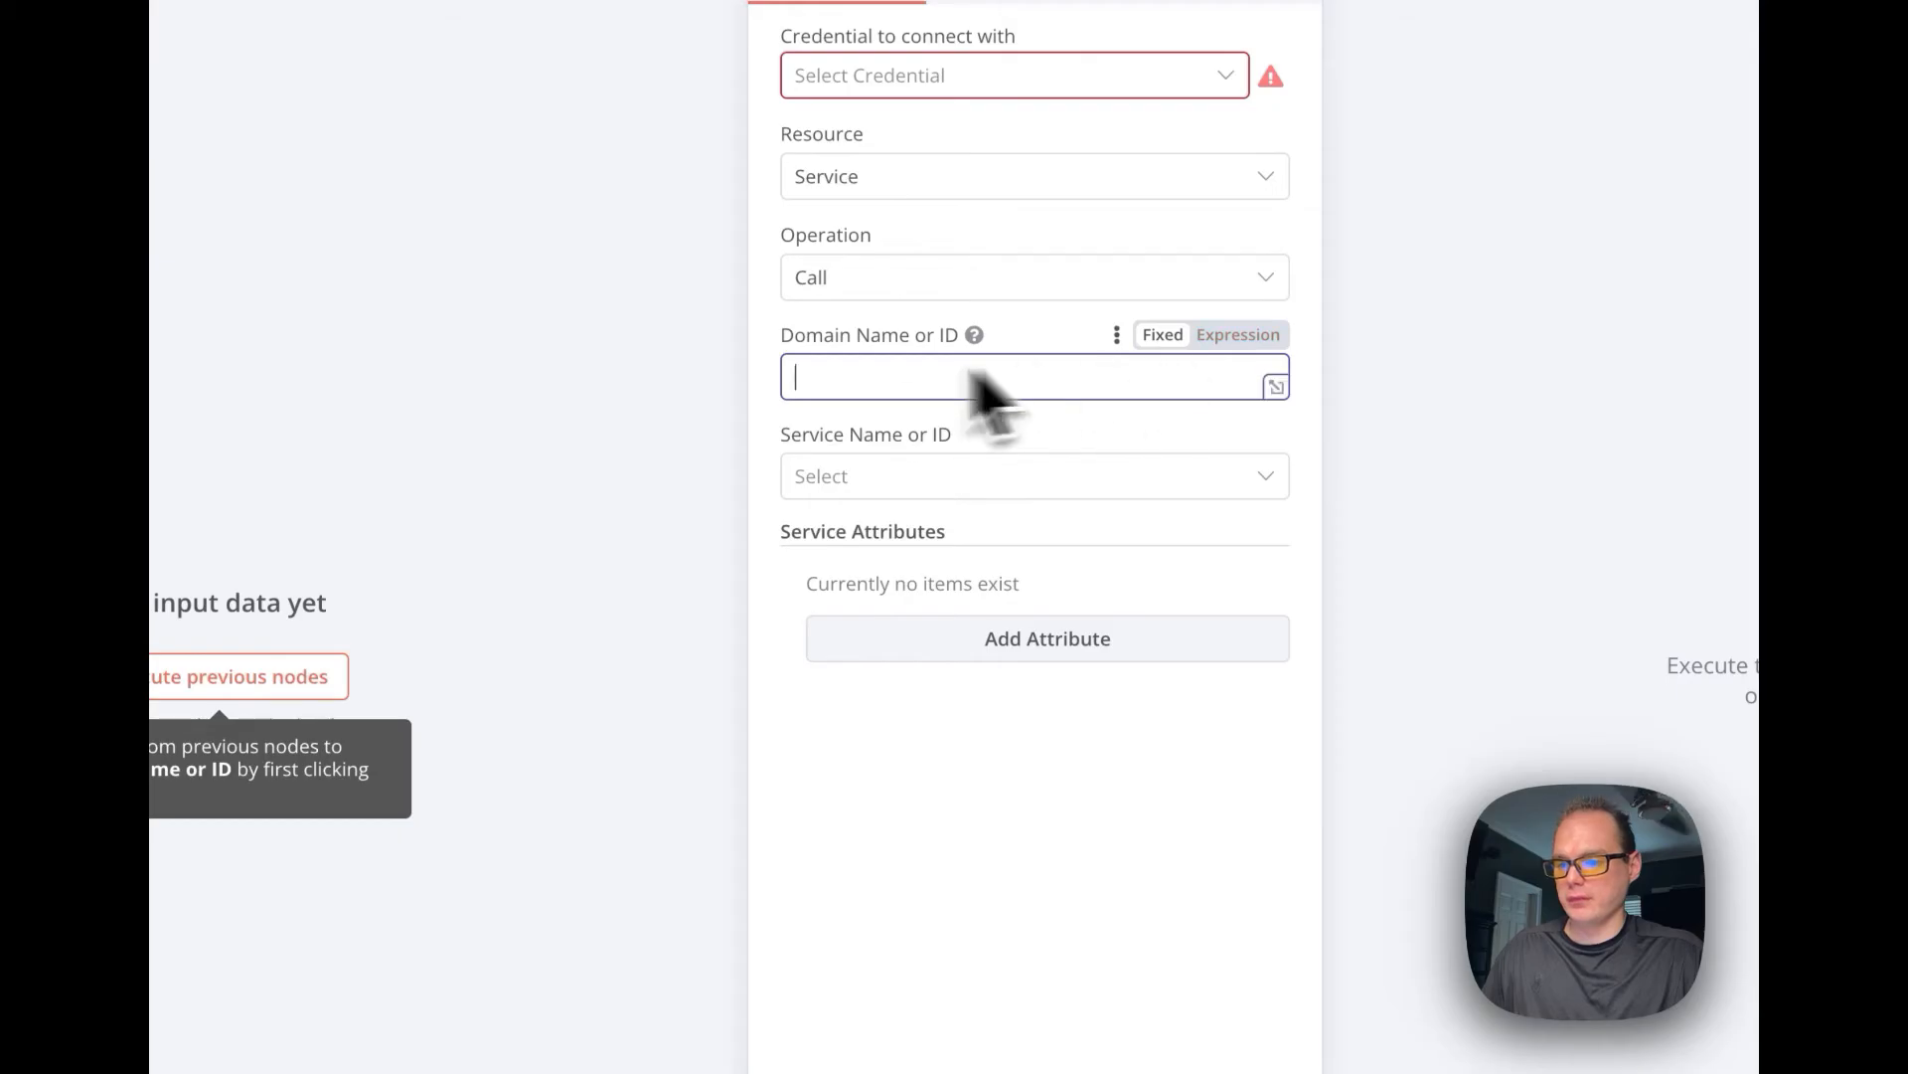
Check the service name field, return to the canvas, and try executing the workflow.
click(1034, 475)
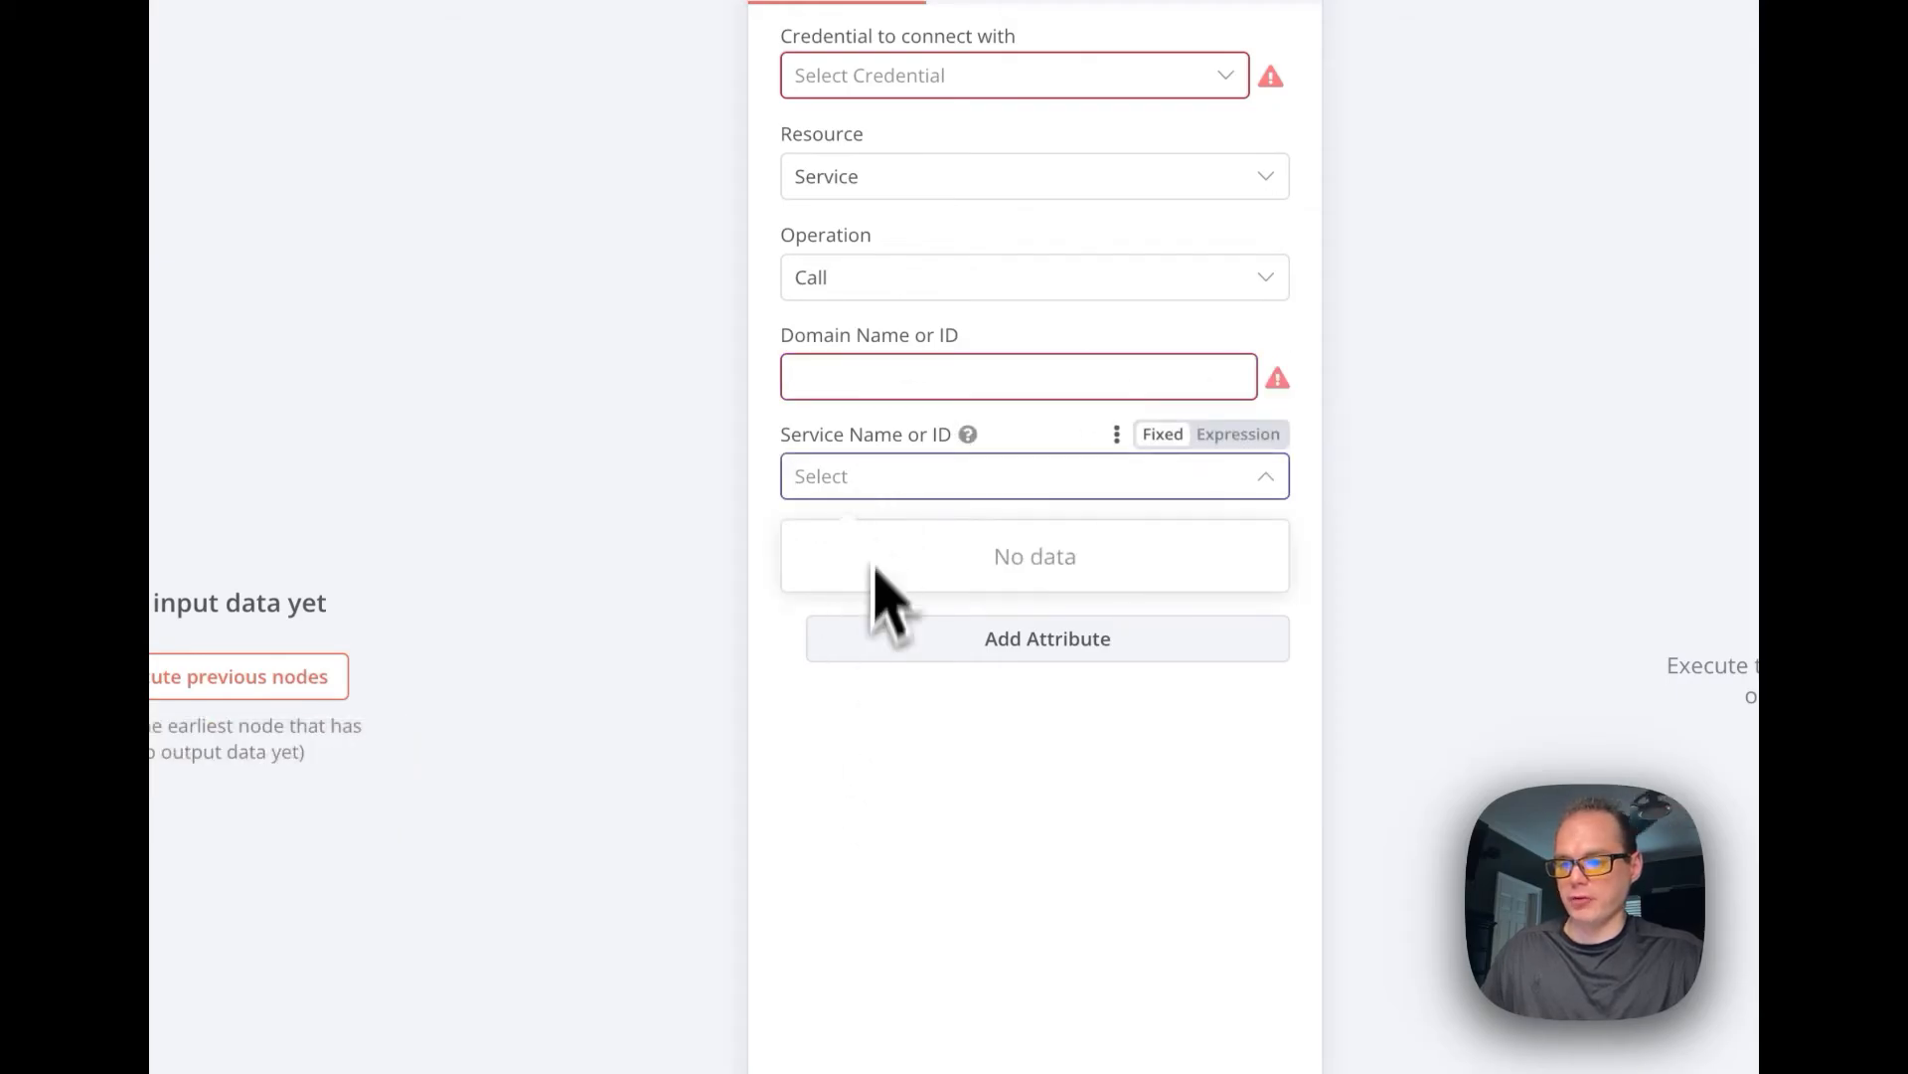
click(1034, 476)
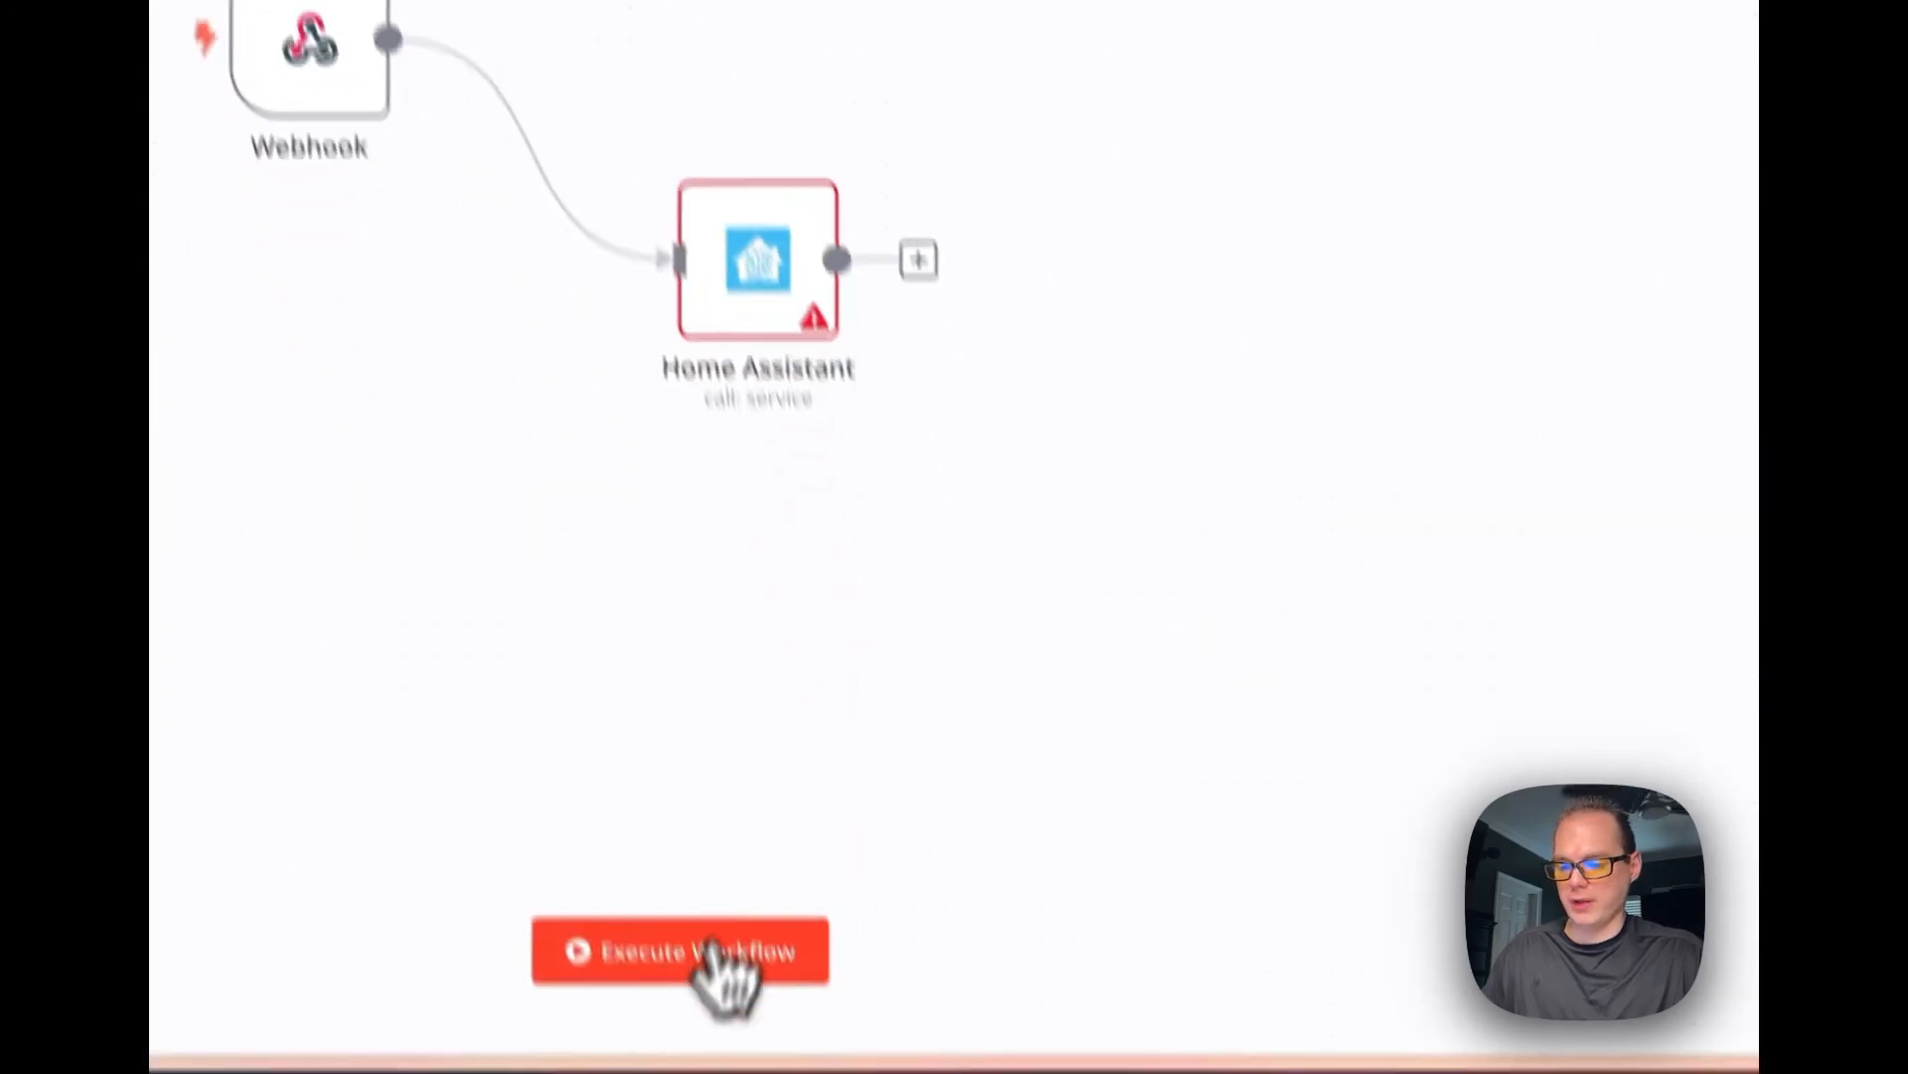
click(678, 952)
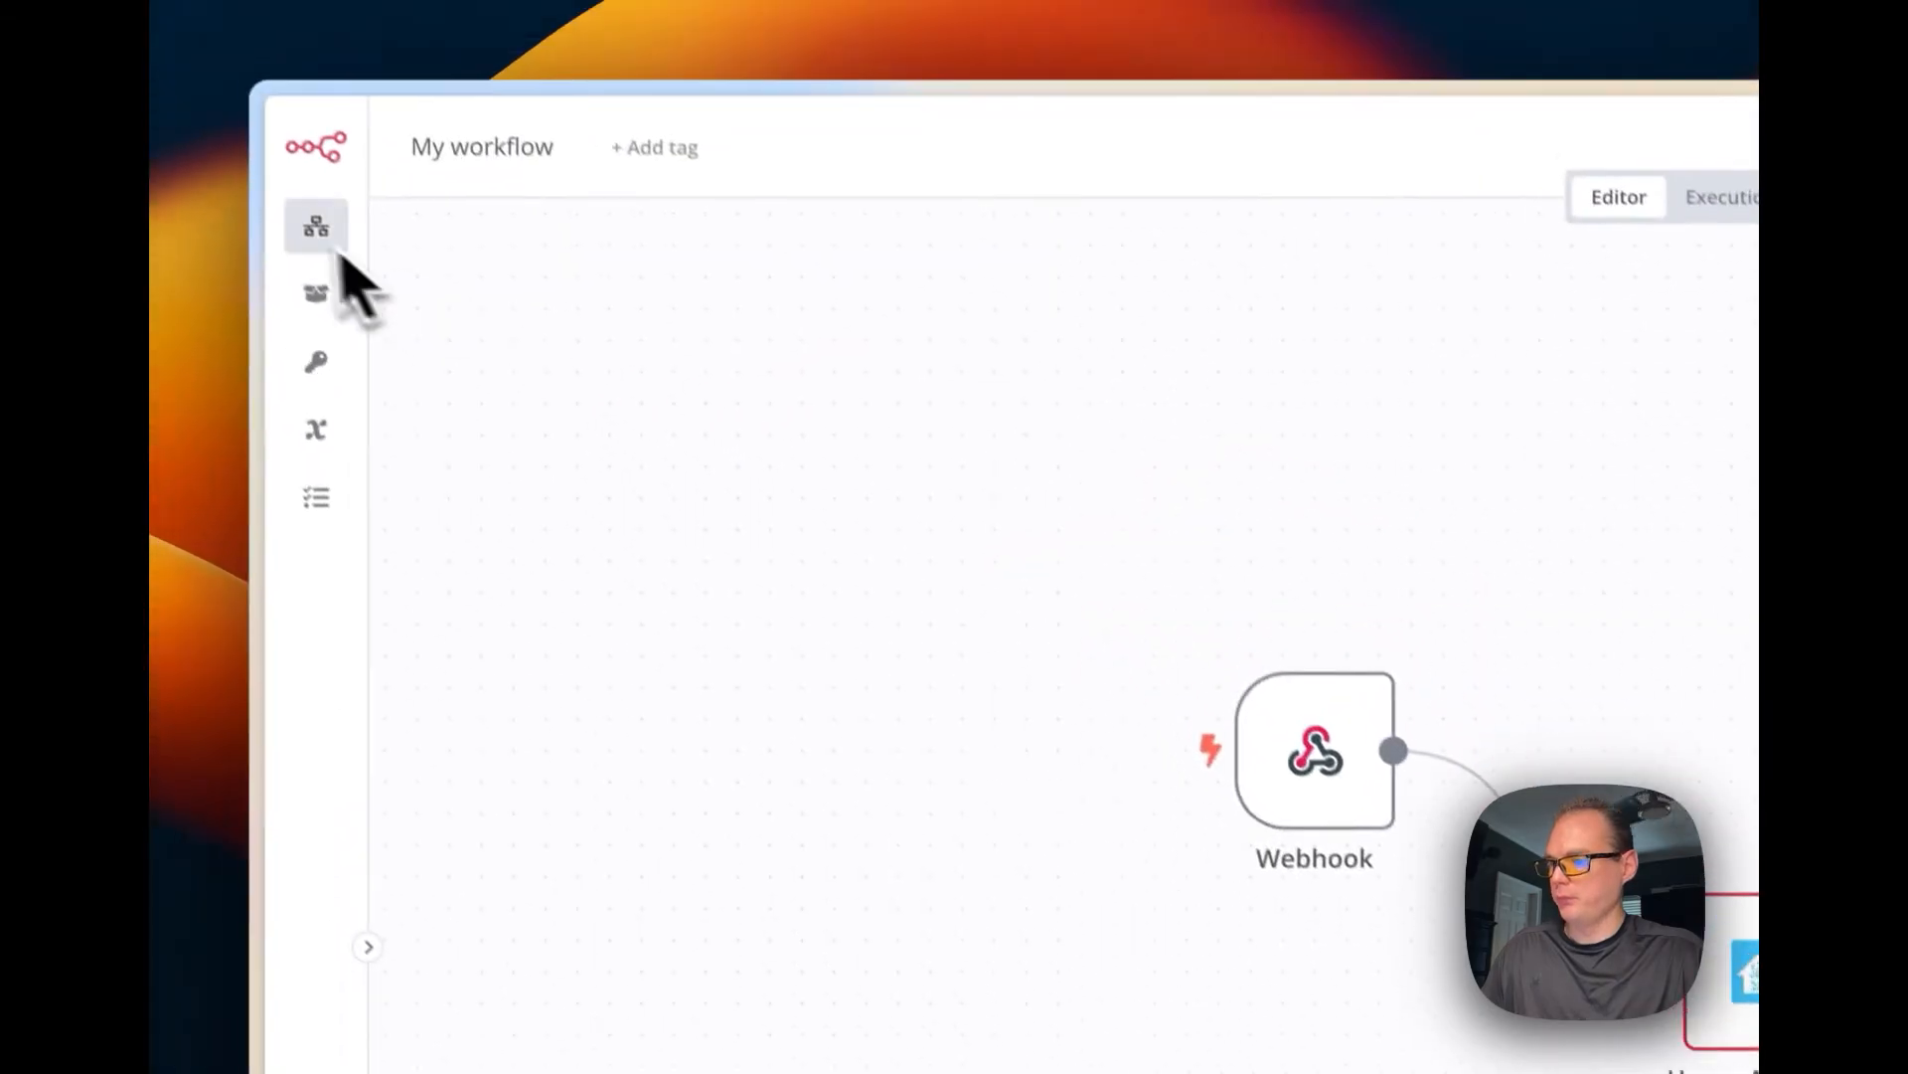
Open the 'Joining different datasets' example workflow from the Workflows list.
click(315, 295)
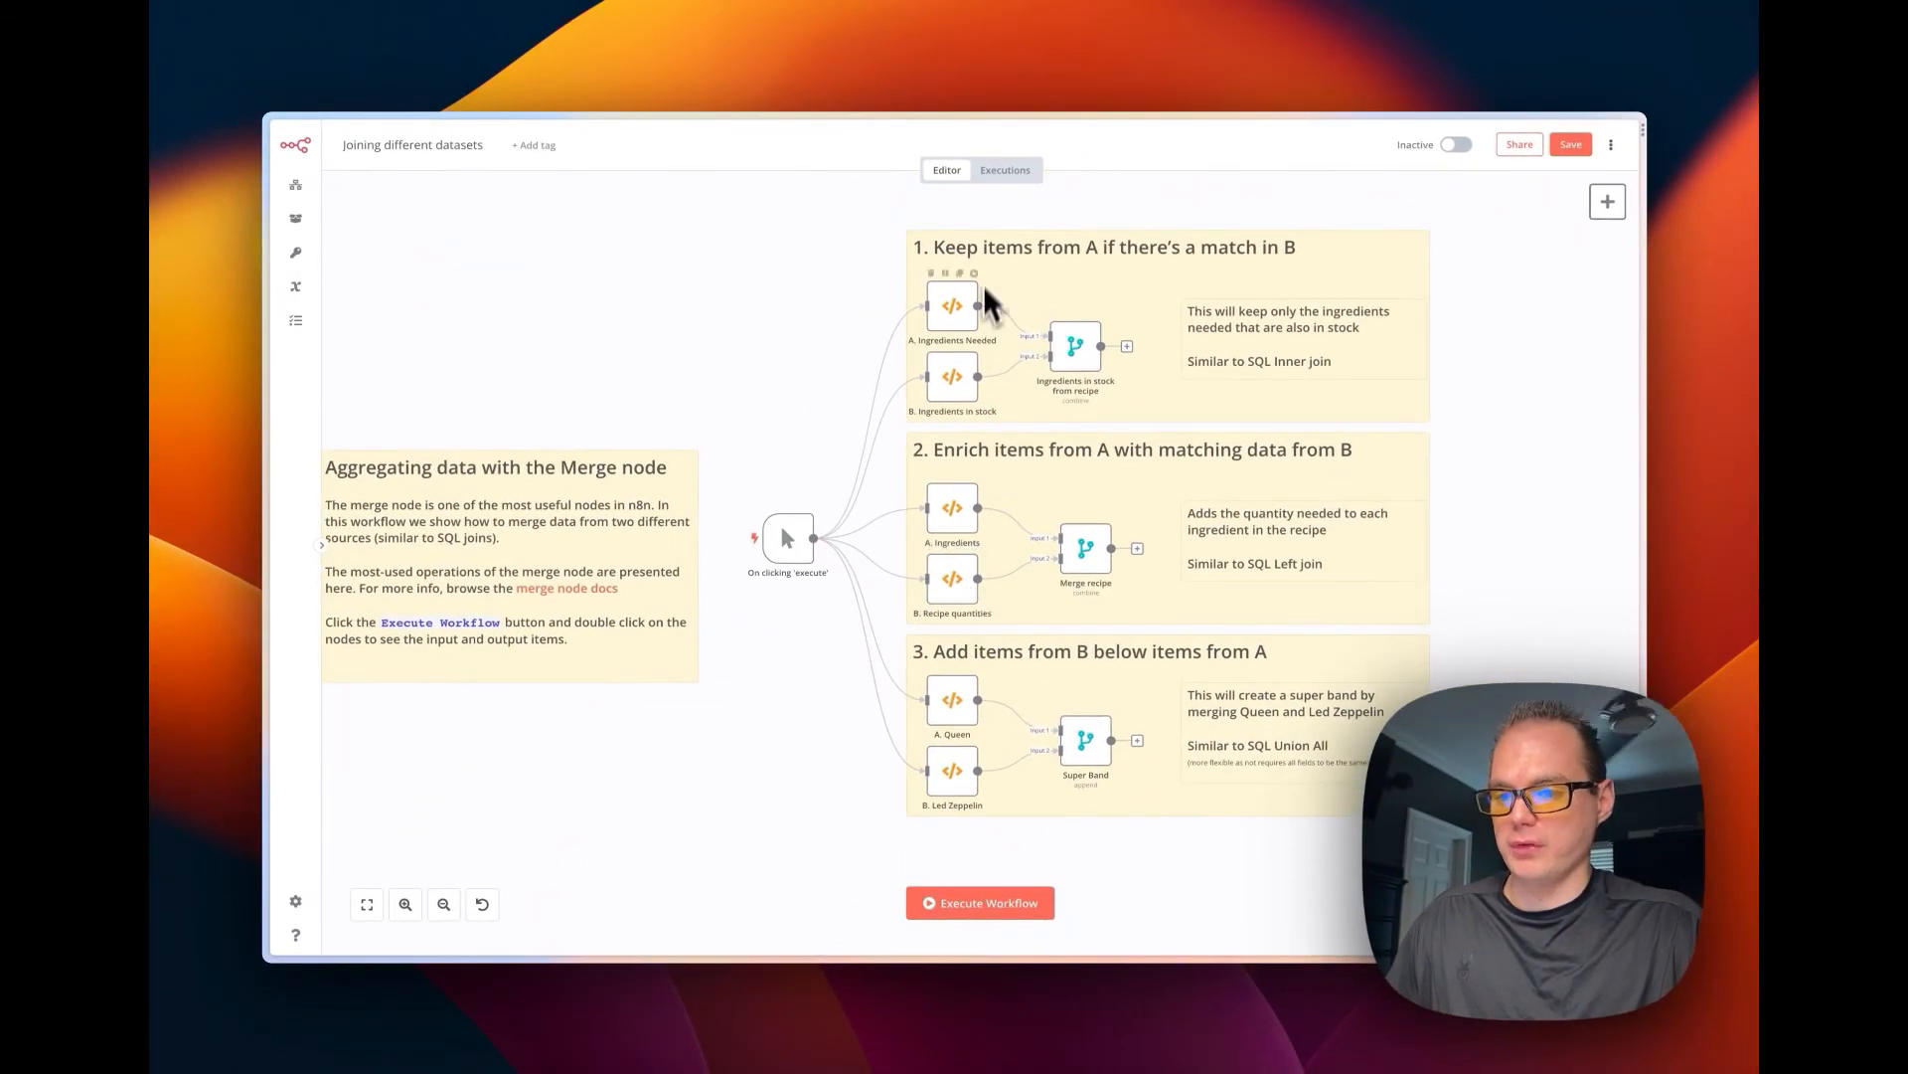
mouse_move(773, 493)
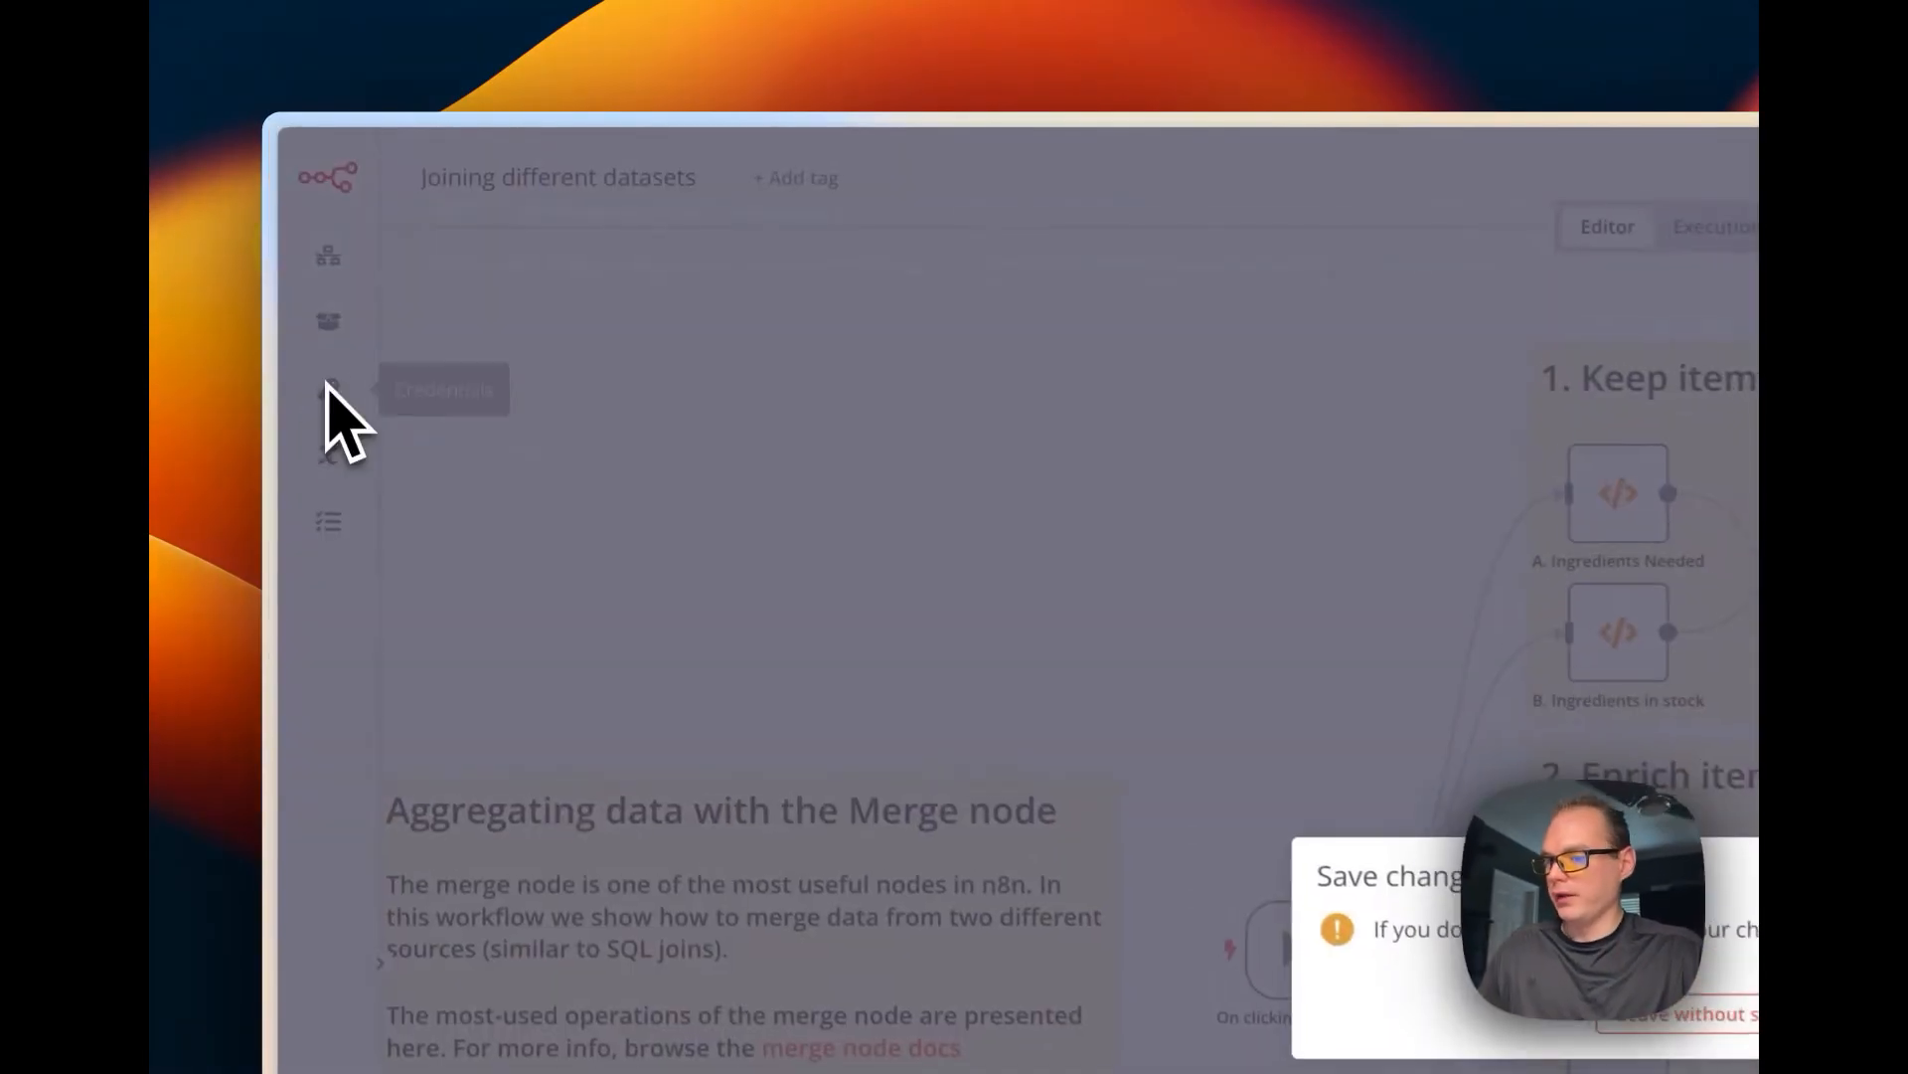
Discard the example workflow and scroll through the Credentials and Variables pages.
click(326, 392)
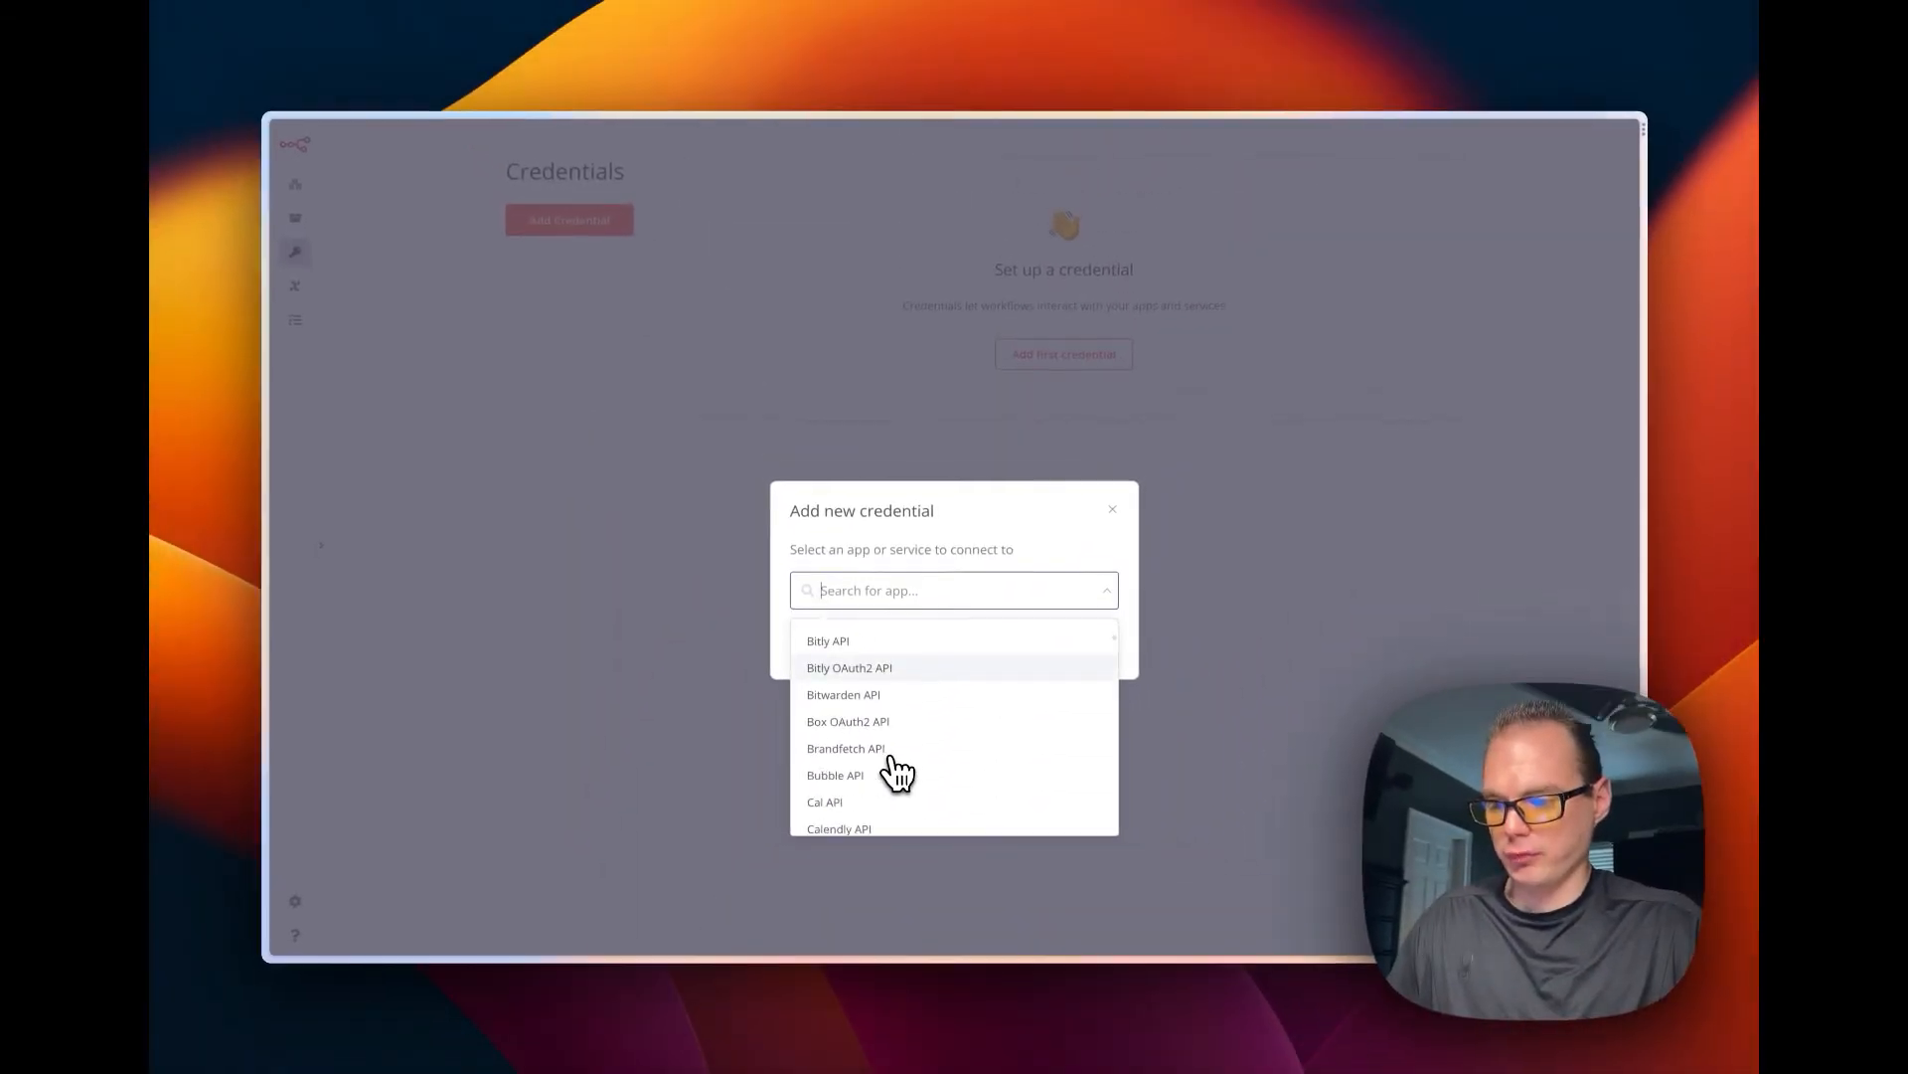
scroll(down, 3)
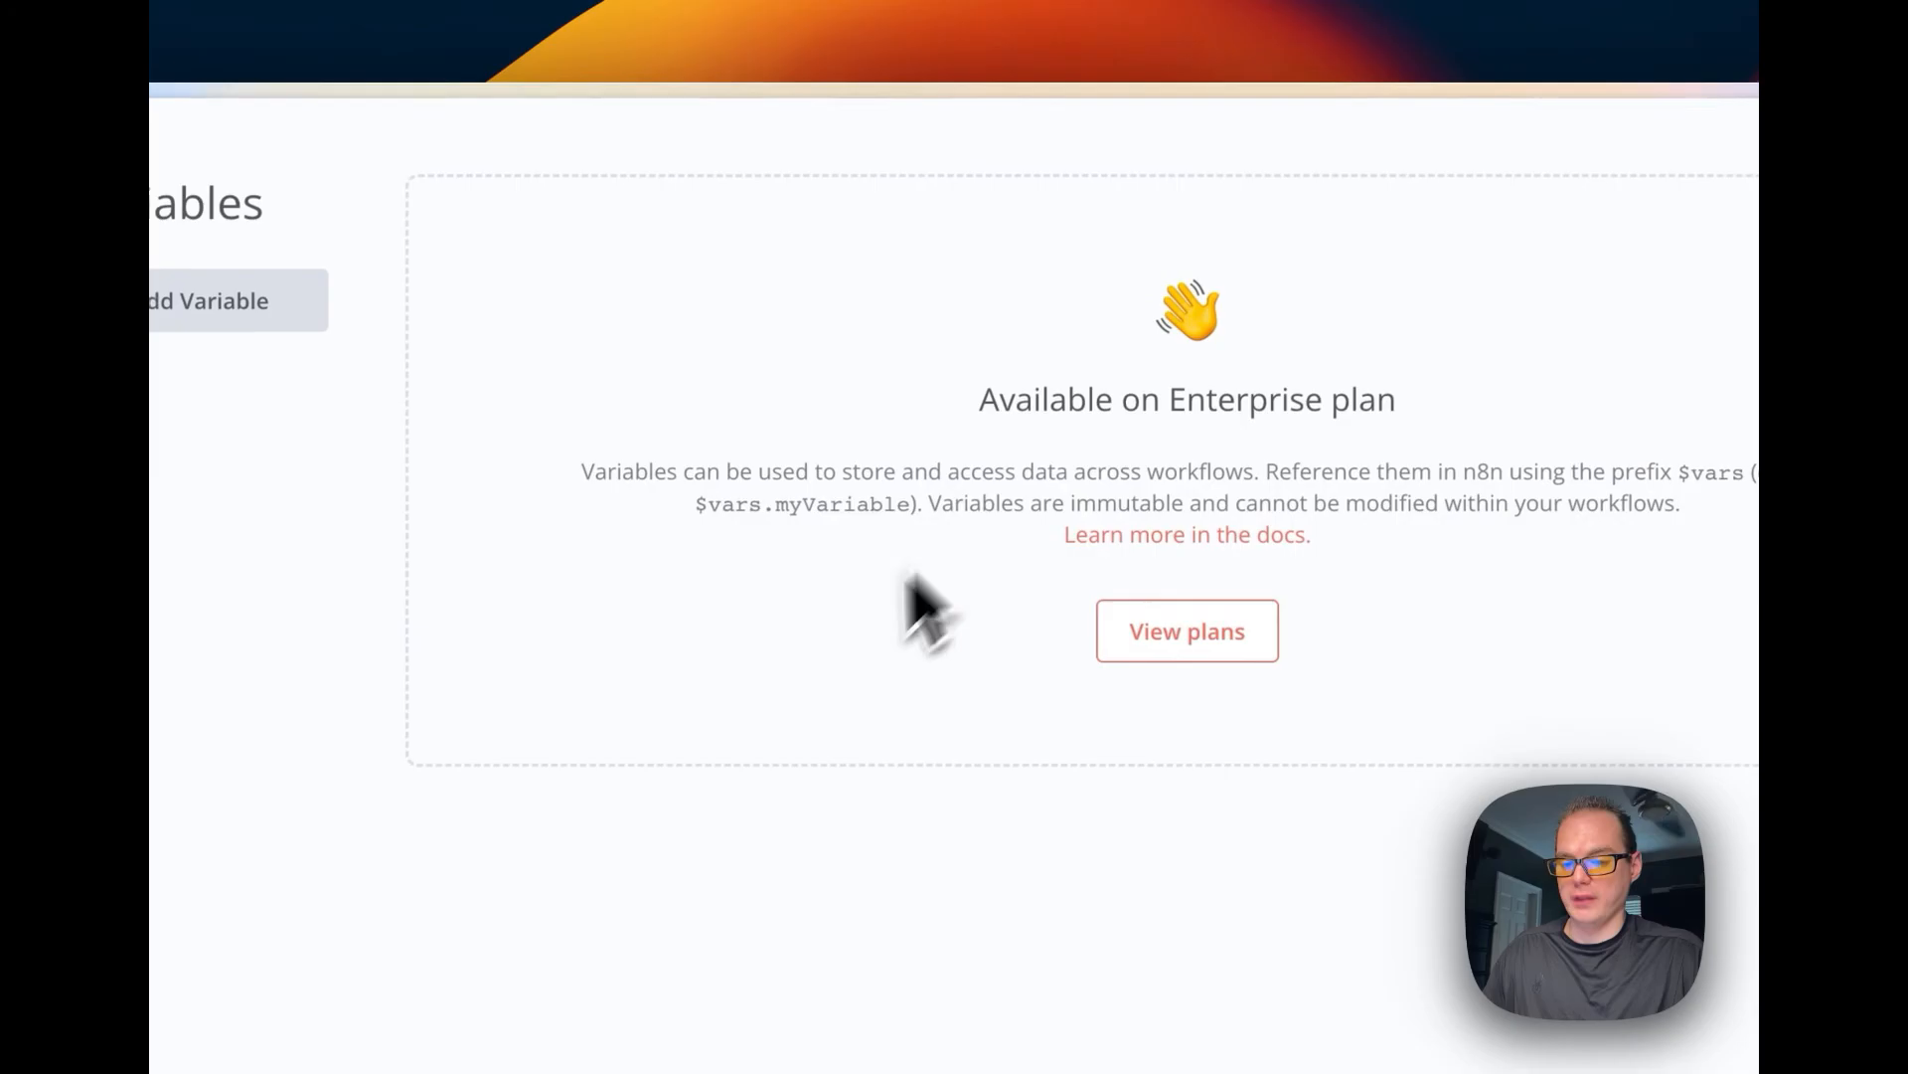
View Usage and plan and Users settings, then skip the owner account setup.
click(173, 528)
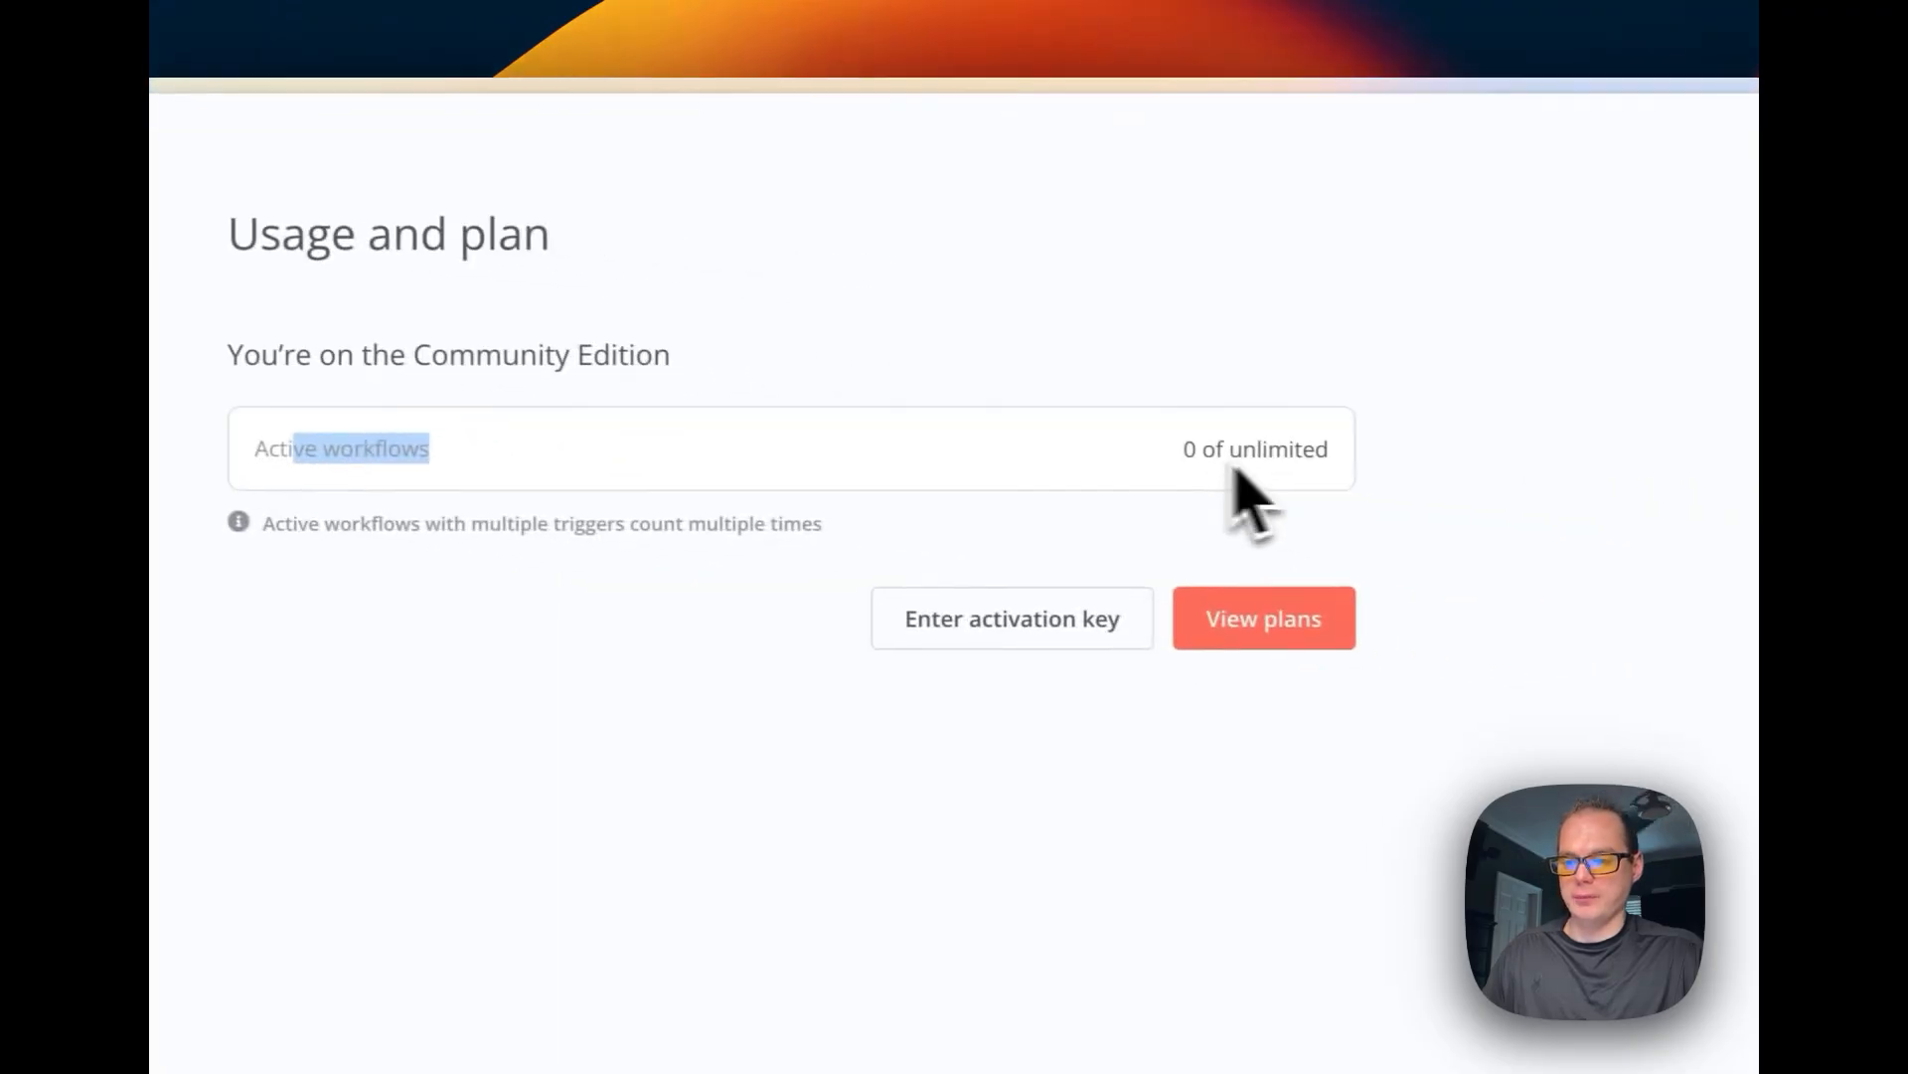
click(391, 311)
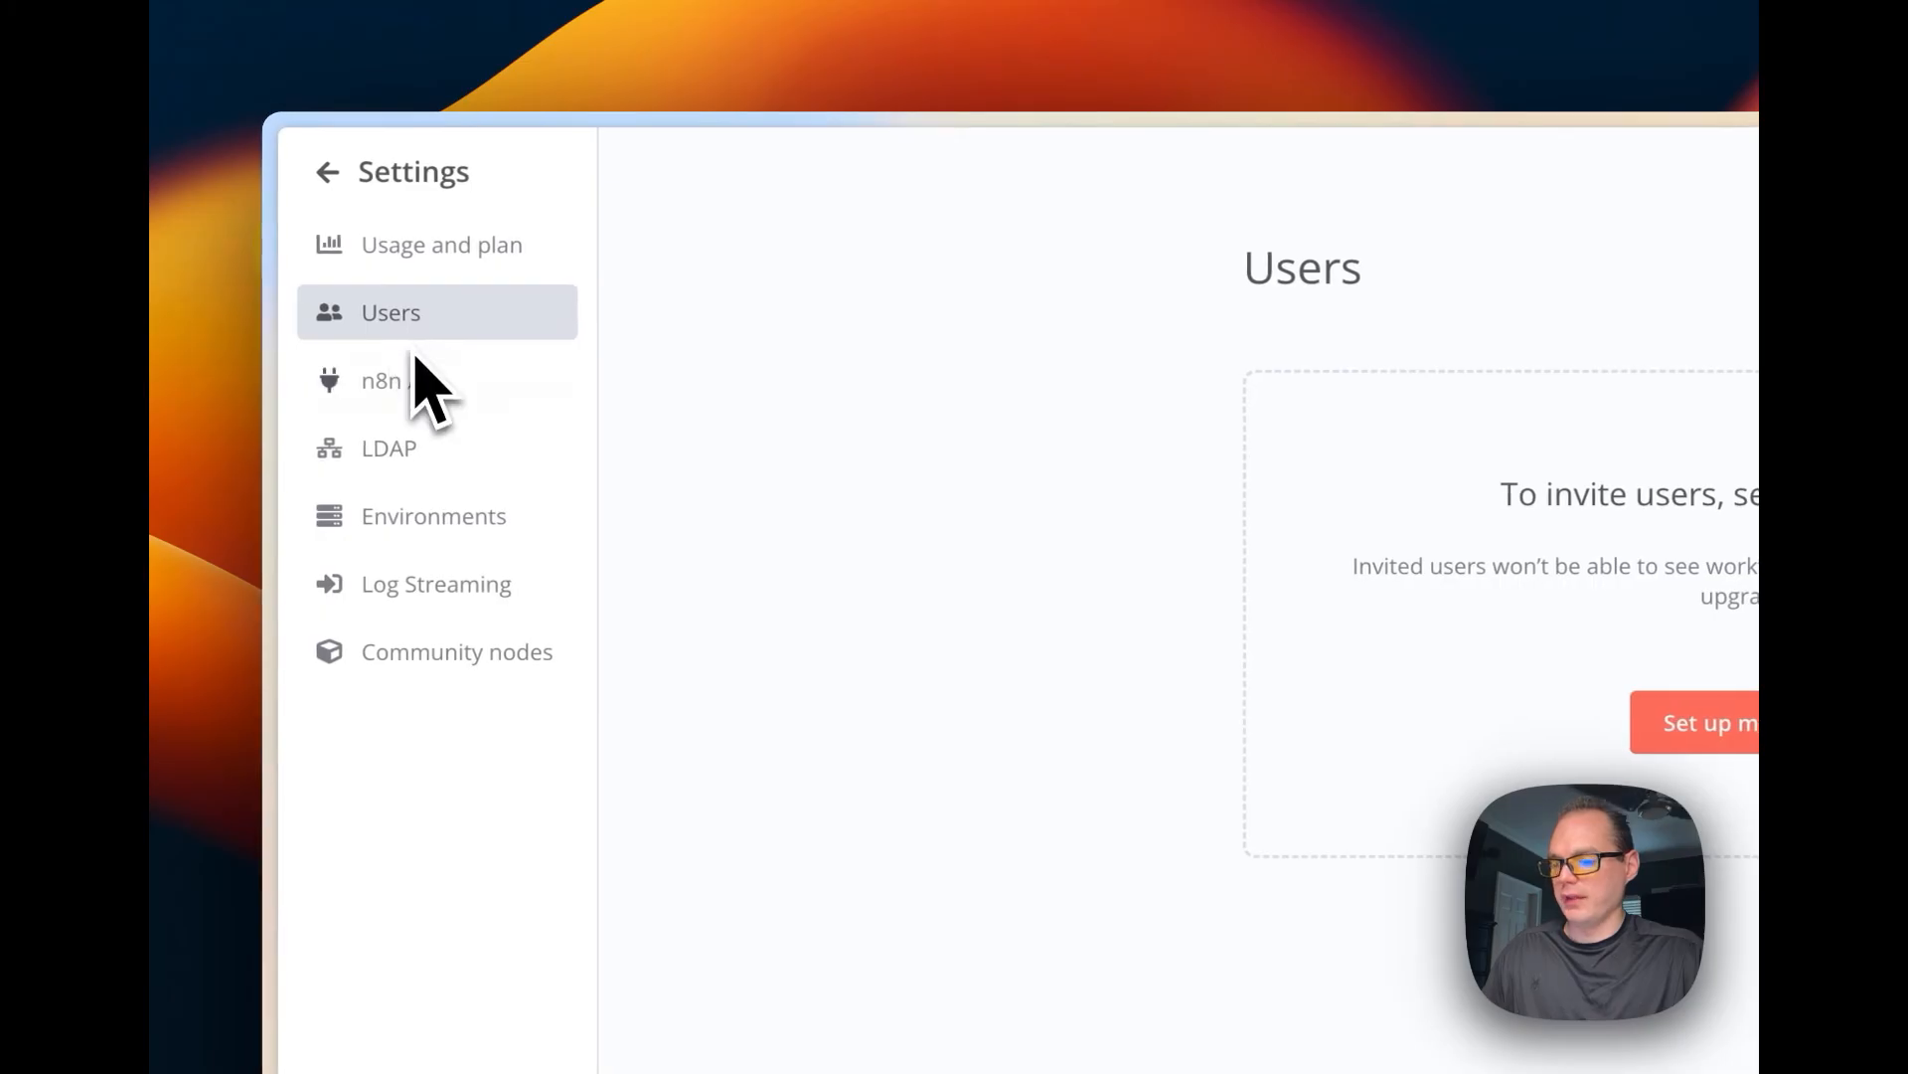
click(1708, 722)
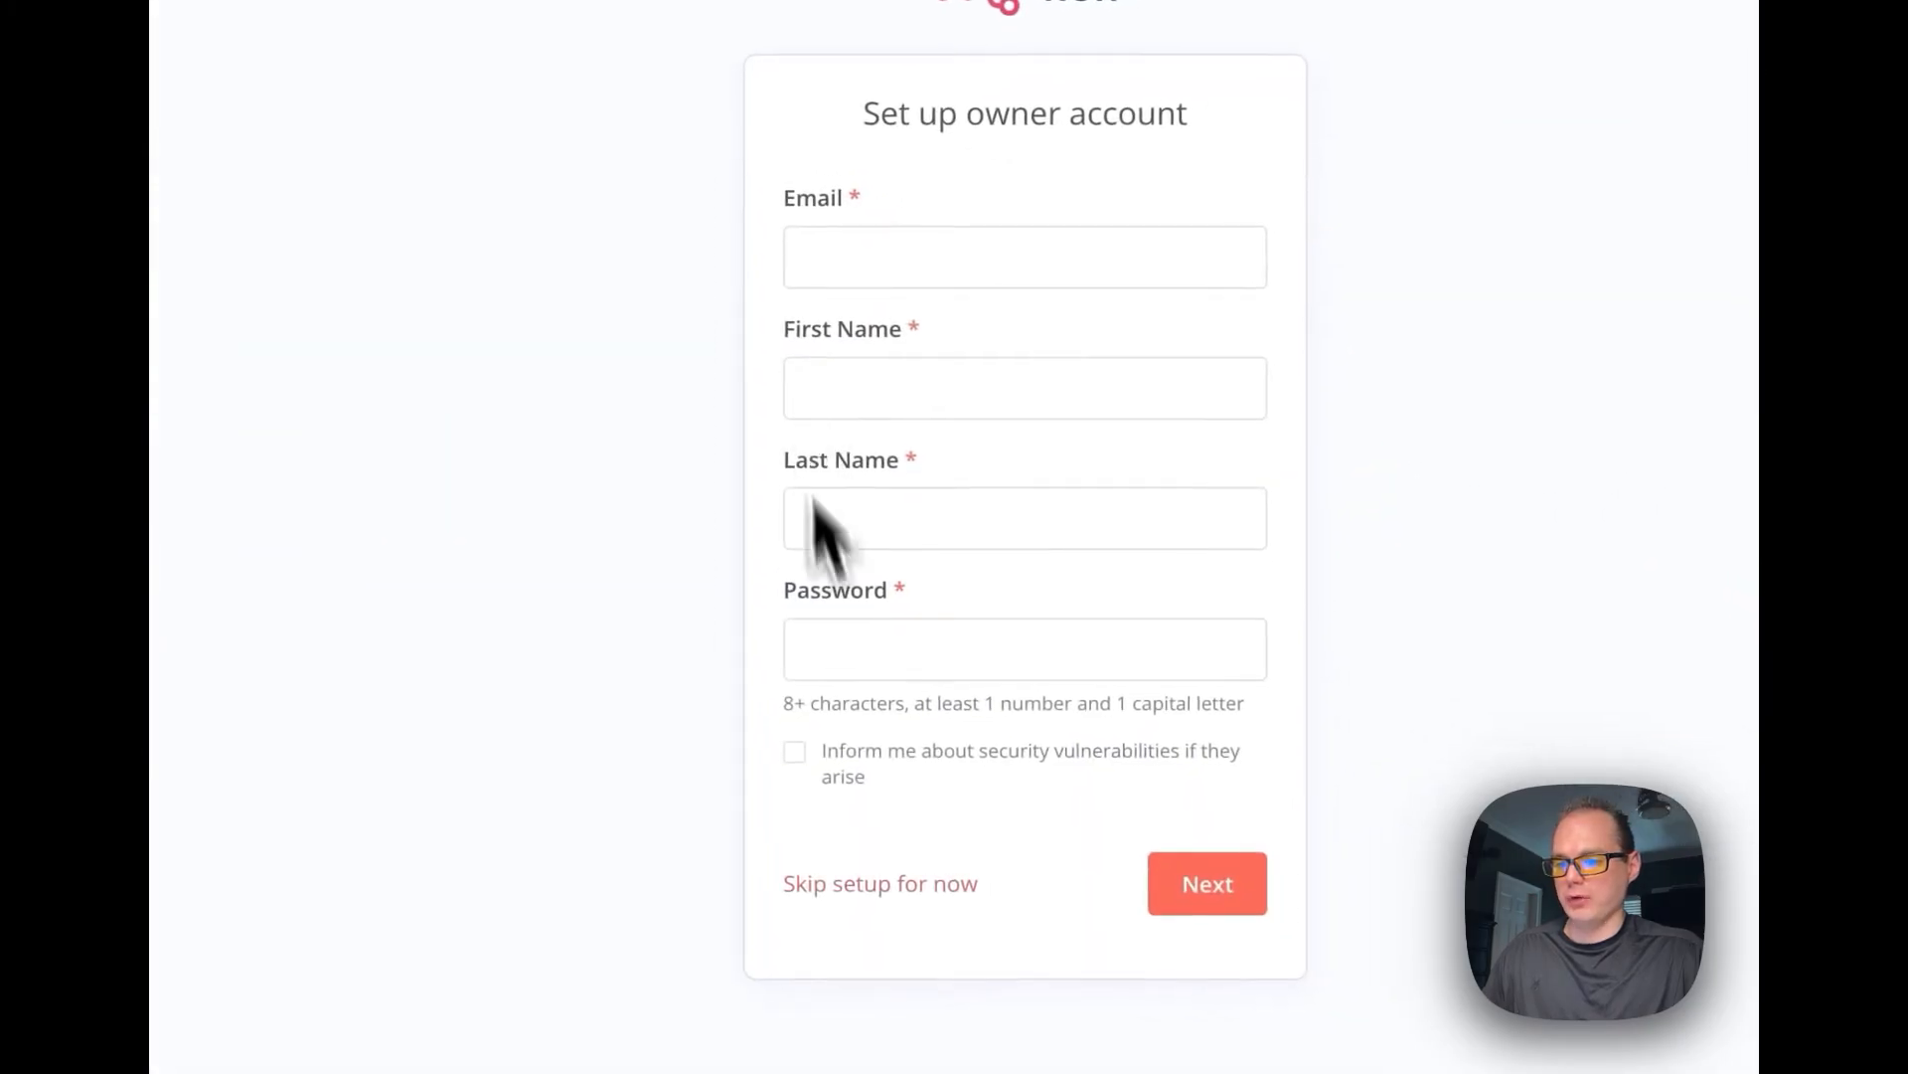
scroll(down, 3)
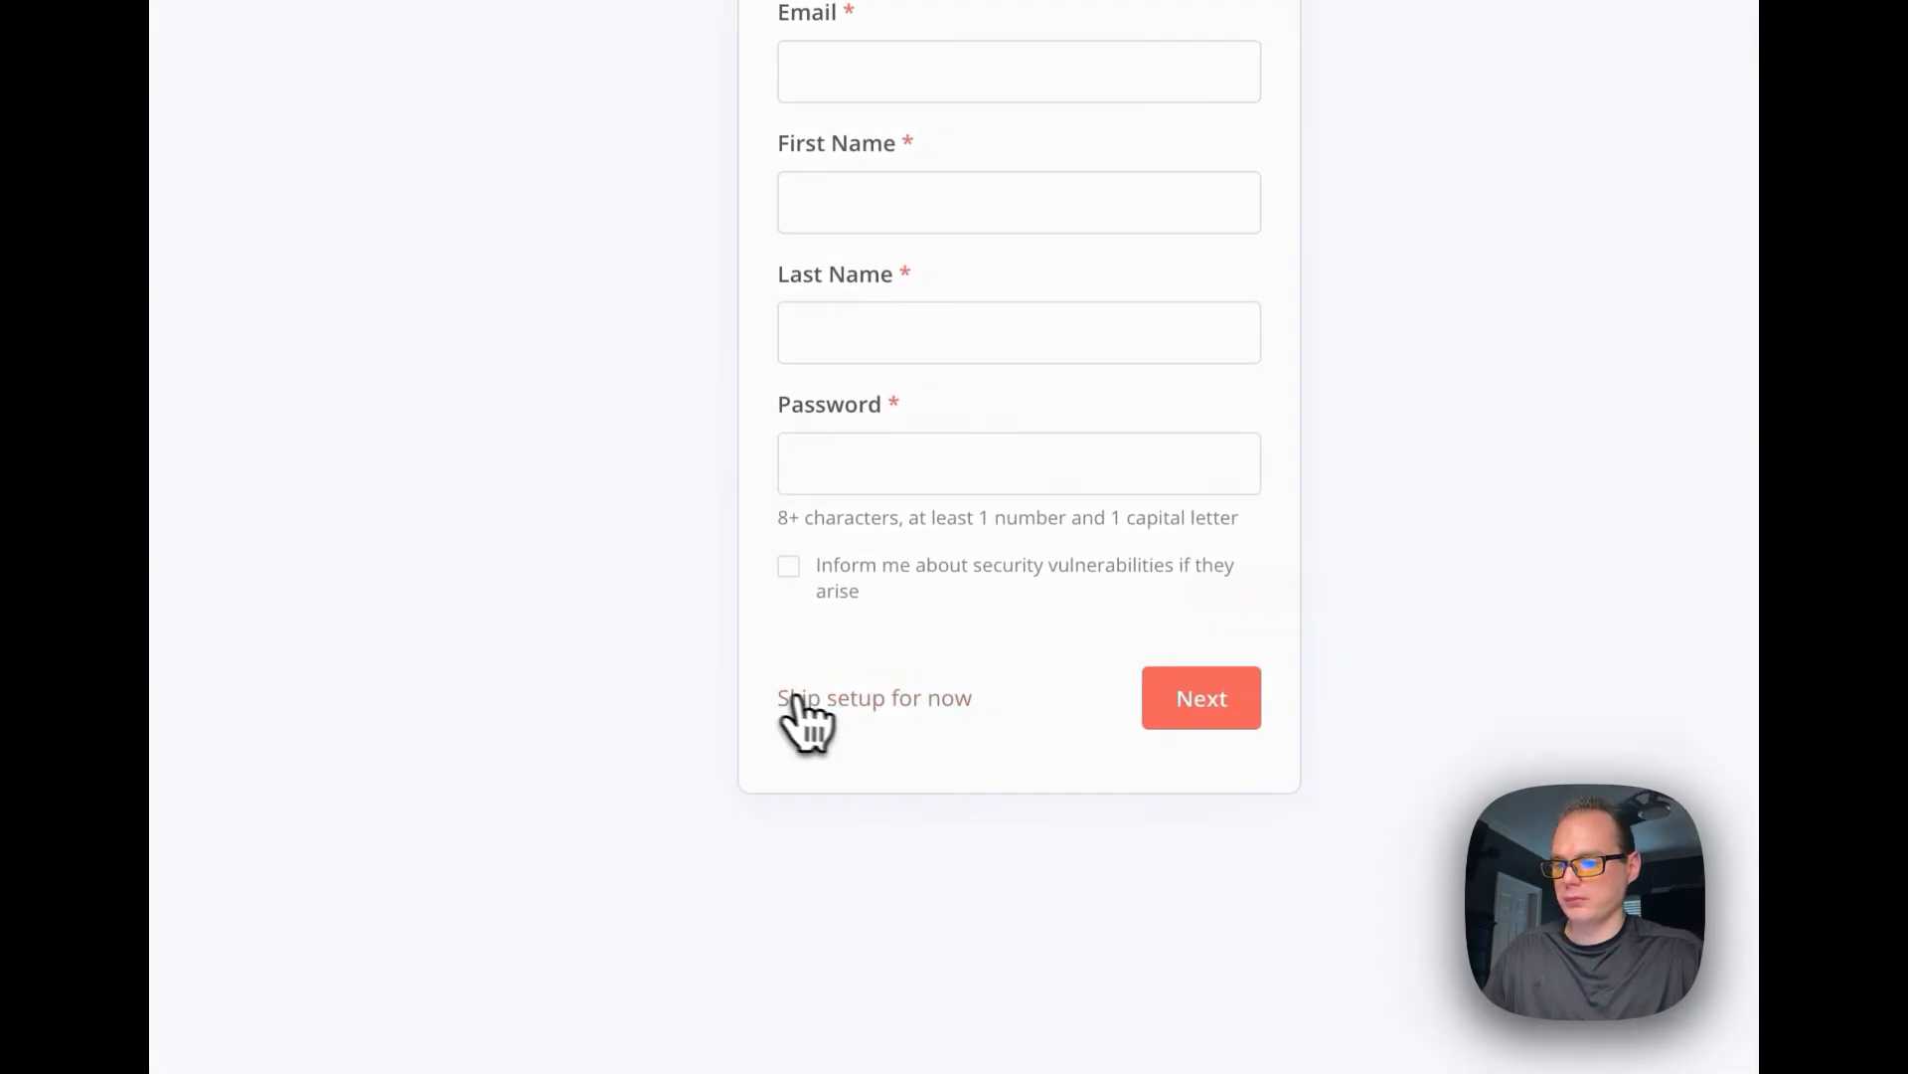
click(874, 697)
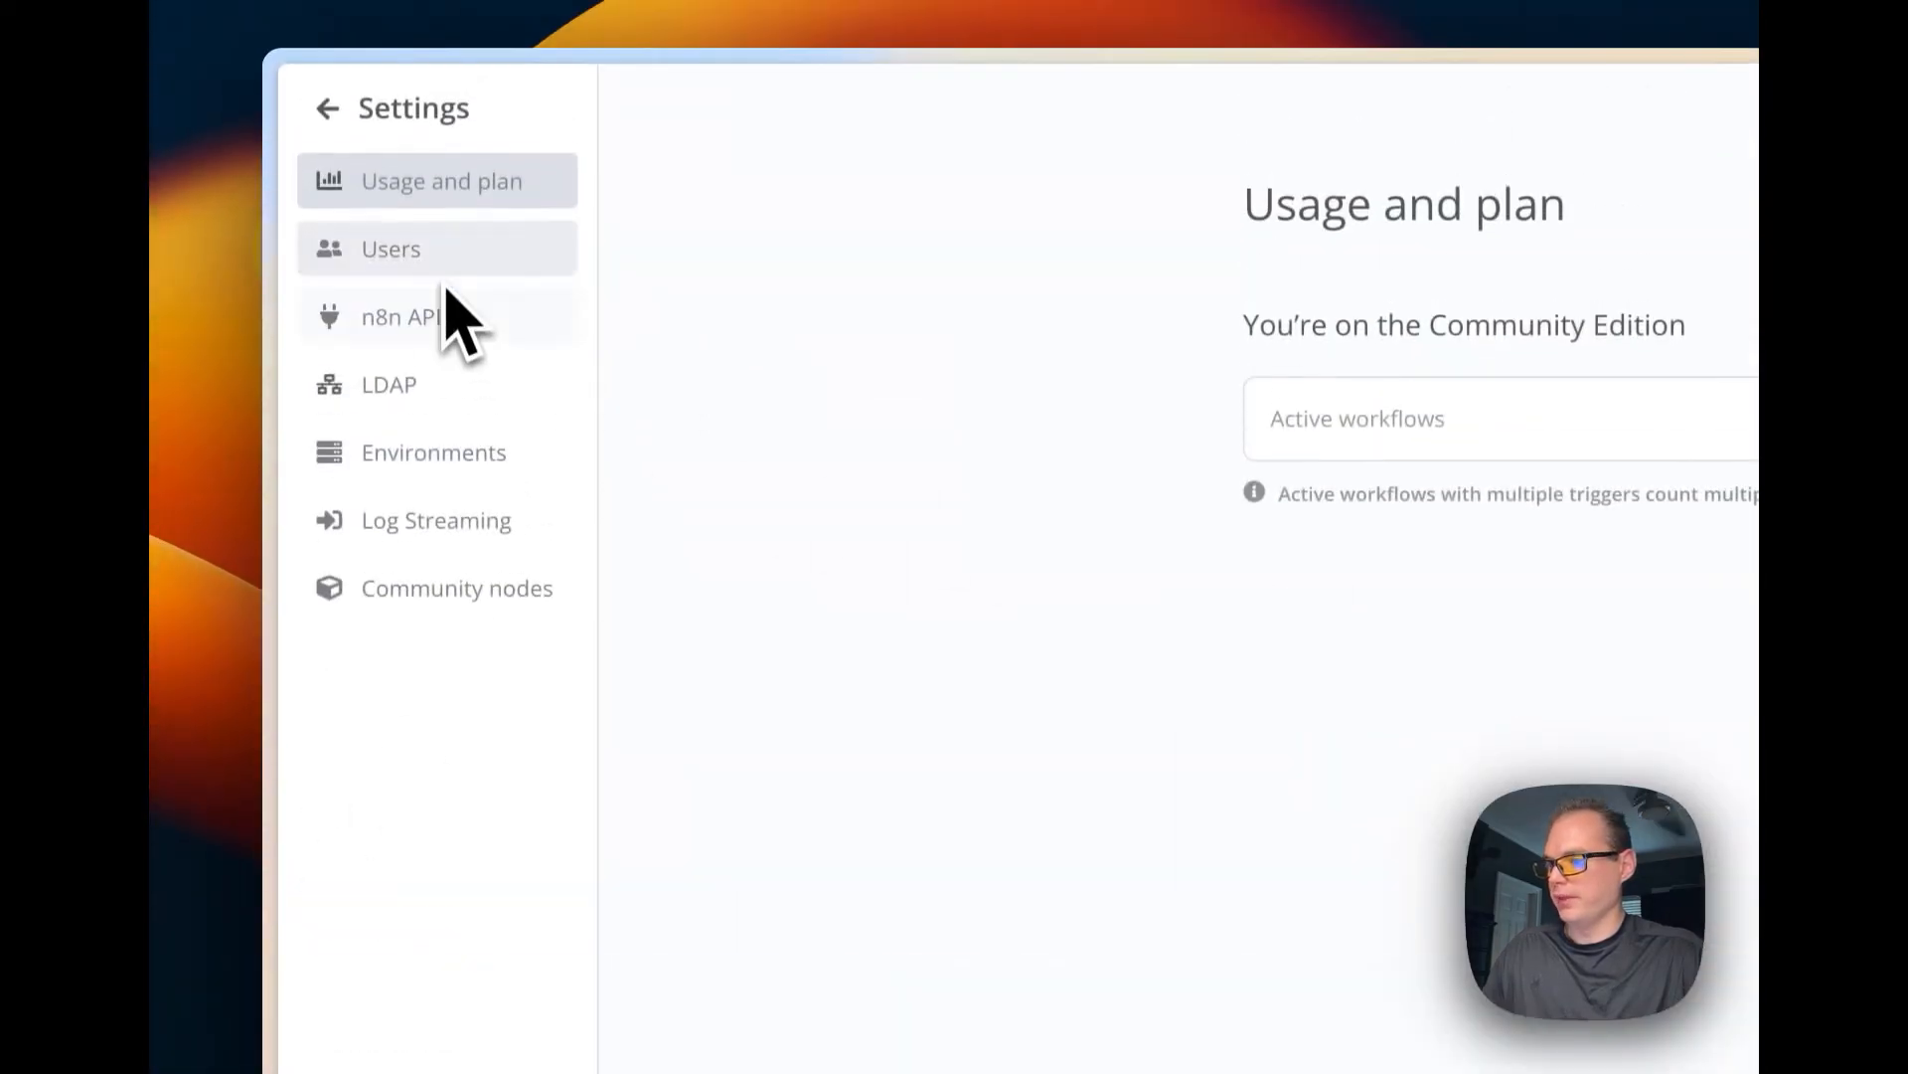
View the n8n API, Environments and Community nodes settings pages in turn.
click(400, 316)
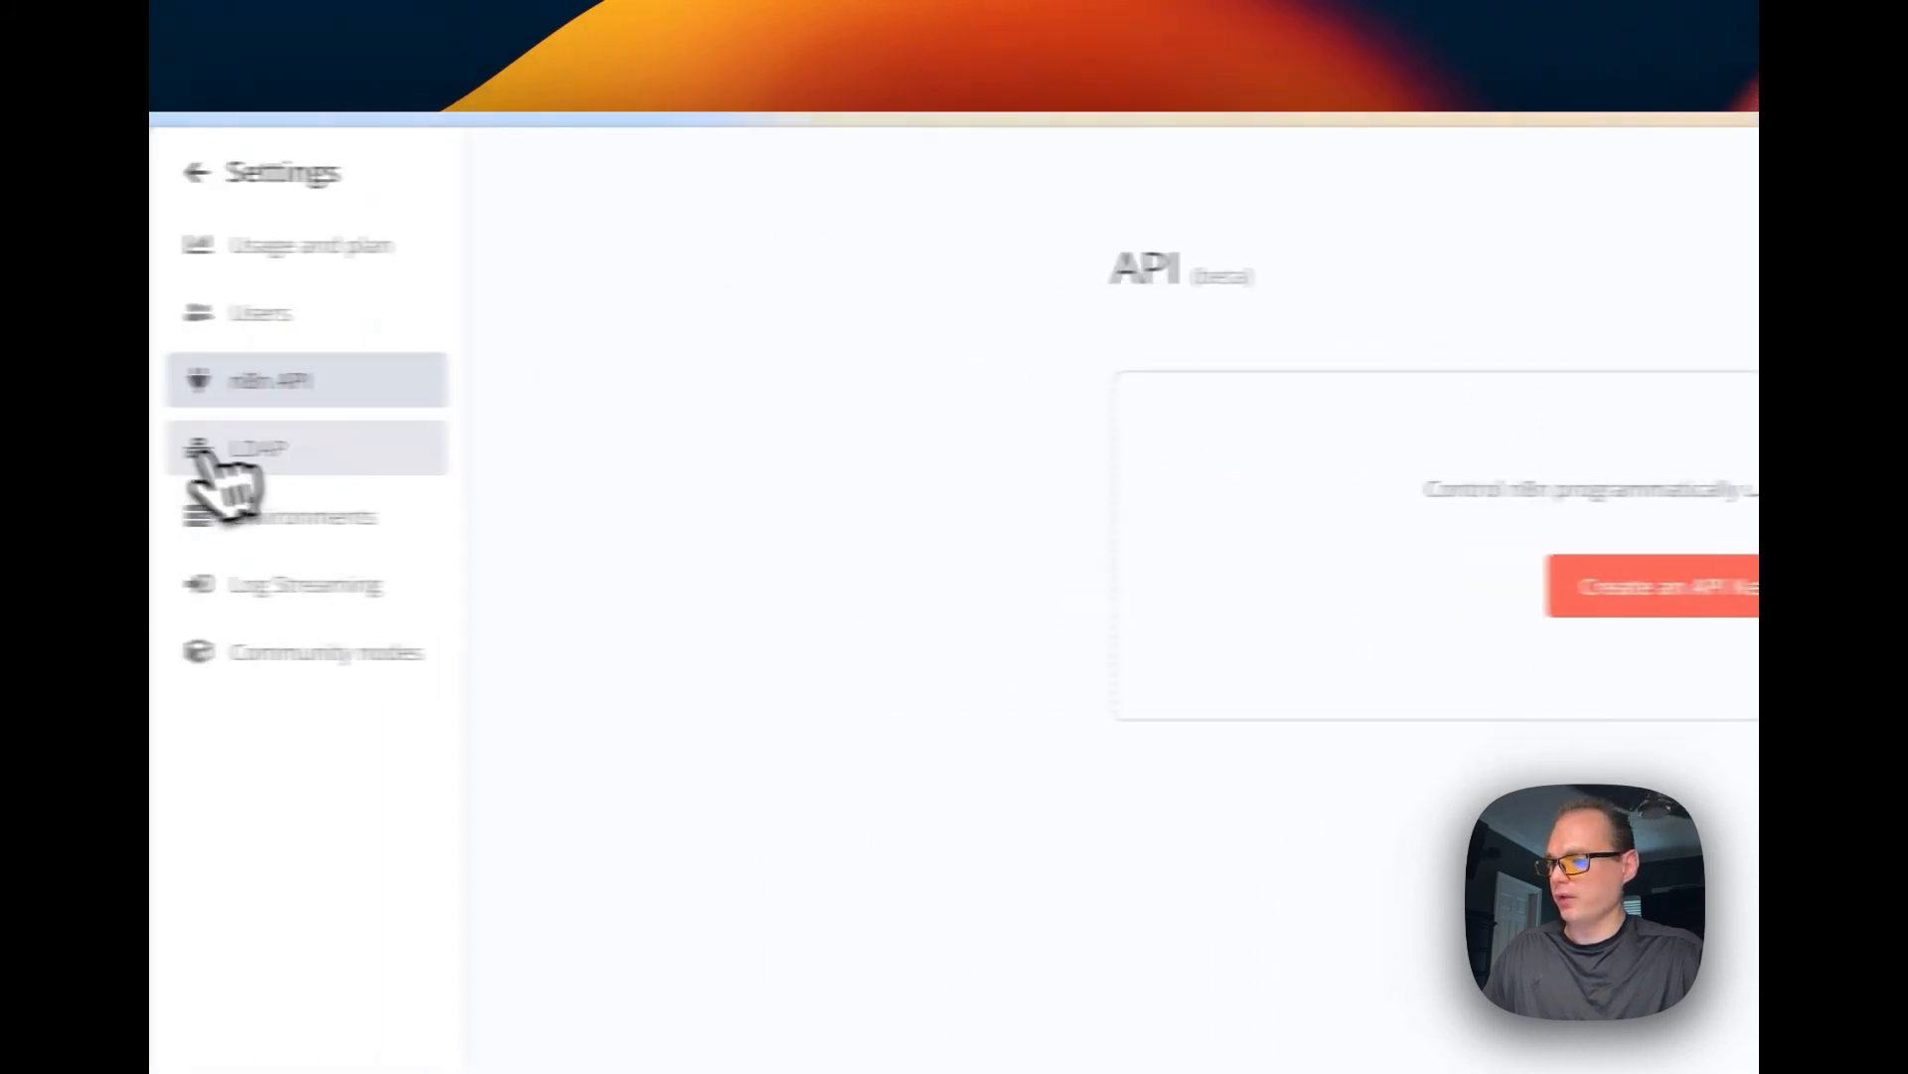
click(434, 515)
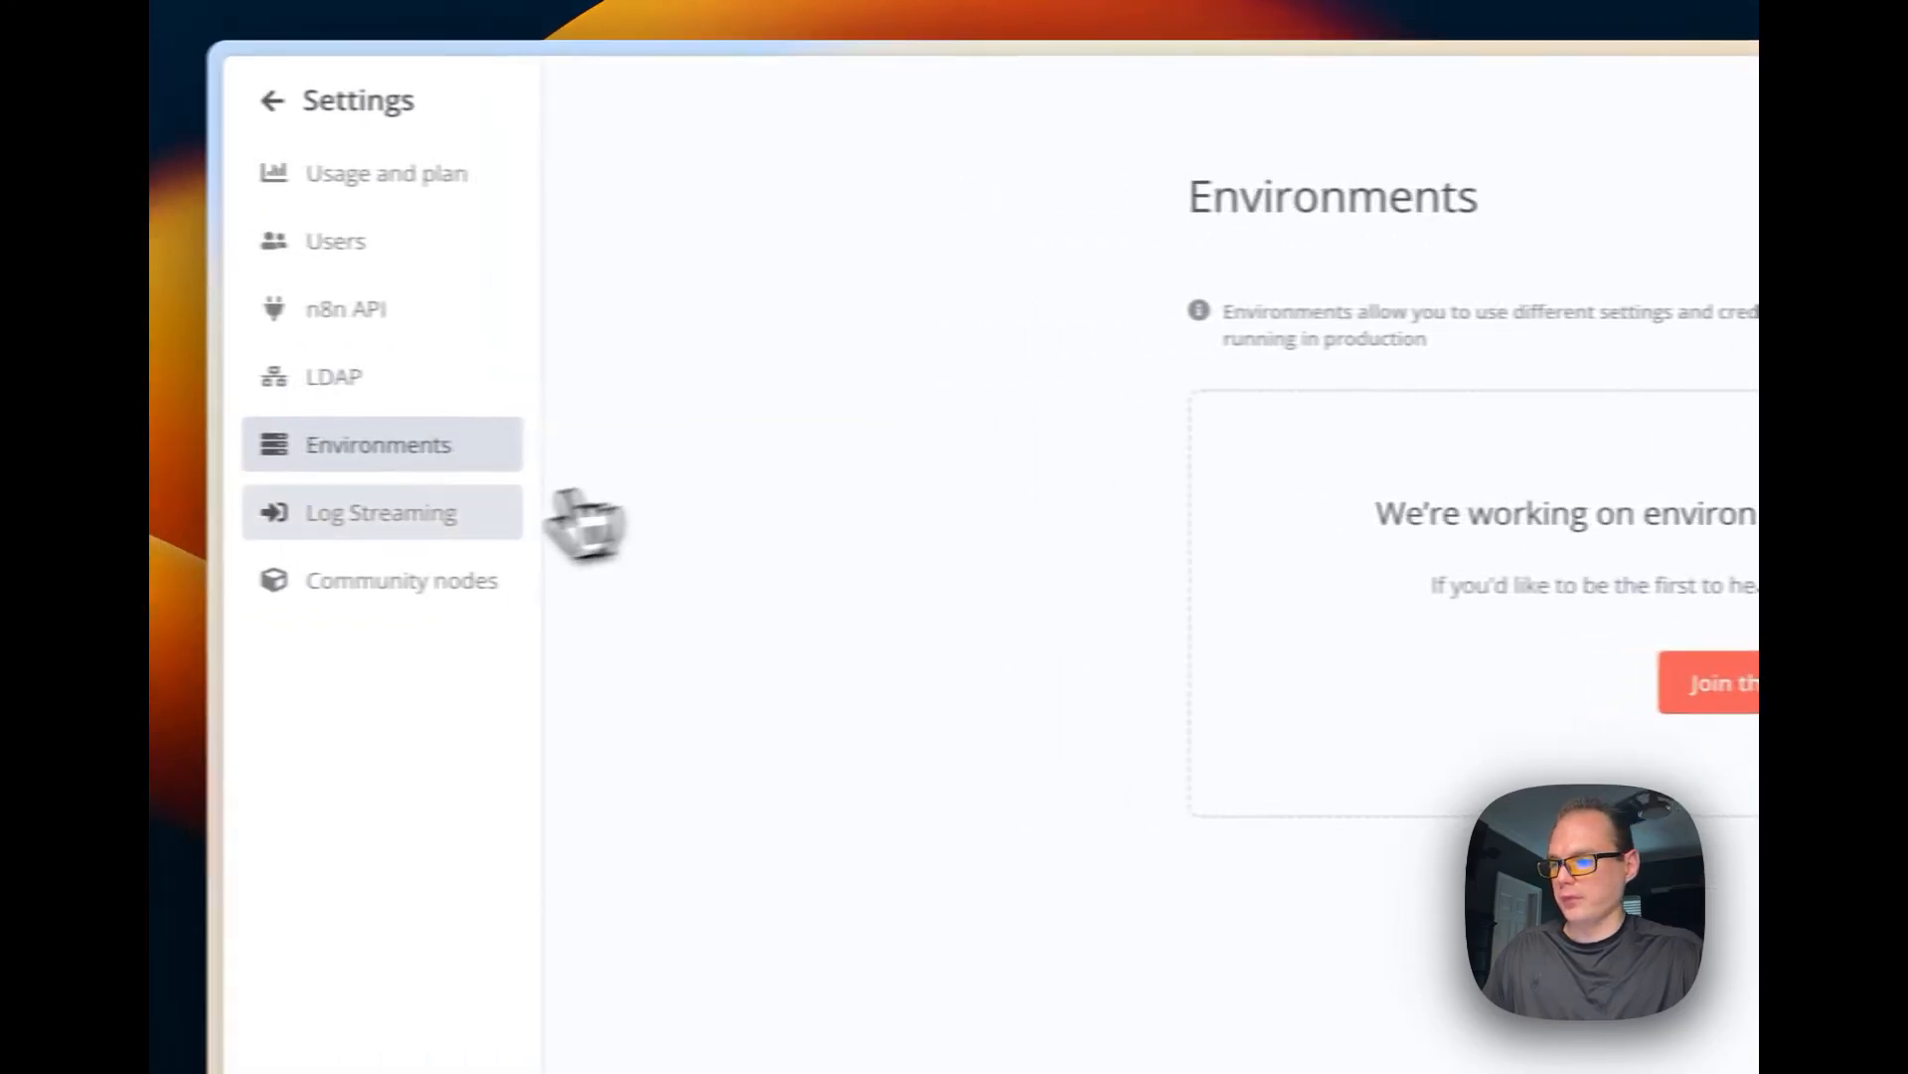
click(456, 581)
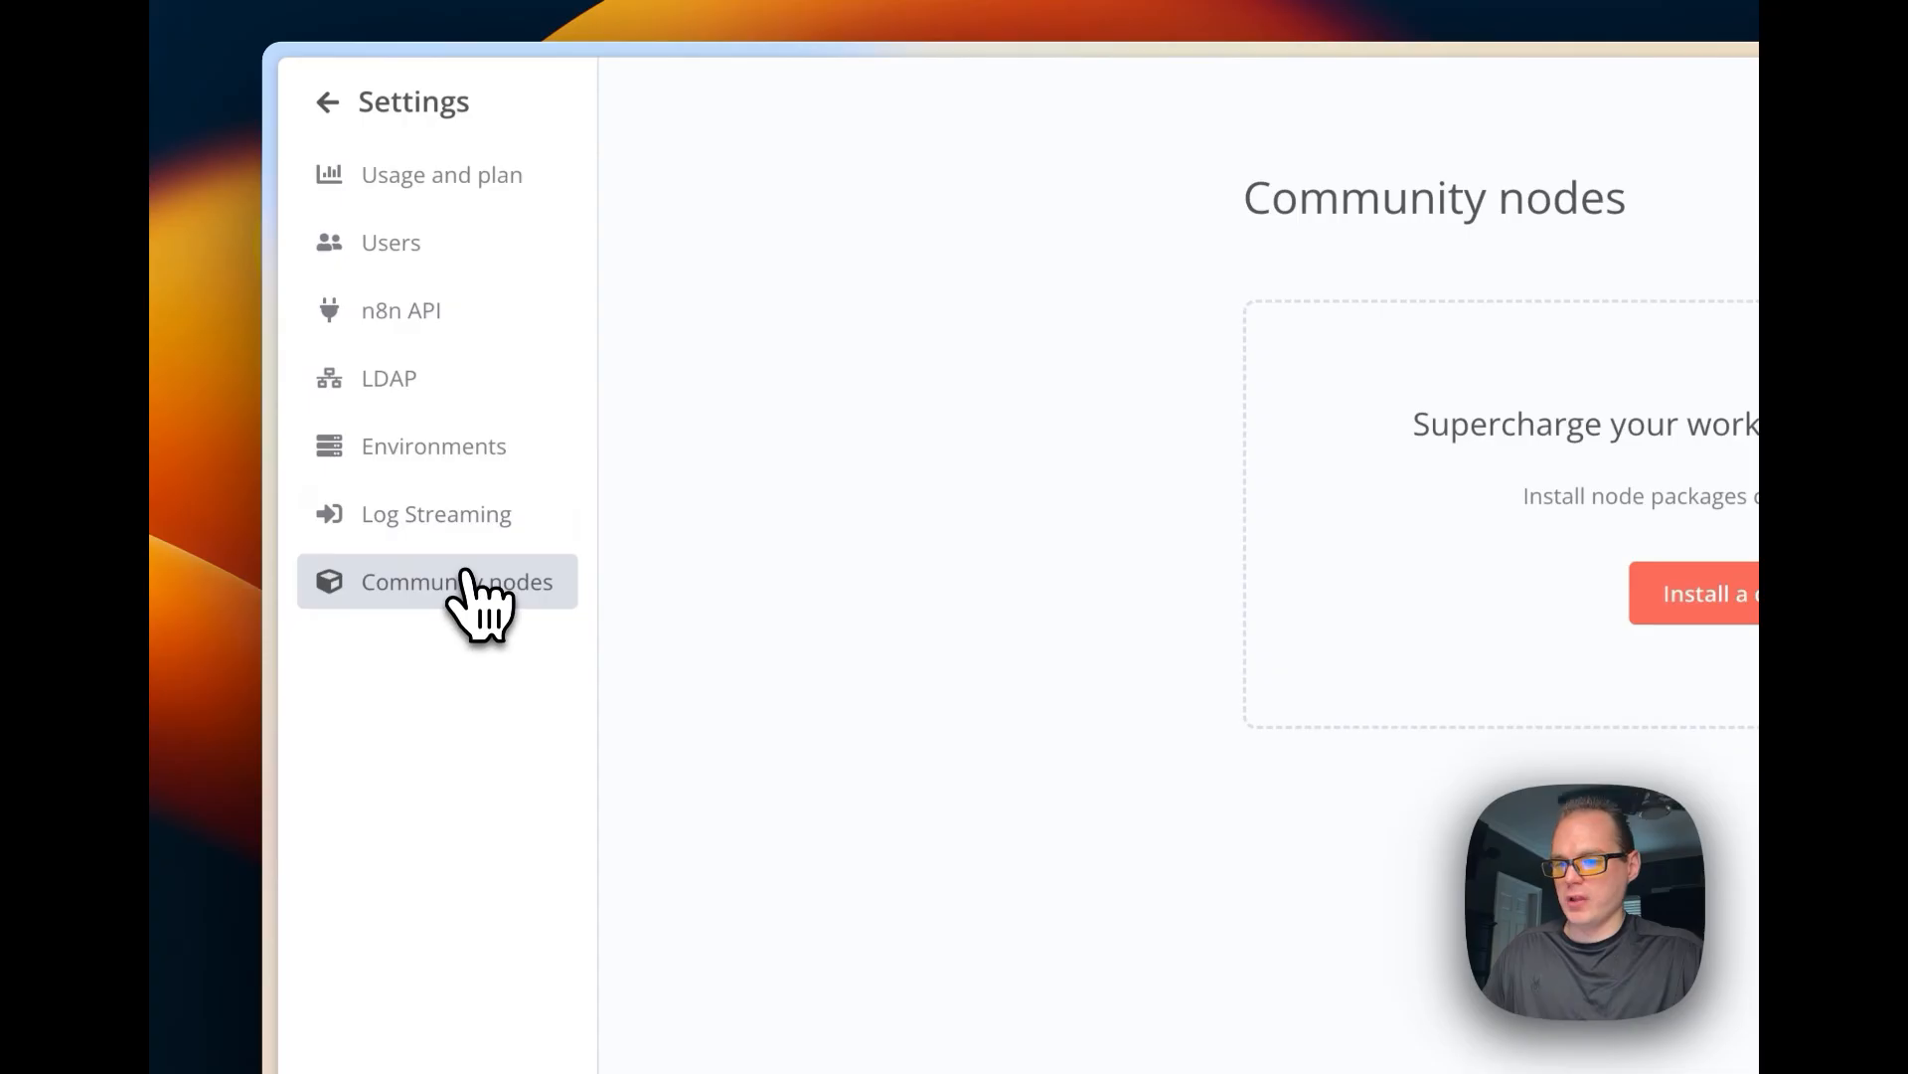